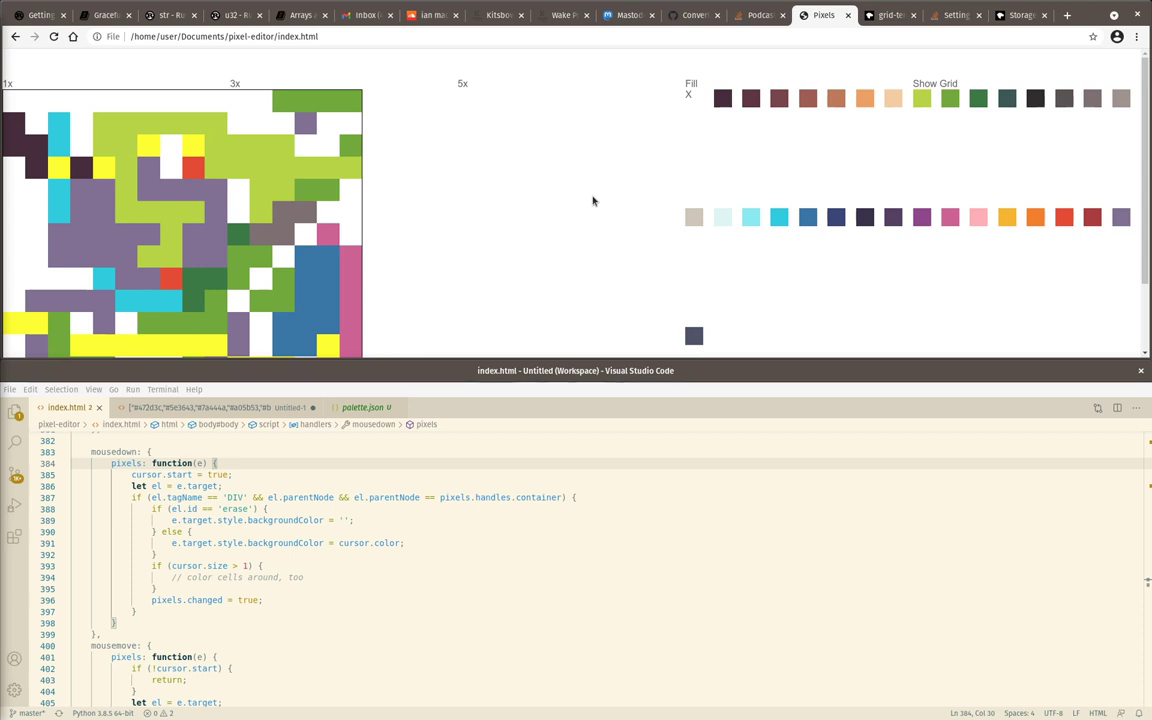
pyautogui.moveTo(550, 210)
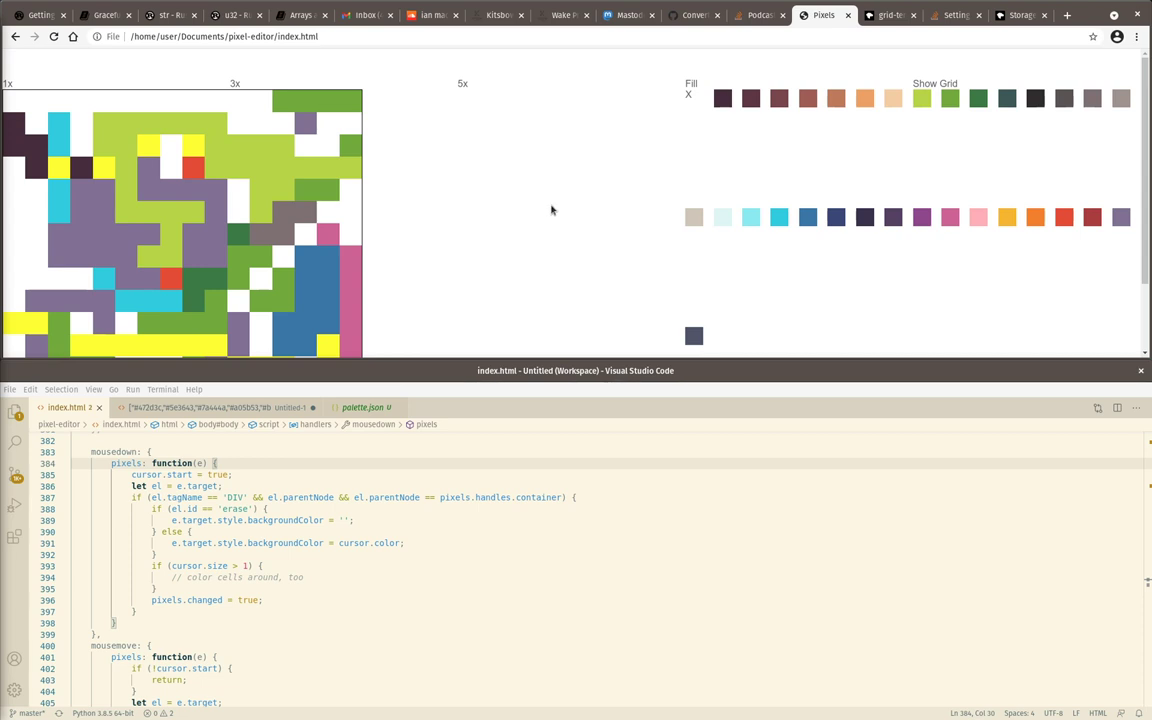
pyautogui.moveTo(572, 198)
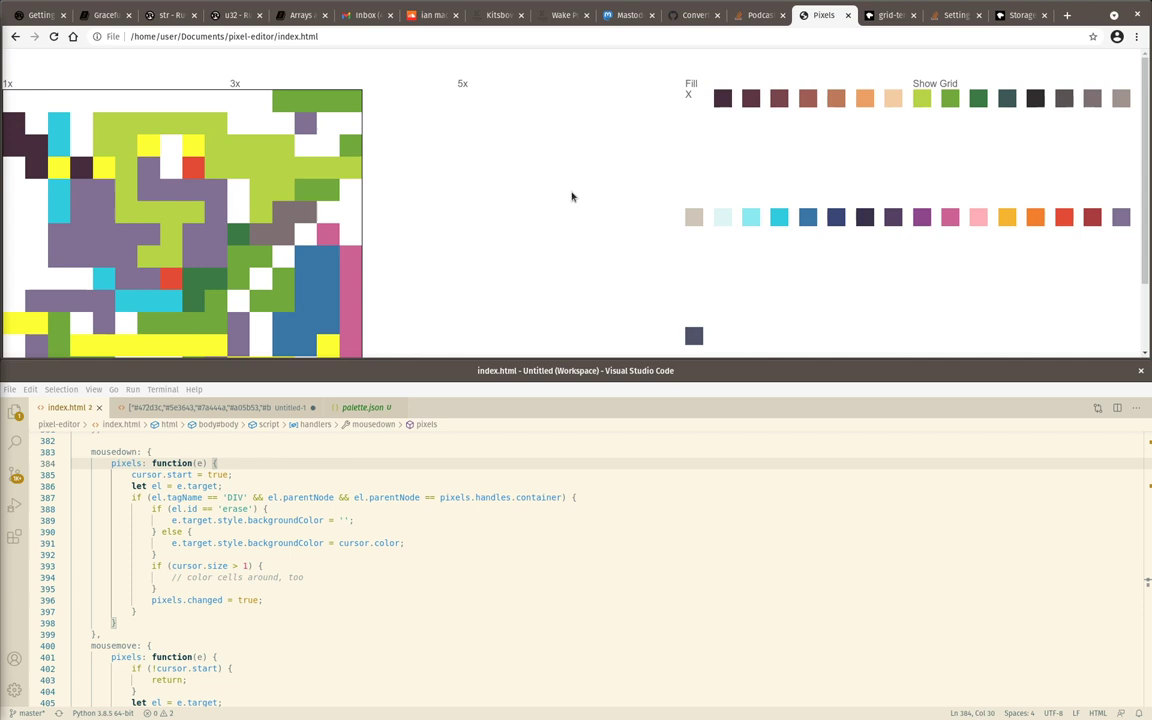
pyautogui.moveTo(420, 136)
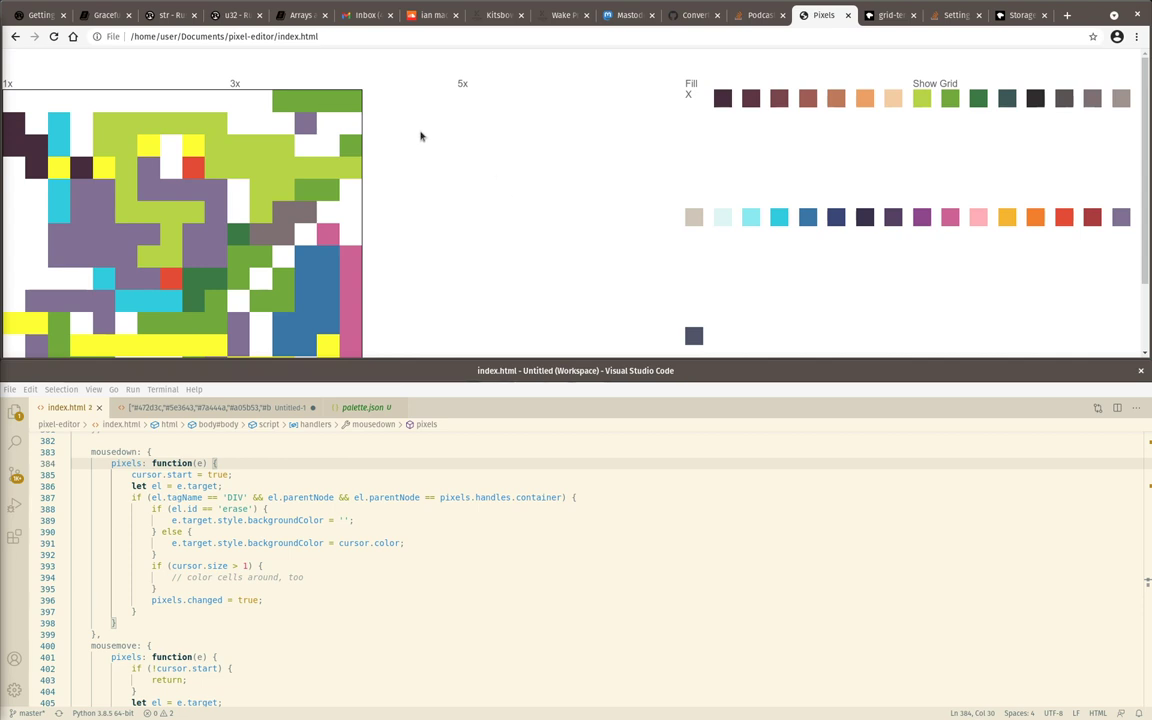
pyautogui.moveTo(874, 218)
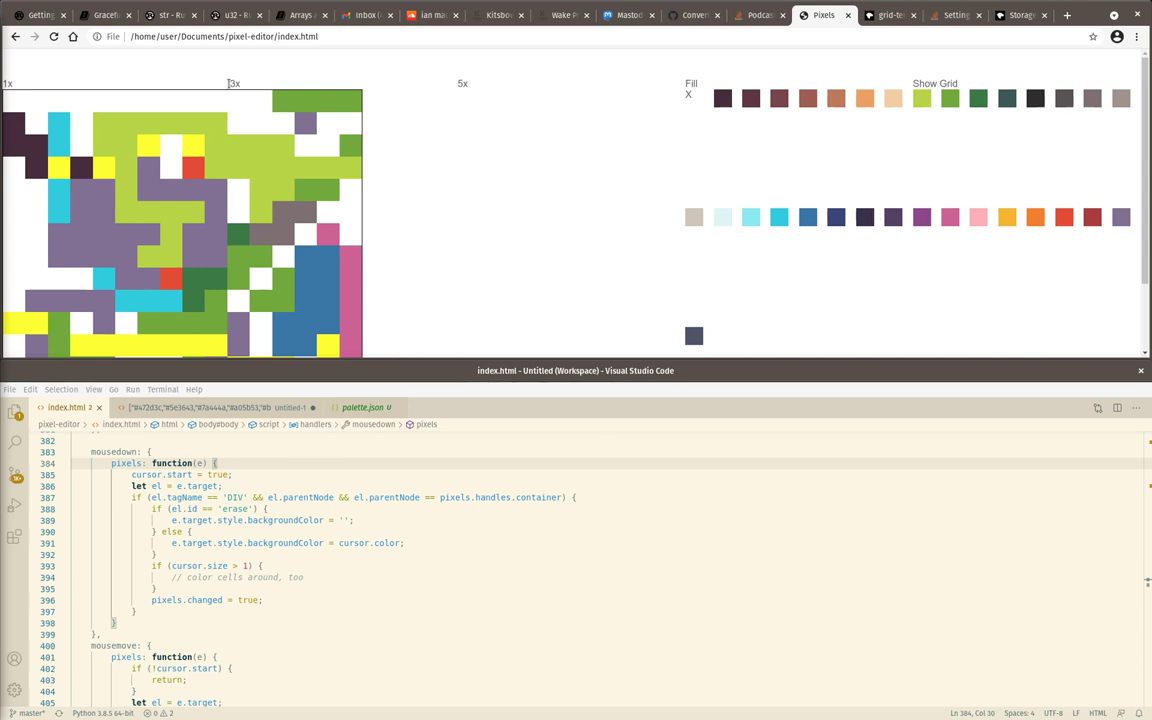
pyautogui.moveTo(292, 80)
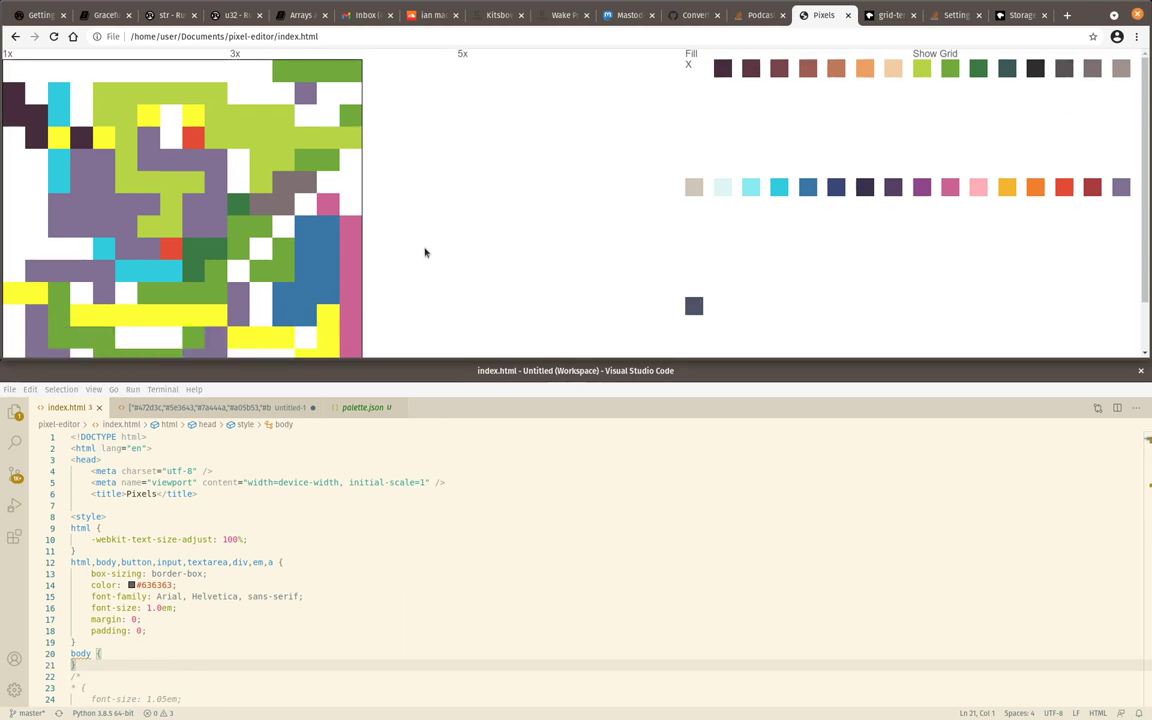
# Add two <div class="brush"> elements labelled 1x and 3x at the top of div#controls
pyautogui.click(356, 540)
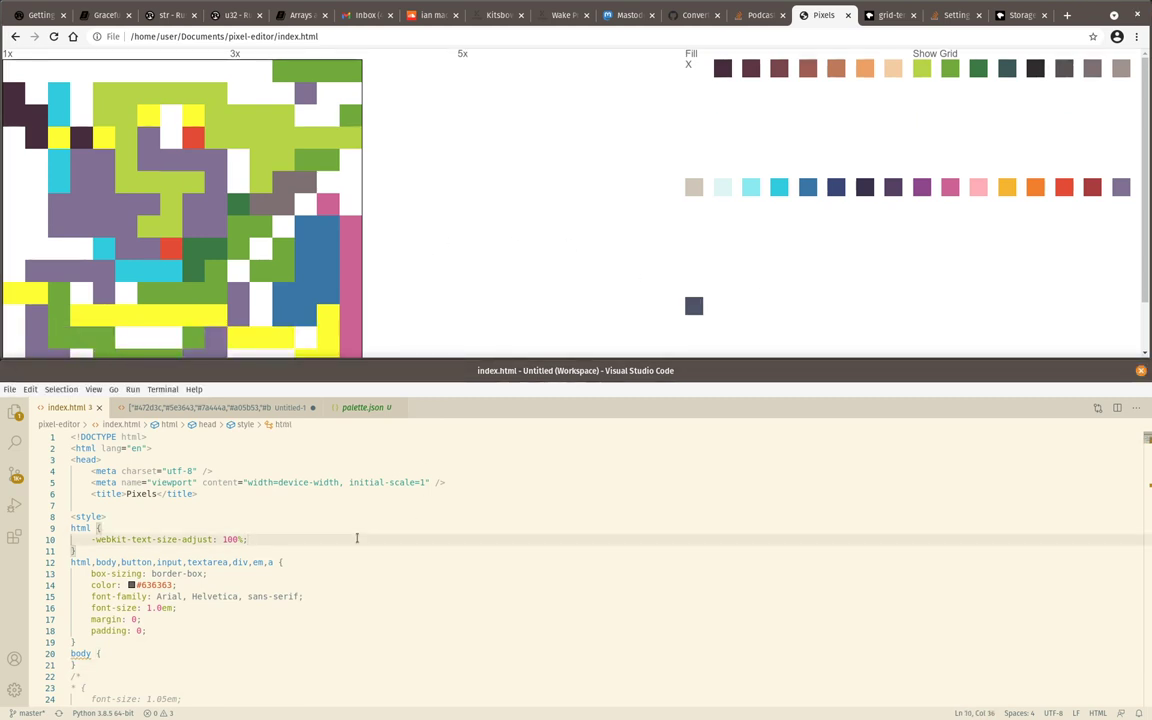
pyautogui.scroll(-3)
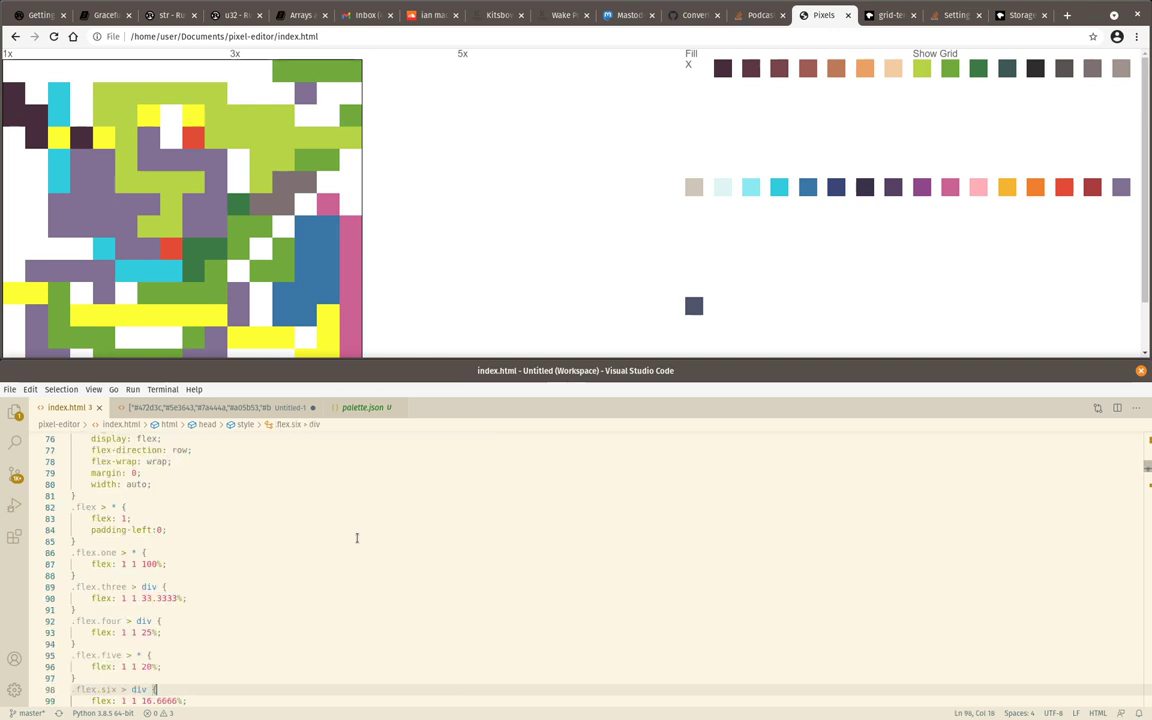
pyautogui.scroll(-3)
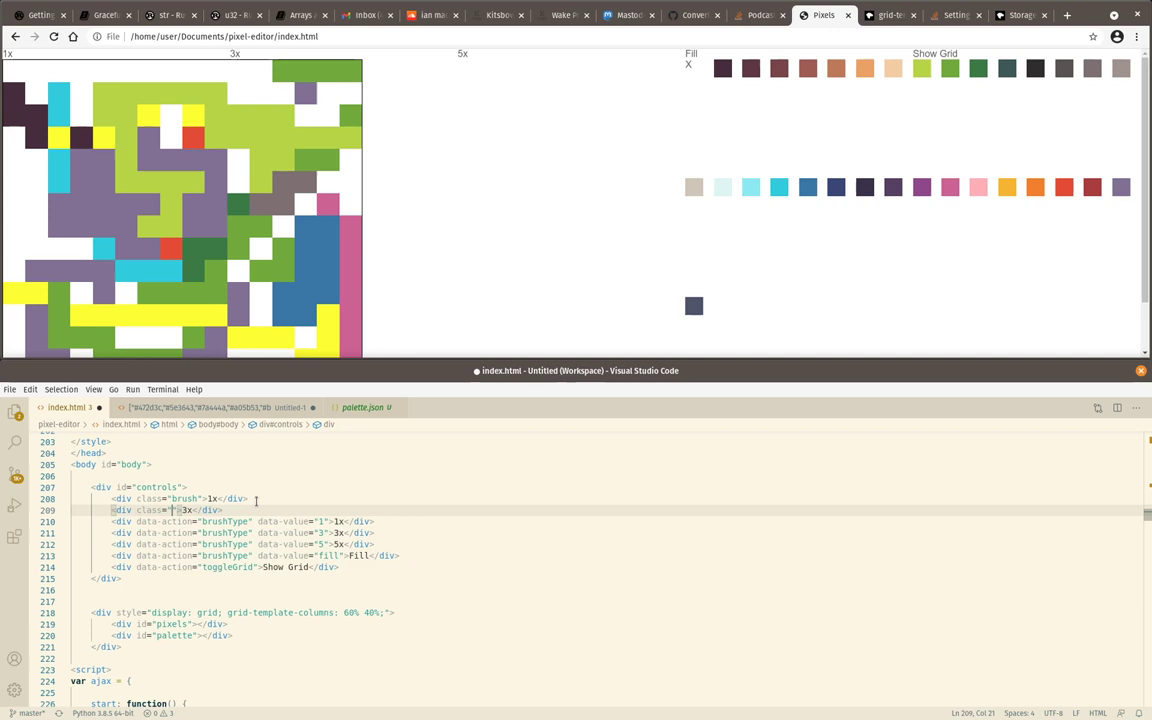
# Add a .brush rule with height 30px and give #controls six 15% grid columns
pyautogui.write('brush')
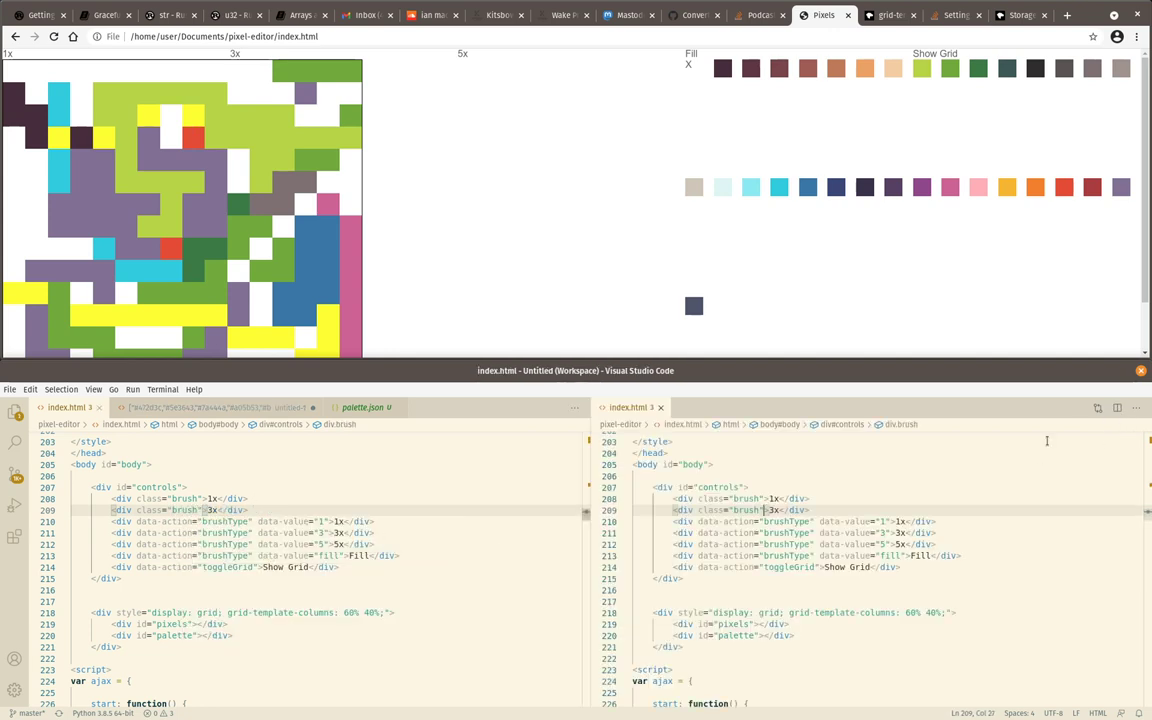
pyautogui.press('ctrl+Home')
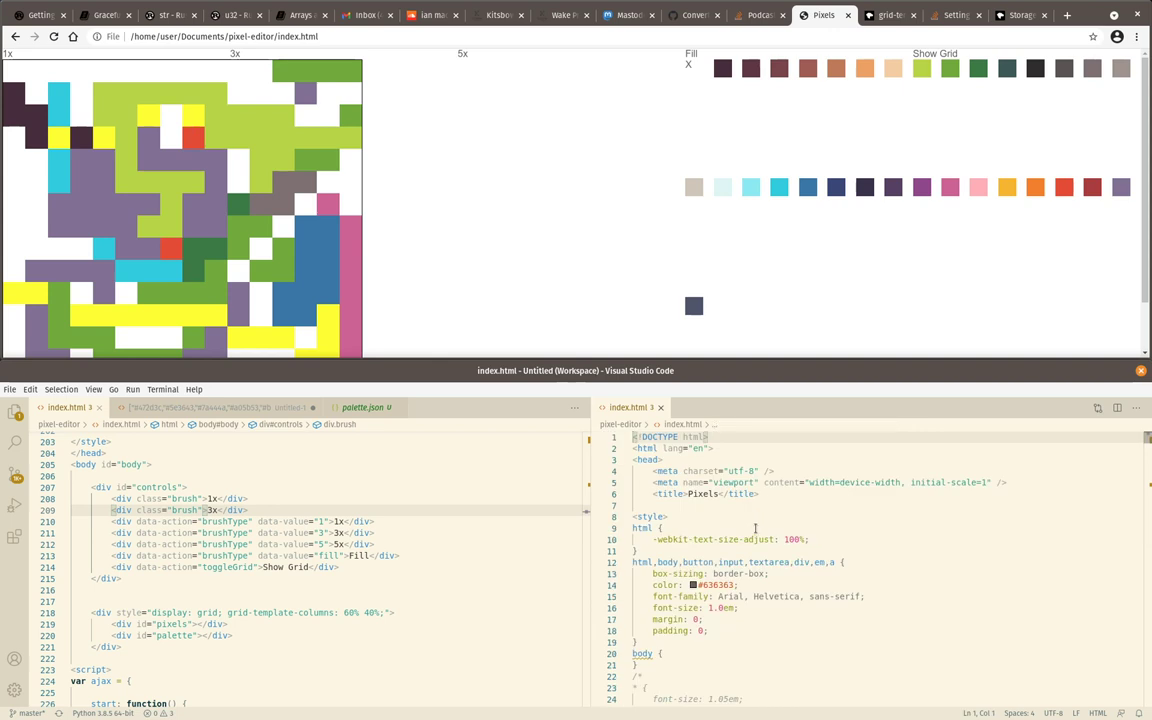
pyautogui.scroll(-3)
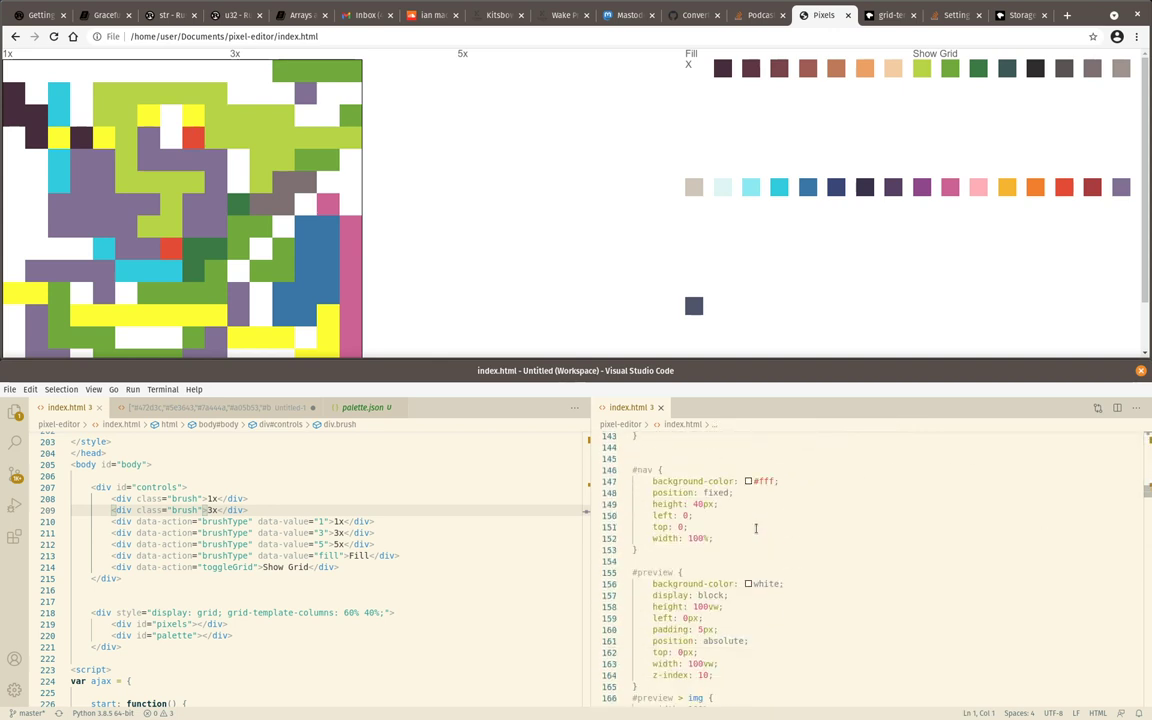
pyautogui.scroll(-3)
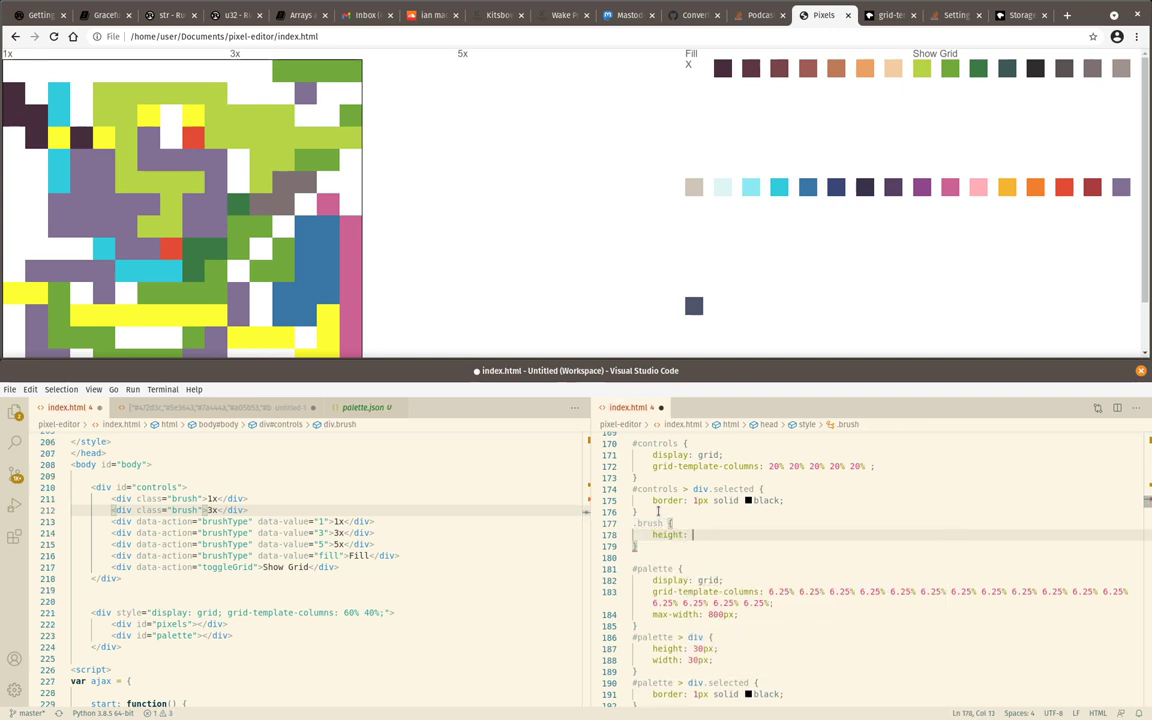
pyautogui.write('30px;')
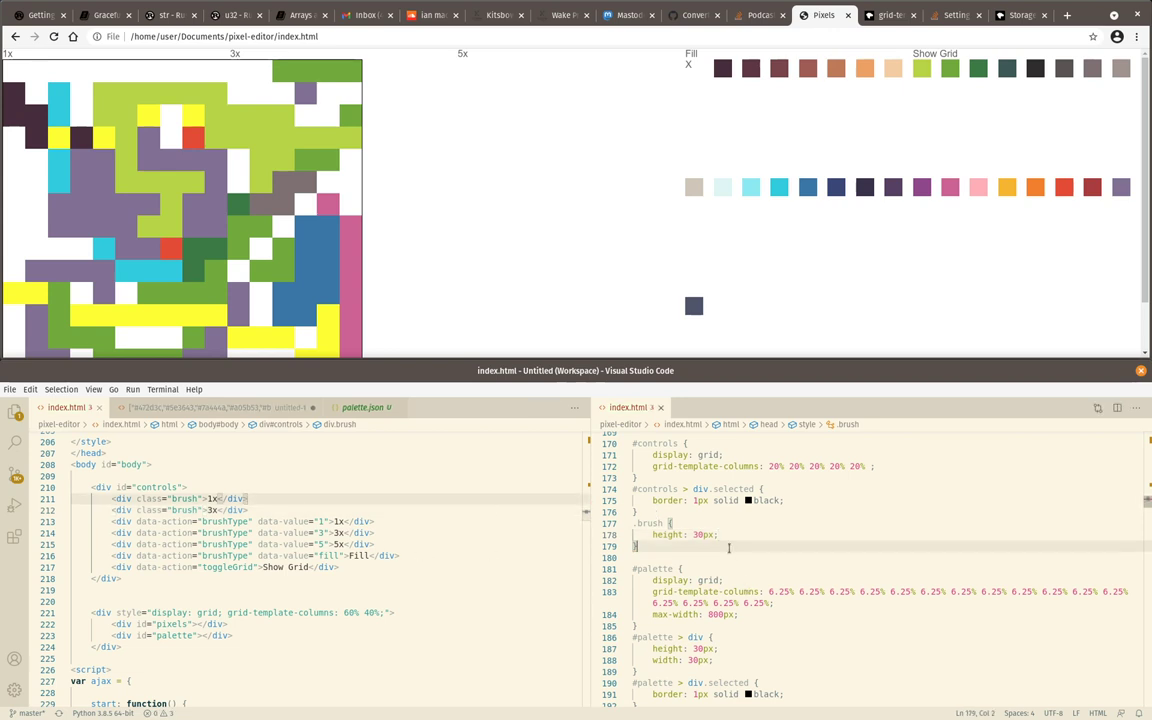
pyautogui.scroll(3)
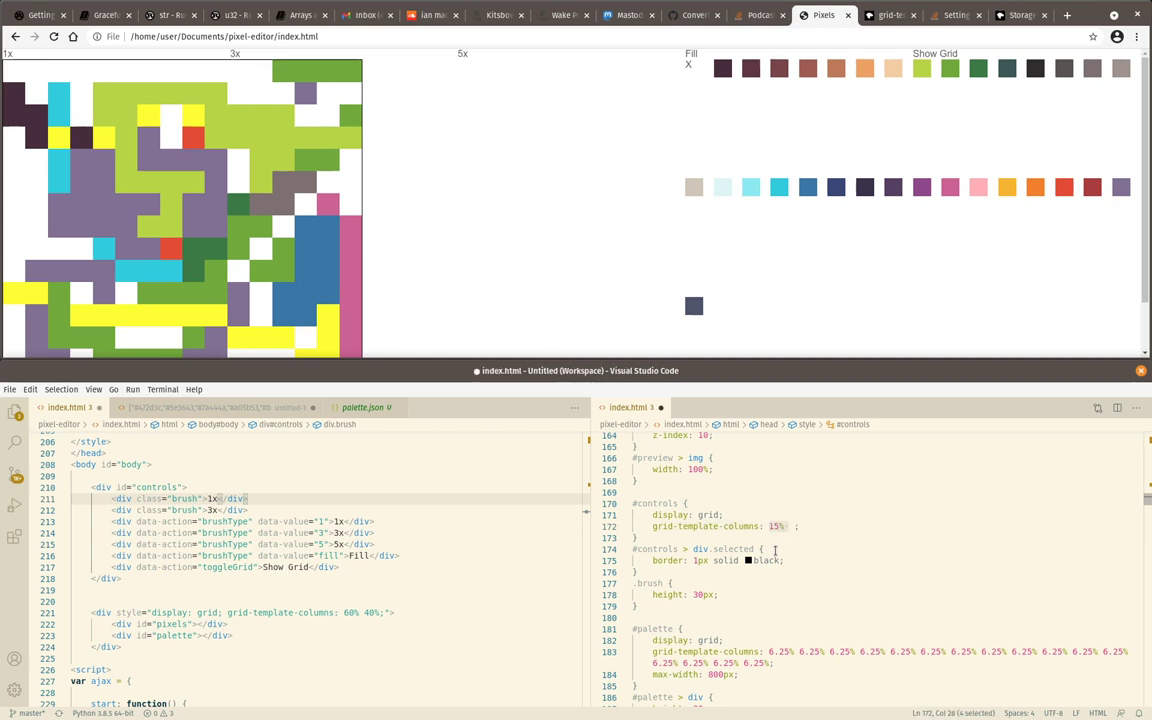
pyautogui.write('15% 15% 15% 15% 15% 15%')
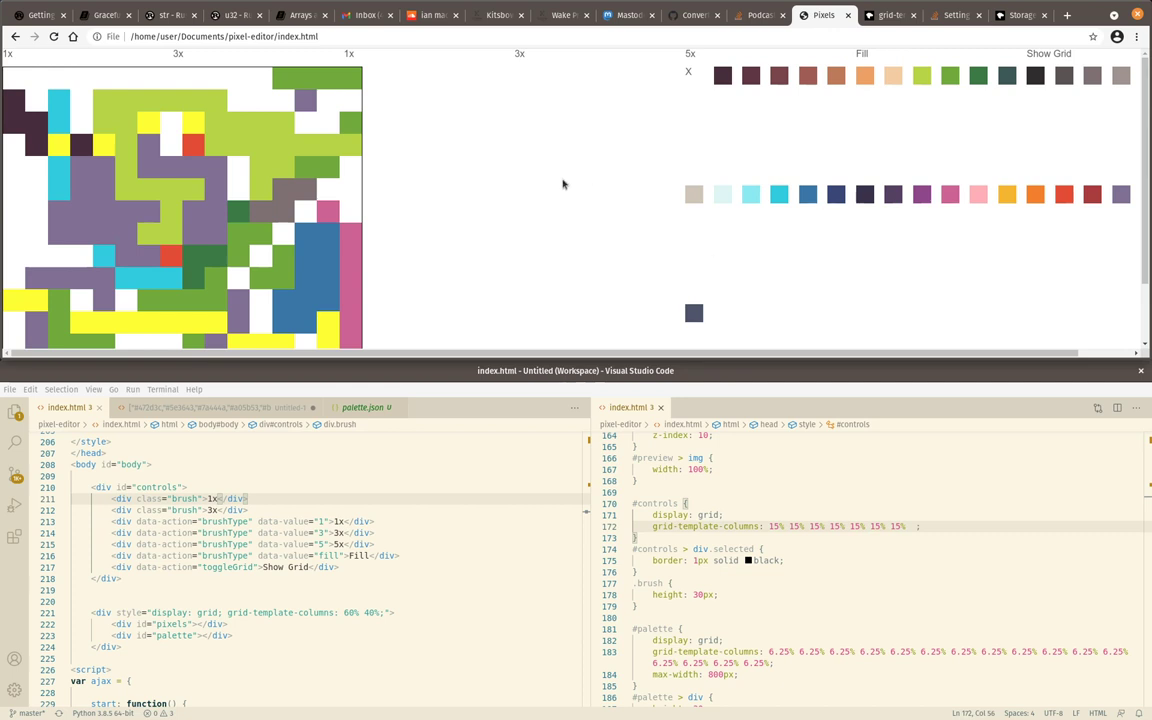
pyautogui.moveTo(416, 258)
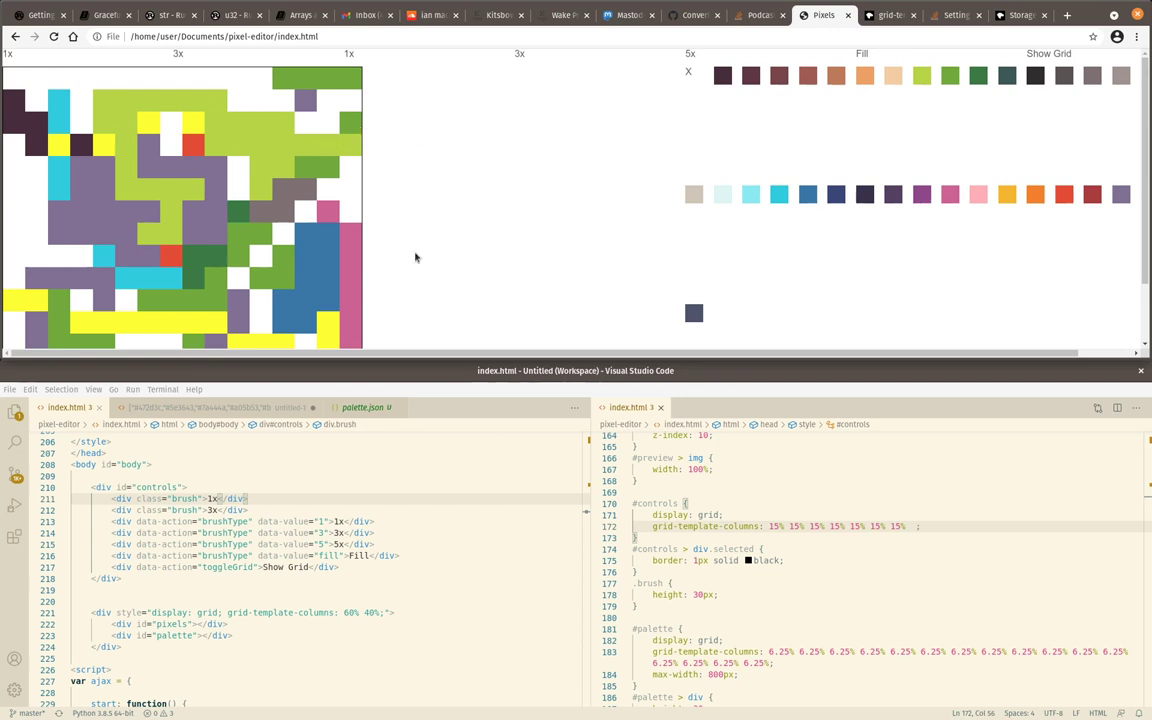
# Relabel the brush divs Pri and Sec with ids primaryBrush and secondaryBrush
pyautogui.click(1048, 52)
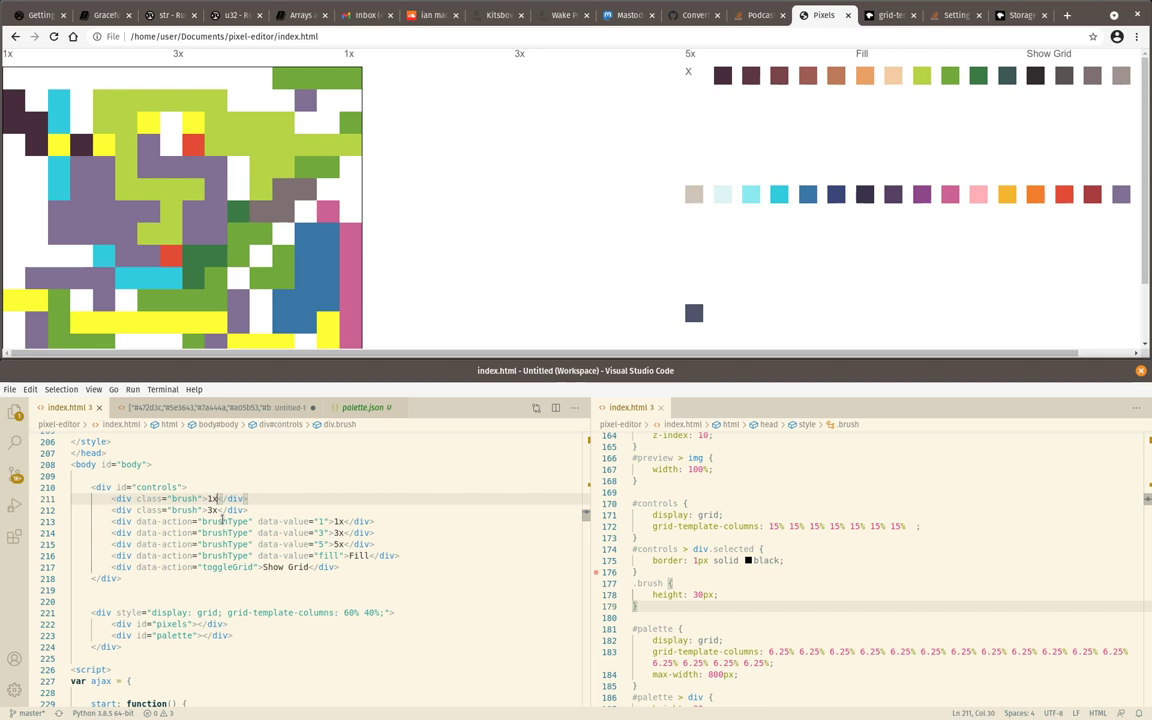
pyautogui.write('Pri')
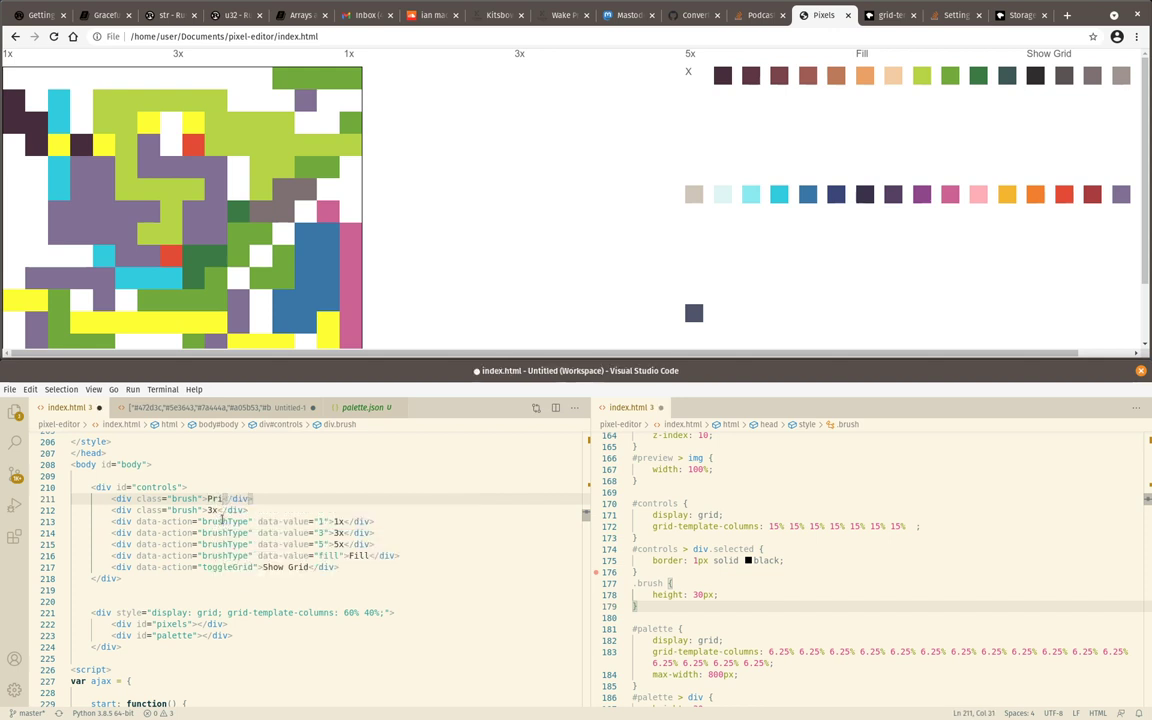
pyautogui.write('Sect')
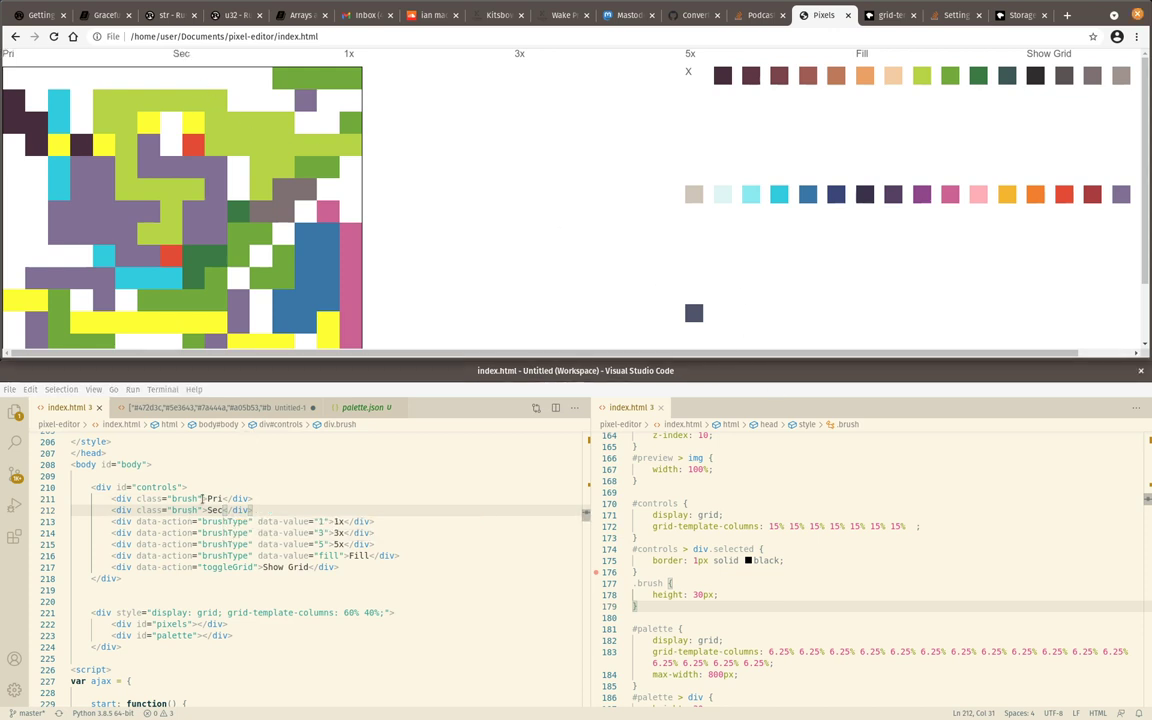
pyautogui.write('primaryBrush"')
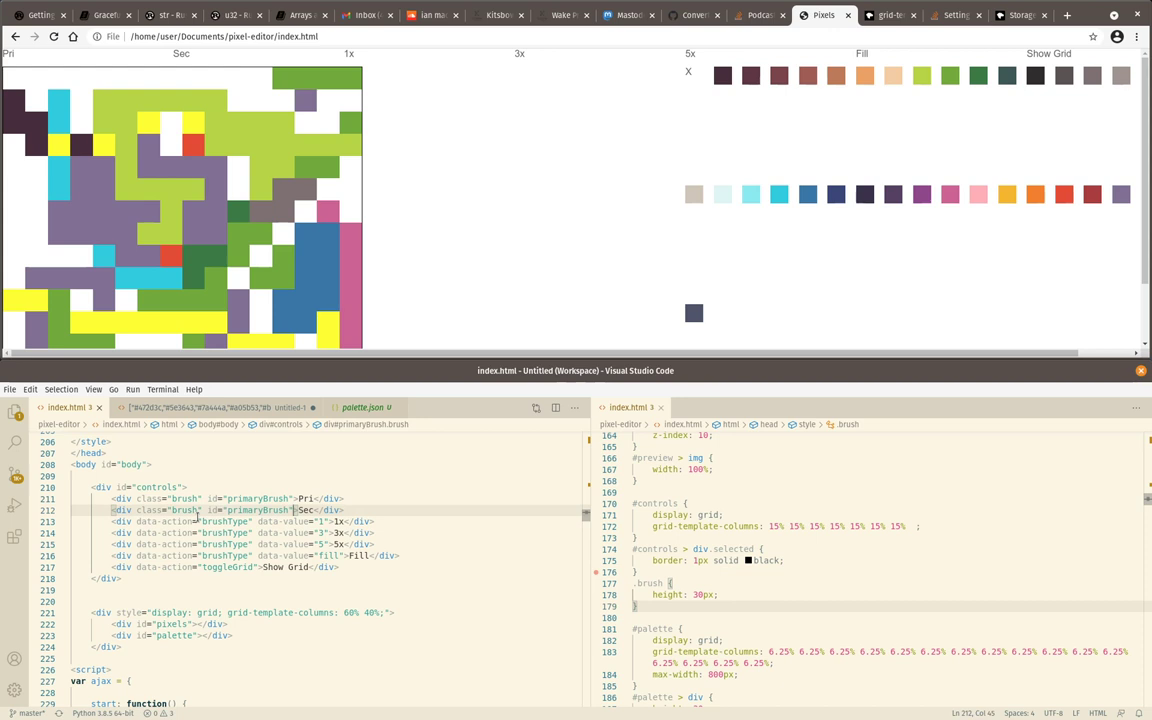
# Change the #palette > div.selected border from 2px solid black to red and try a swatch on the page
pyautogui.click(780, 194)
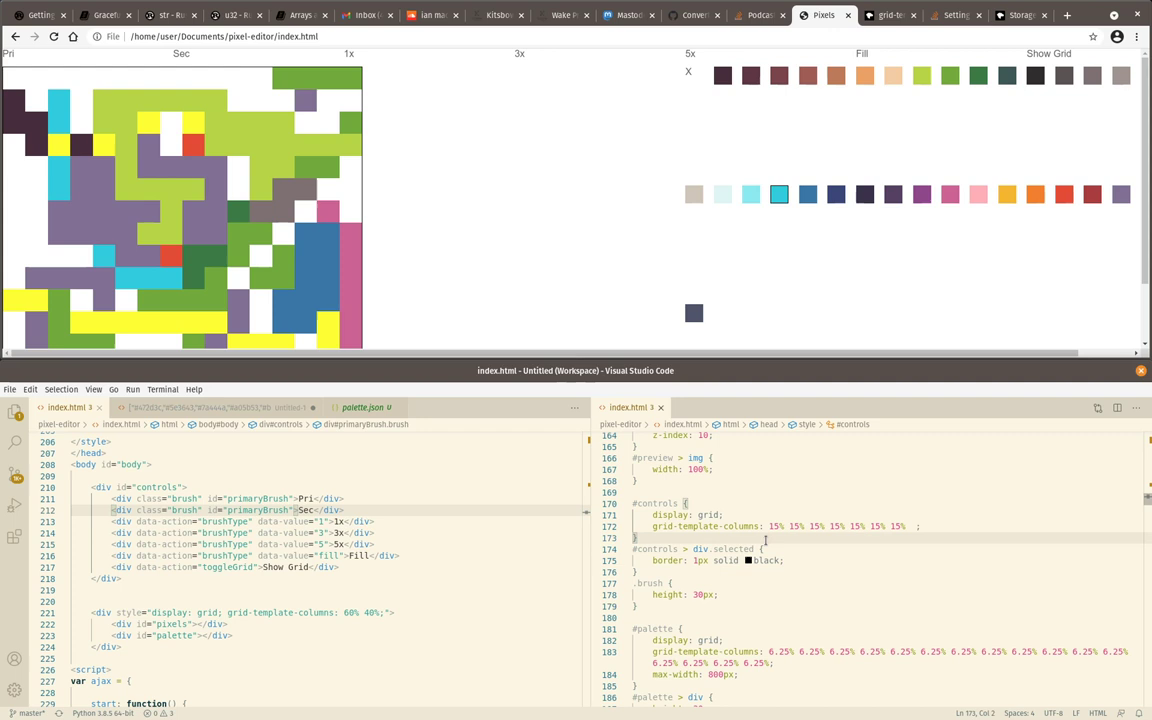
pyautogui.scroll(-3)
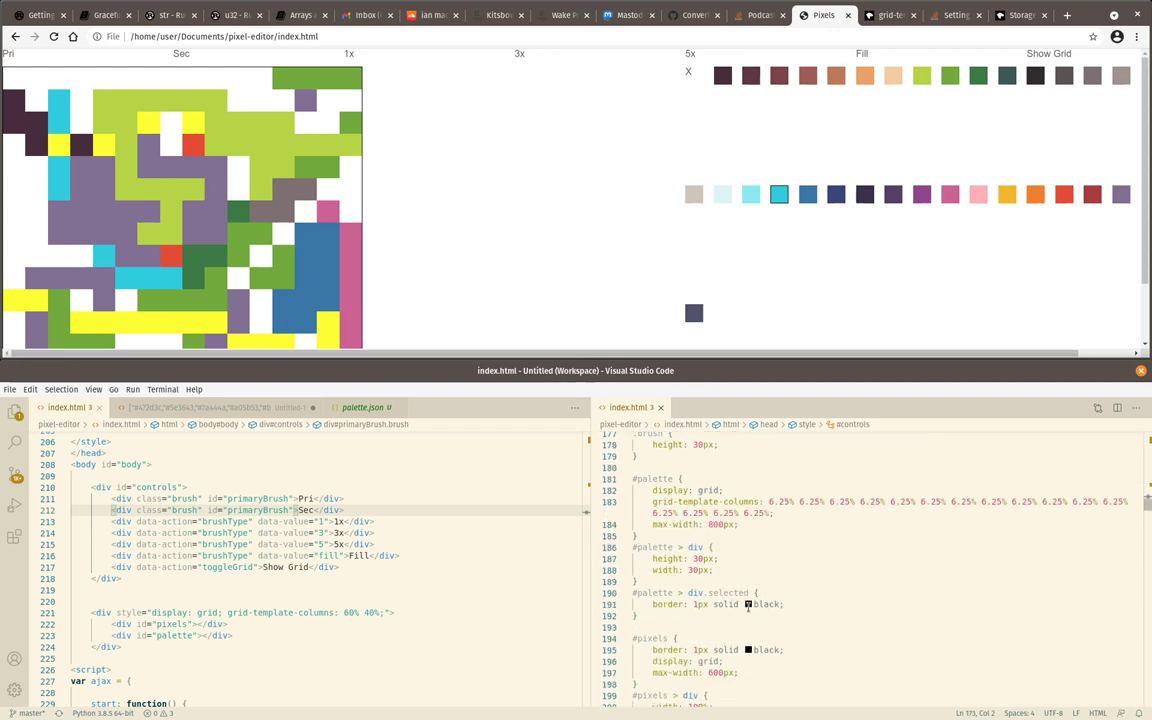
pyautogui.write('r')
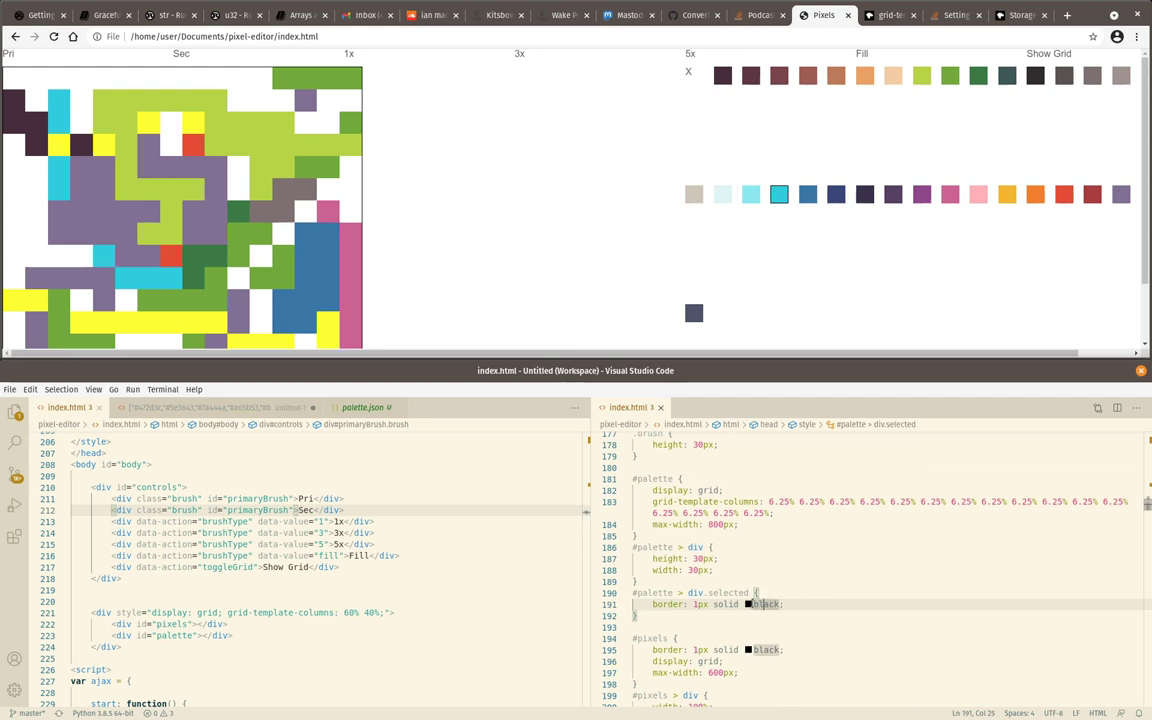
pyautogui.doubleClick(764, 604)
pyautogui.write('red')
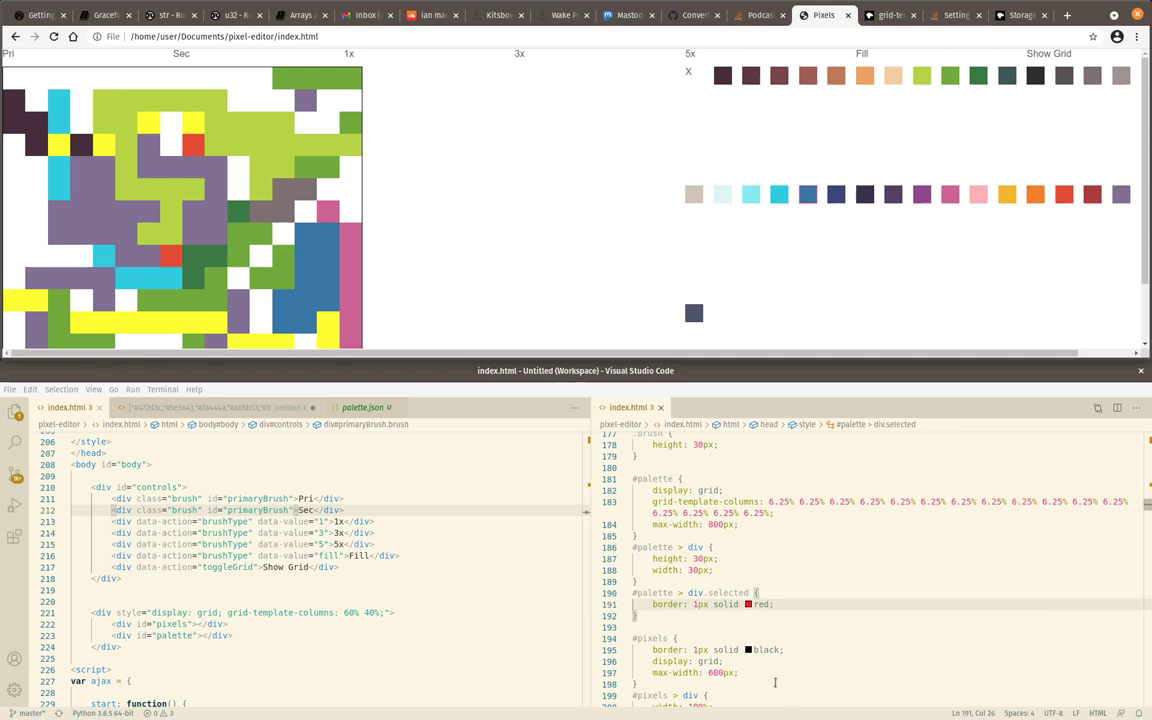
pyautogui.click(696, 604)
pyautogui.write('2')
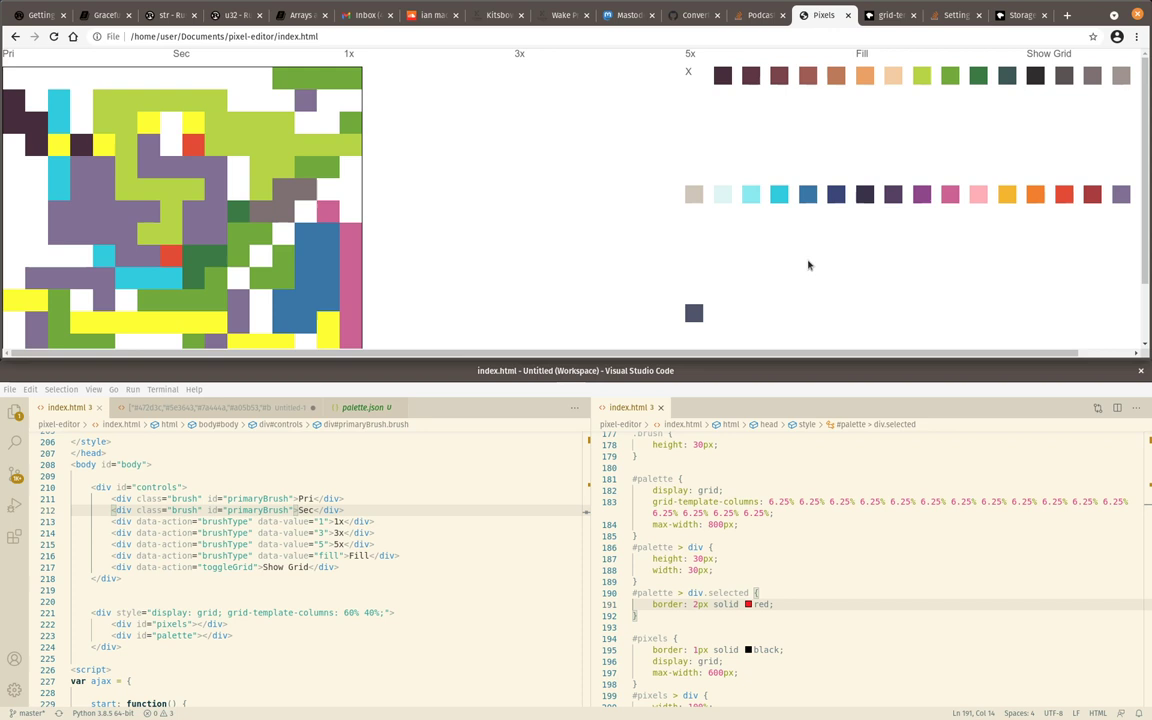
pyautogui.click(752, 194)
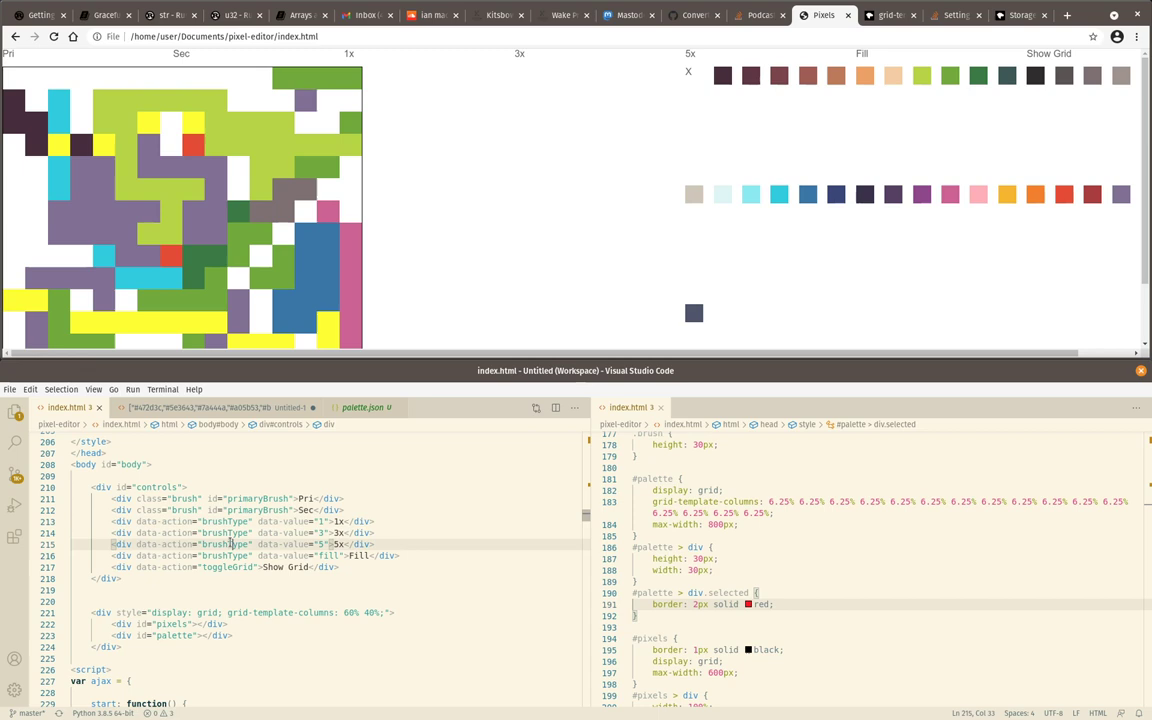
# Scroll down to the palette click handler and add console.log() at its top
pyautogui.scroll(-3)
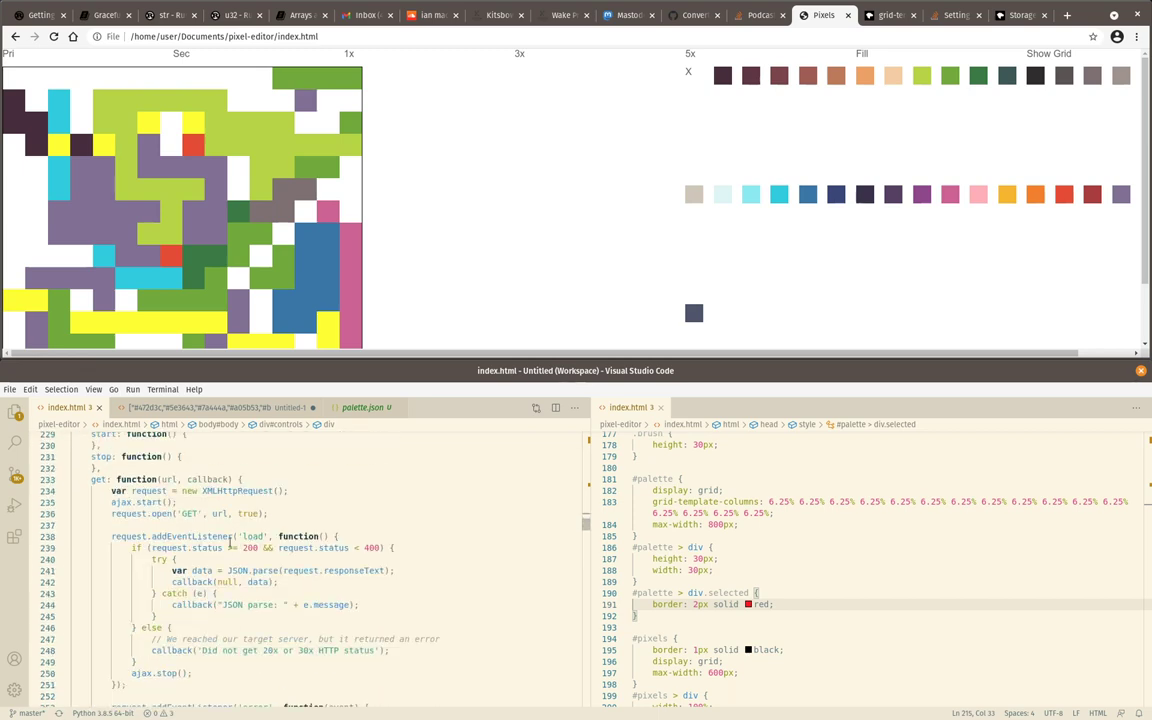
pyautogui.scroll(-3)
pyautogui.write('handlers')
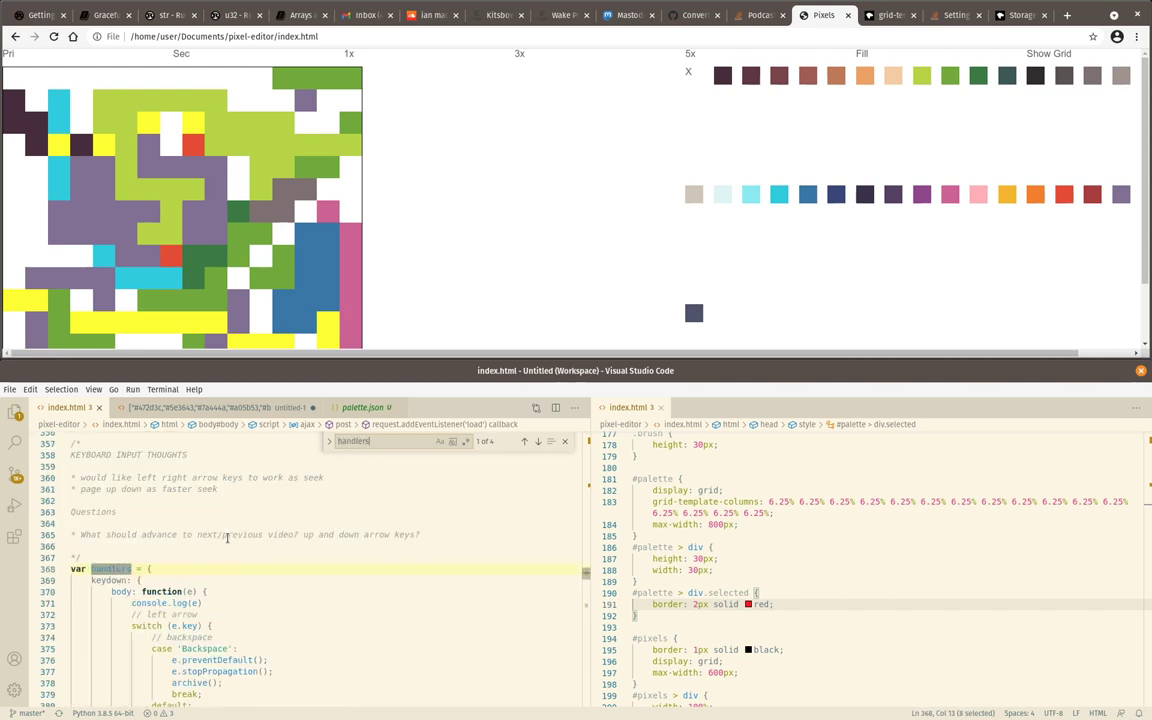
pyautogui.scroll(-3)
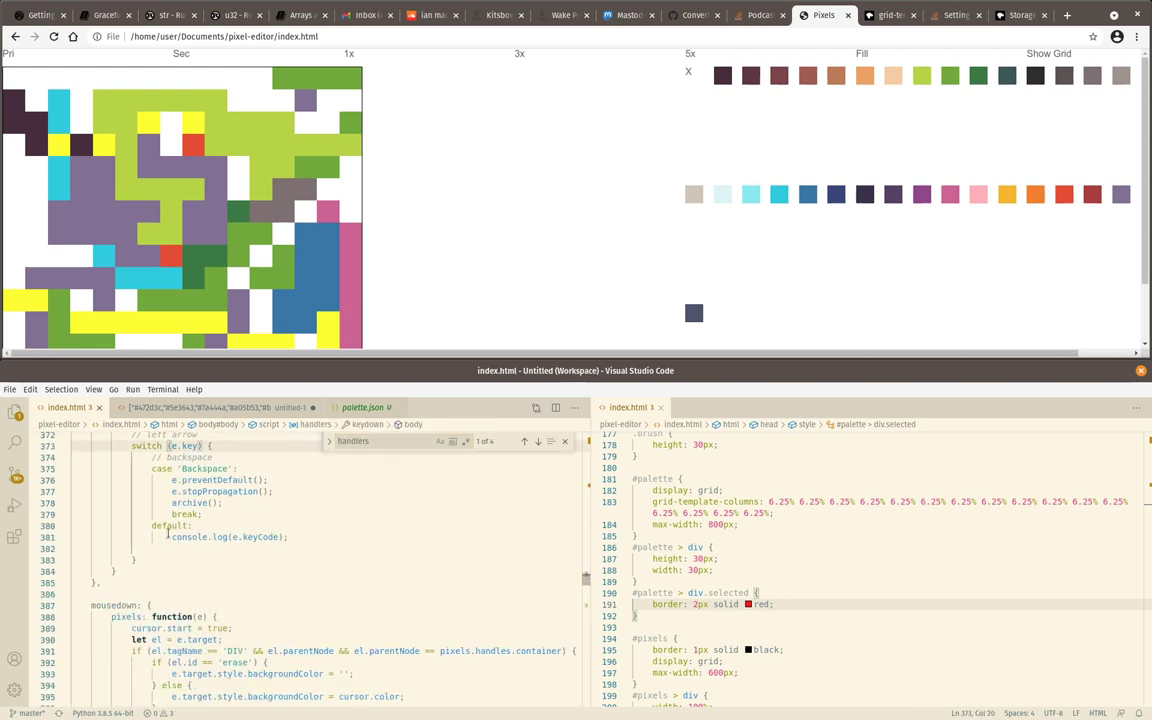
pyautogui.scroll(-3)
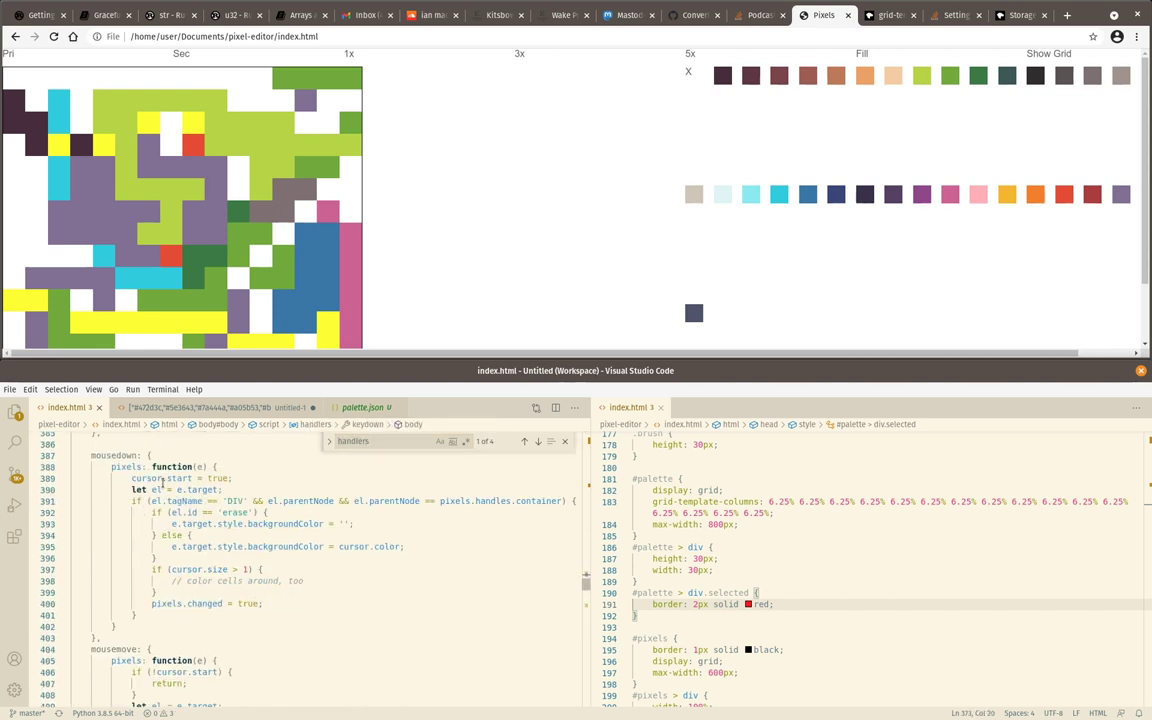
pyautogui.scroll(3)
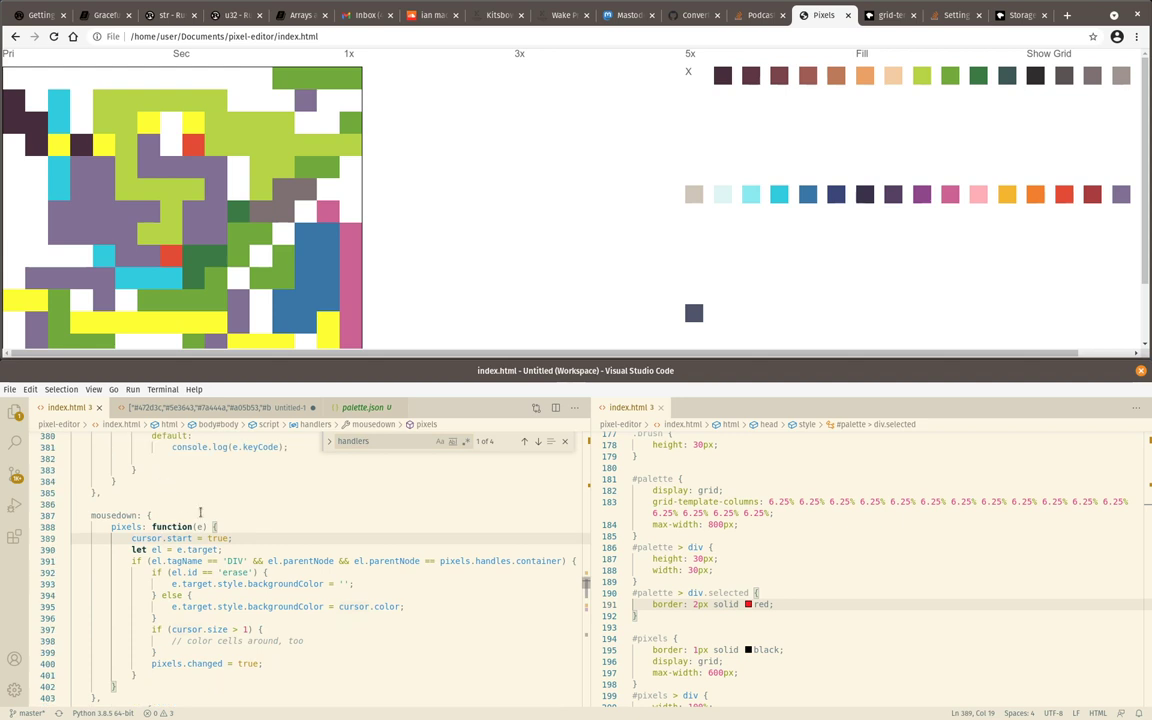
pyautogui.scroll(-3)
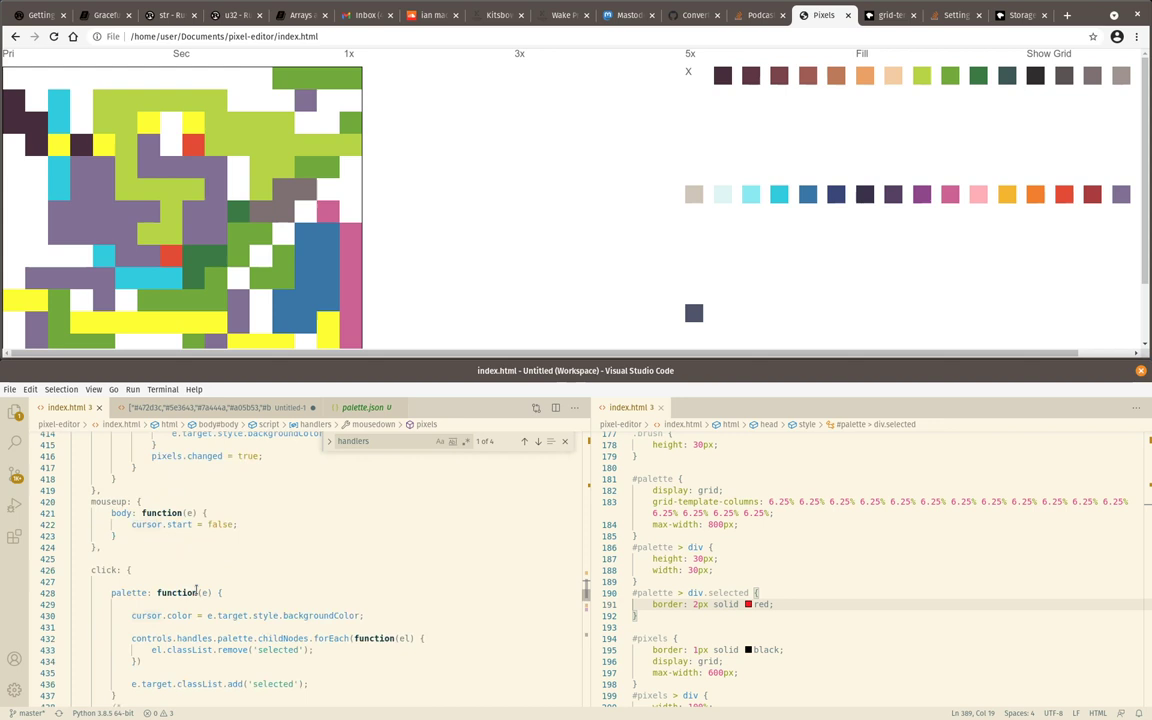
pyautogui.scroll(-3)
pyautogui.write('console.log(e);')
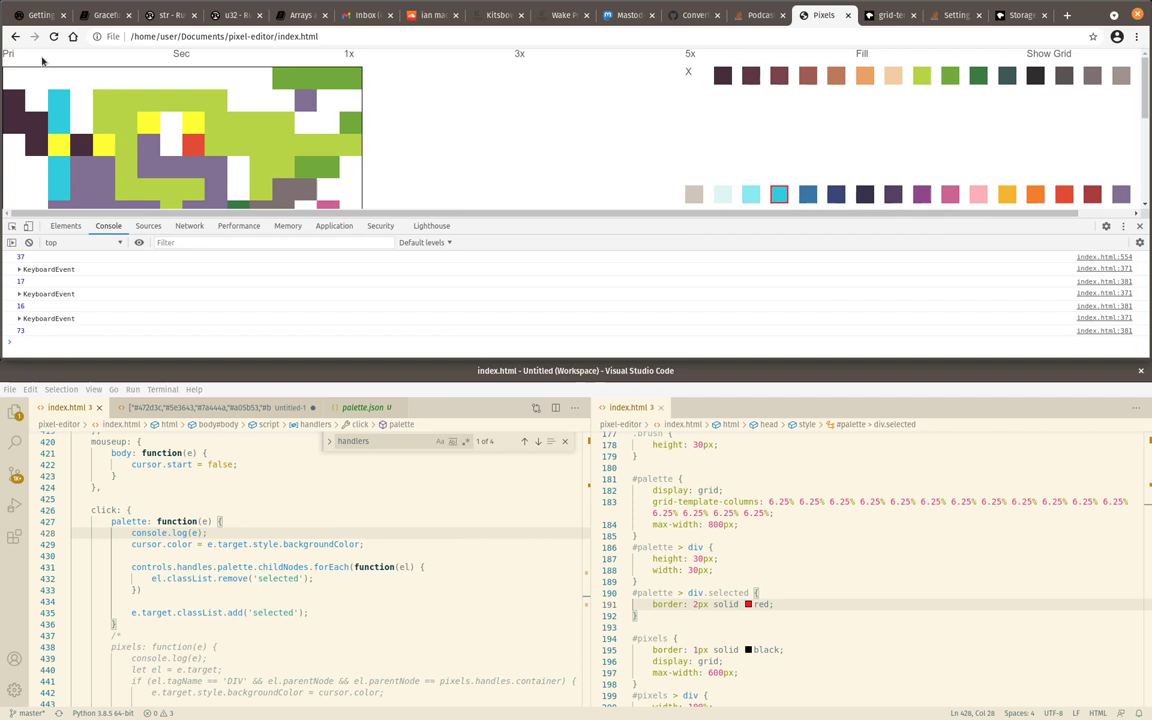
# Log palette clicks and a right-click, expanding the PointerEvents to inspect their button fields
pyautogui.click(752, 194)
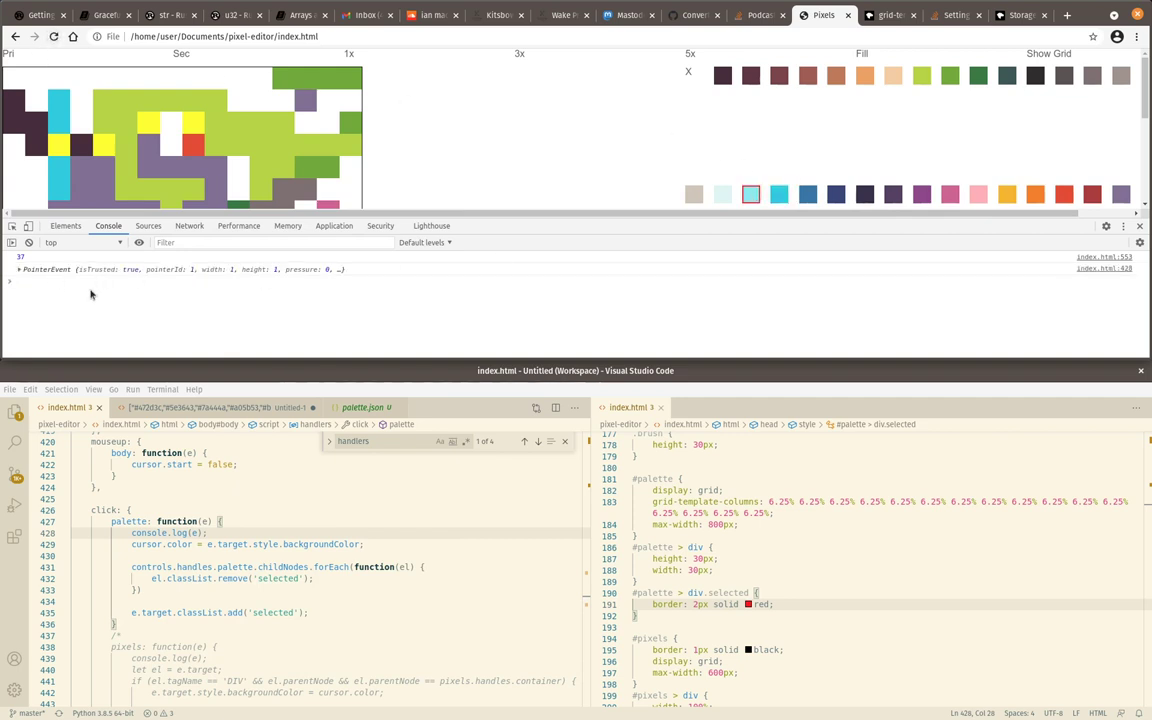
pyautogui.click(20, 268)
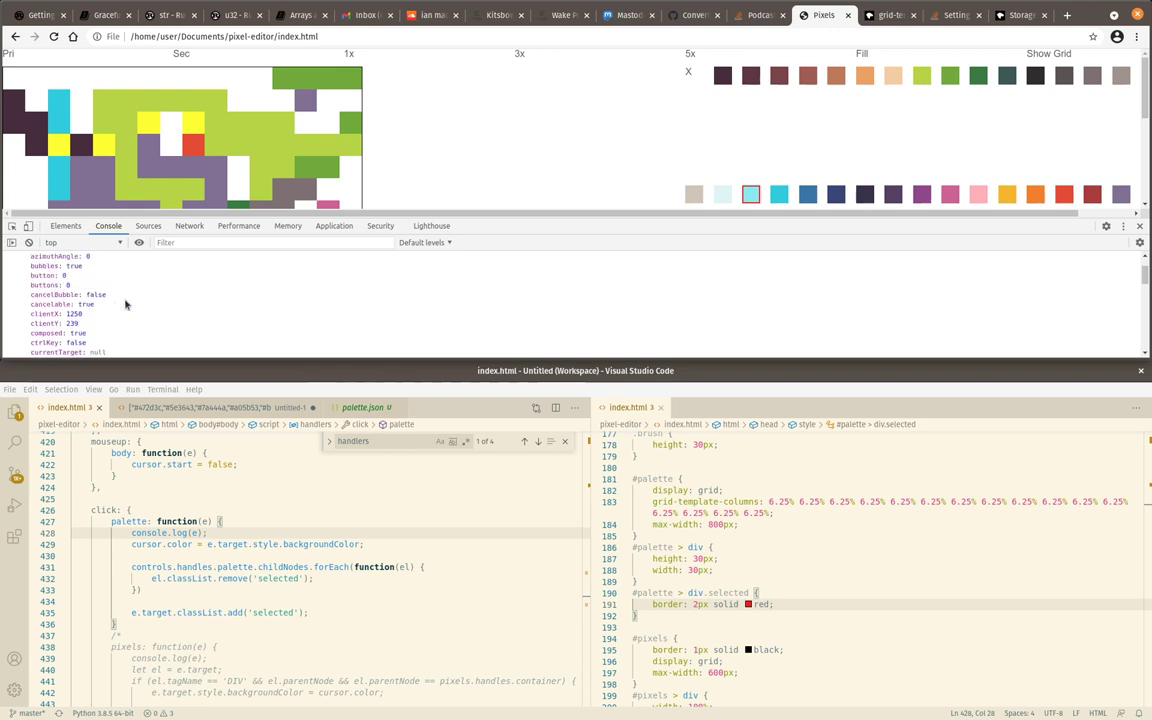
pyautogui.rightClick(780, 194)
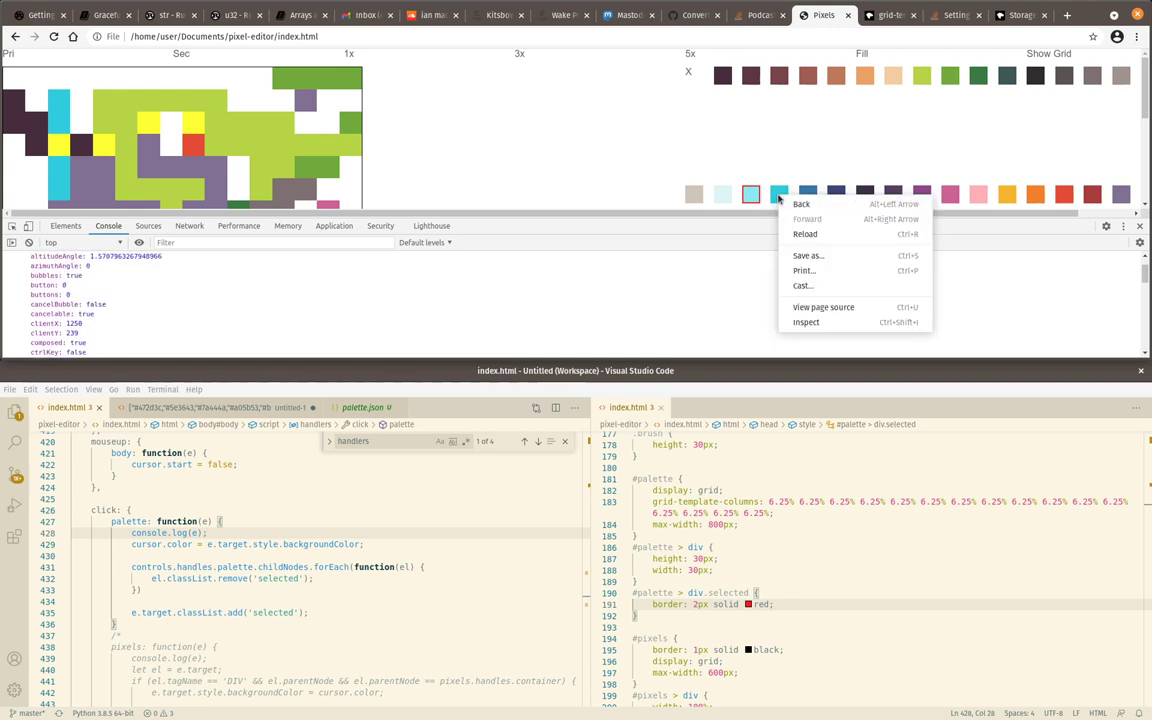
pyautogui.click(320, 308)
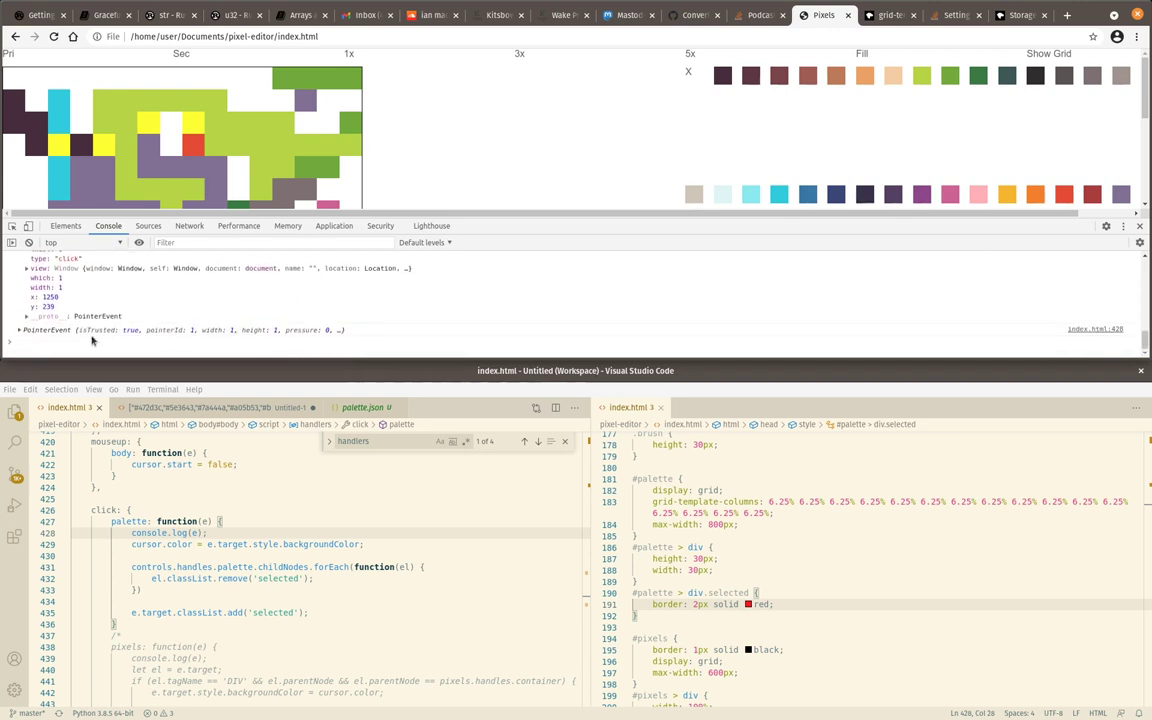
pyautogui.click(18, 330)
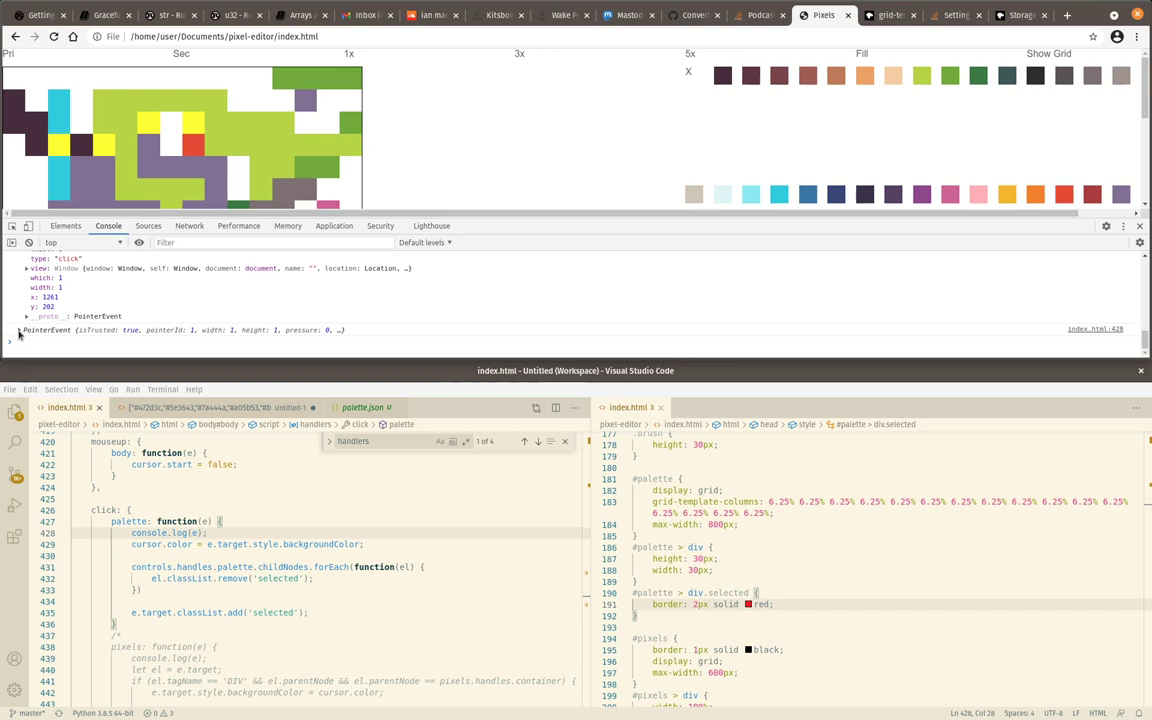
pyautogui.click(18, 336)
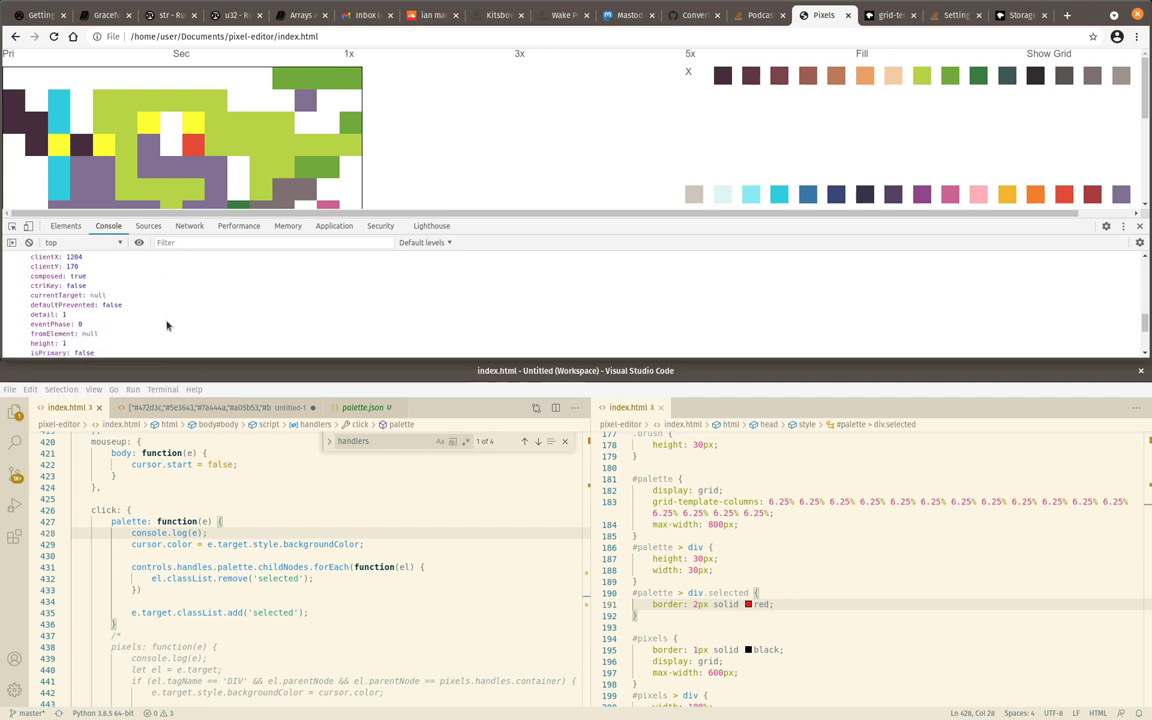
# Open a new tab to look up MDN mouse click documentation
pyautogui.scroll(-3)
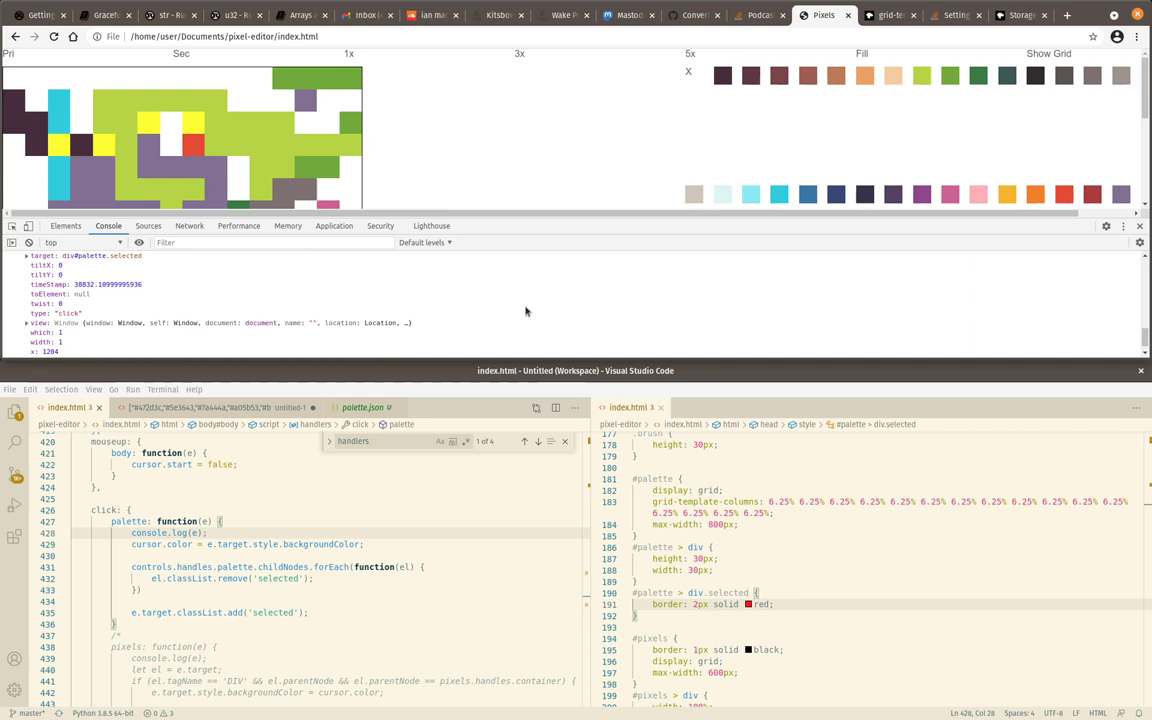
pyautogui.scroll(-3)
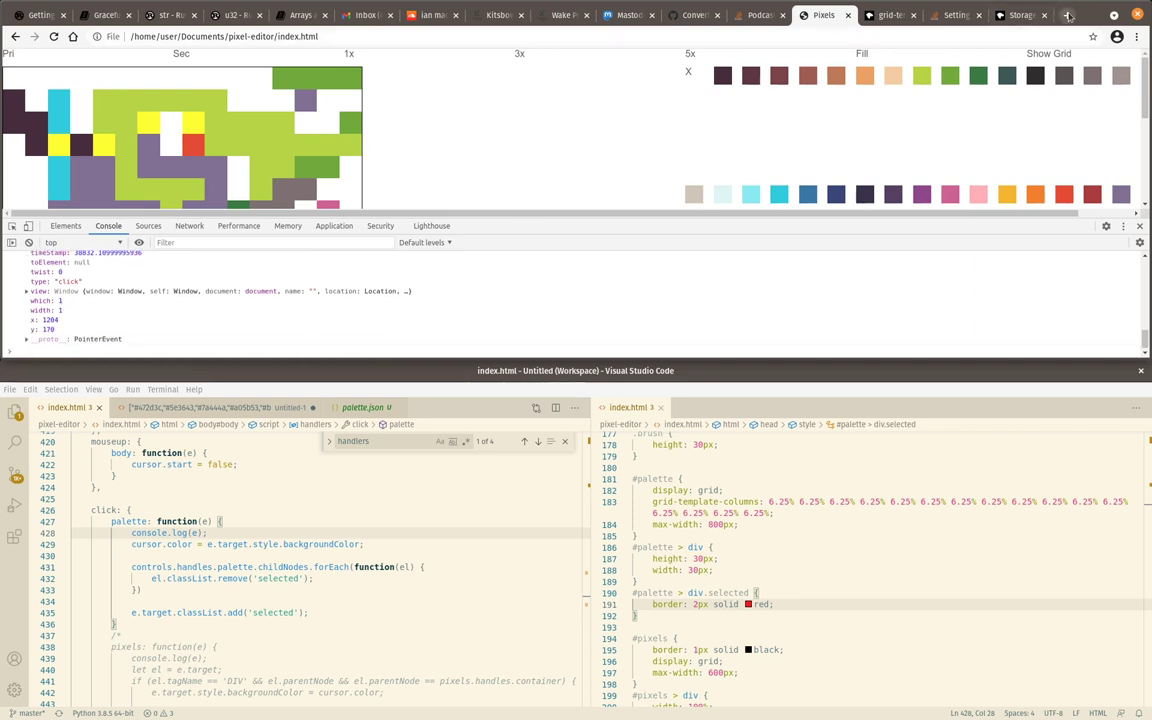
pyautogui.click(1068, 14)
pyautogui.write('mdn mouse click')
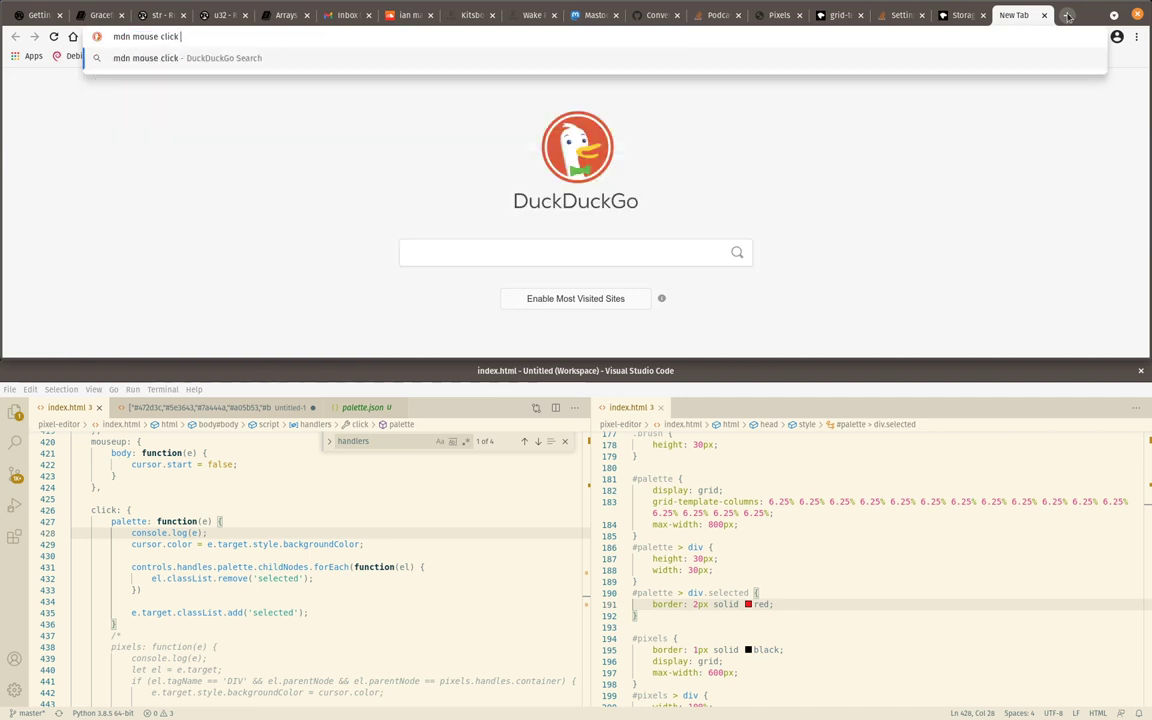
# Run the 'mdn mouse click' search and read the MouseEvent.button return values
pyautogui.write(' right button')
pyautogui.press('Return')
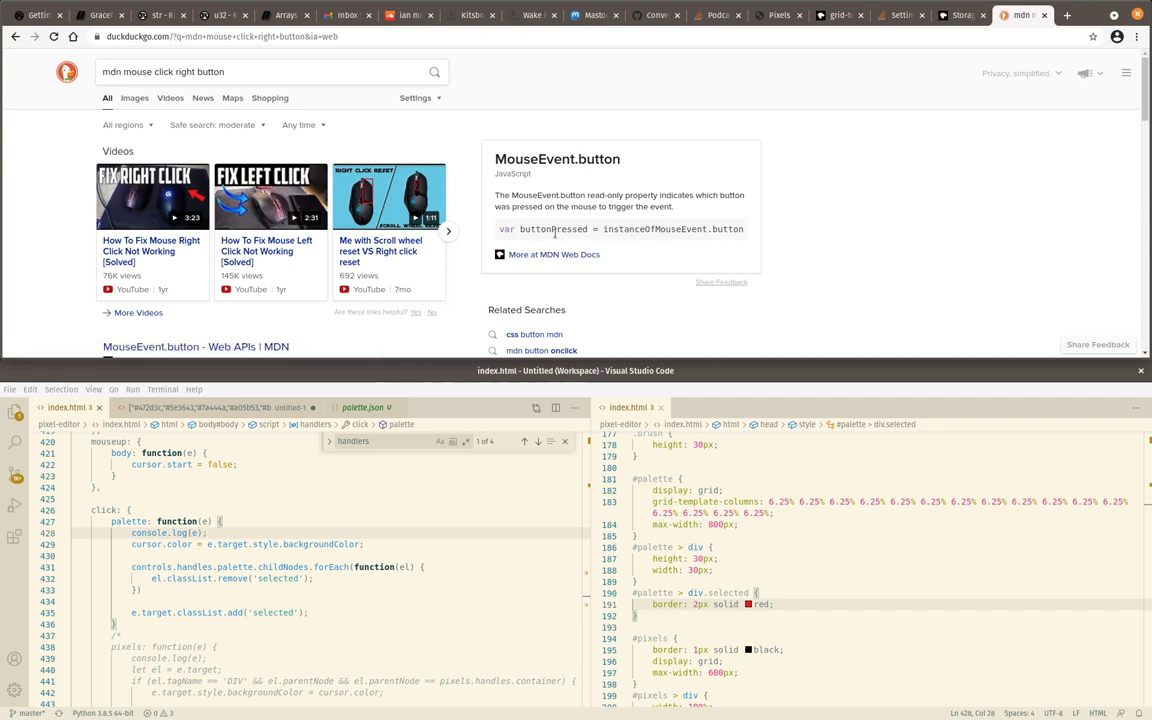
pyautogui.click(554, 254)
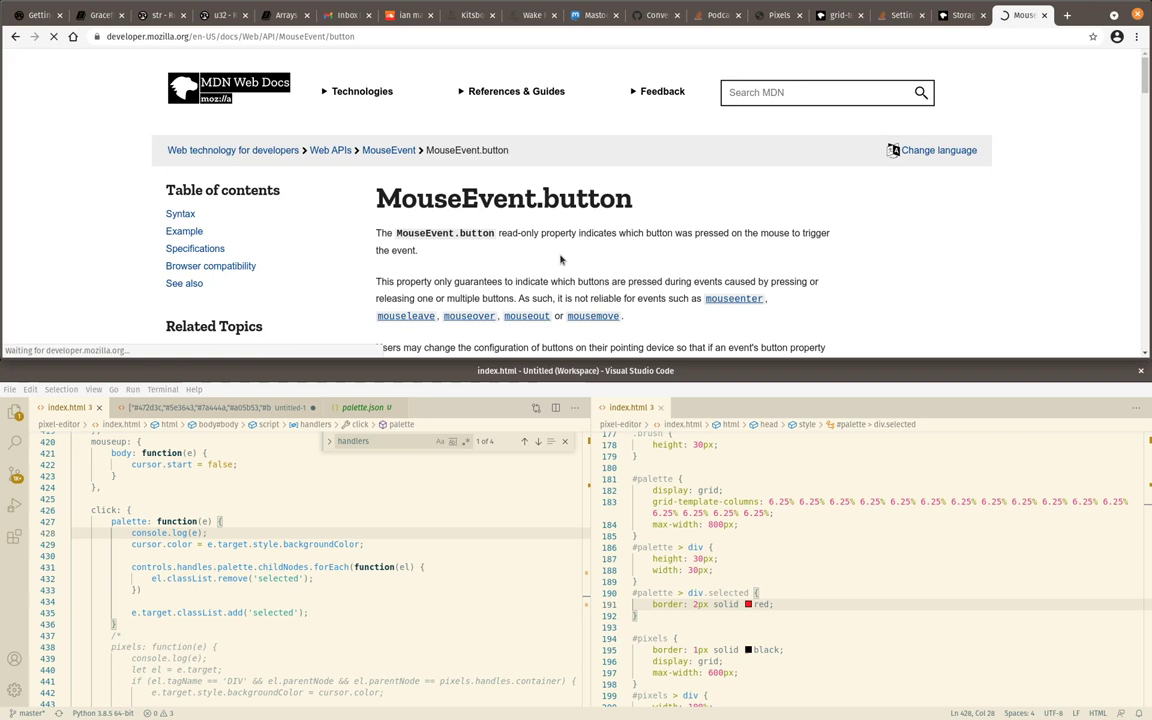
pyautogui.scroll(-3)
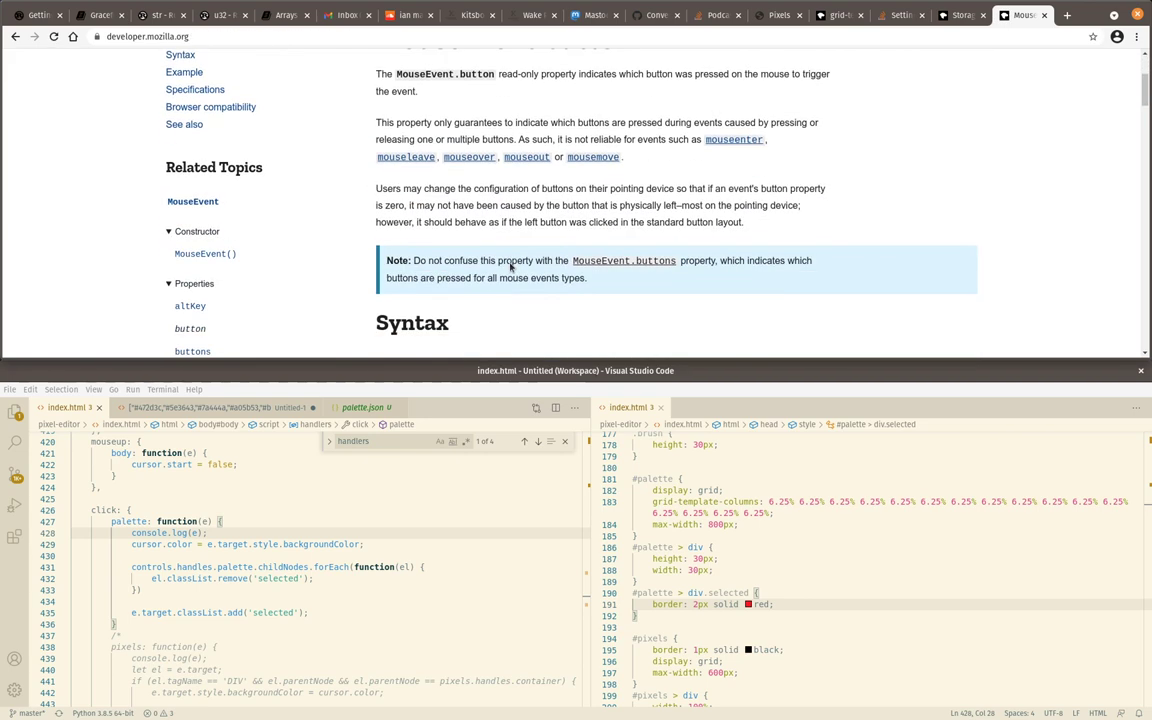
pyautogui.scroll(-3)
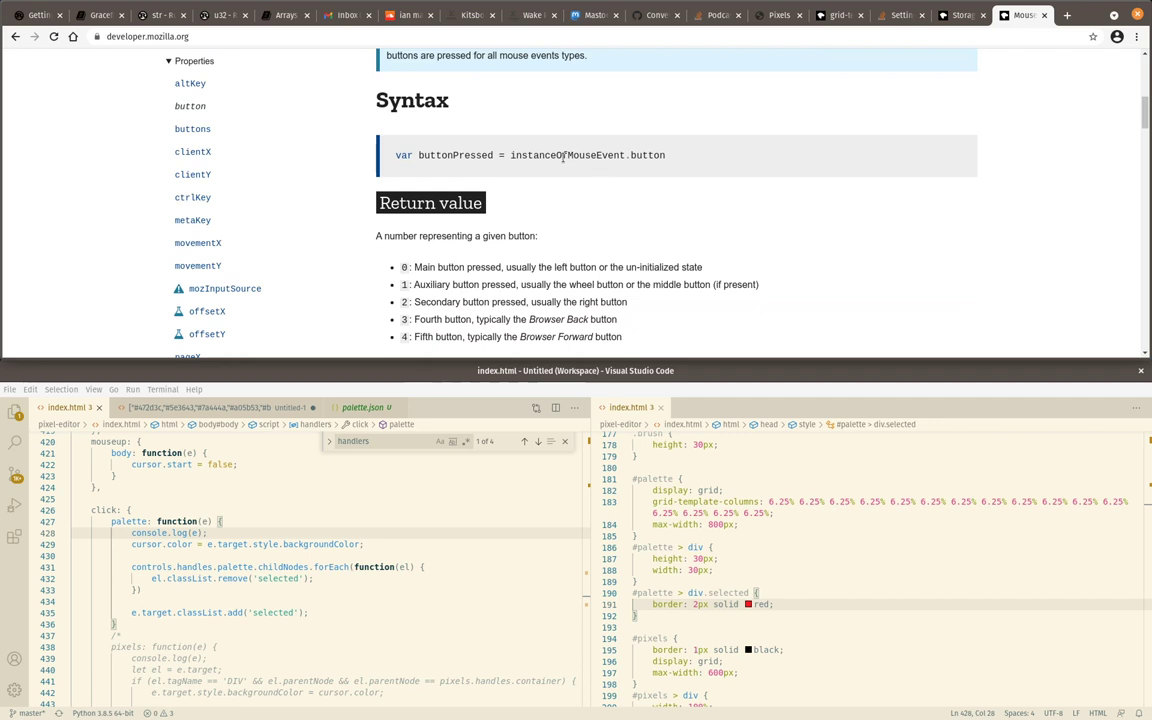
pyautogui.scroll(3)
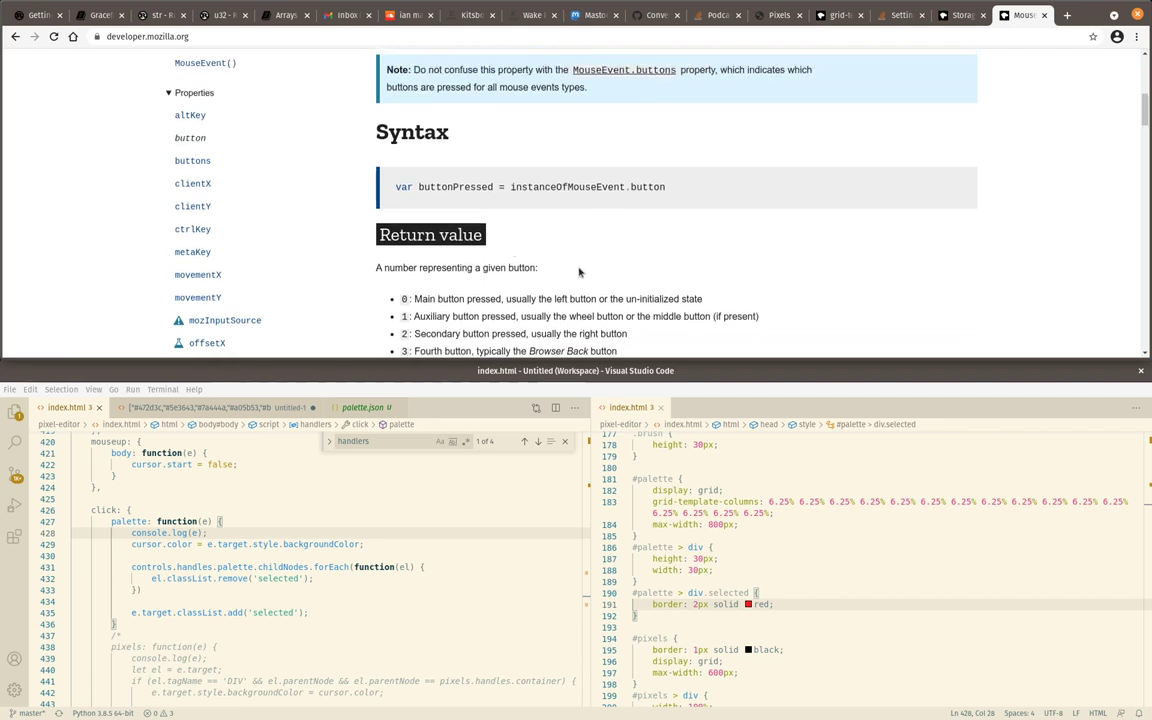
pyautogui.scroll(-3)
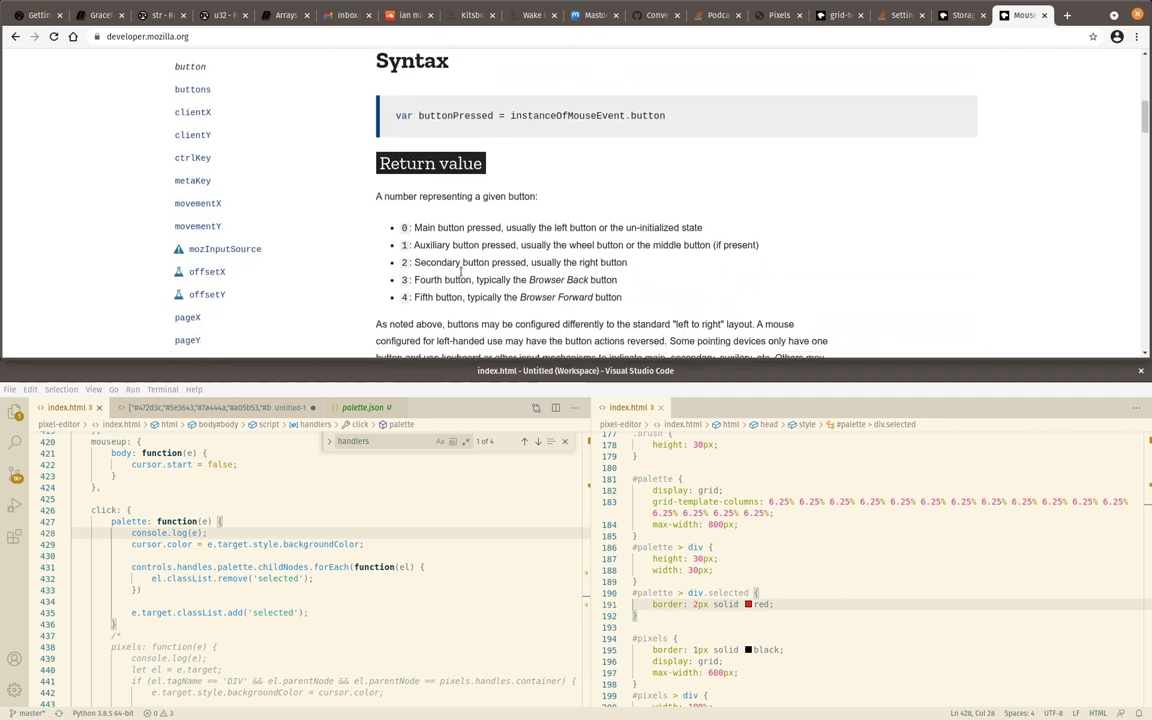
pyautogui.scroll(-3)
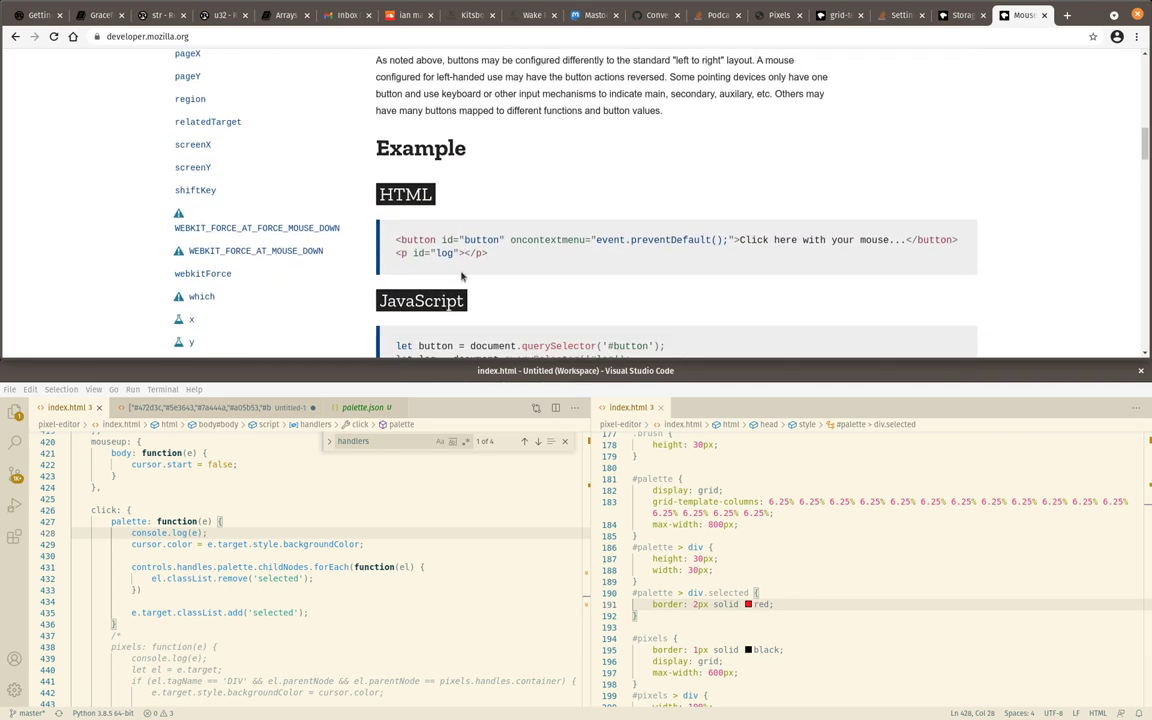
pyautogui.scroll(-3)
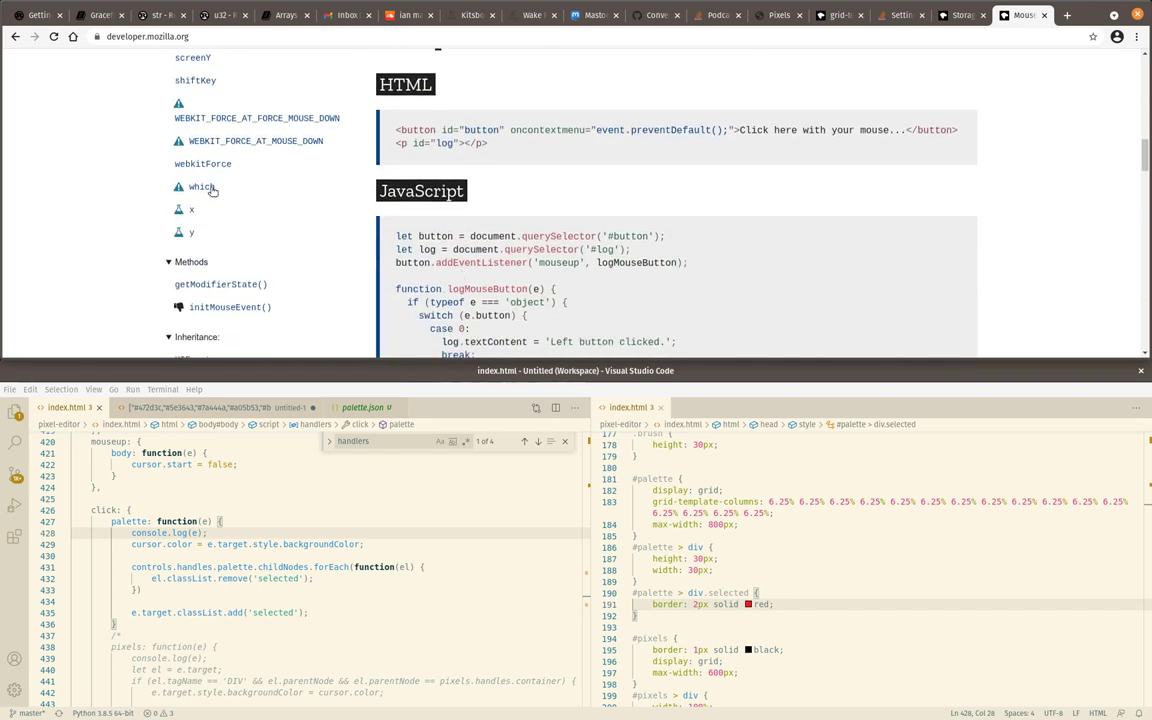
# Open the MouseEvent.which article and read its non-standard warning
pyautogui.click(200, 188)
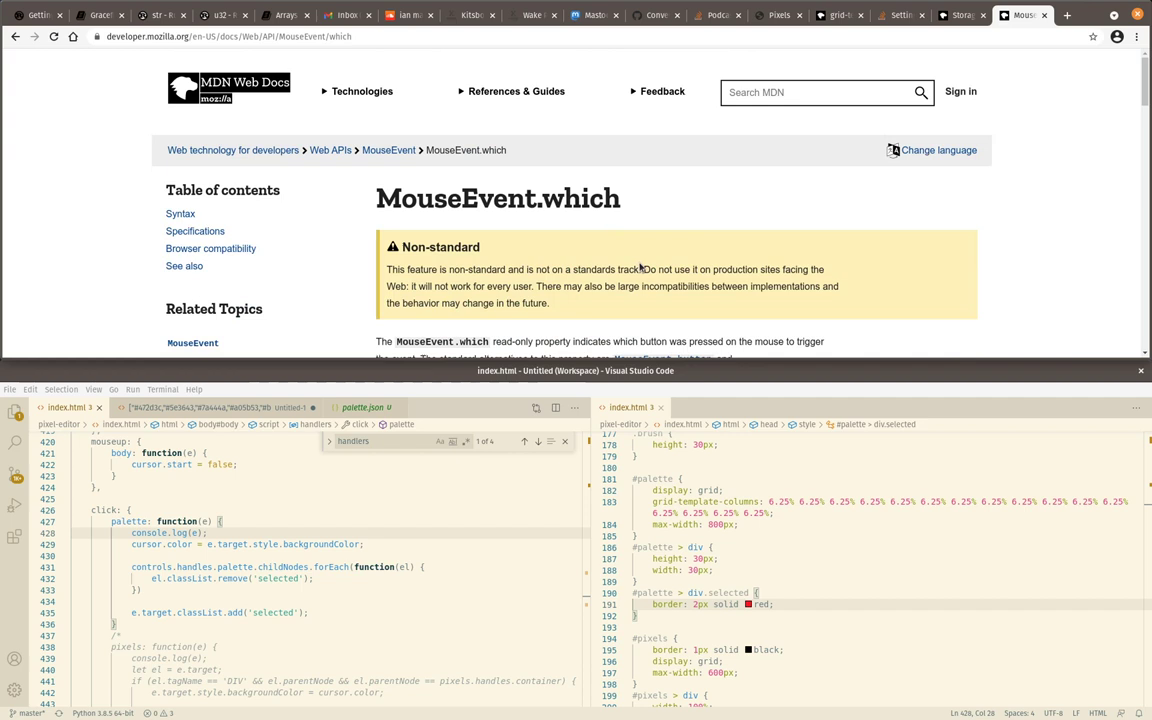
pyautogui.scroll(-3)
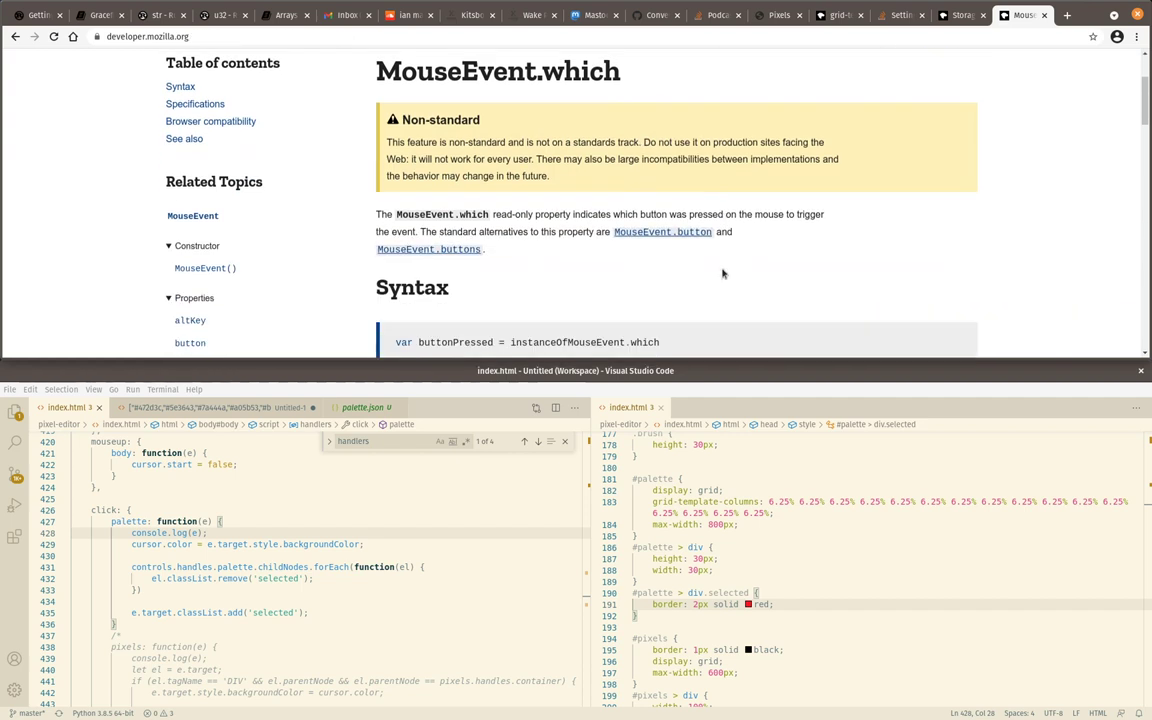
pyautogui.moveTo(544, 232)
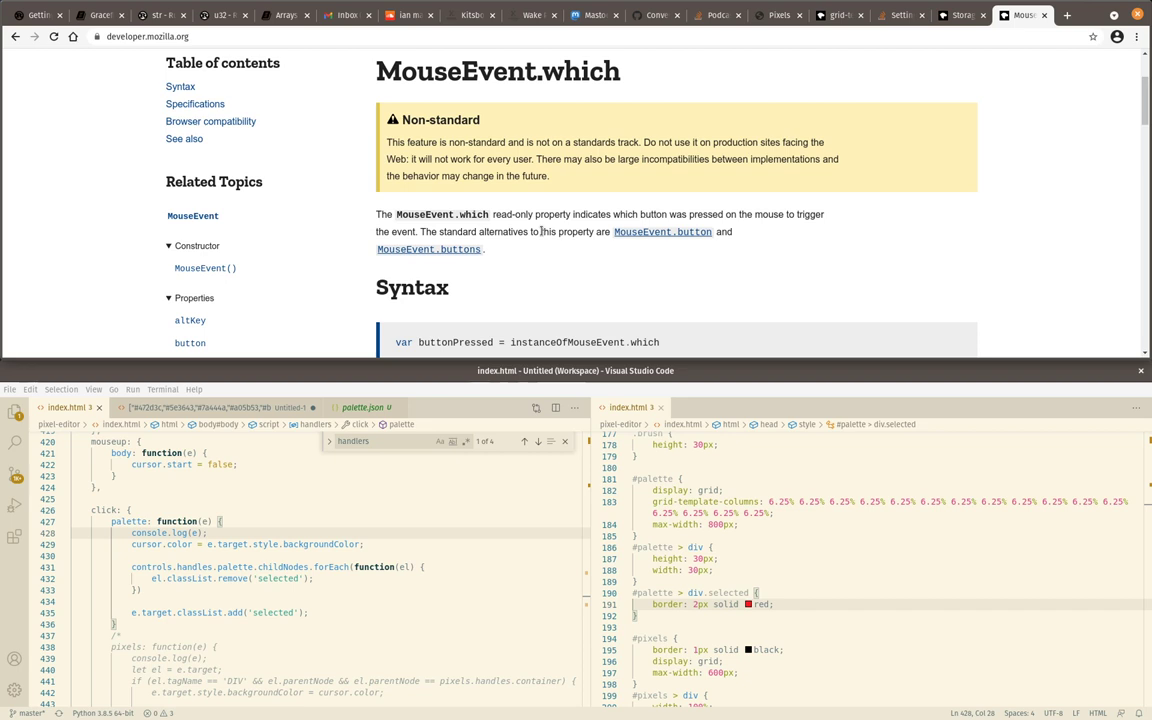
pyautogui.scroll(-3)
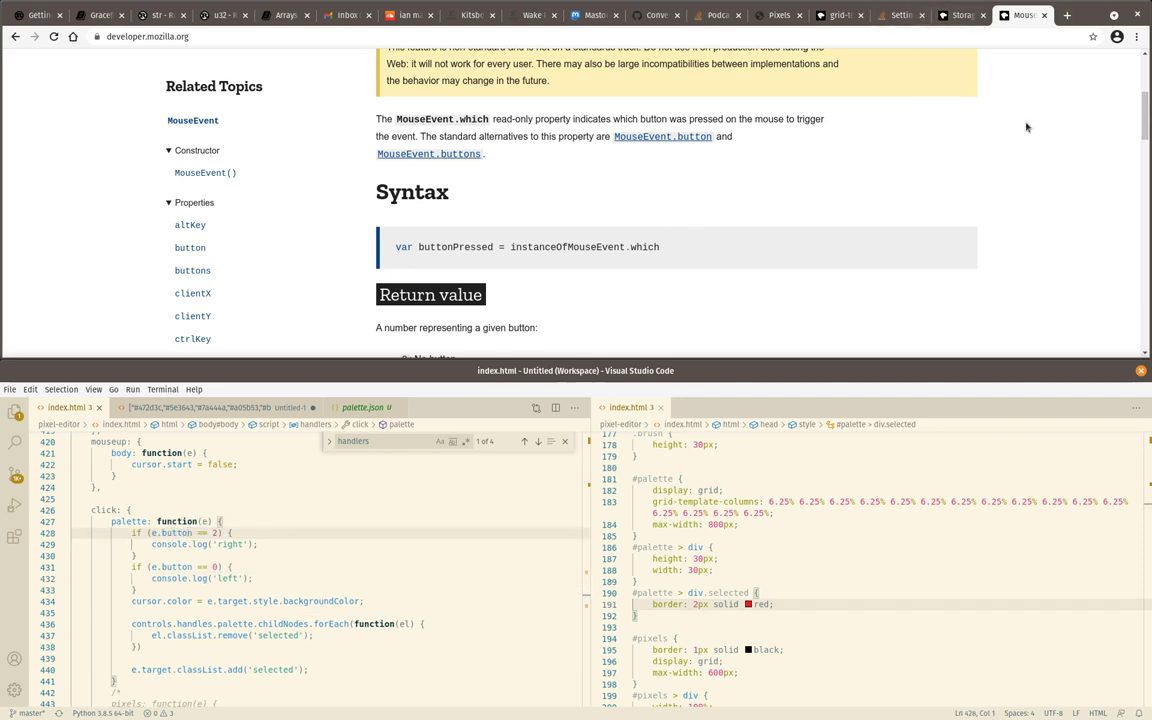
# Test a right-click on a swatch, then add e.preventDefault() at the start of the palette handler
pyautogui.click(778, 14)
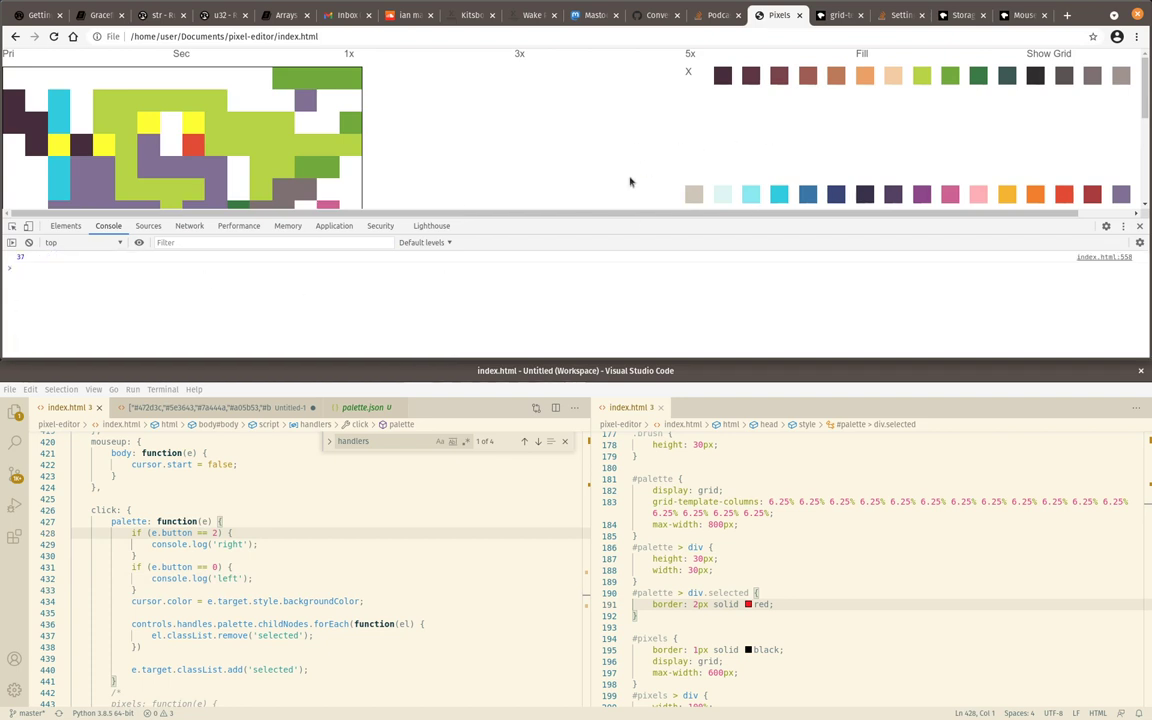
pyautogui.rightClick(722, 194)
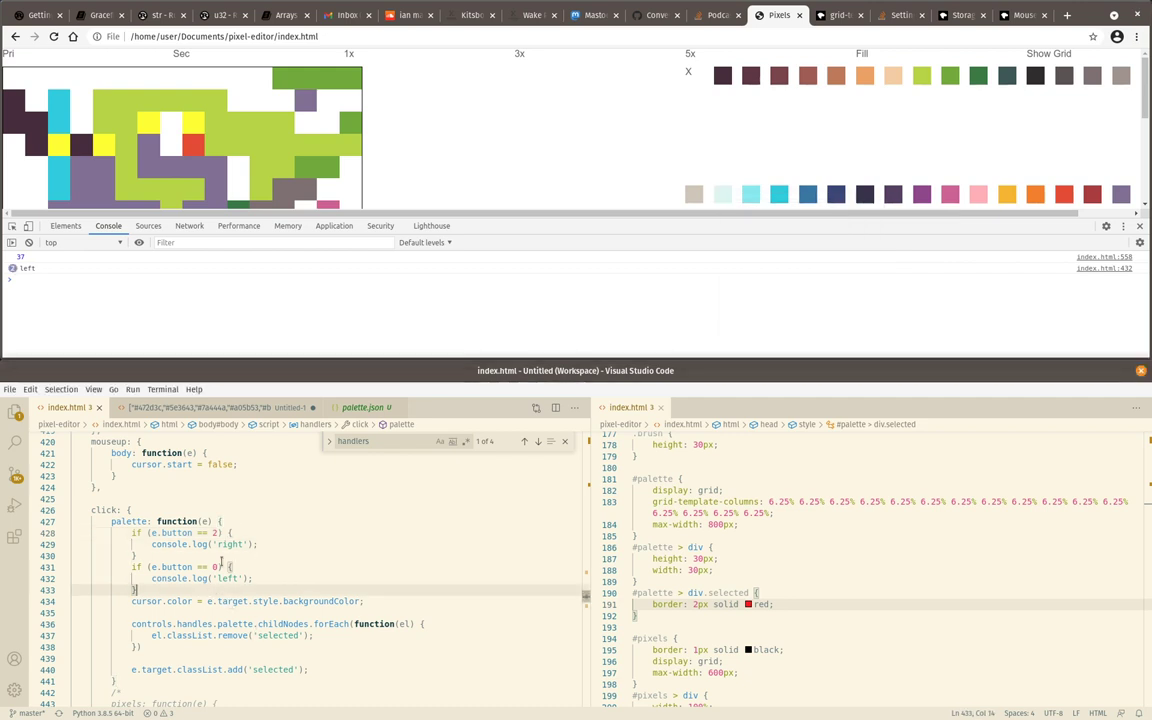
pyautogui.press('Return')
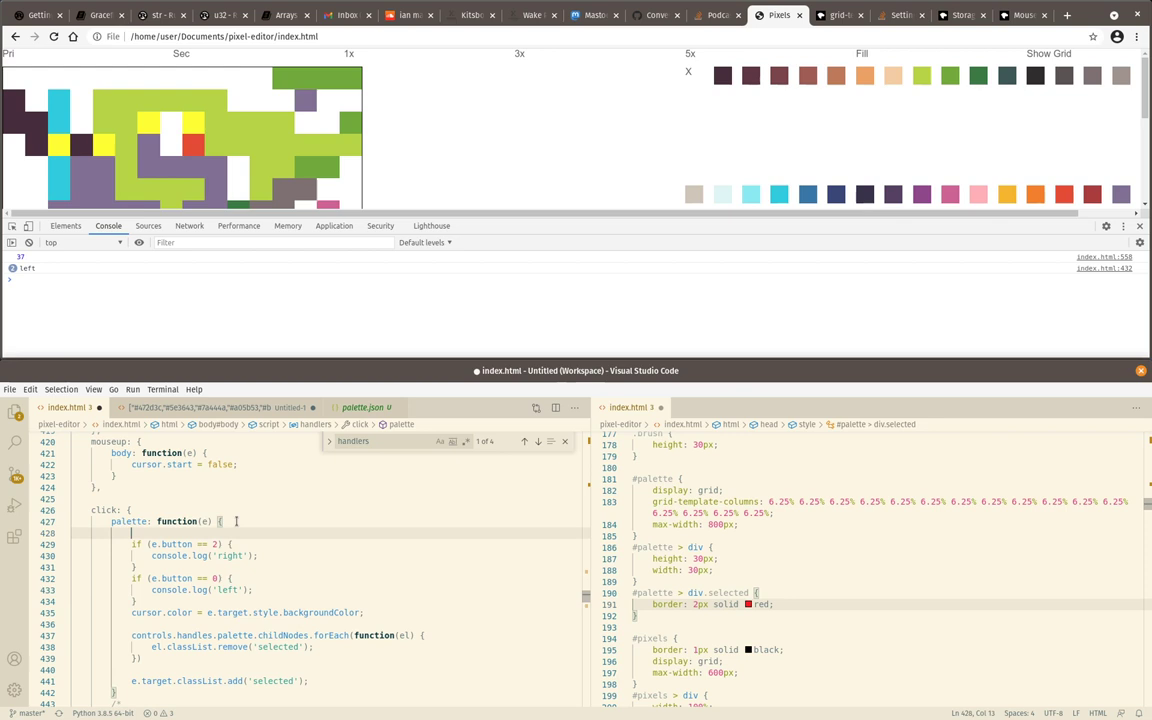
pyautogui.write('e.preventDefault();')
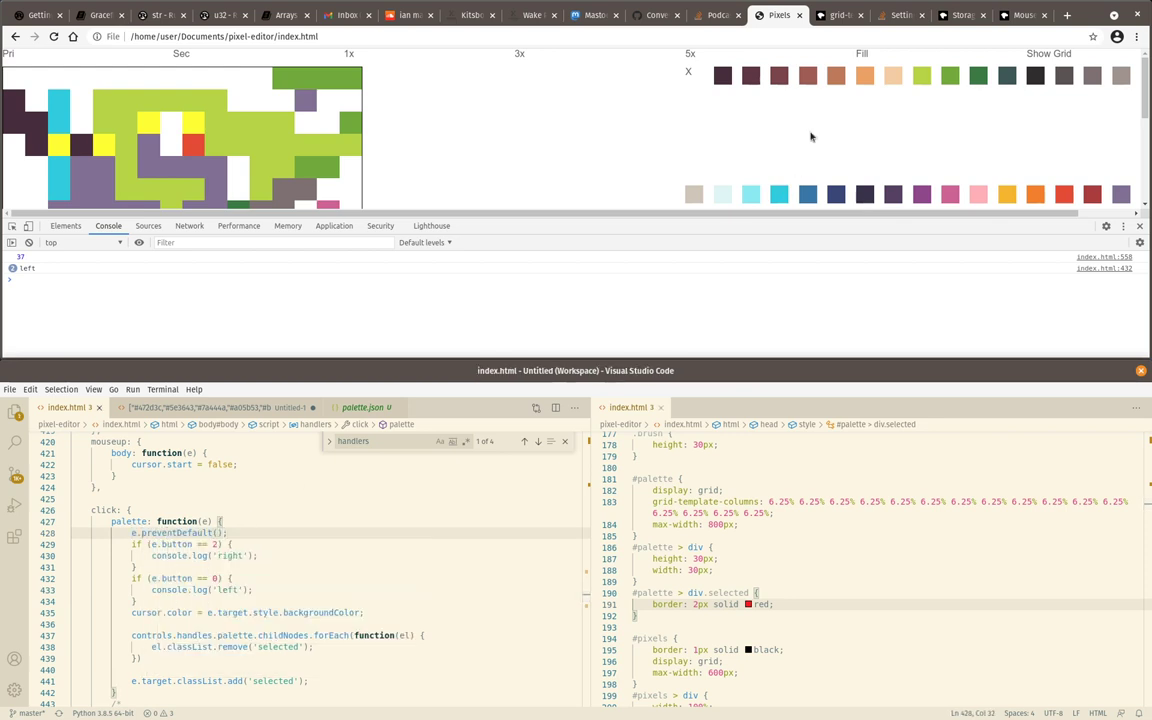
pyautogui.moveTo(388, 444)
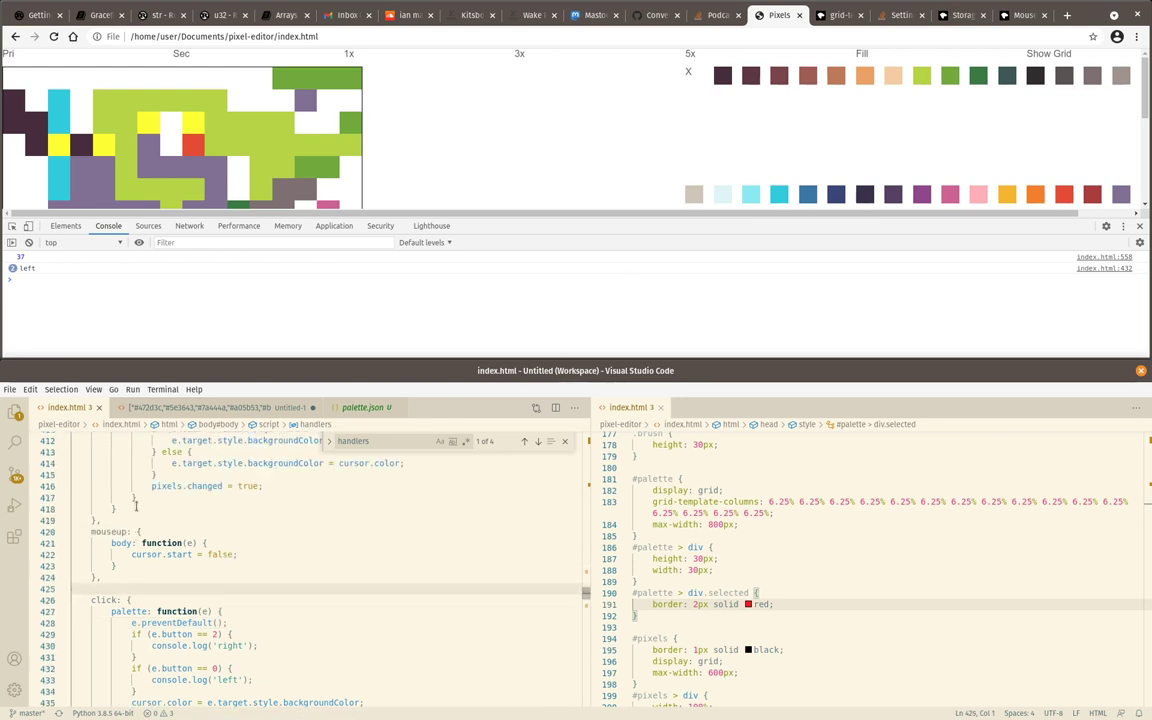
# Move the palette handler with its left/right checks from the click section into mouseDown
pyautogui.scroll(3)
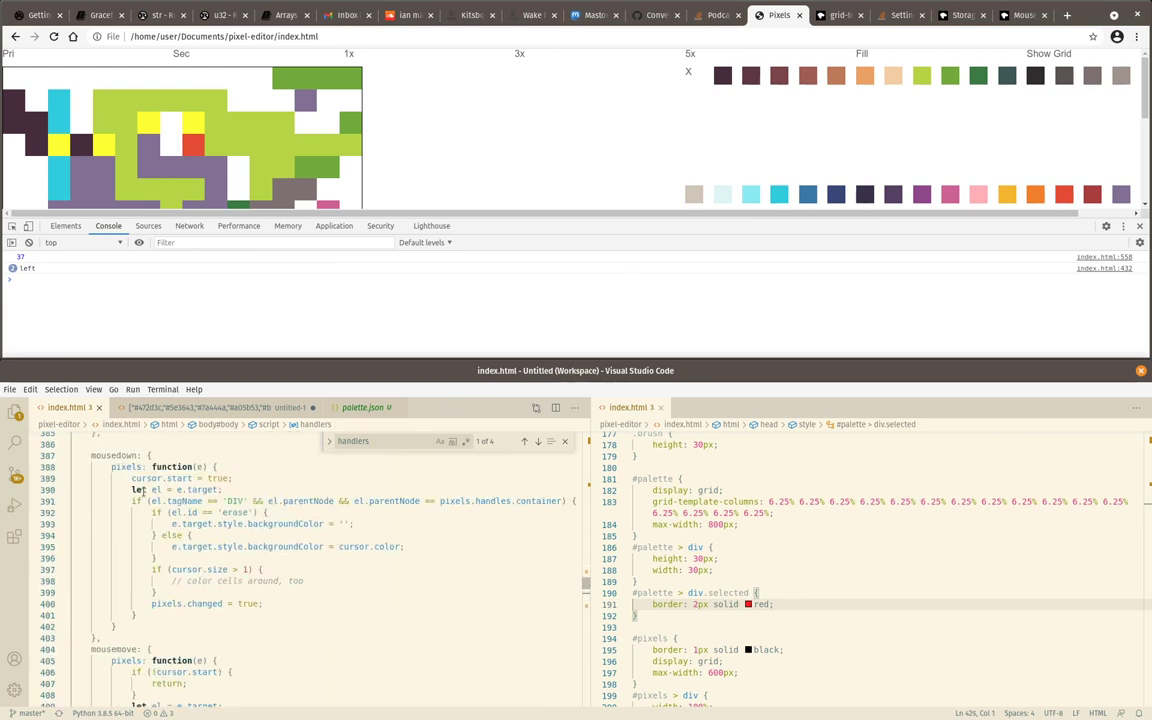
pyautogui.scroll(-3)
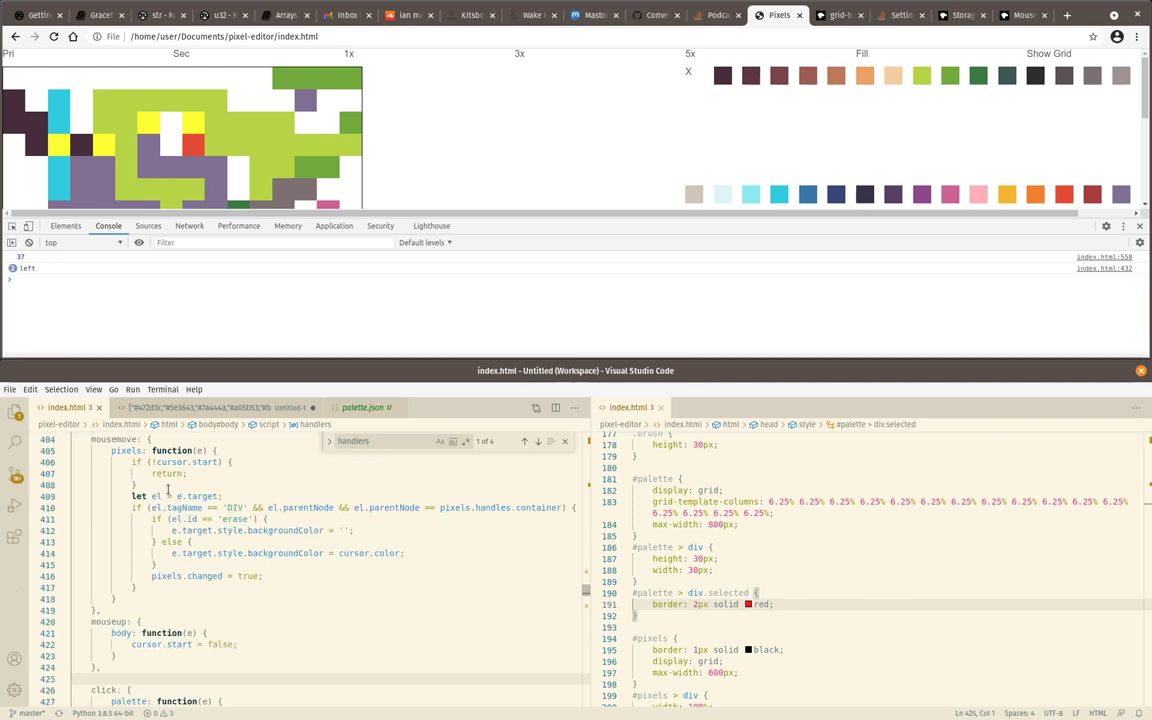
pyautogui.scroll(-3)
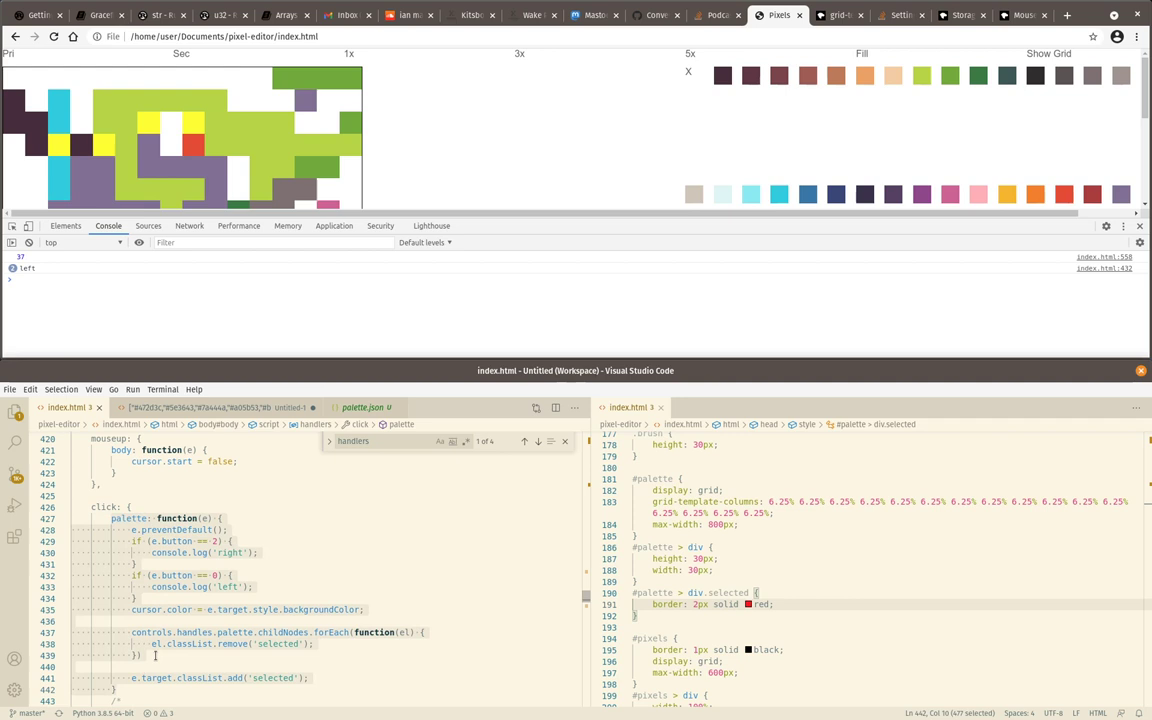
pyautogui.scroll(3)
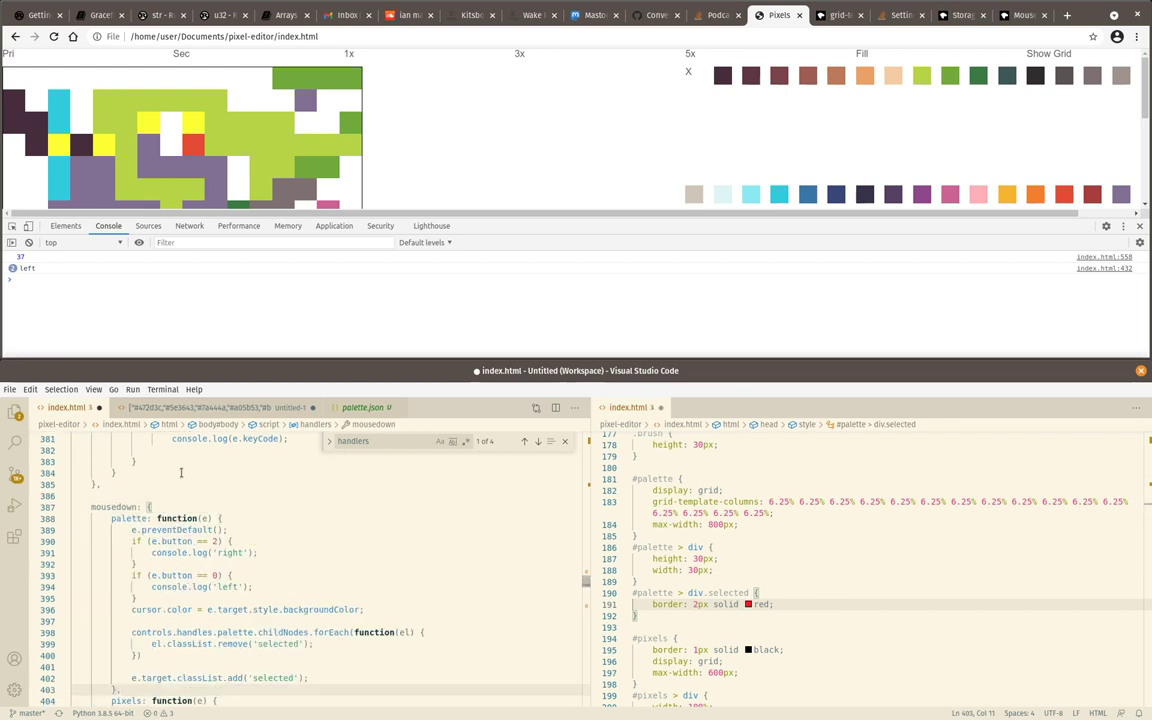
pyautogui.scroll(-3)
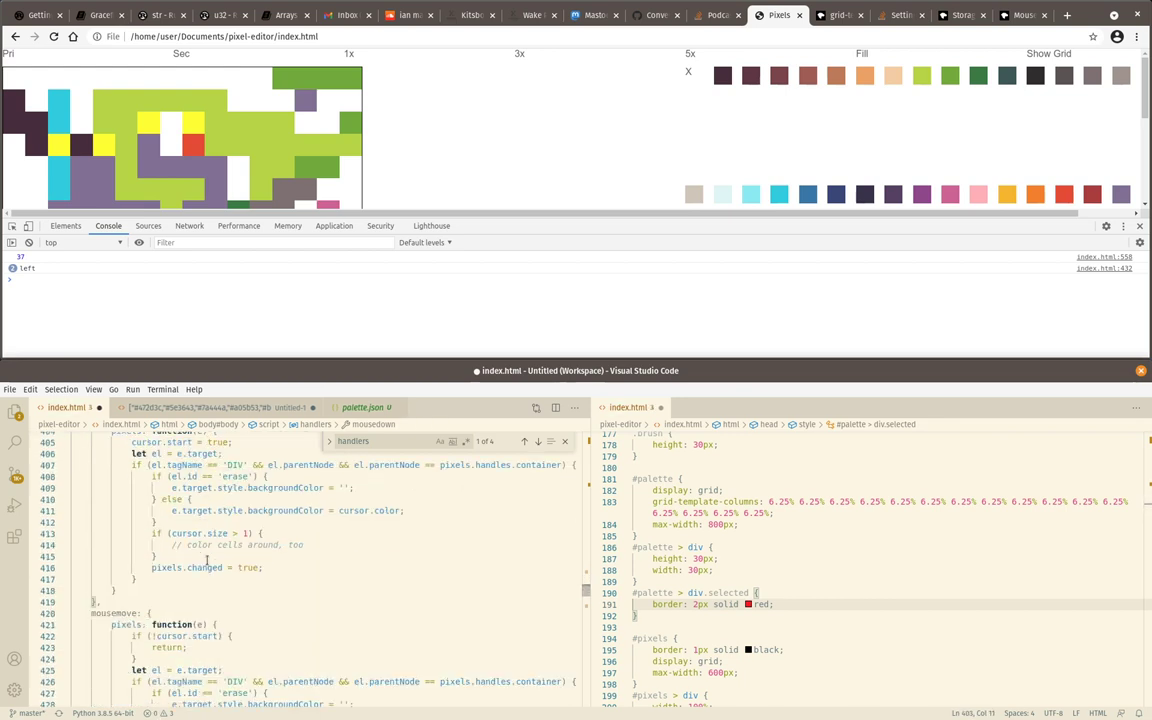
pyautogui.scroll(-3)
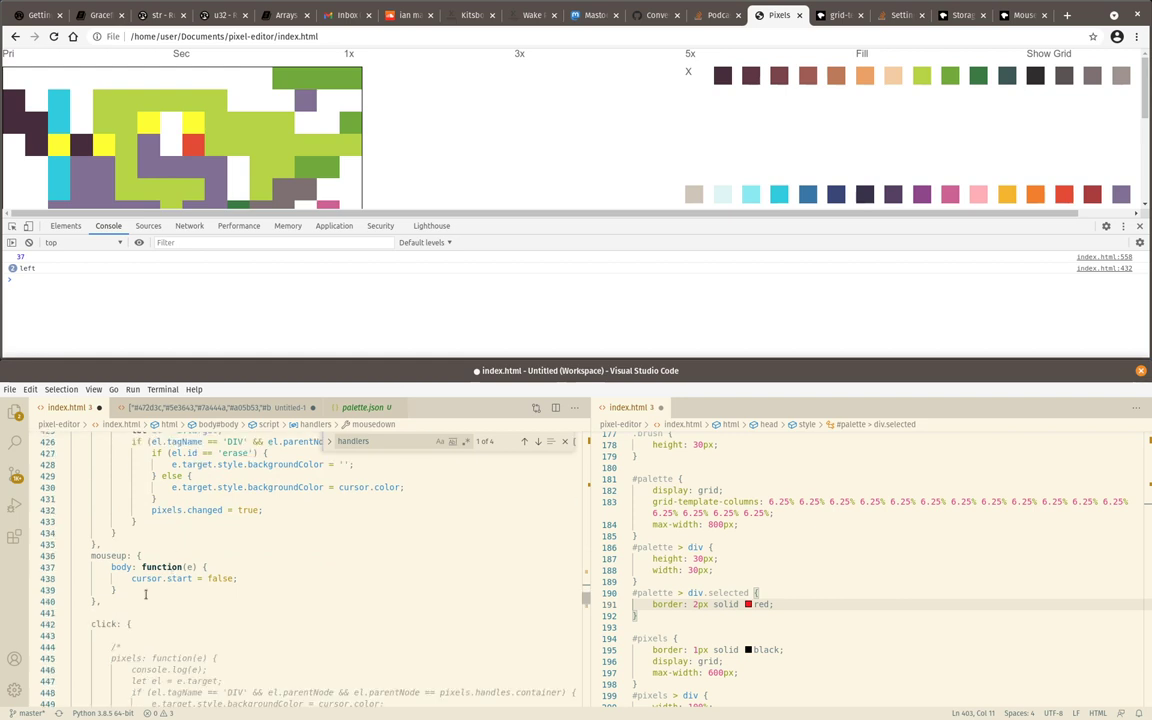
pyautogui.scroll(-3)
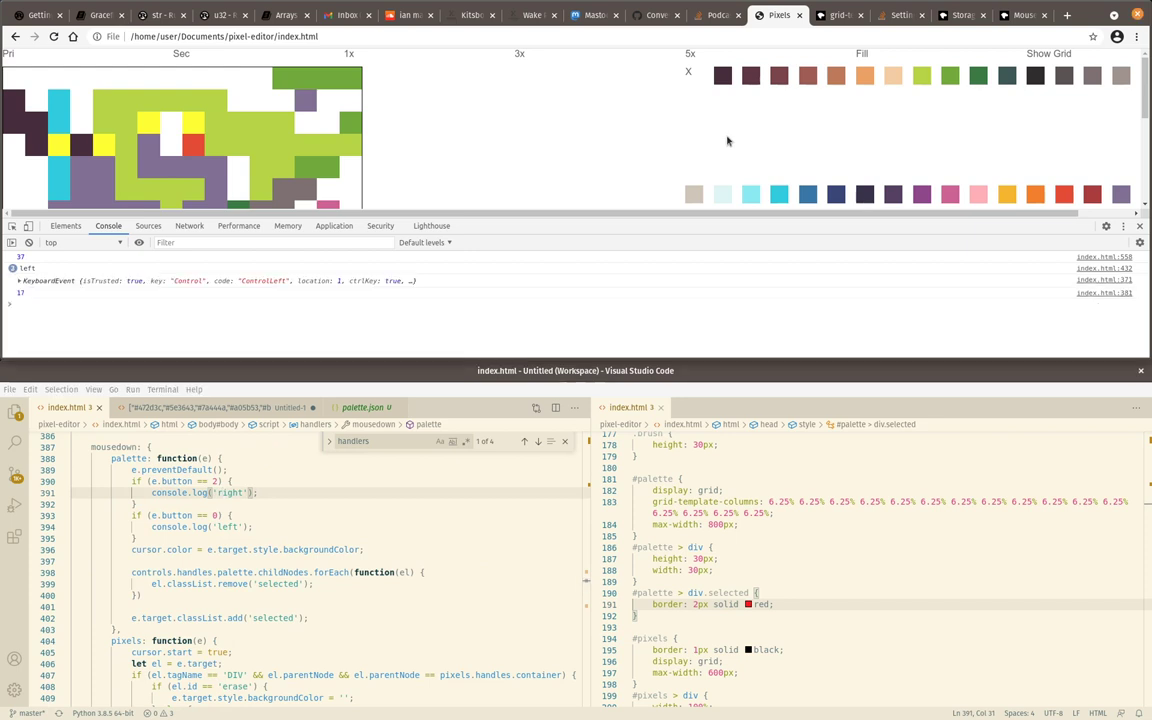
# Add e.stopPropagation() and confirm left and right swatch presses log 'left' and 'right'
pyautogui.click(724, 194)
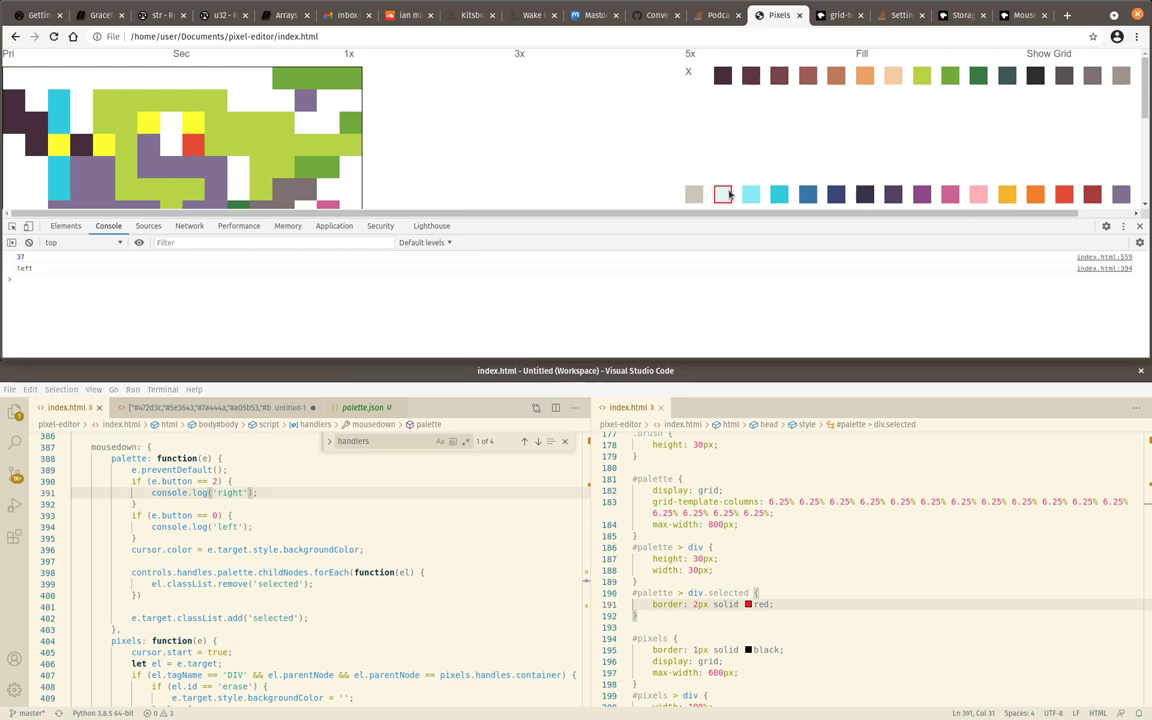
pyautogui.click(724, 192)
pyautogui.write('e.stopPropagation();')
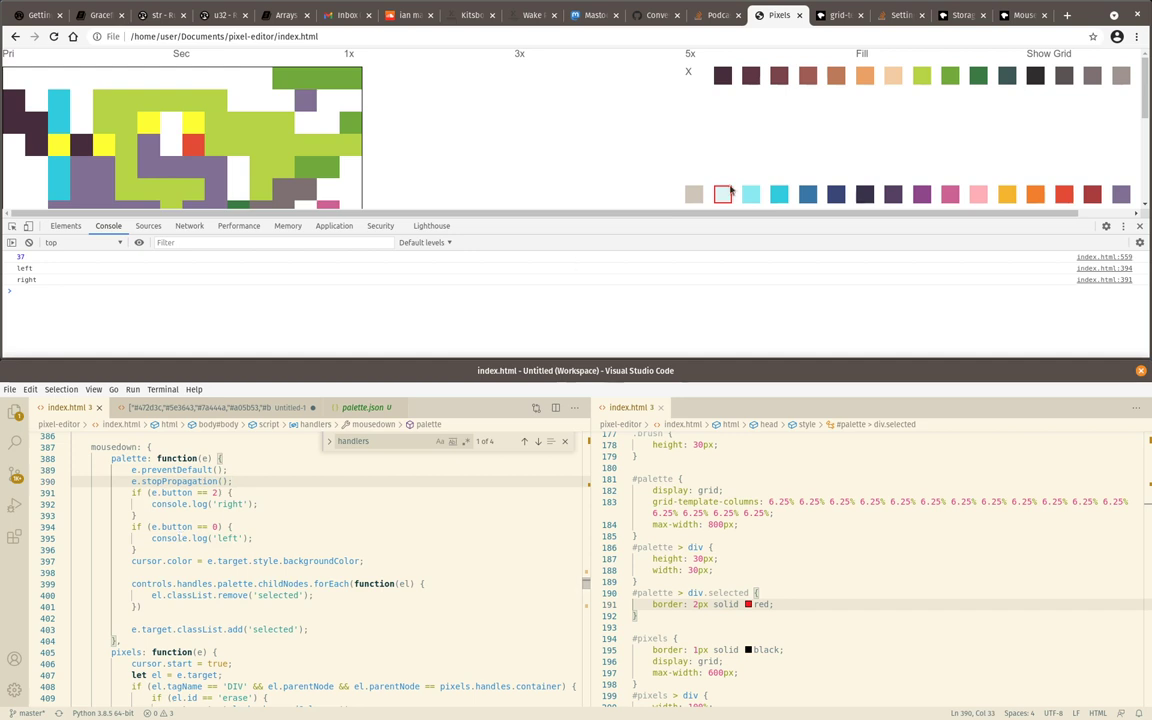
pyautogui.click(724, 194)
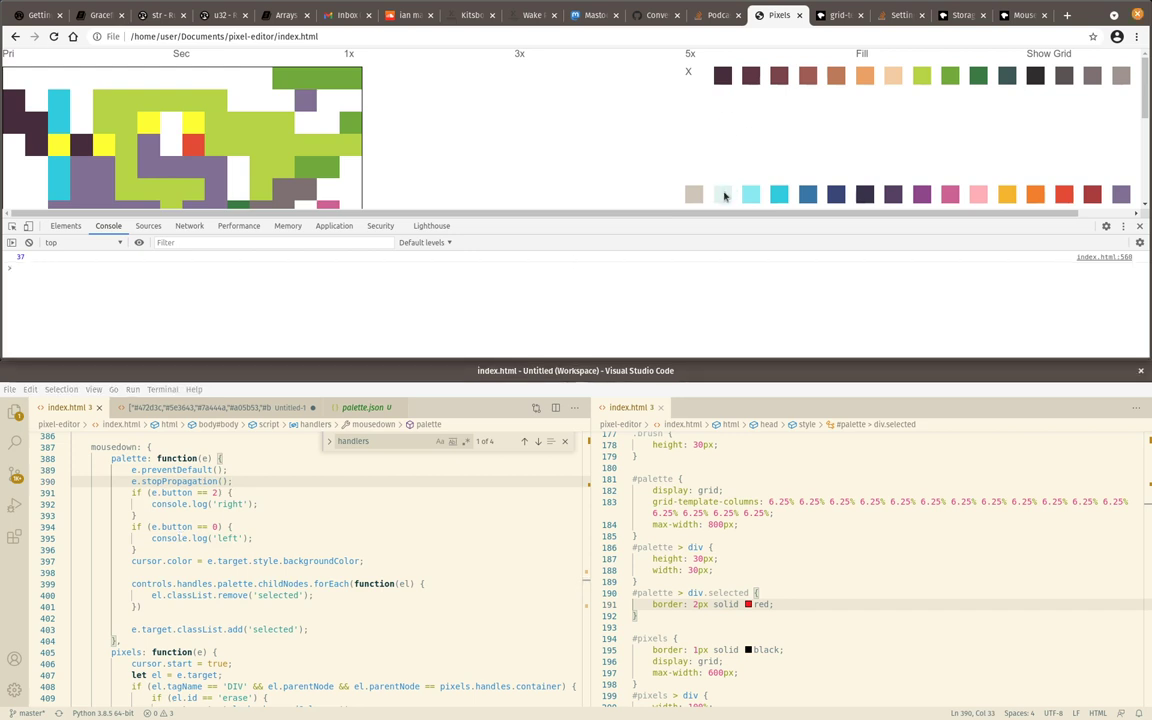
pyautogui.rightClick(724, 194)
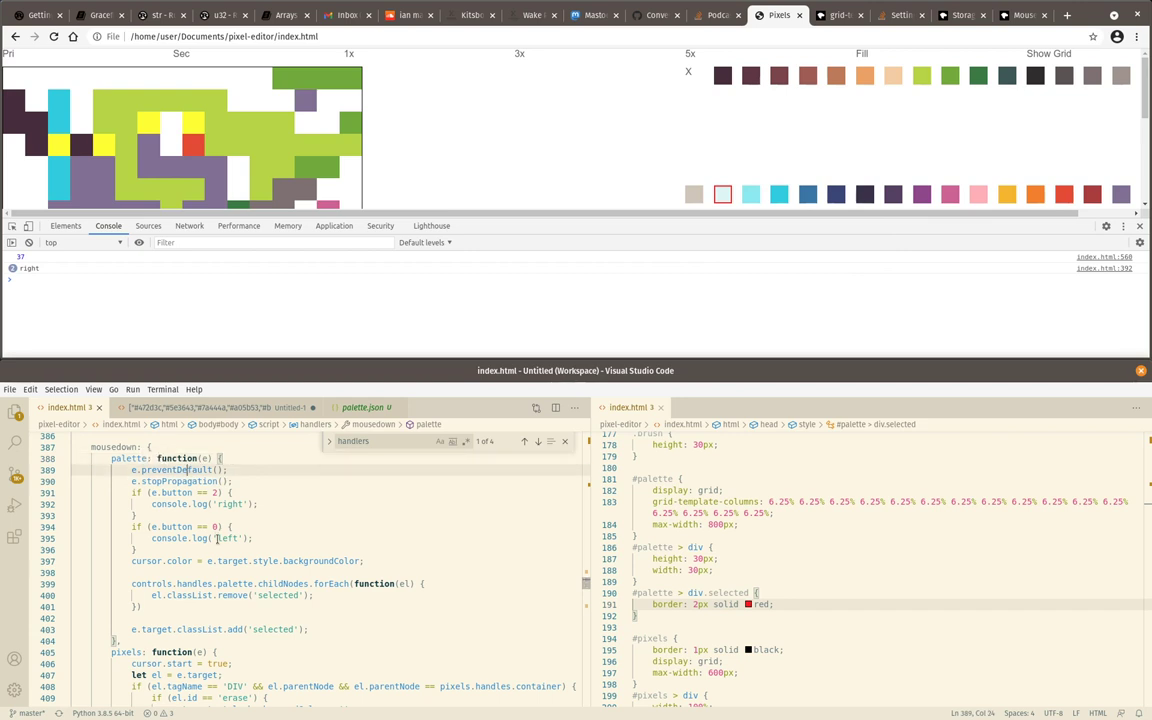
pyautogui.click(232, 480)
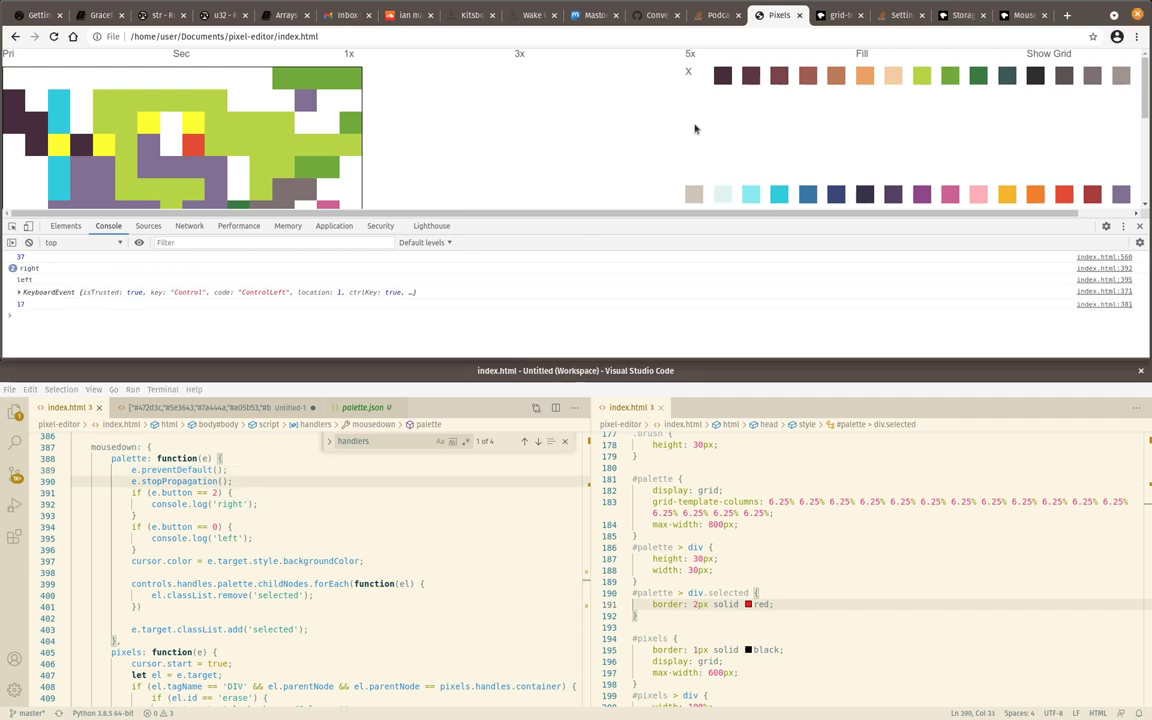
pyautogui.click(724, 194)
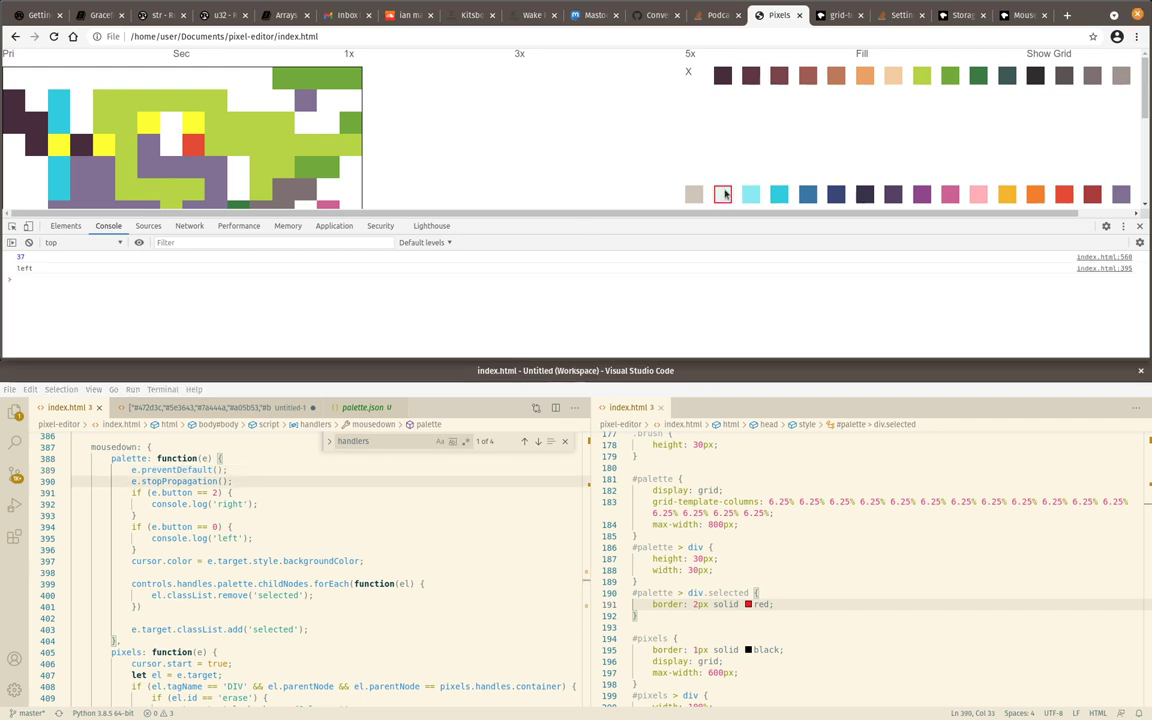
pyautogui.click(722, 194)
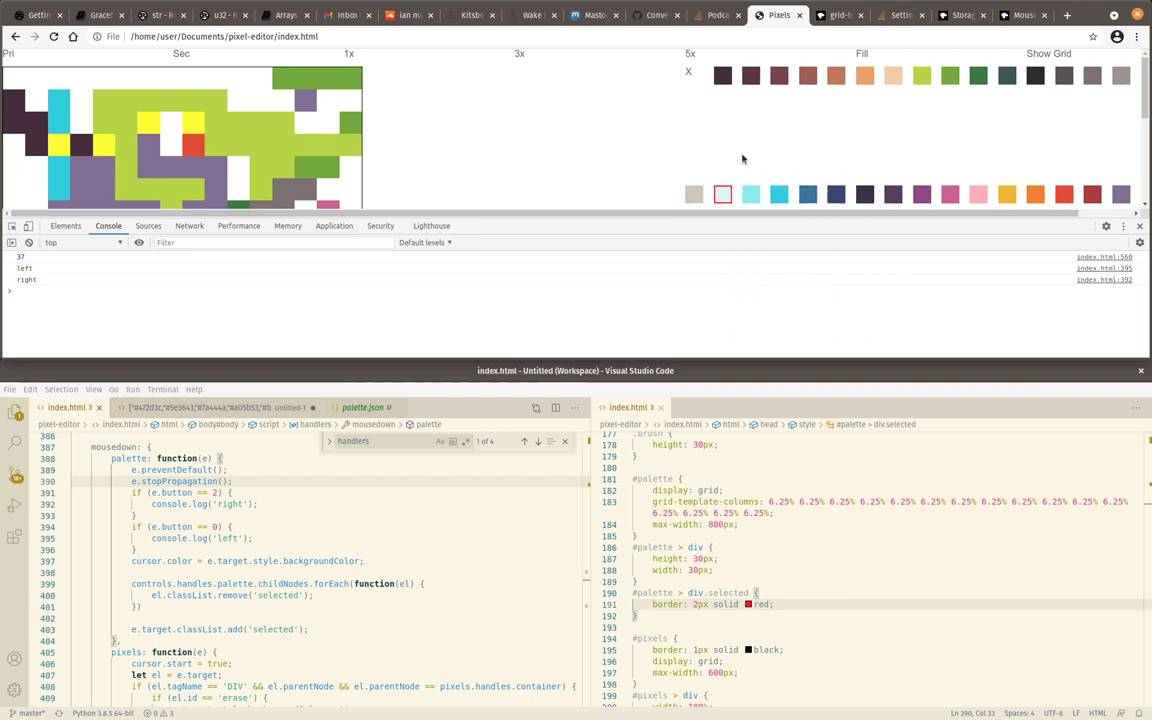
pyautogui.click(1020, 14)
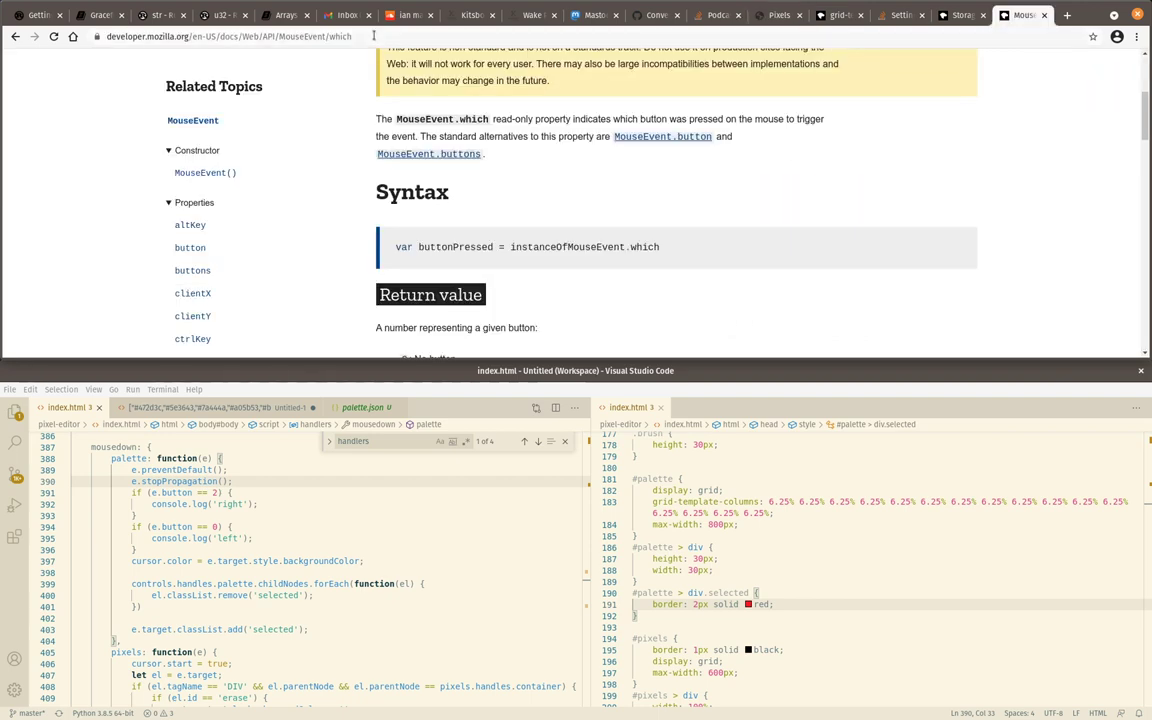
# Search DuckDuckGo for 'mdn mouse prevent context menu'
pyautogui.write('mdn mouse click right button')
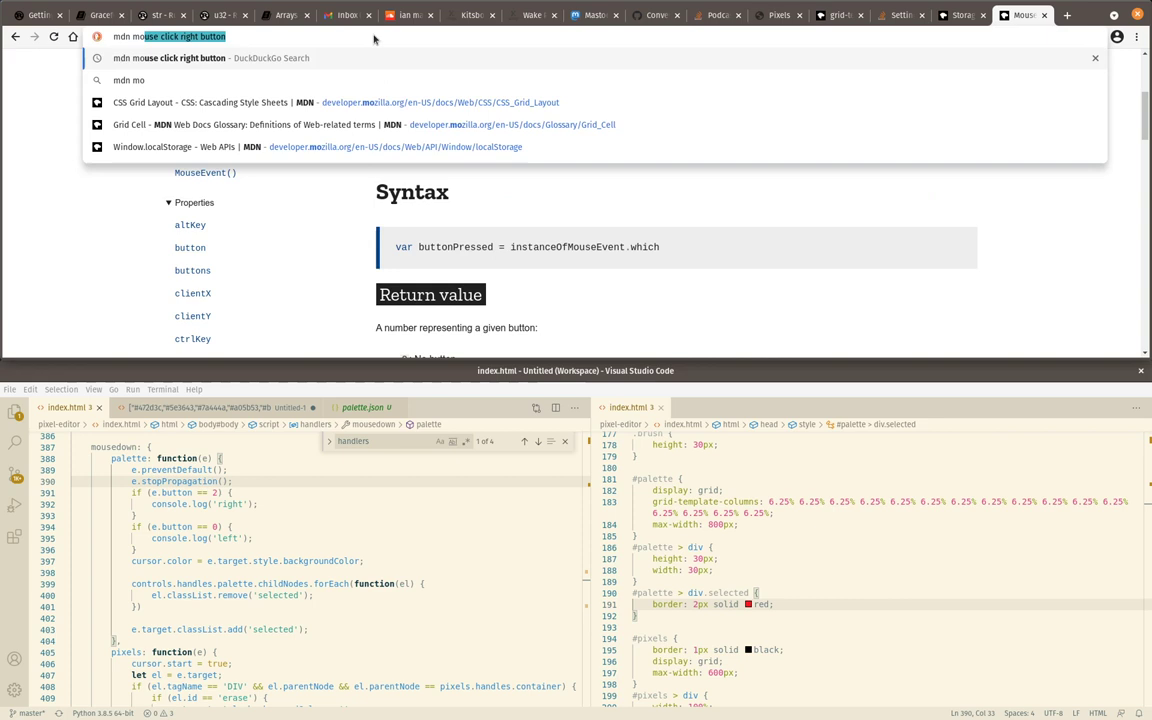
pyautogui.write('mdn mouse prev')
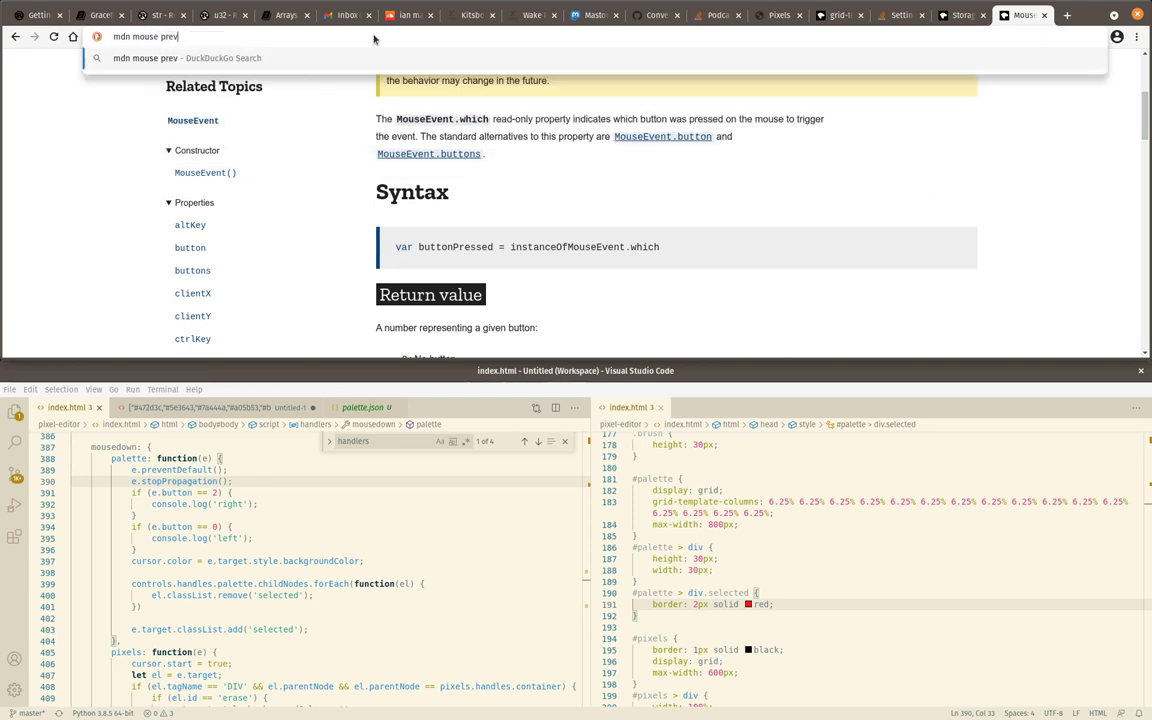
pyautogui.press('Return')
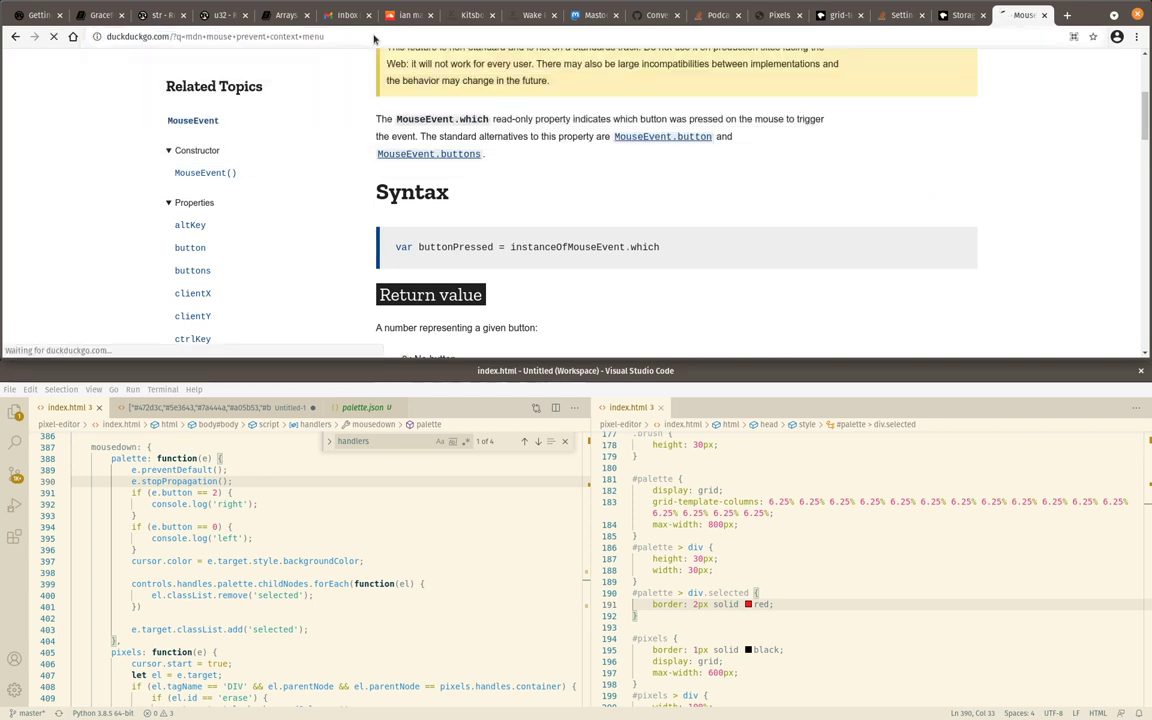
pyautogui.press('Return')
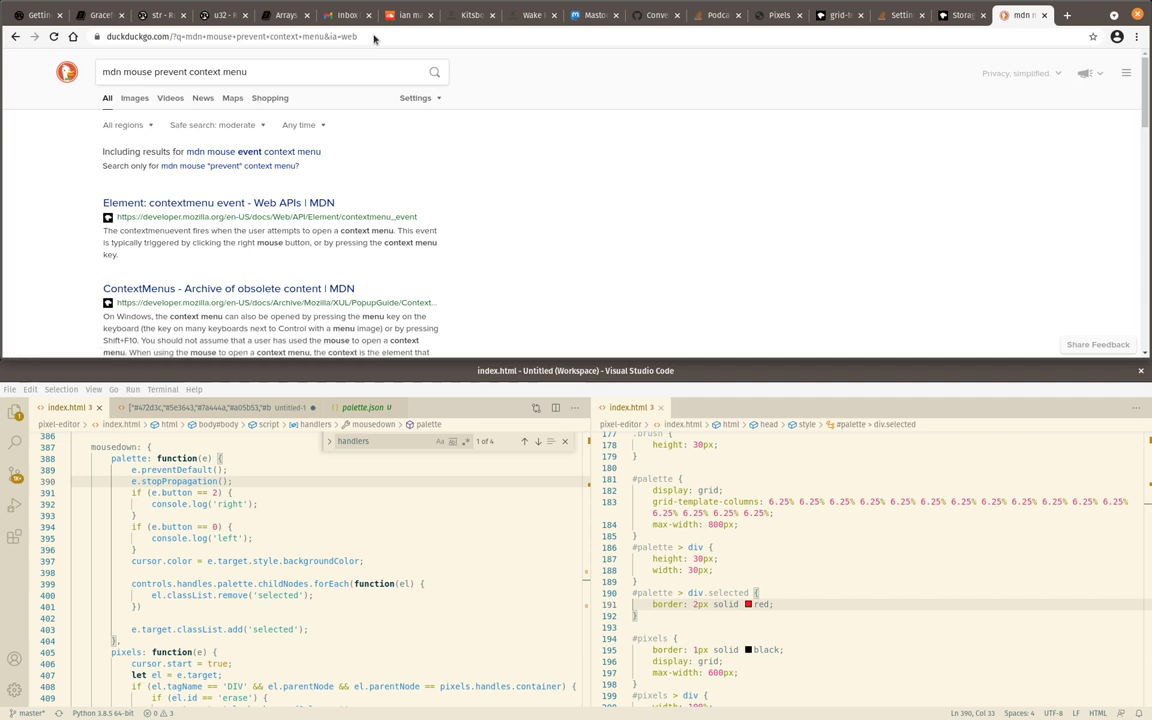
pyautogui.moveTo(332, 160)
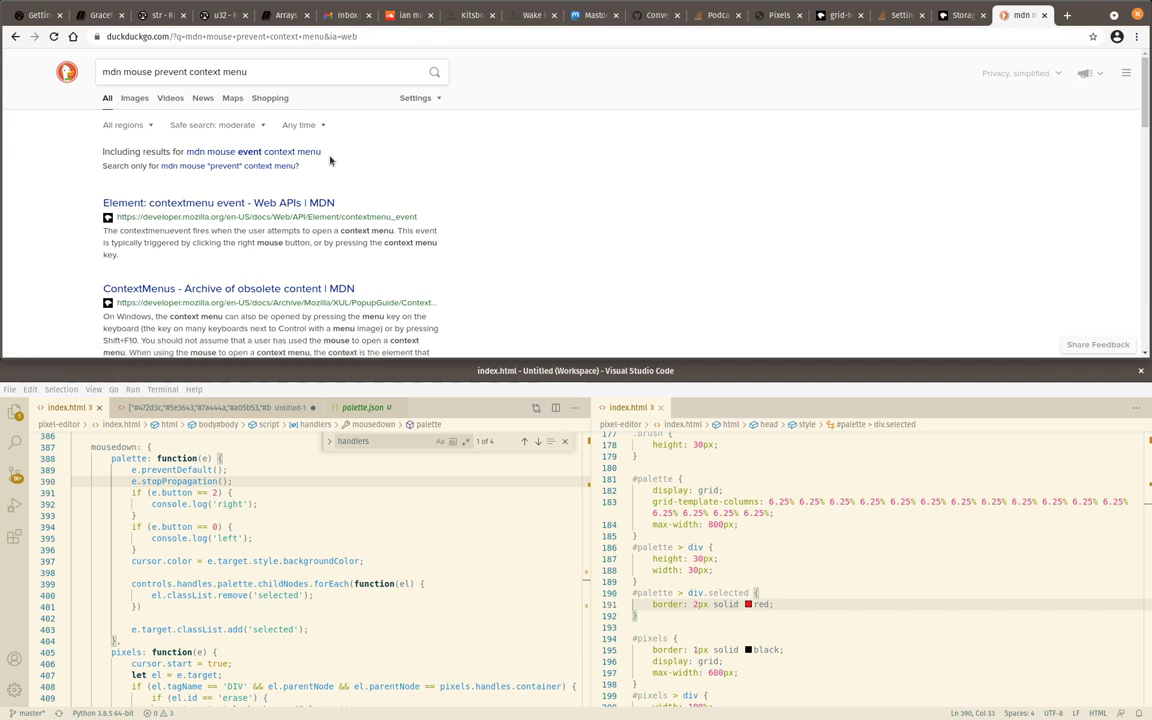
# Browse the results to the Stack Overflow answer using a contextmenu listener with preventDefault
pyautogui.scroll(-3)
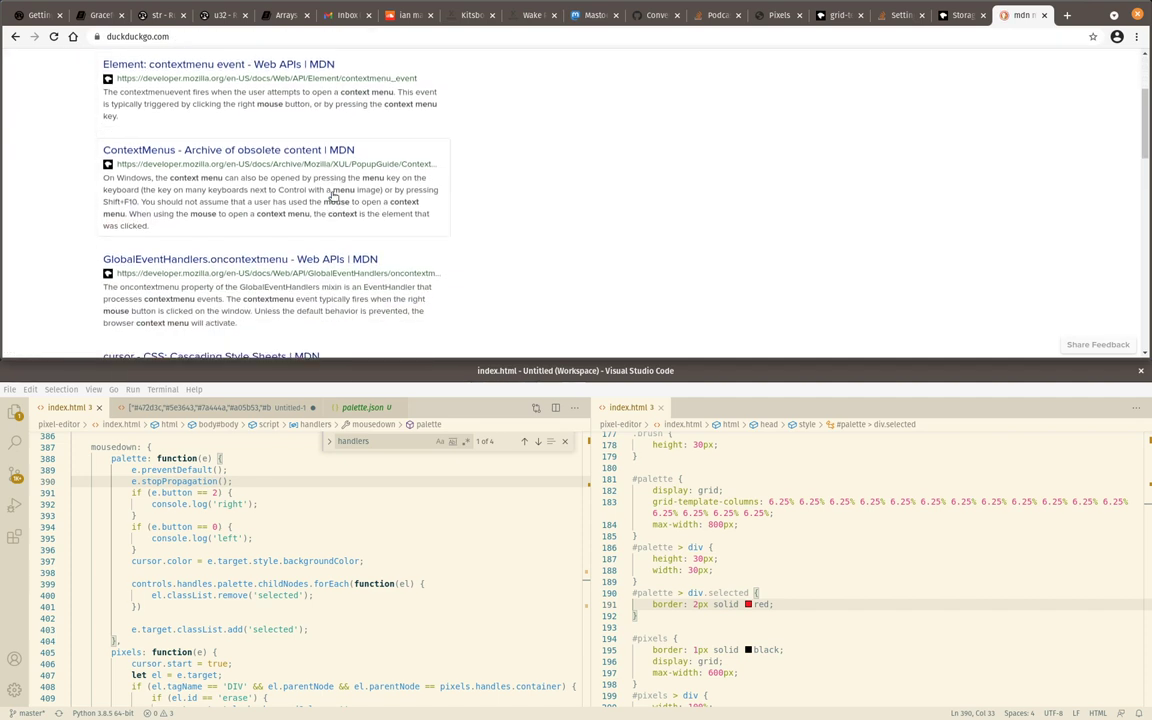
pyautogui.scroll(-3)
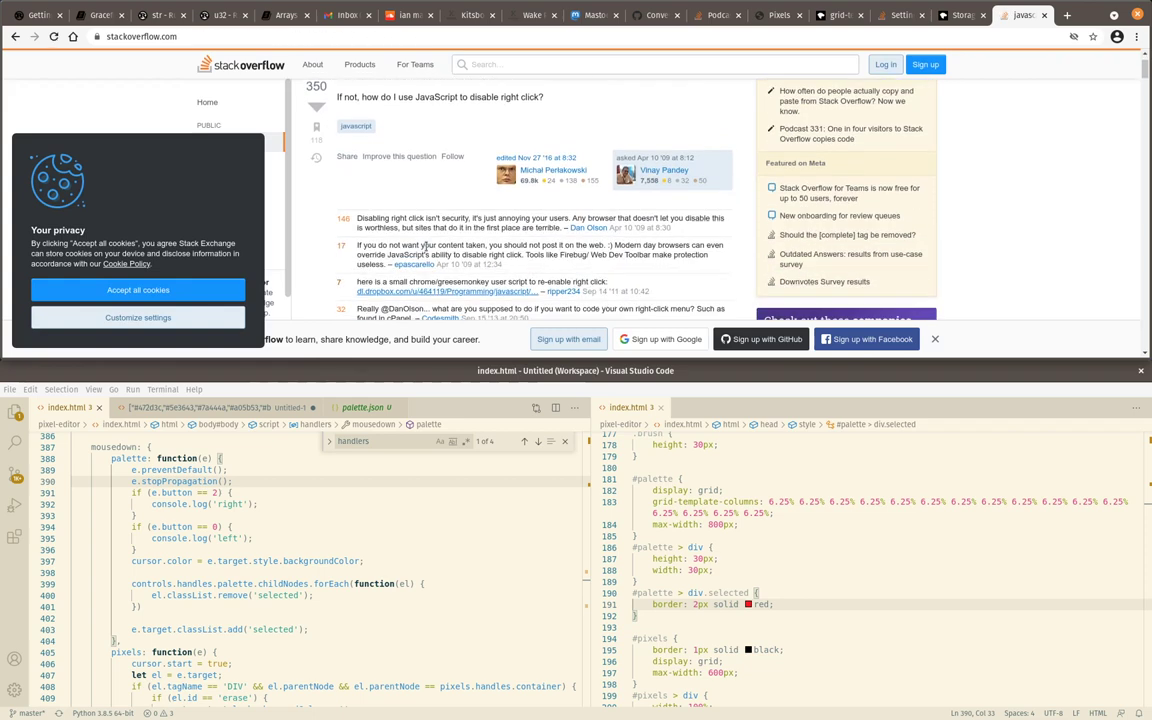
pyautogui.scroll(-3)
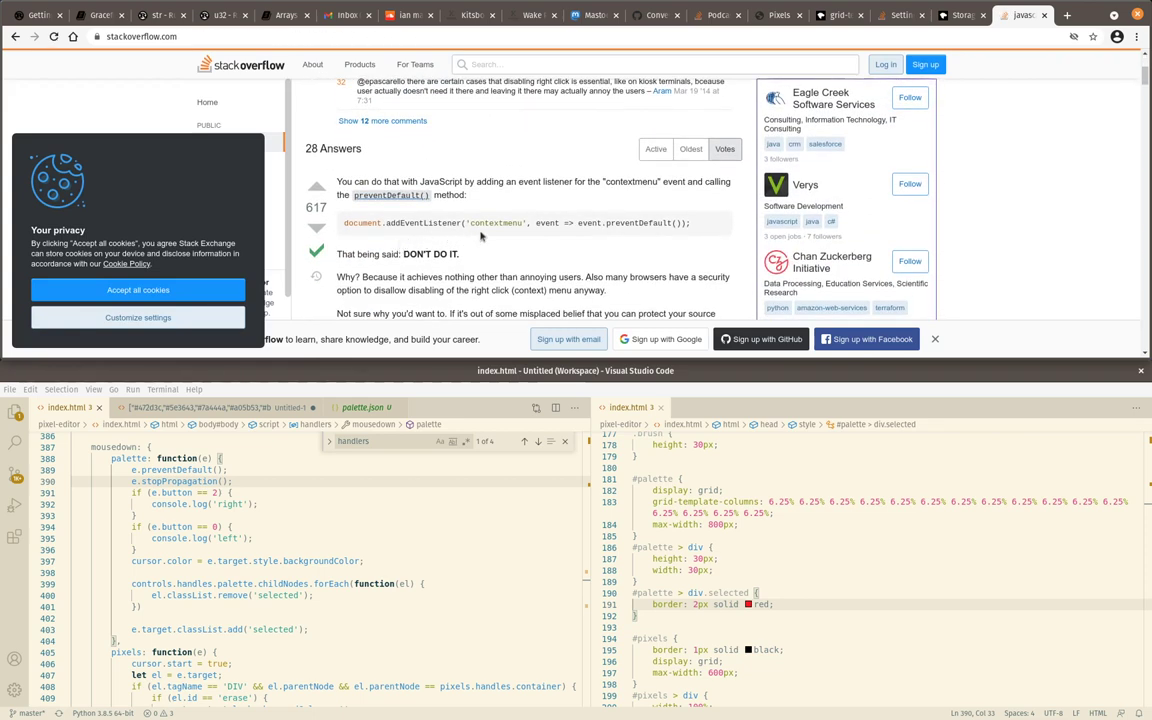
pyautogui.moveTo(496, 276)
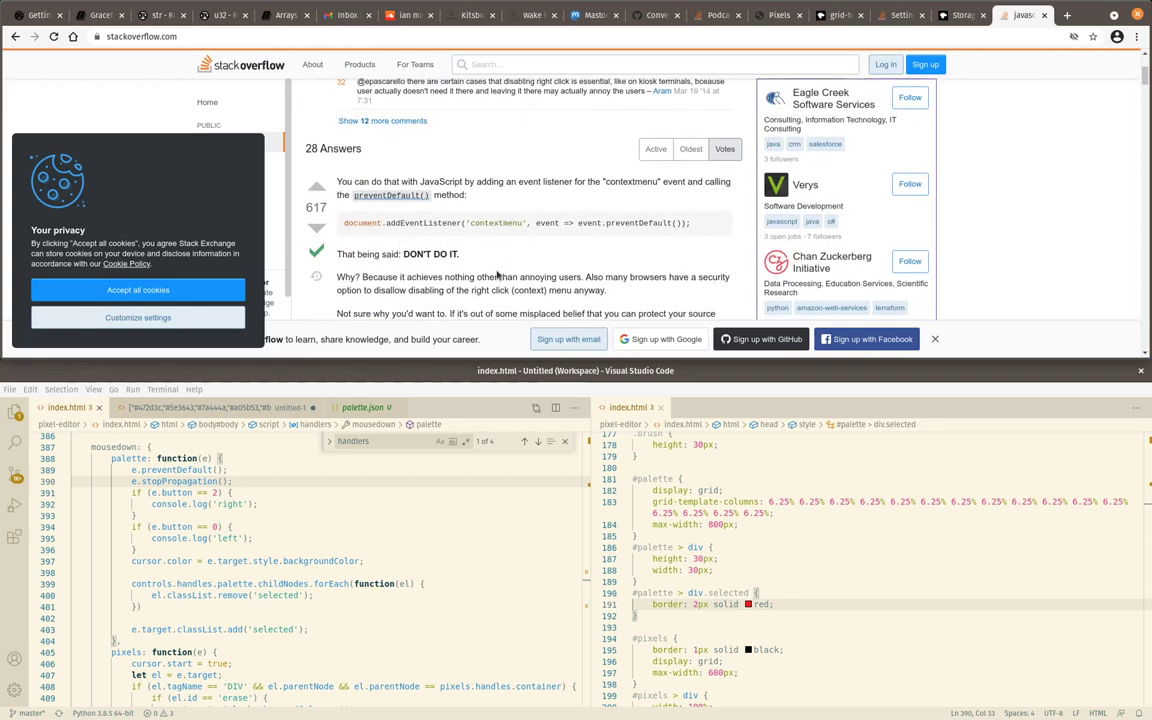
pyautogui.moveTo(466, 264)
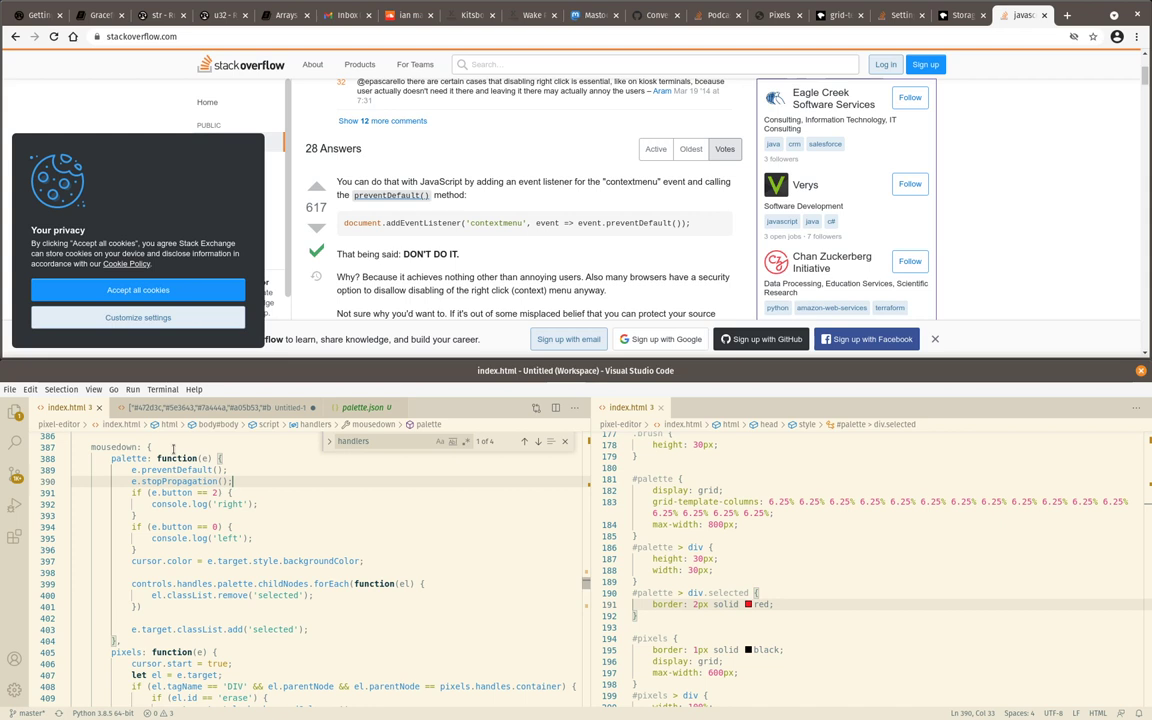
pyautogui.scroll(3)
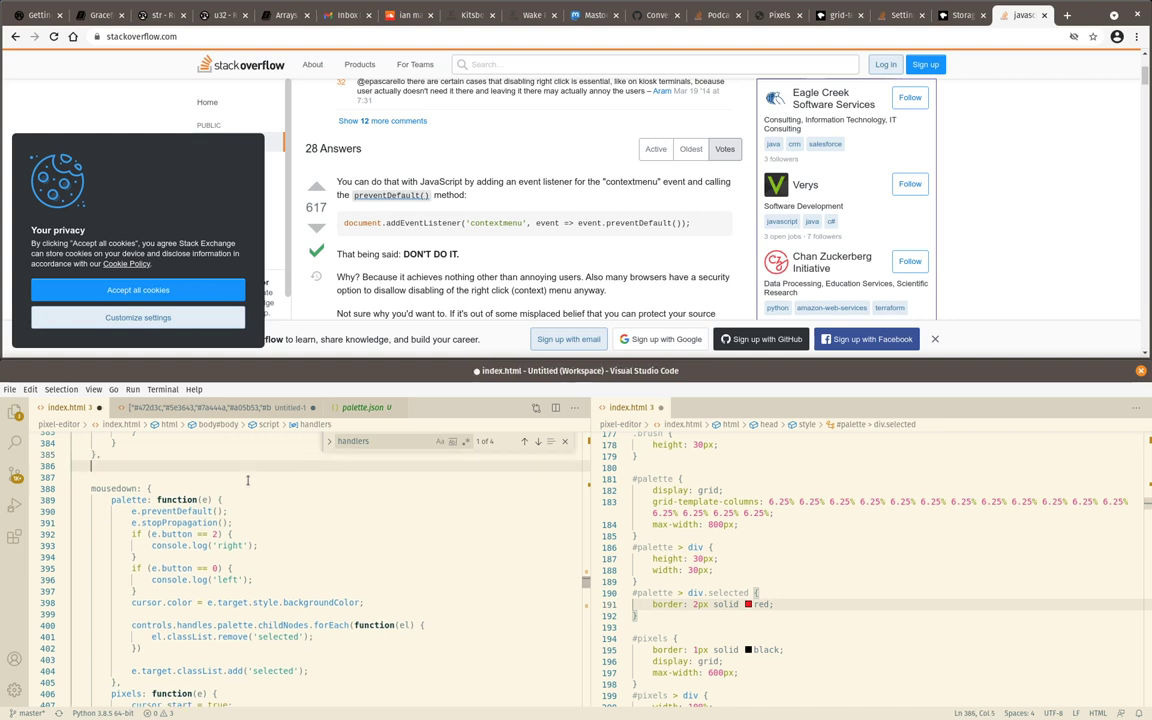
# Add a contextmenu entry and test left and right clicks on palette colours in the browser
pyautogui.write('contextmenu: {')
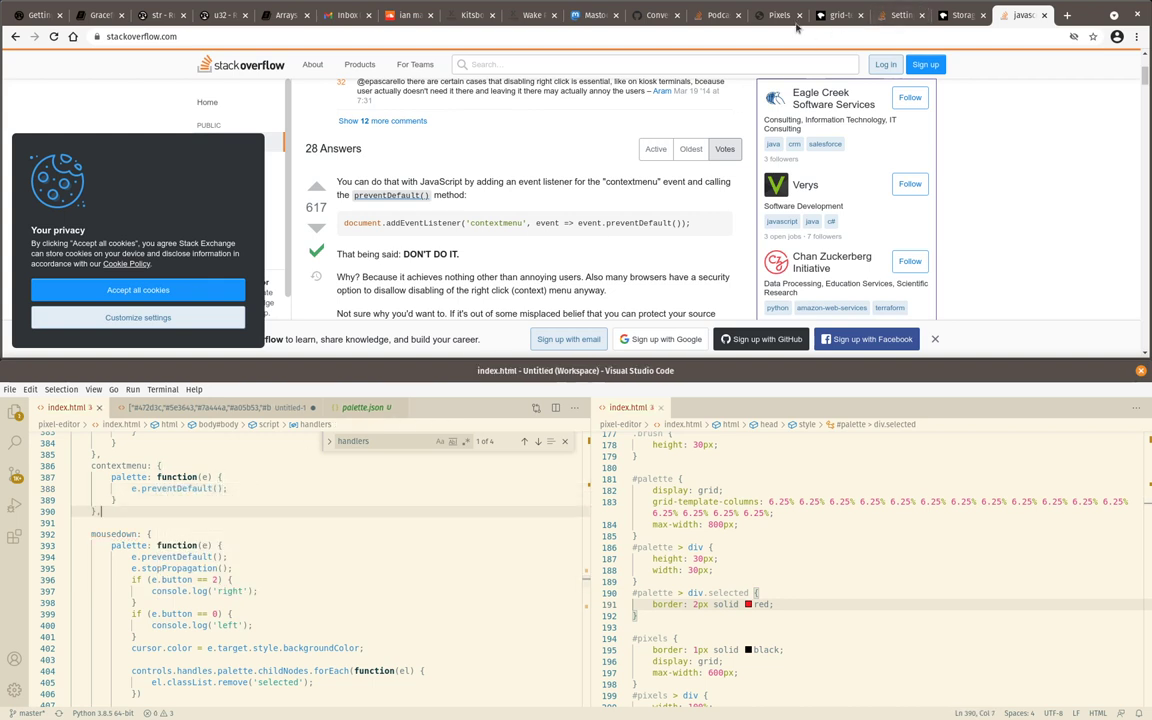
pyautogui.click(778, 14)
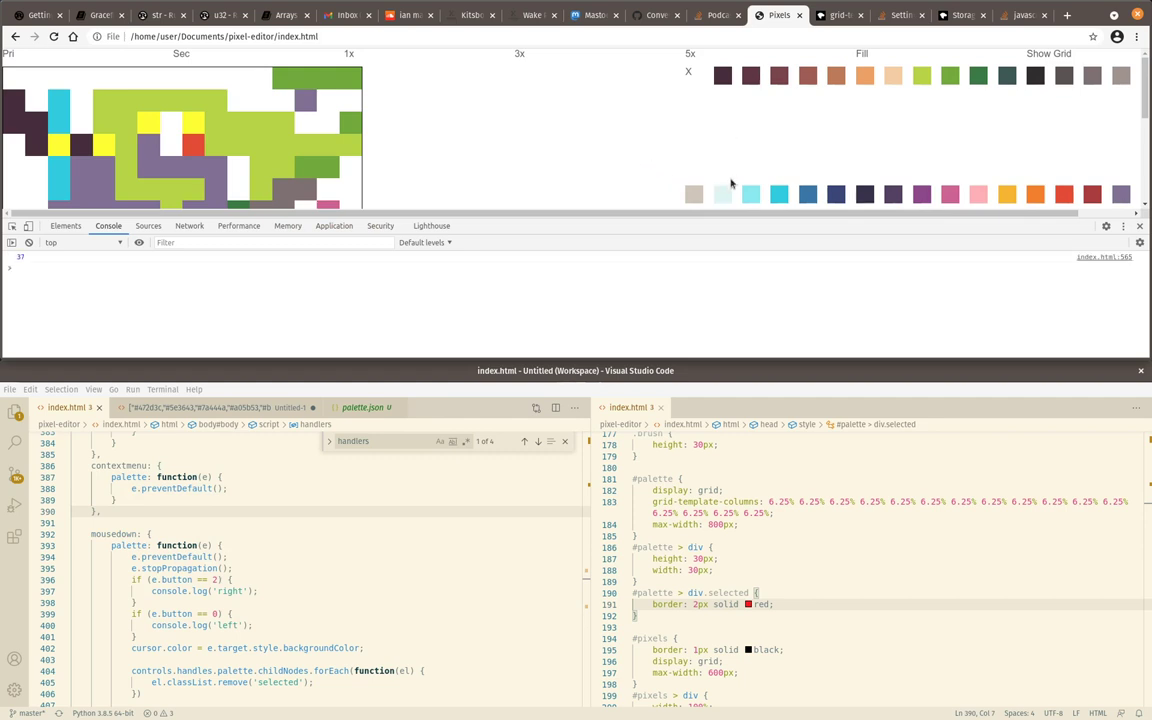
pyautogui.rightClick(722, 194)
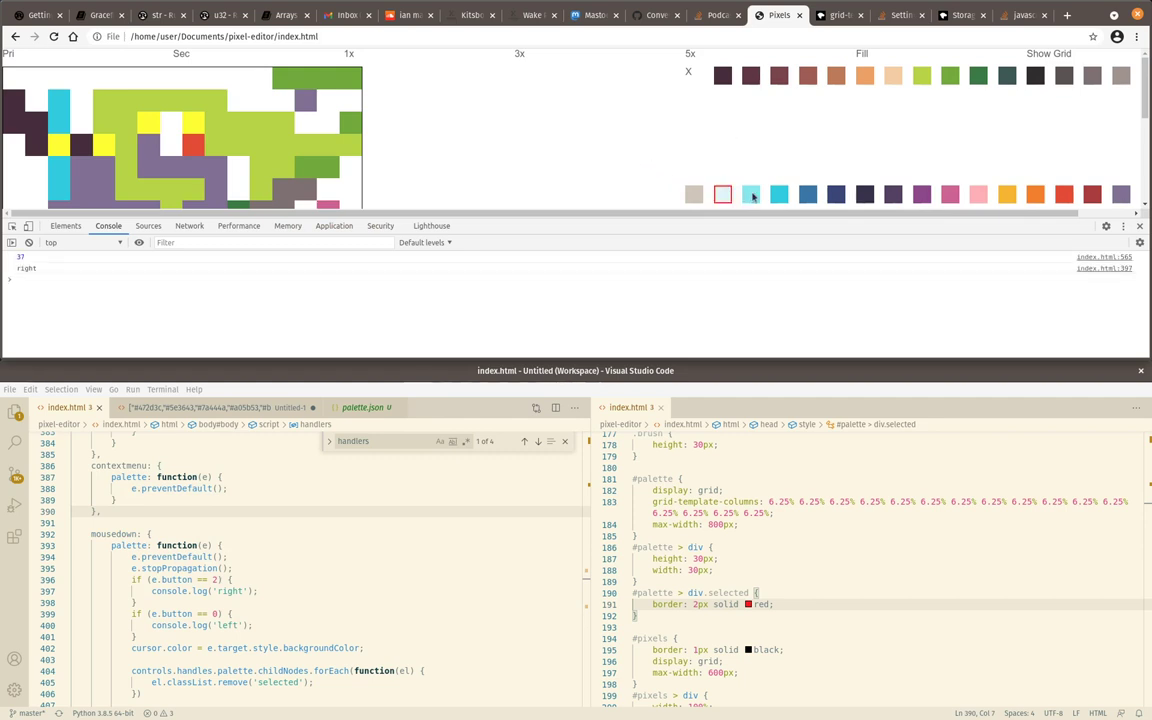
pyautogui.click(694, 194)
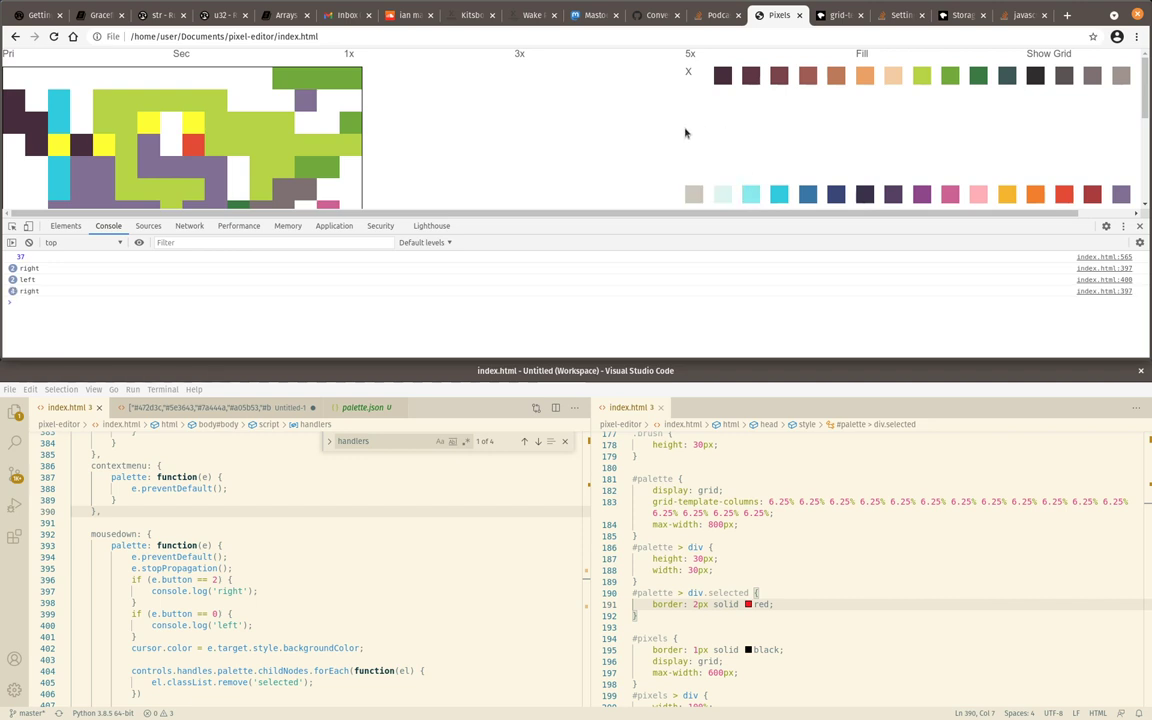
pyautogui.moveTo(544, 178)
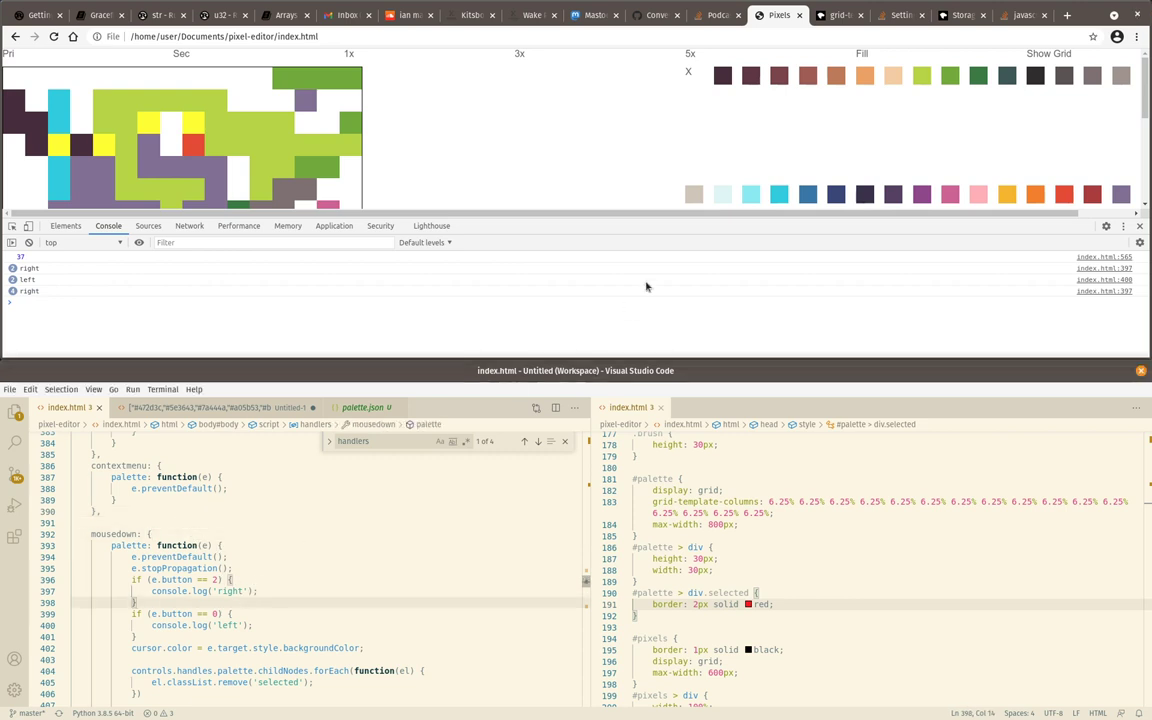
pyautogui.moveTo(824, 116)
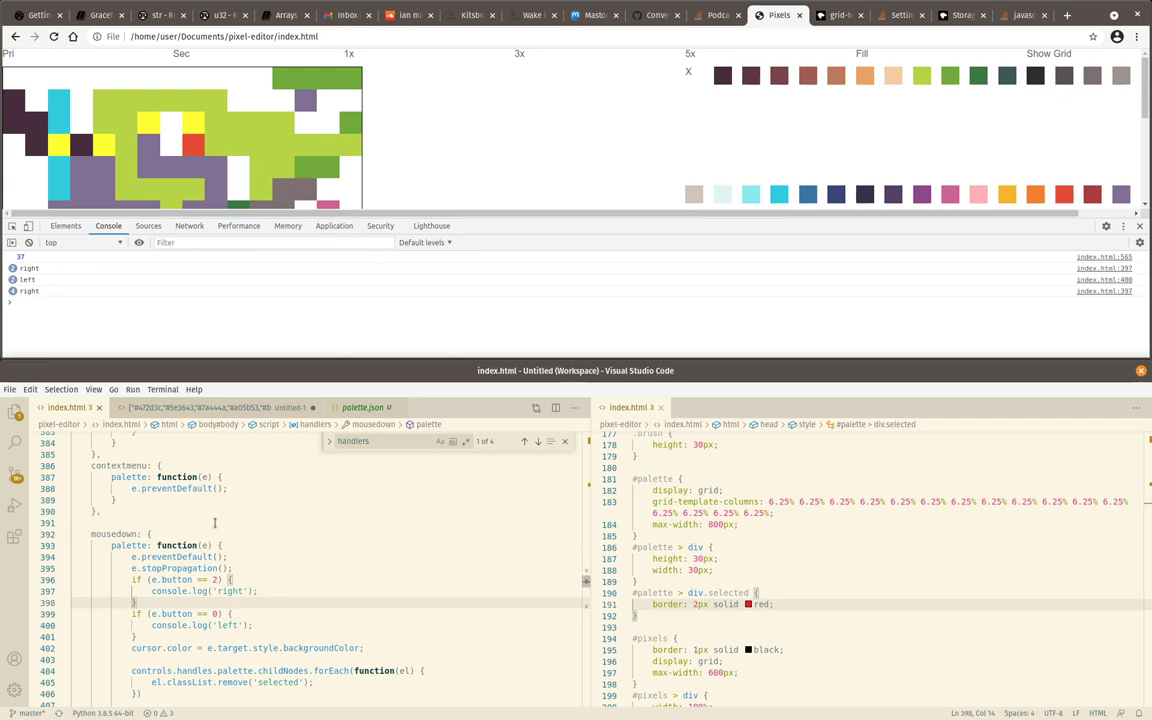
# Begin the pixels mousedown handler with e.preventDefault() commented as blocking the right-click menu
pyautogui.doubleClick(128, 544)
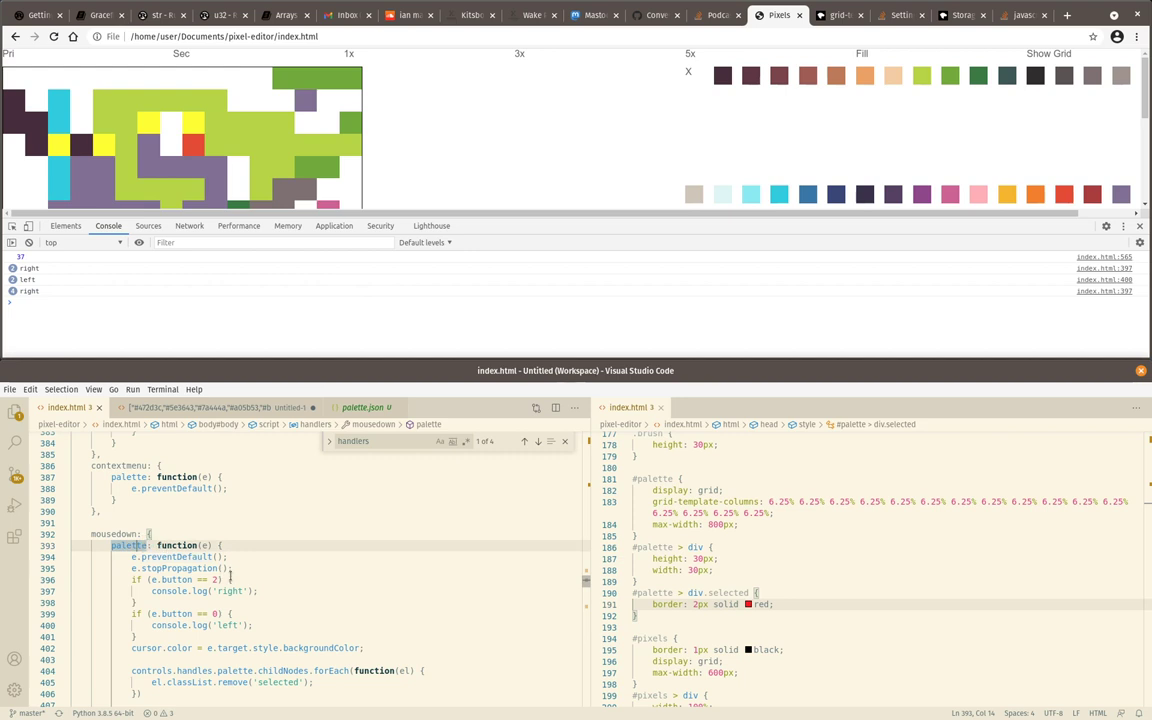
pyautogui.scroll(-3)
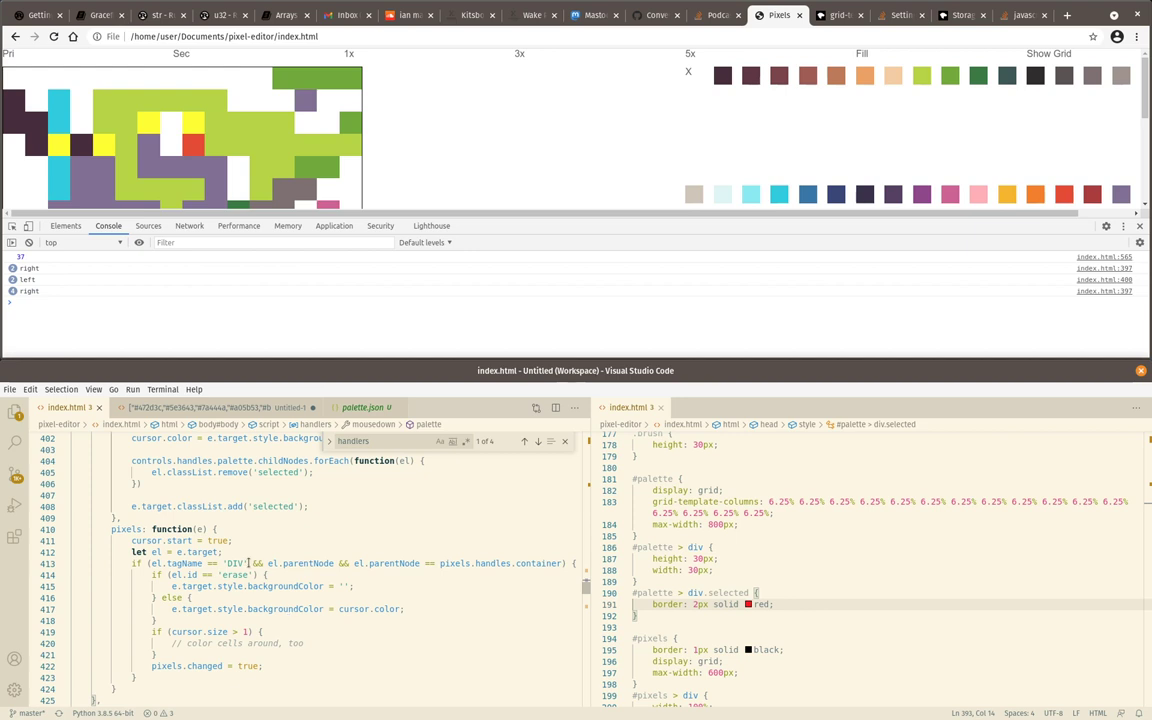
pyautogui.click(244, 528)
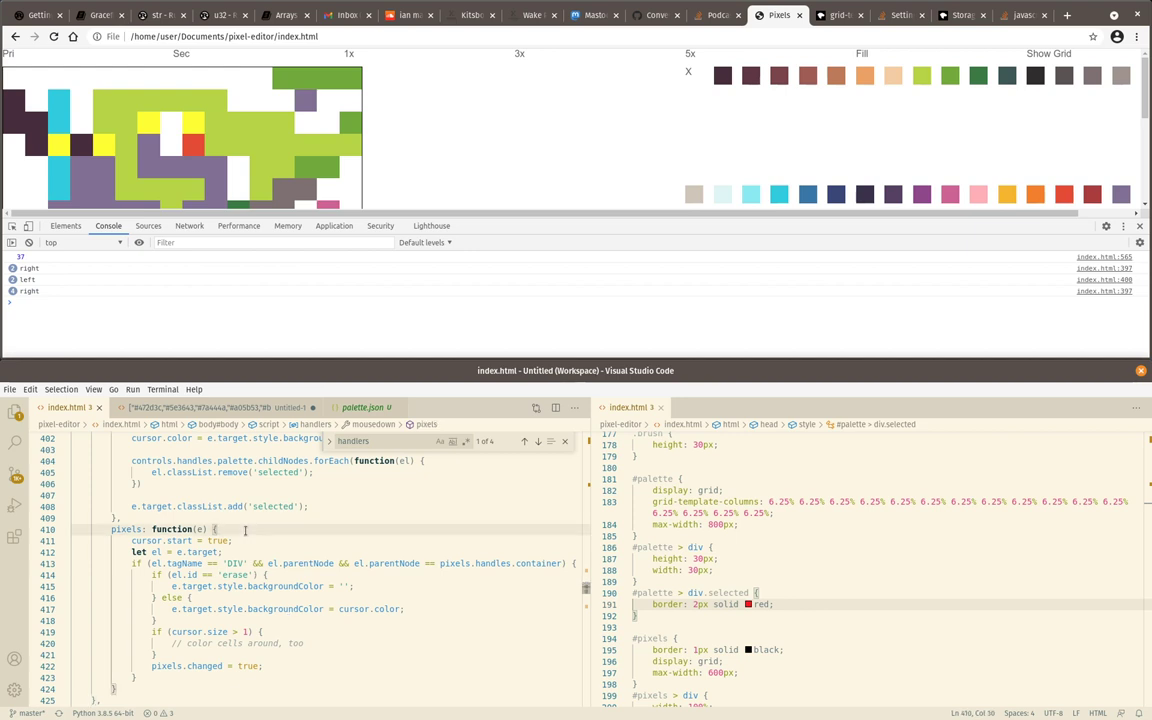
pyautogui.write('e.preventDefault(); // to prevent right-click context menu')
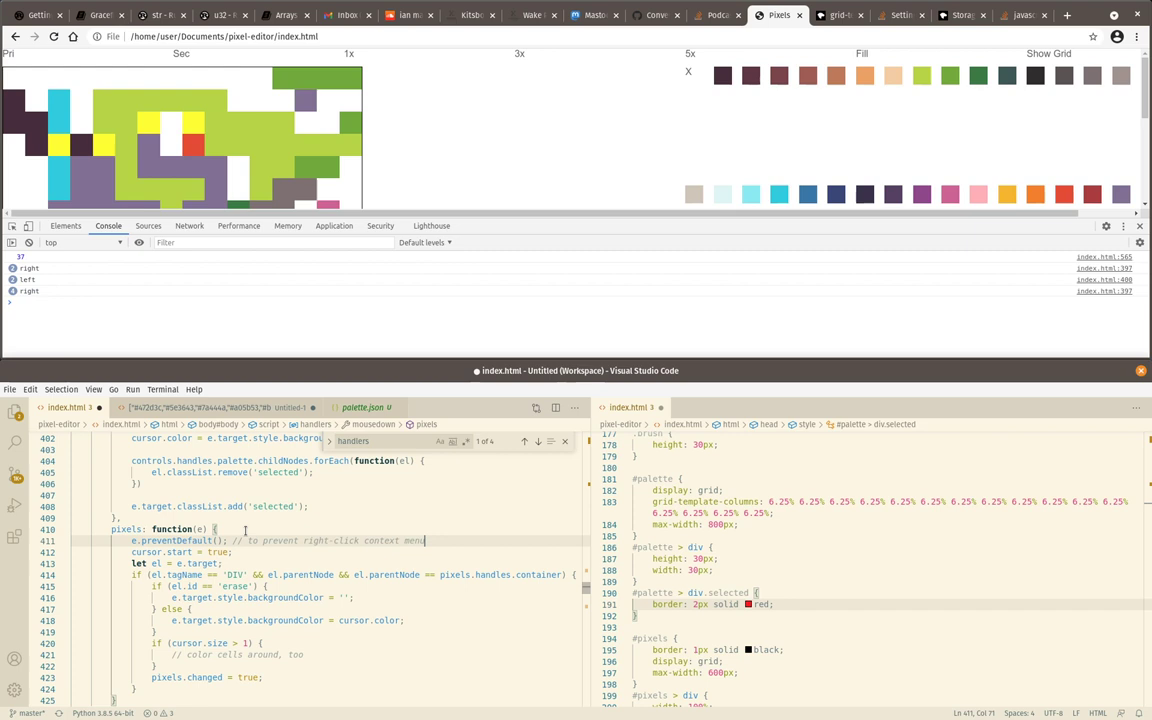
# Test right-clicking the canvas, then move preventDefault into a pixels: function(e) contextmenu handler
pyautogui.rightClick(284, 140)
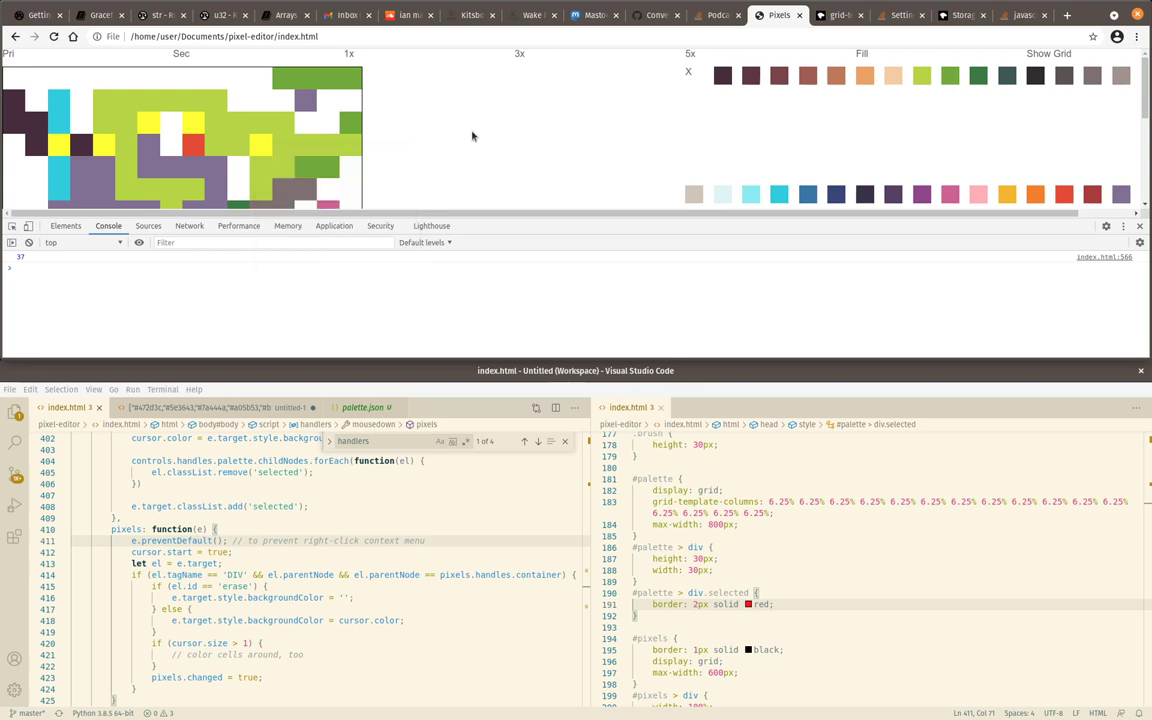
pyautogui.rightClick(318, 136)
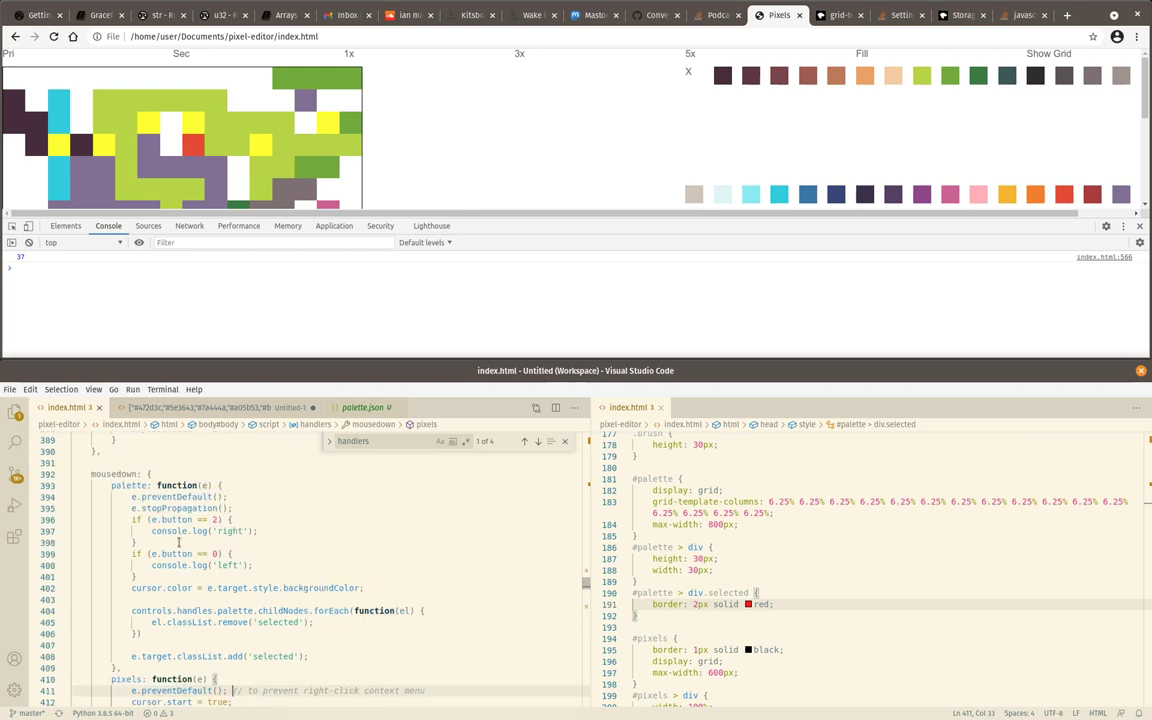
pyautogui.scroll(-3)
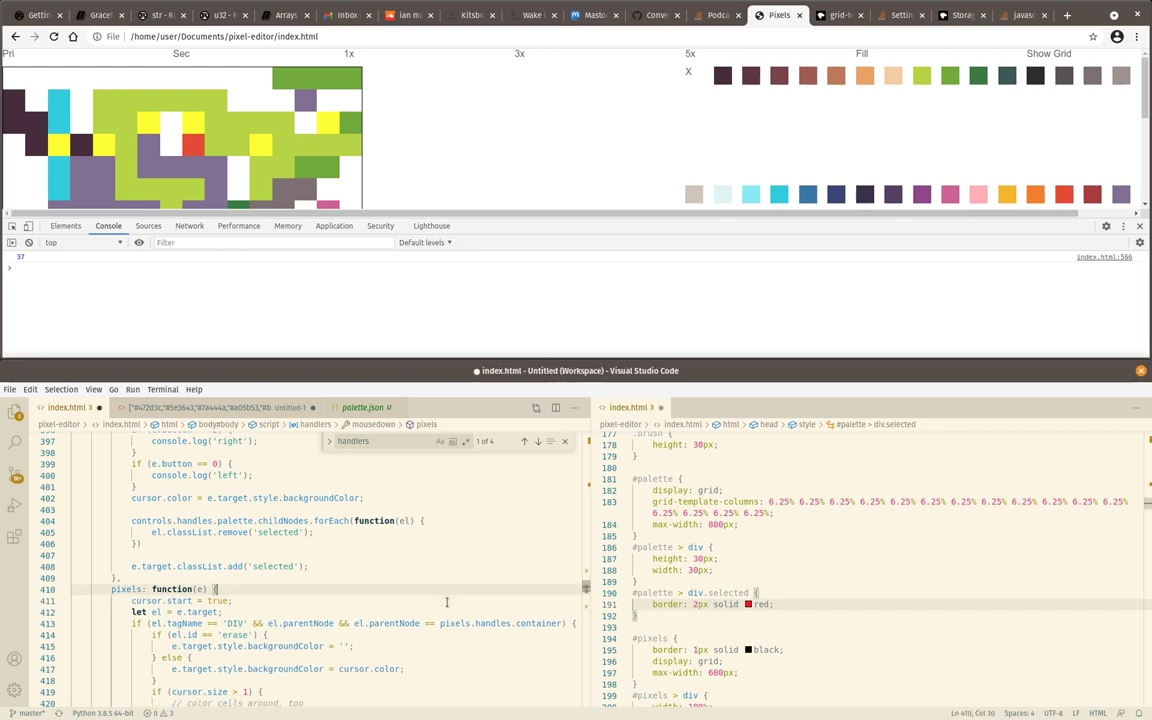
pyautogui.scroll(3)
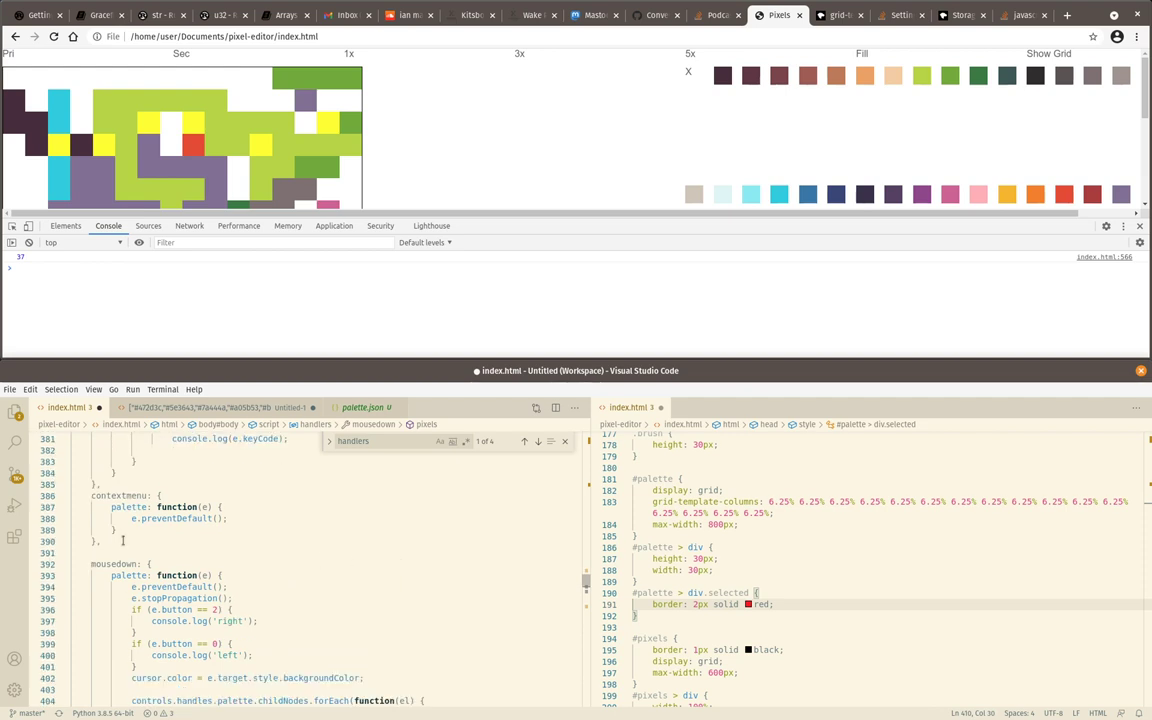
pyautogui.write('pixels: function(')
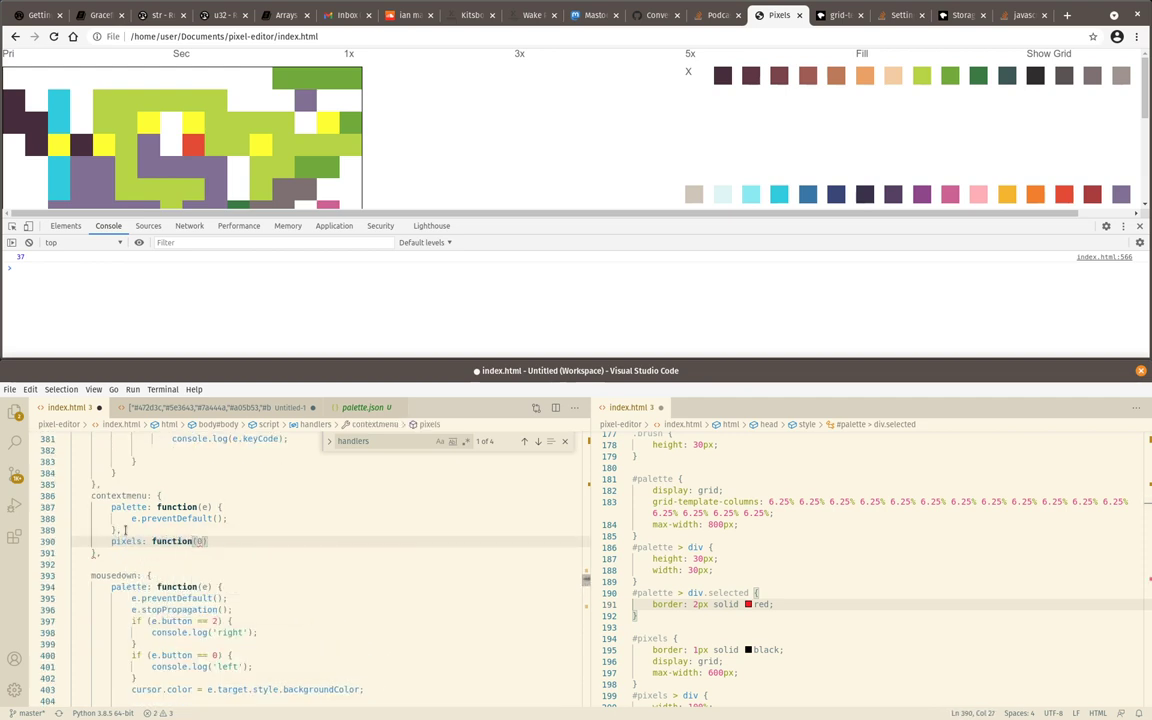
pyautogui.write('e) {')
pyautogui.write('e.preventDefault(); // to prevent right-click context menu')
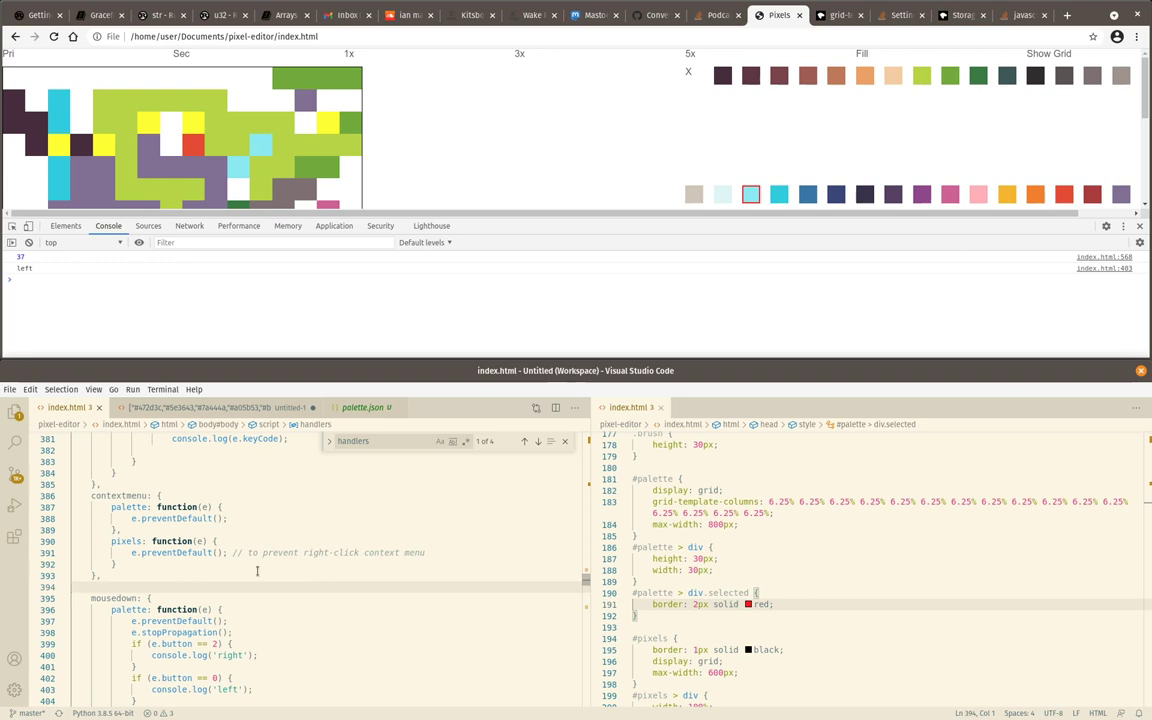
# Give cursor color1 and color2 set to 'yellow', and have palette mousedown assign color1 or color2 by button
pyautogui.scroll(-3)
pyautogui.write("color1: 'yellow',")
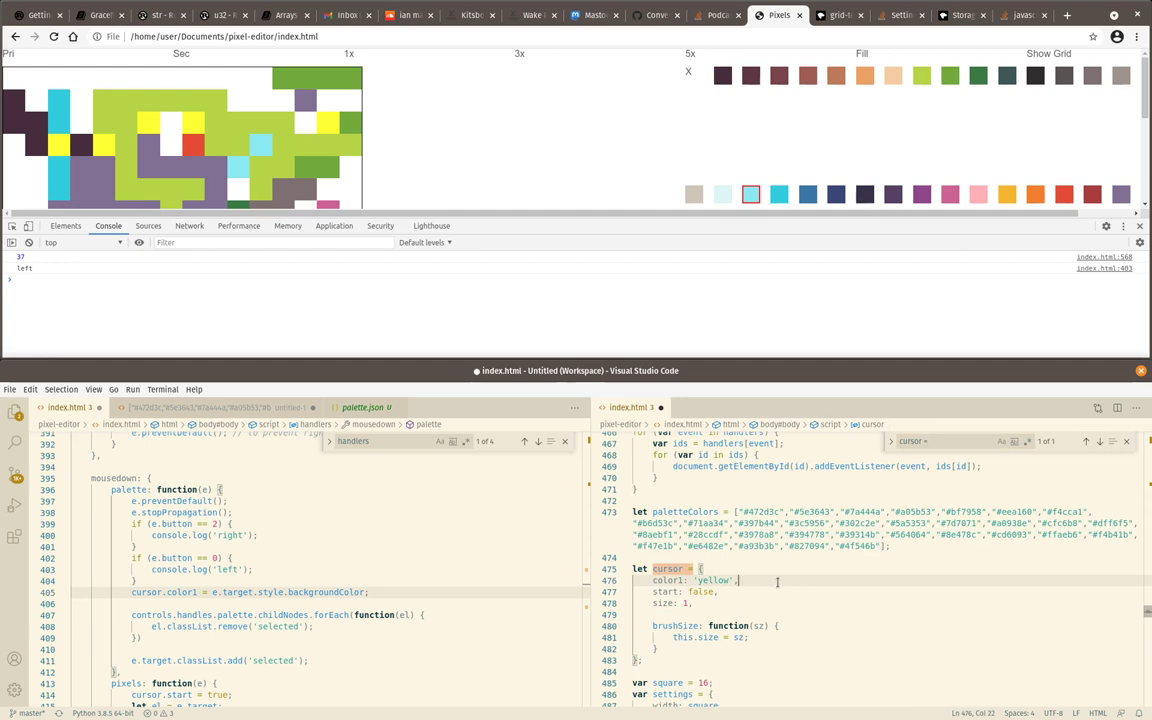
pyautogui.press('enter')
pyautogui.write("color2: '")
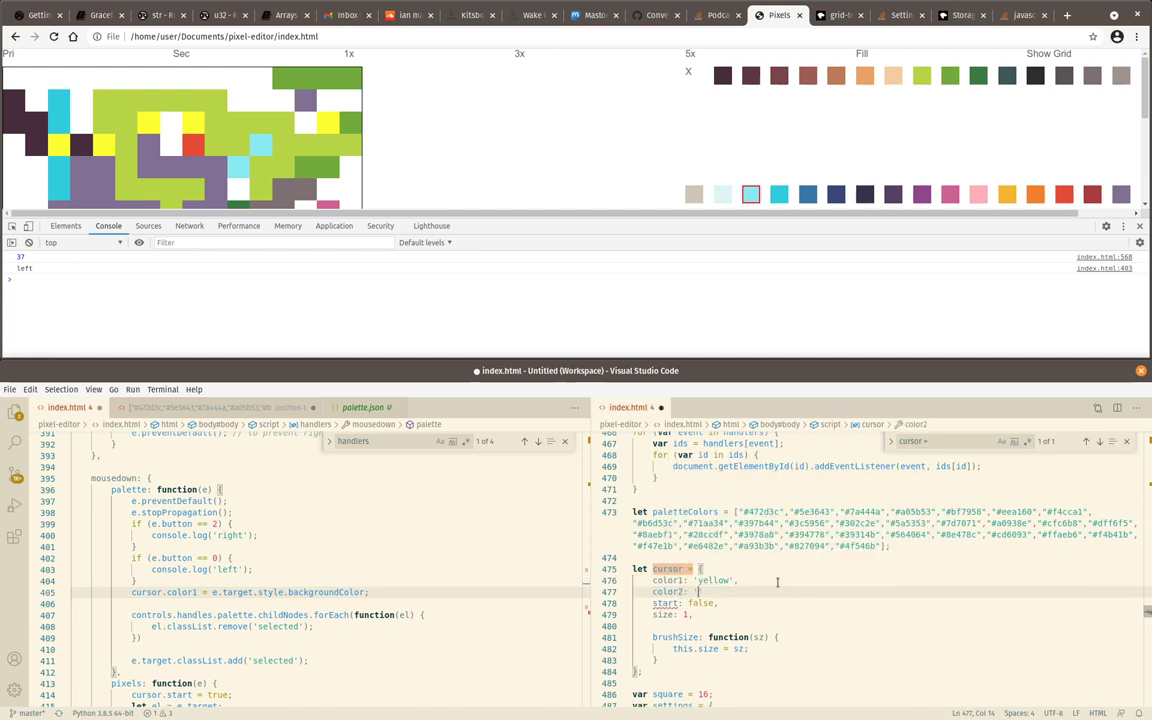
pyautogui.write("yellow',")
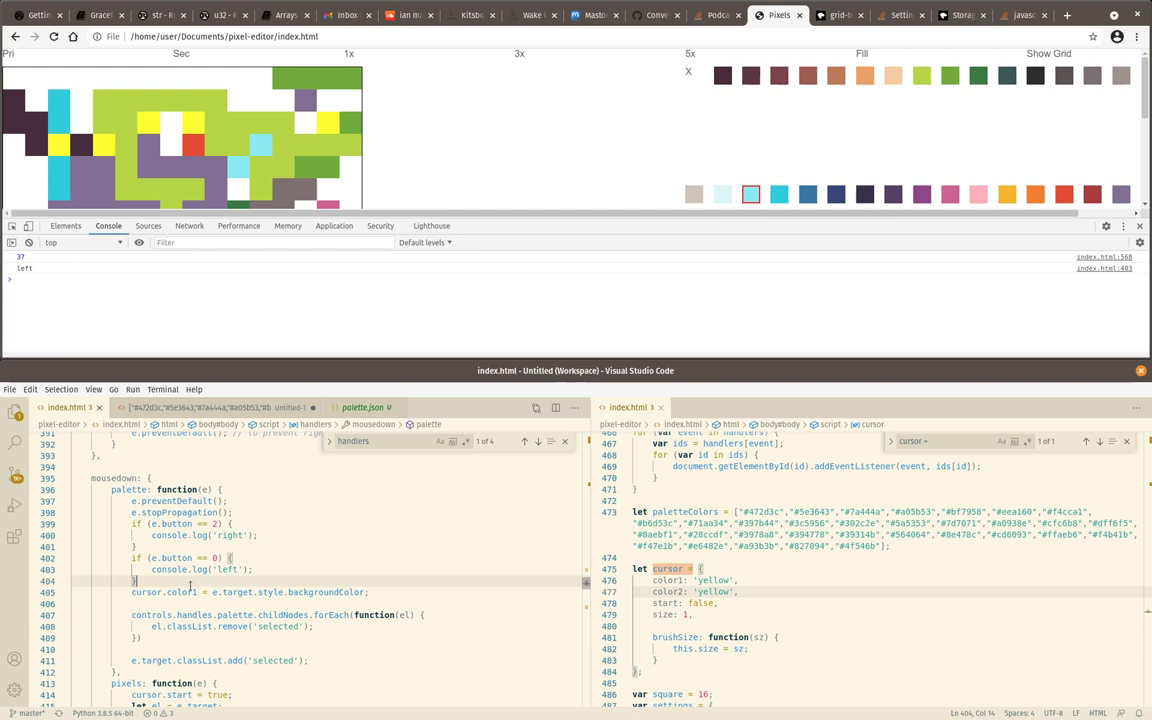
pyautogui.click(380, 592)
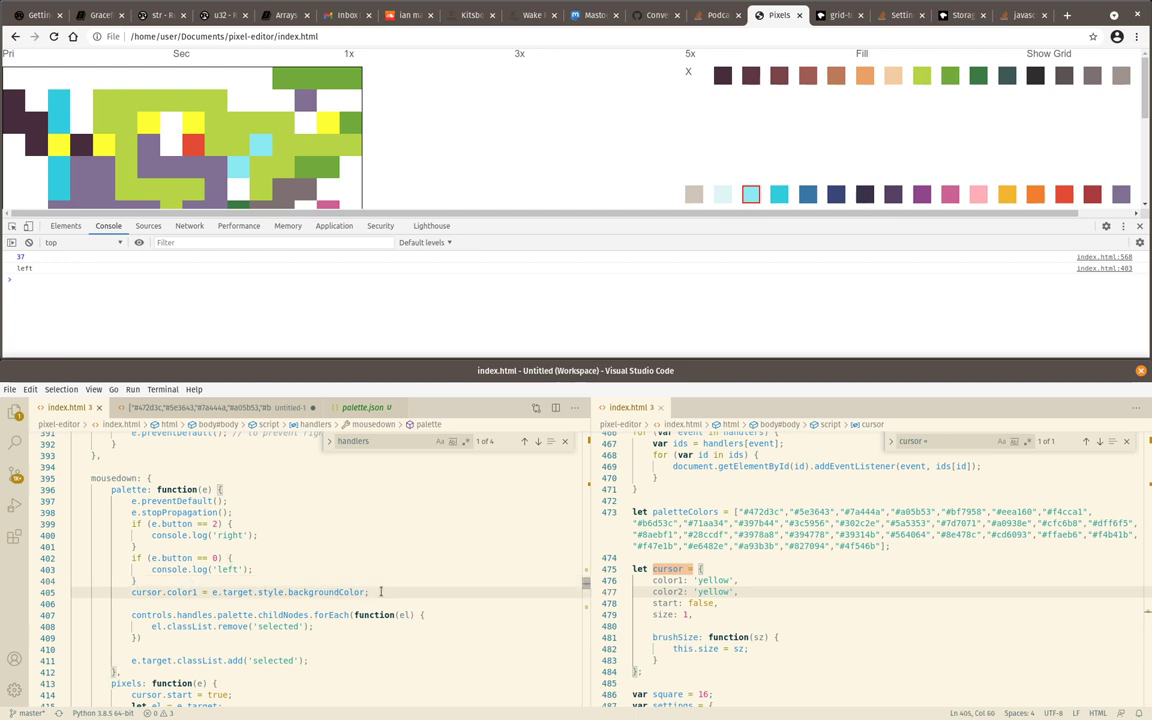
pyautogui.click(376, 614)
pyautogui.write('cursor.color2 = e.target.style.backgroundColor;')
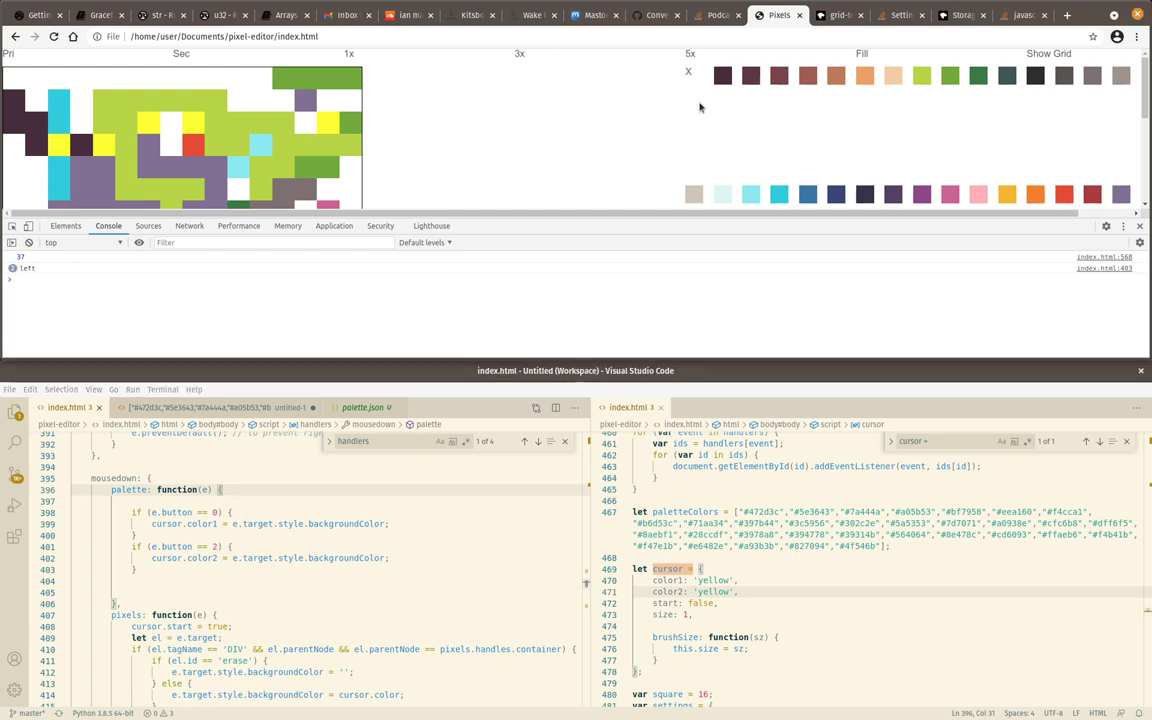
pyautogui.click(722, 196)
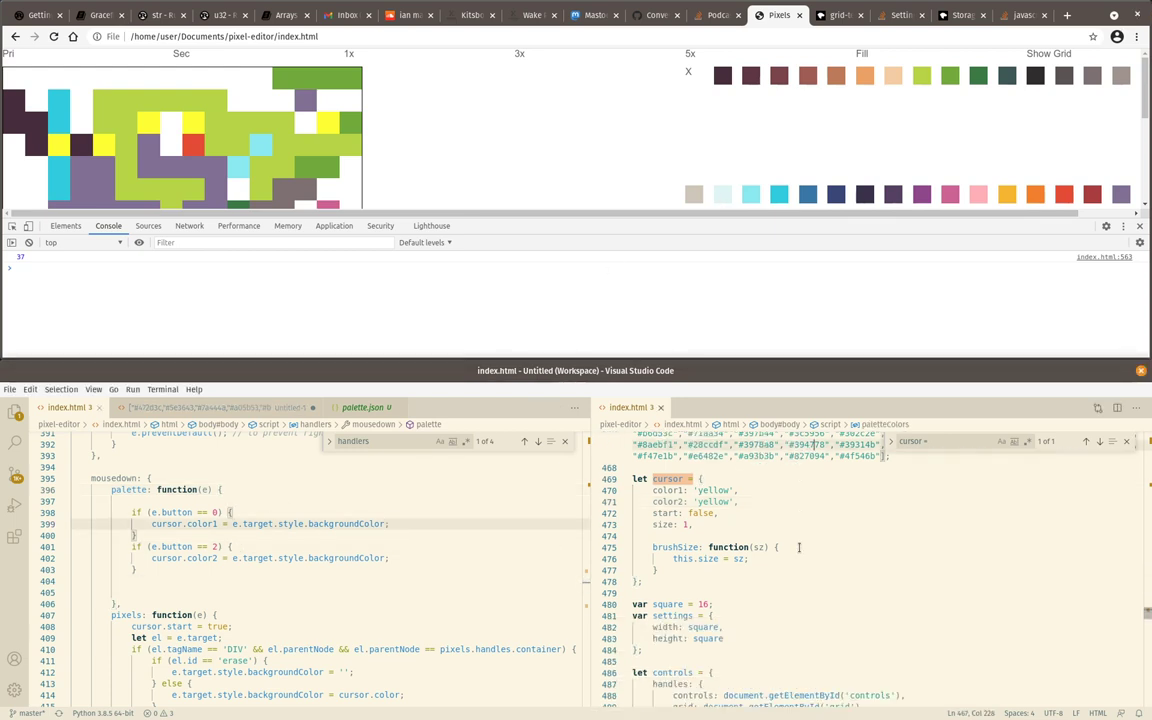
pyautogui.scroll(-3)
pyautogui.write('brush')
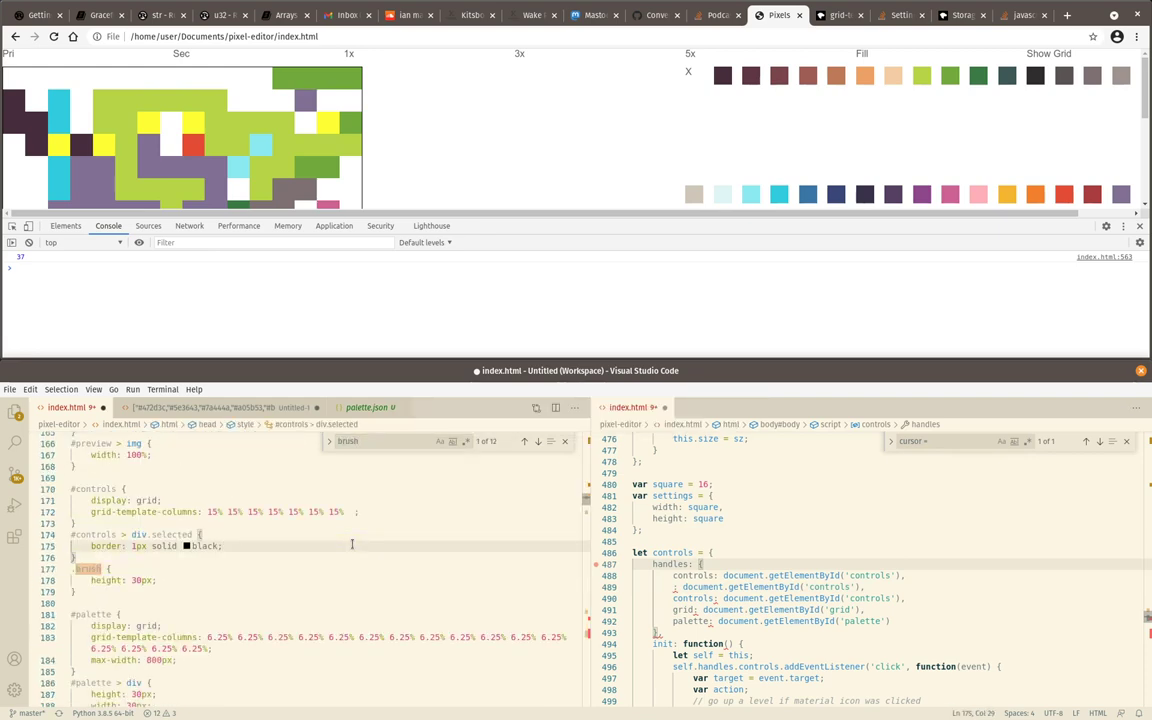
# Rename the brush1/brush2 swatch ids to color1/color2 in the controls markup
pyautogui.scroll(-3)
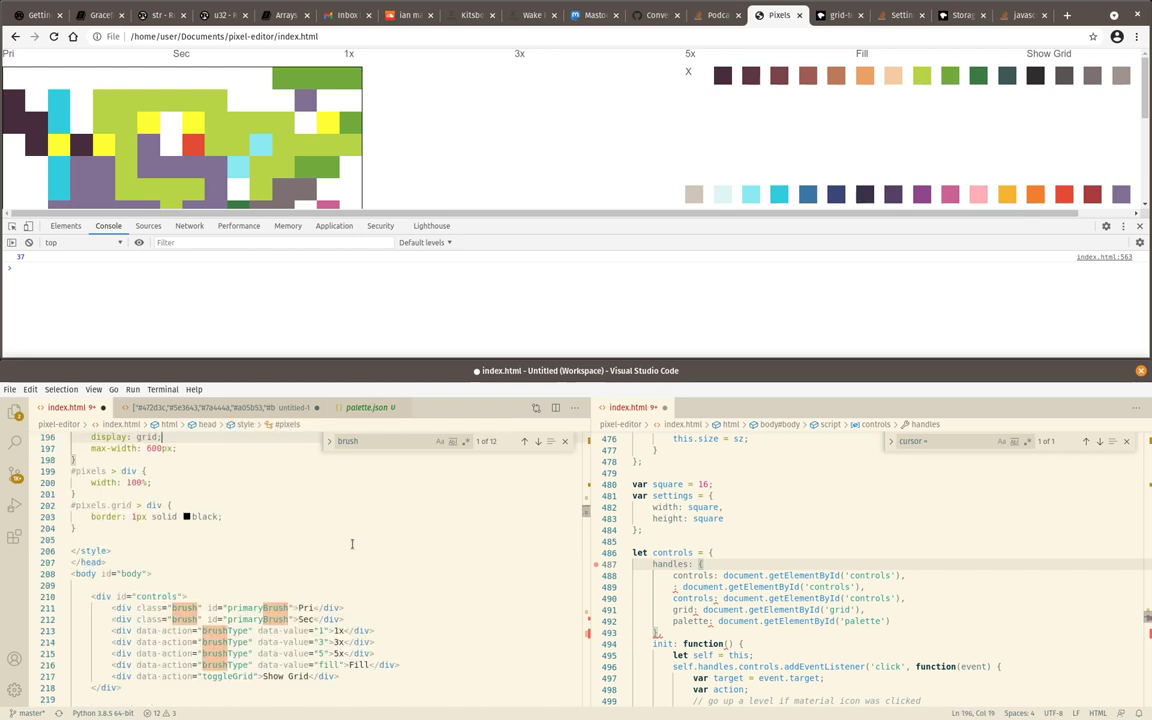
pyautogui.click(244, 608)
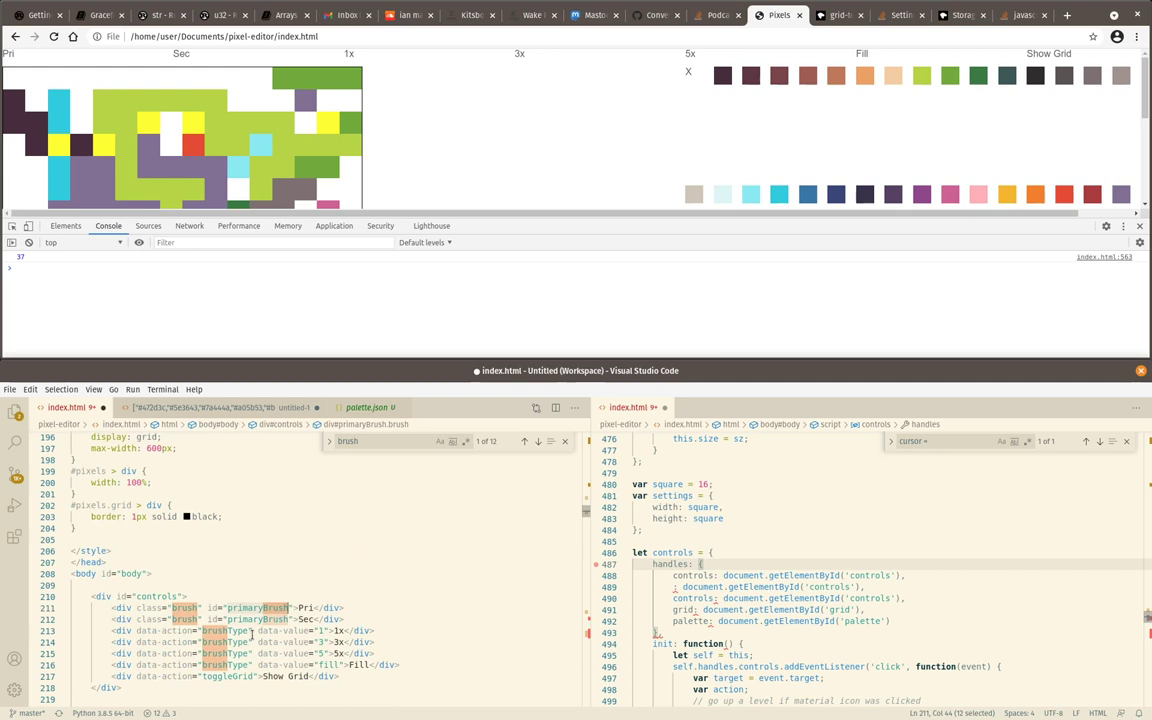
pyautogui.click(524, 442)
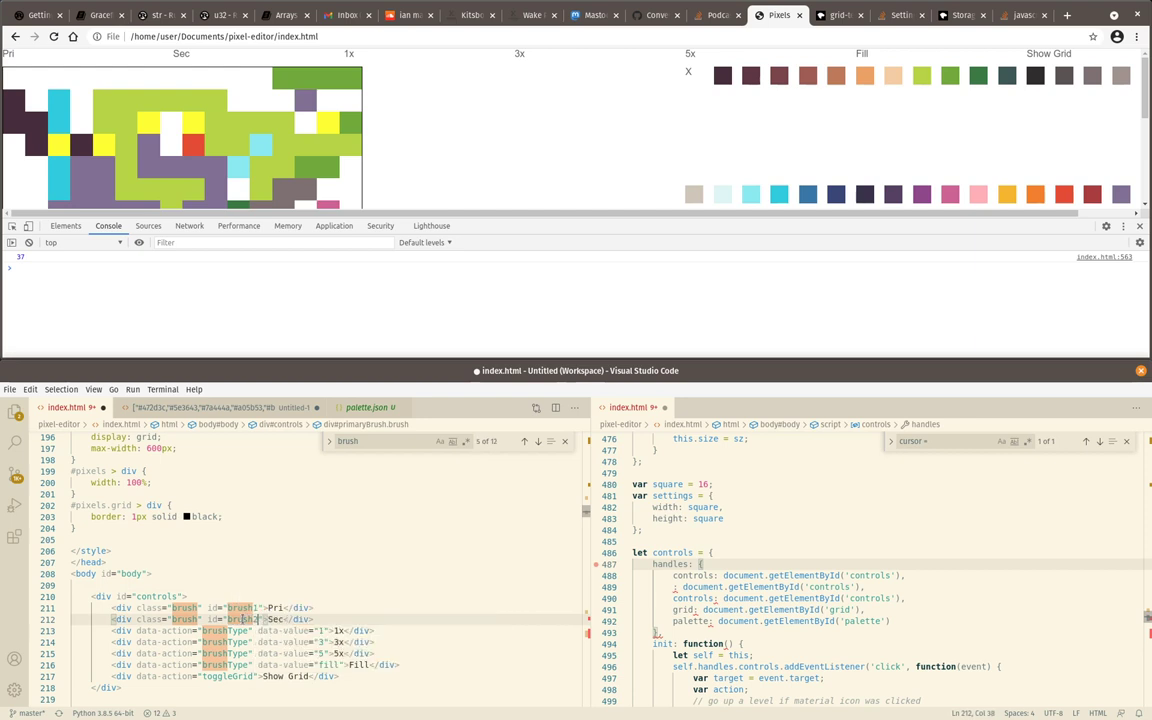
pyautogui.click(188, 596)
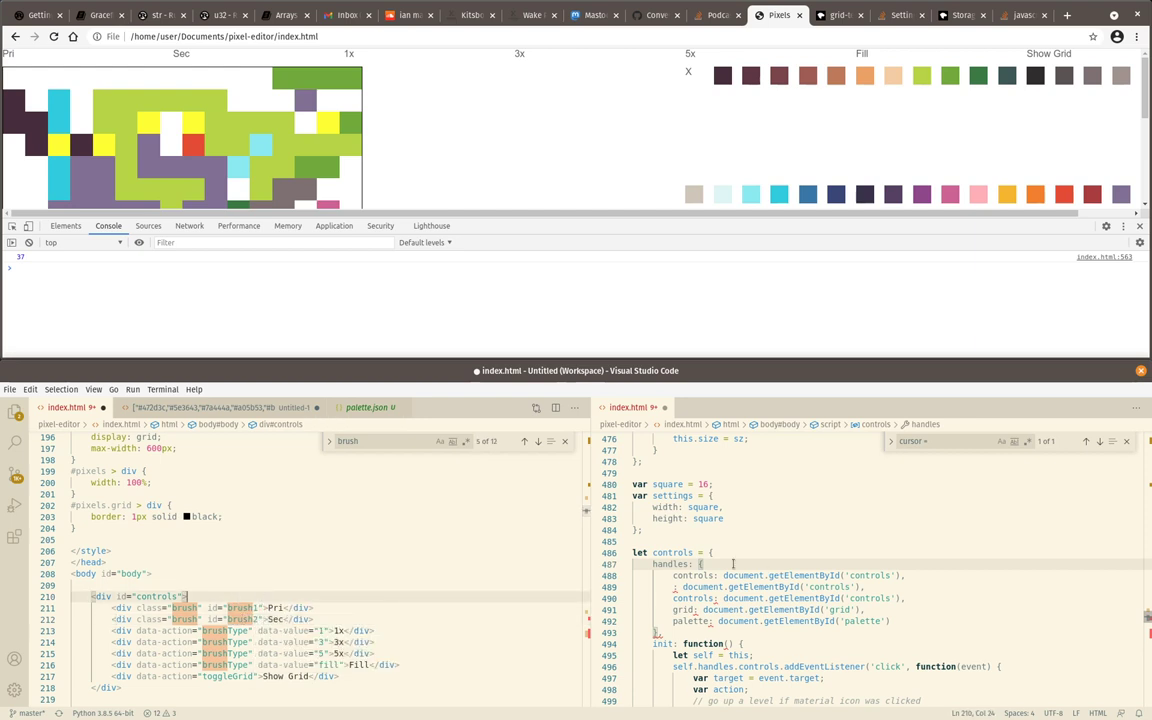
pyautogui.scroll(-3)
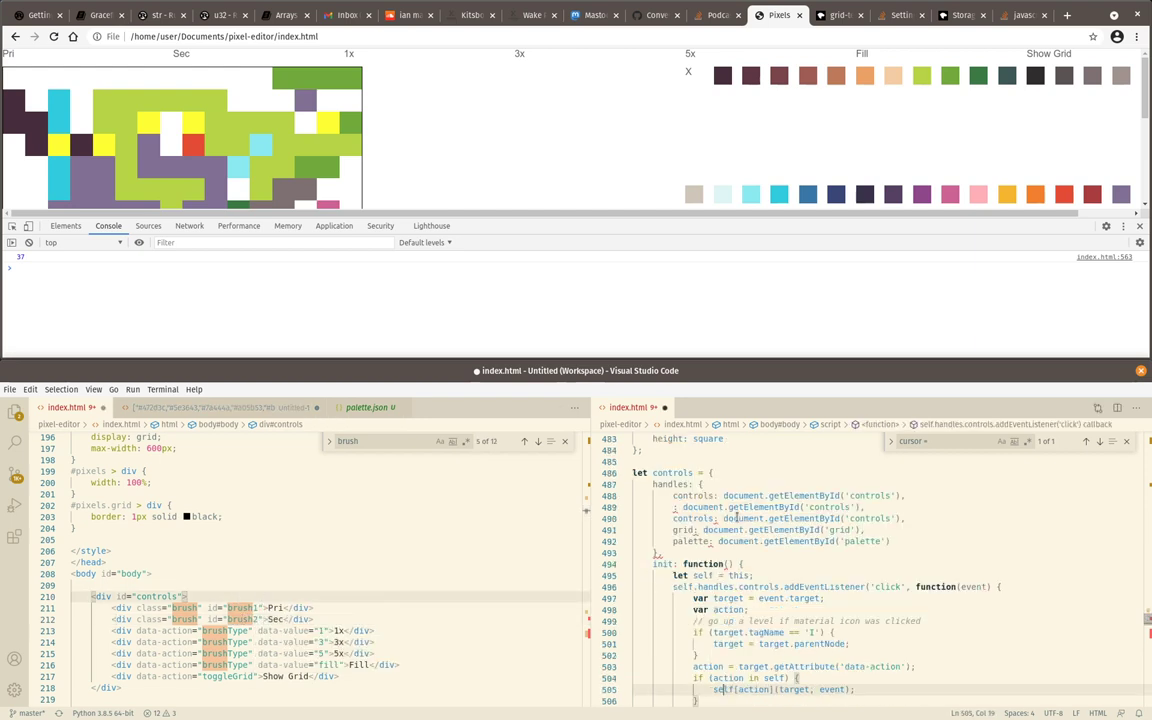
pyautogui.scroll(3)
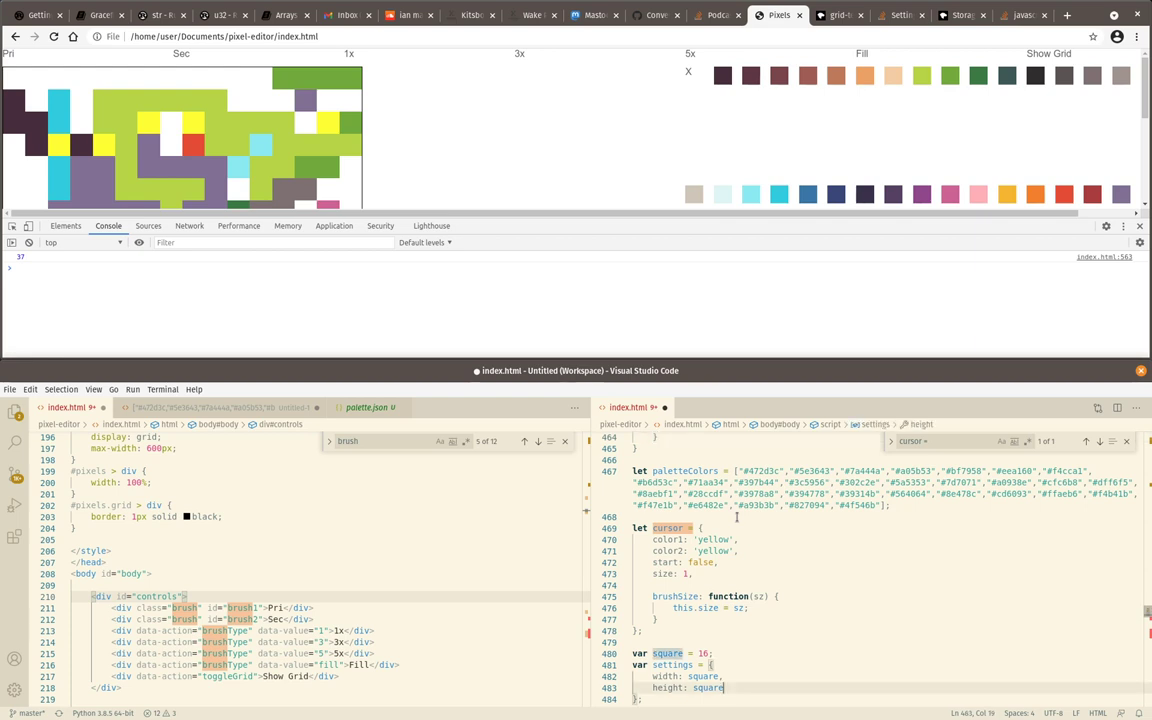
pyautogui.scroll(-3)
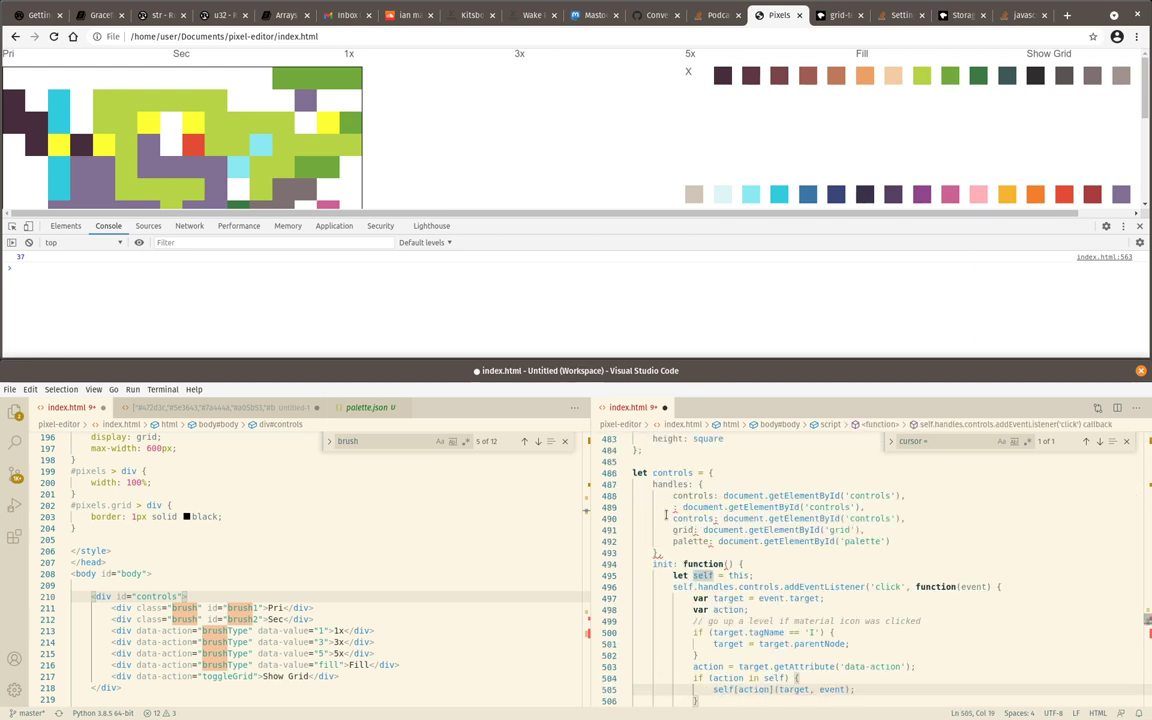
pyautogui.click(704, 508)
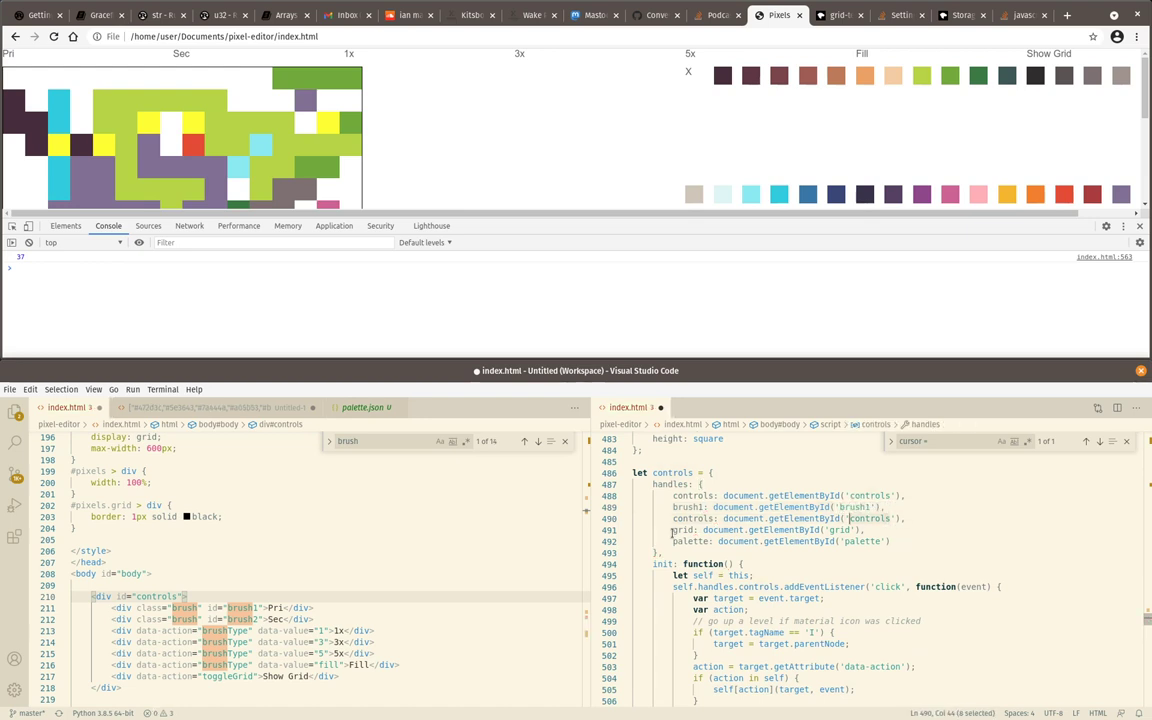
pyautogui.doubleClick(692, 518)
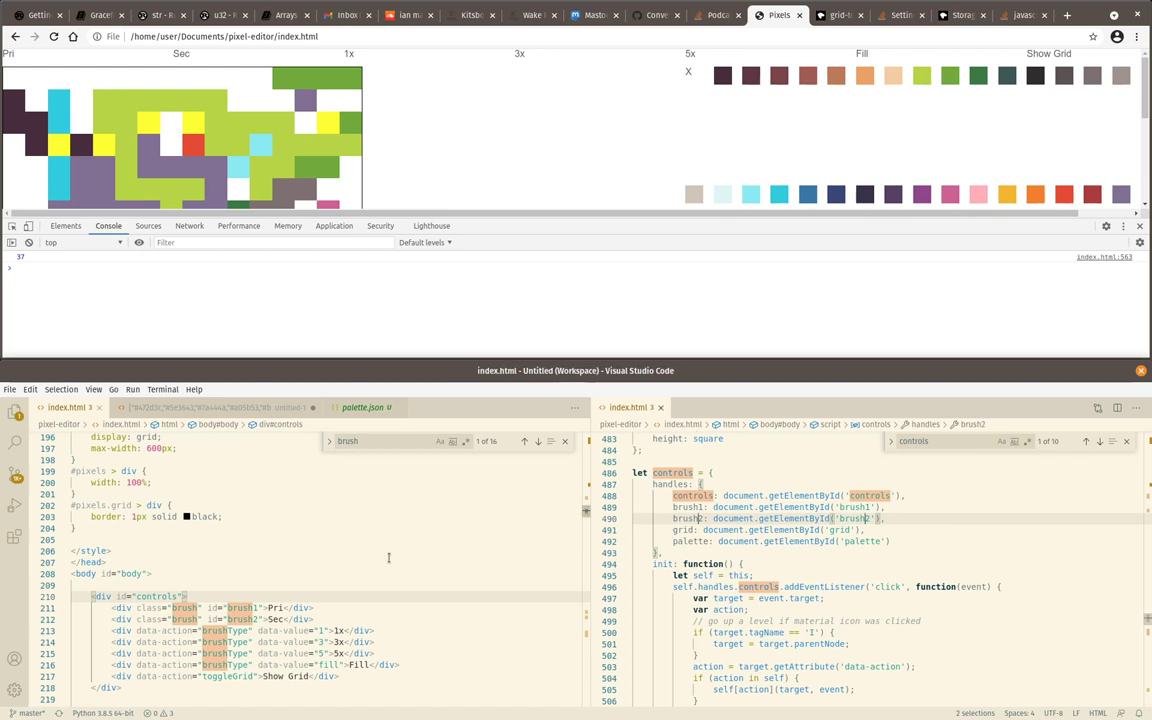
# Point the controls.handles getElementById lookups at color1 and color2
pyautogui.click(324, 524)
pyautogui.write('handlers')
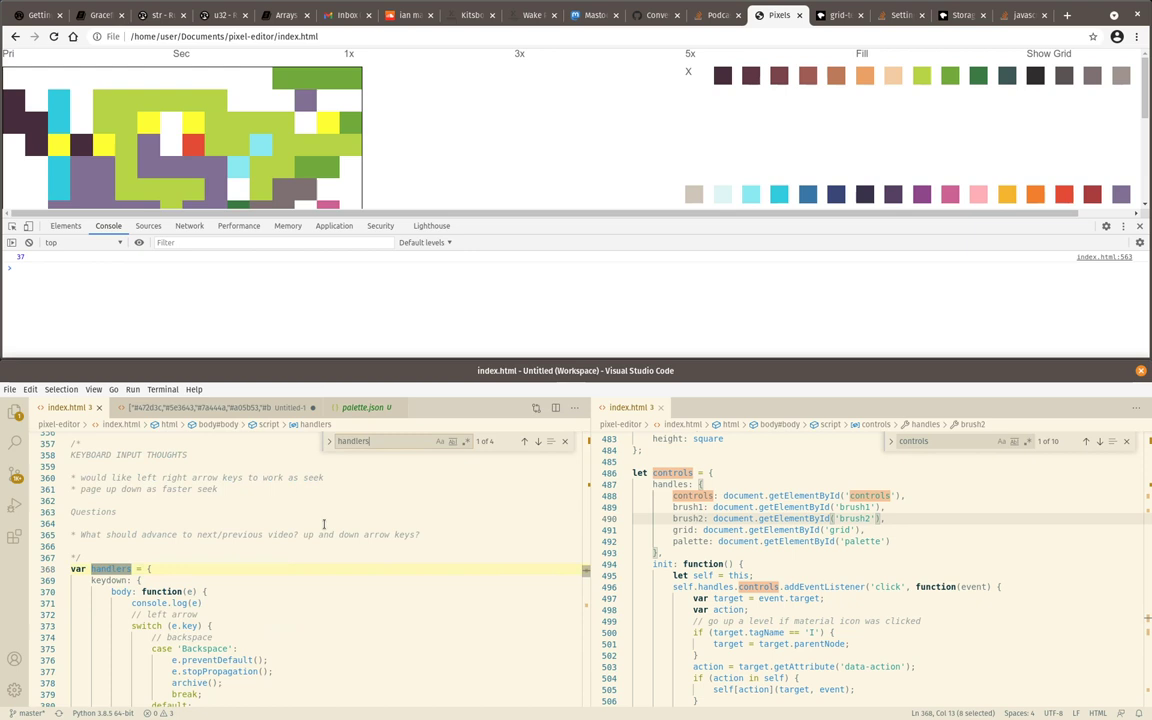
pyautogui.scroll(-3)
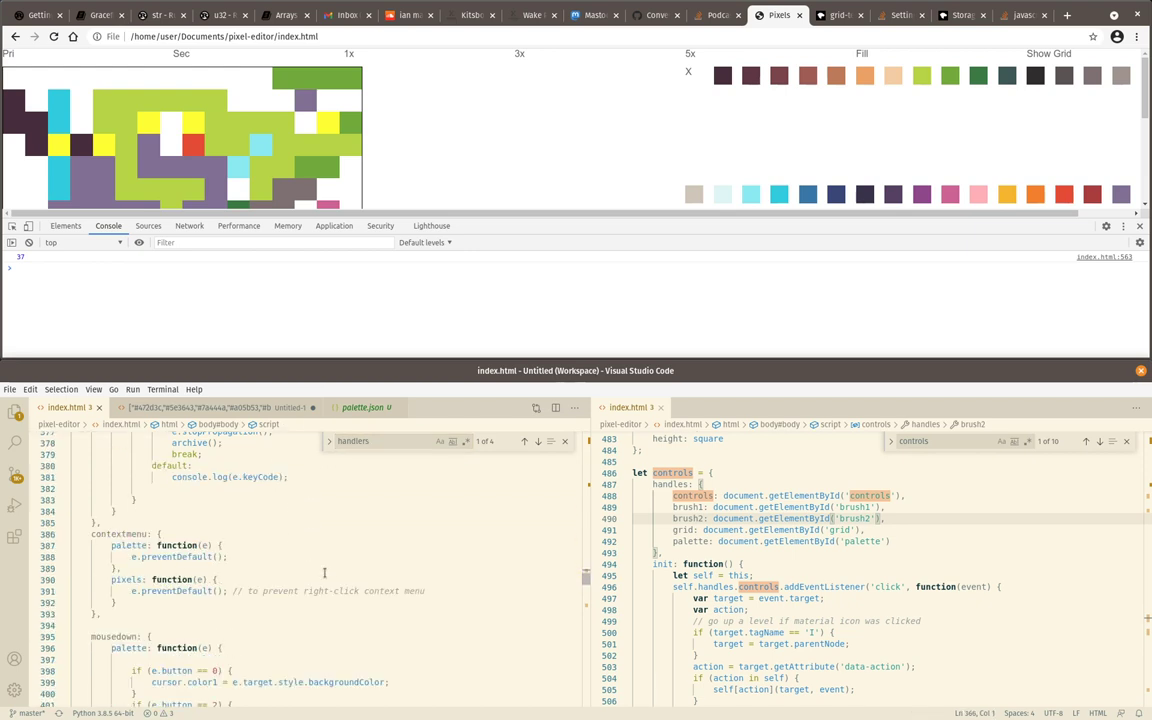
pyautogui.scroll(-3)
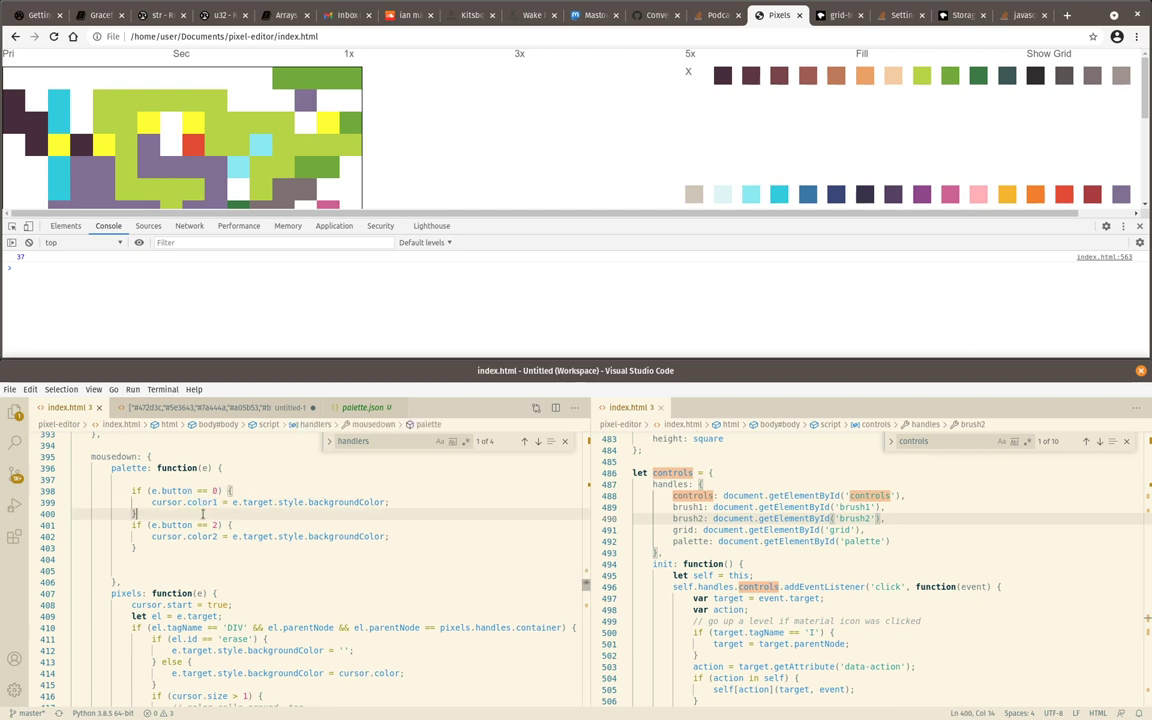
pyautogui.doubleClick(198, 500)
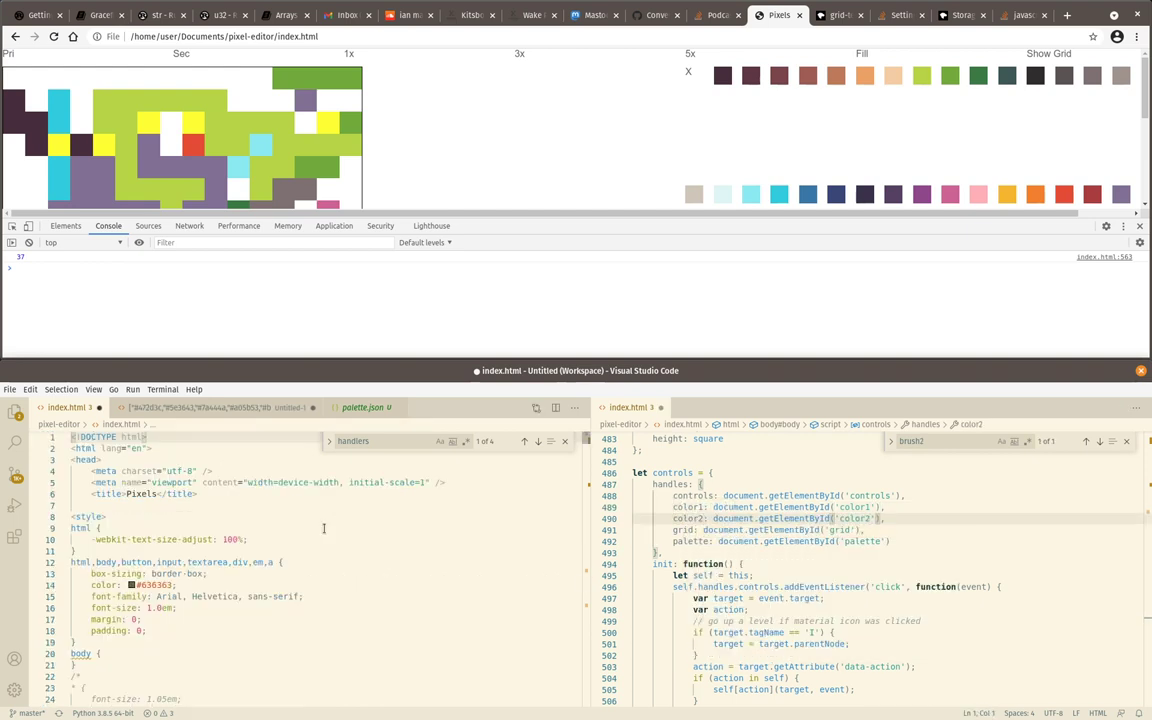
pyautogui.scroll(-3)
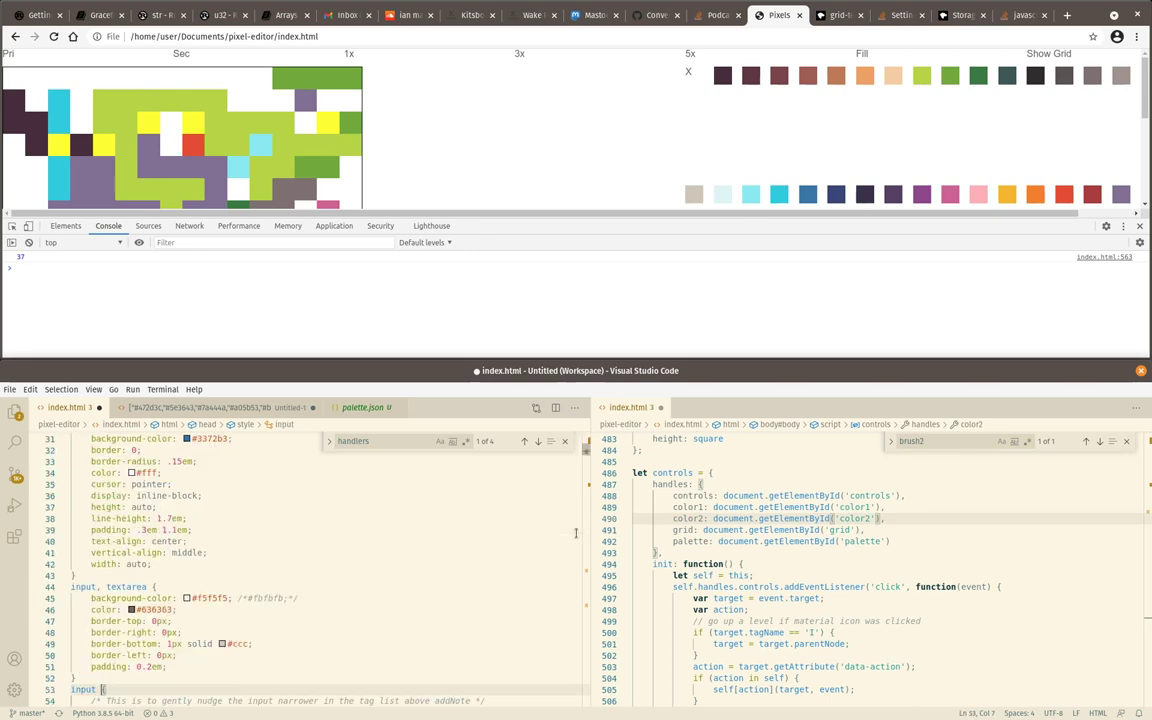
pyautogui.scroll(-3)
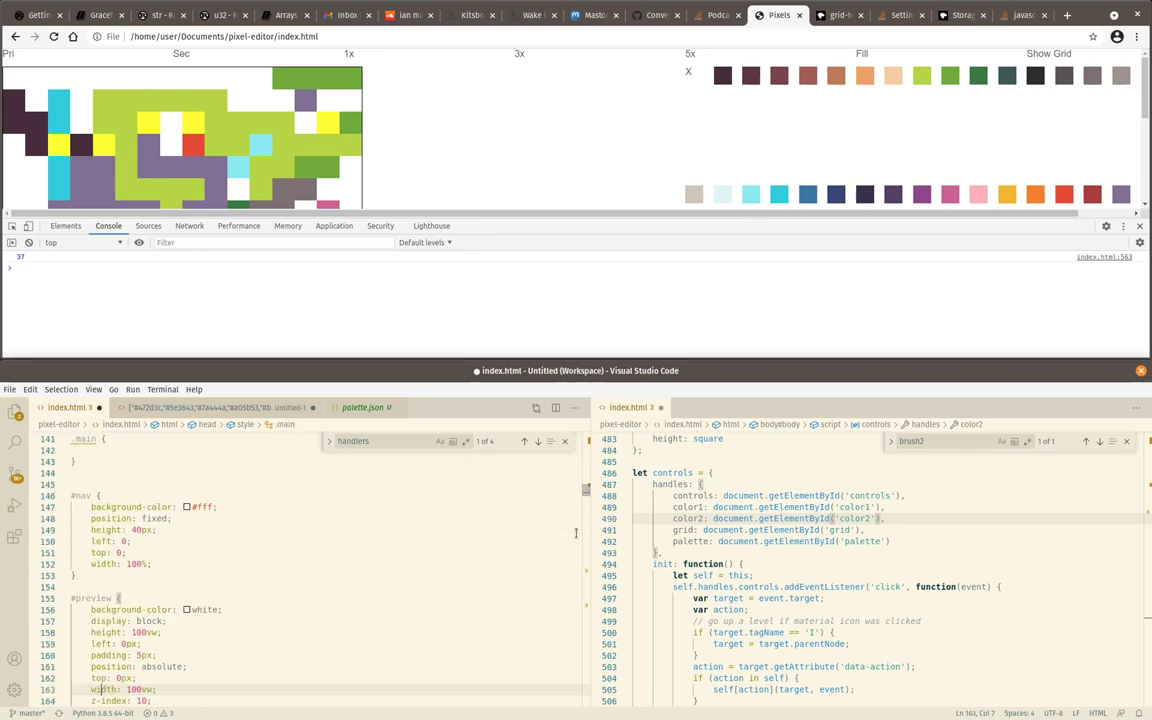
pyautogui.scroll(-3)
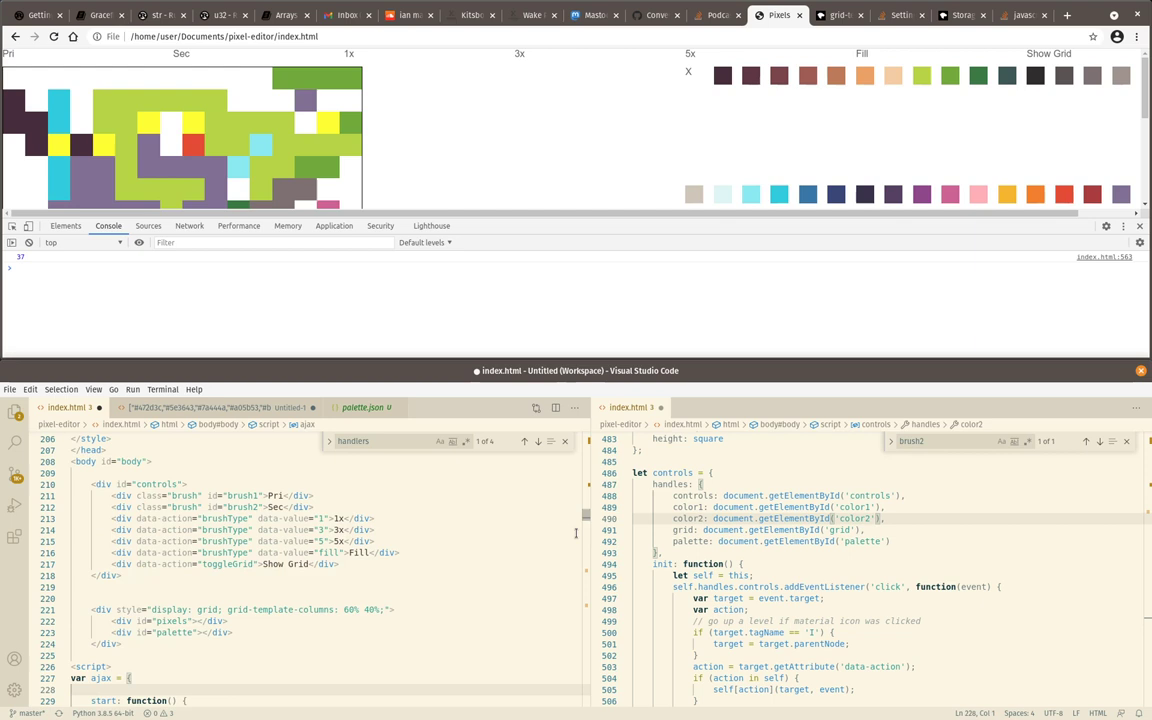
pyautogui.doubleClick(242, 496)
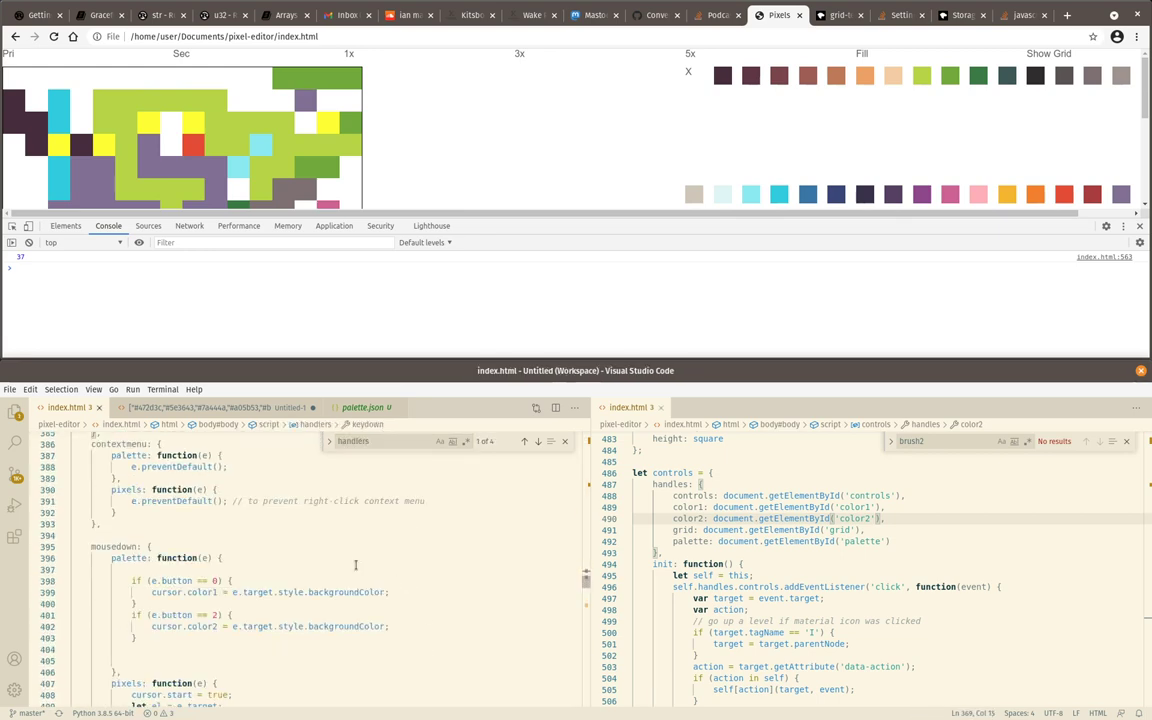
# Chain controls.handles.color1.style.backgroundColor = e.target.style.backgroundColor into the left-press palette branch
pyautogui.click(200, 592)
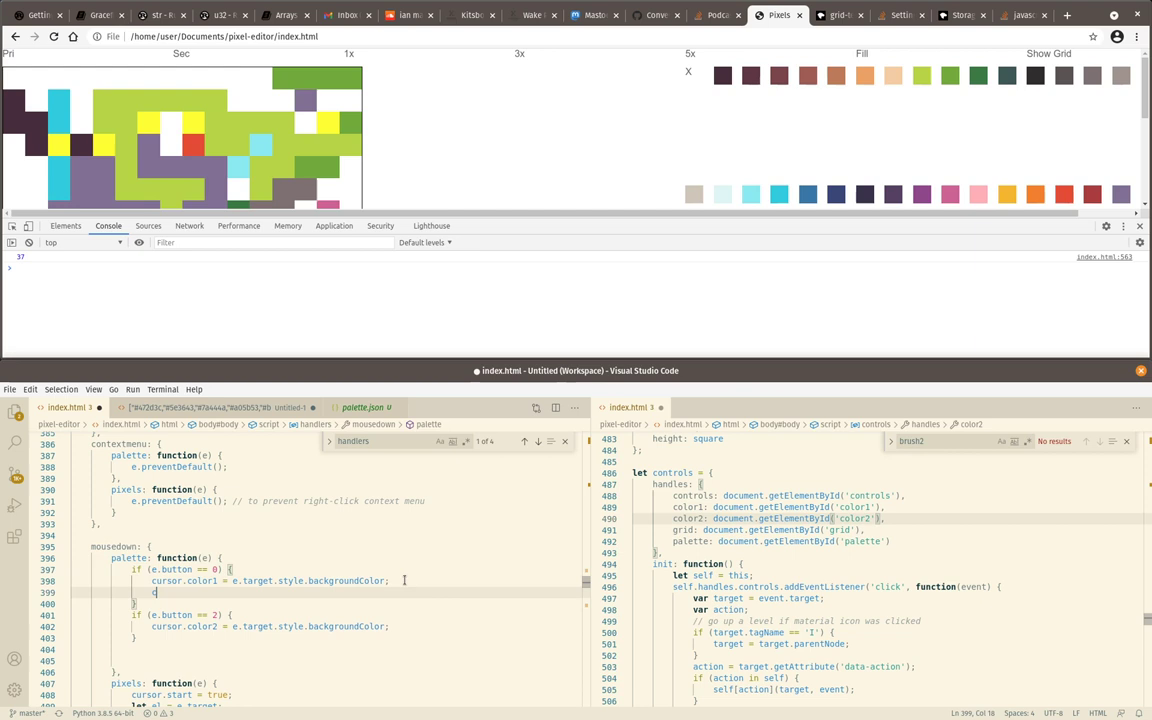
pyautogui.write('controls.handle')
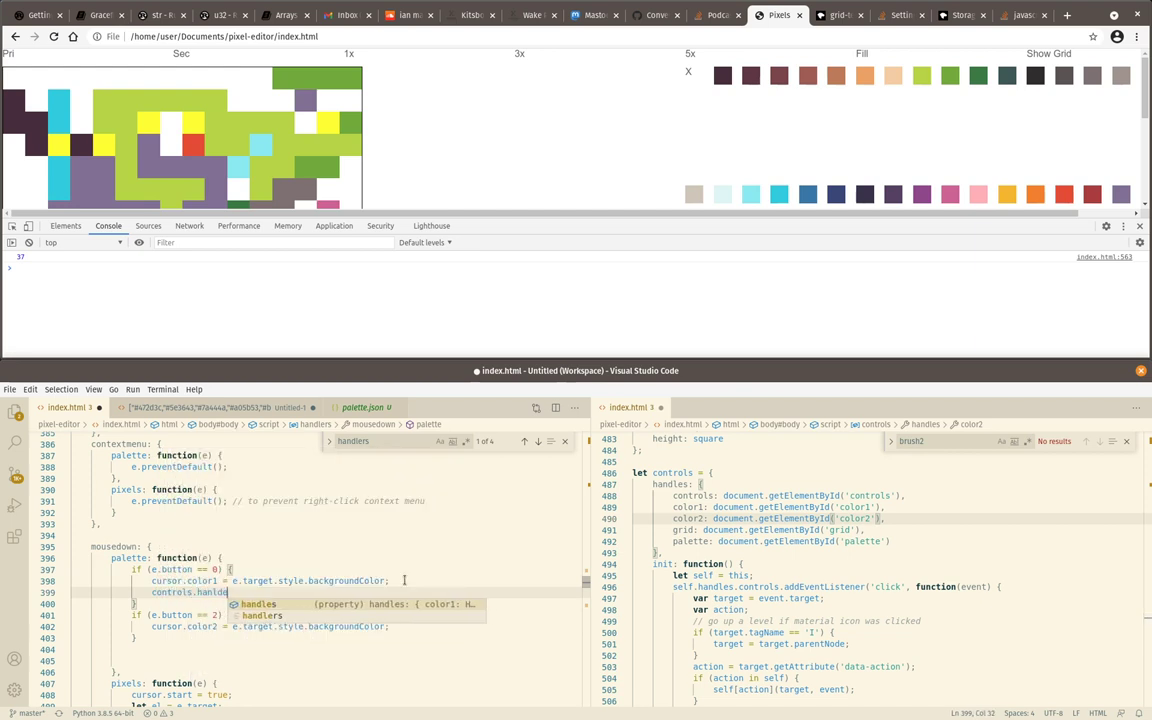
pyautogui.write('.color1.stye.backgroundColor =')
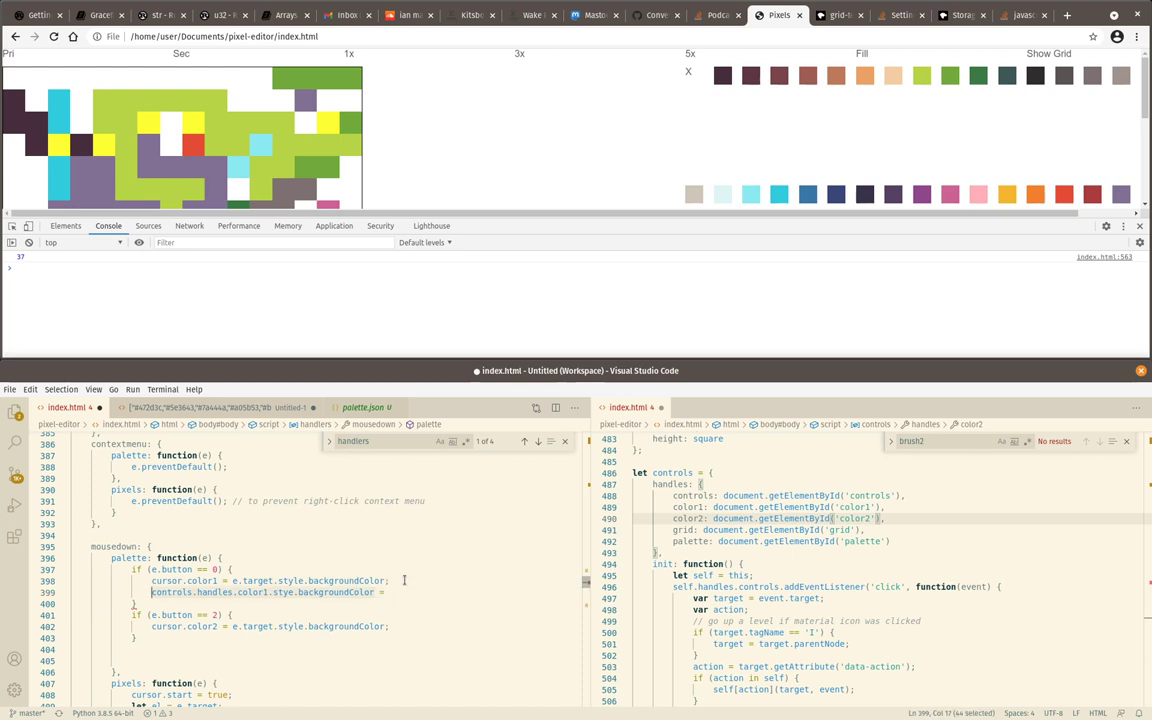
pyautogui.doubleClick(200, 580)
pyautogui.write(' = controls.handles.color1.style.backgroundColor')
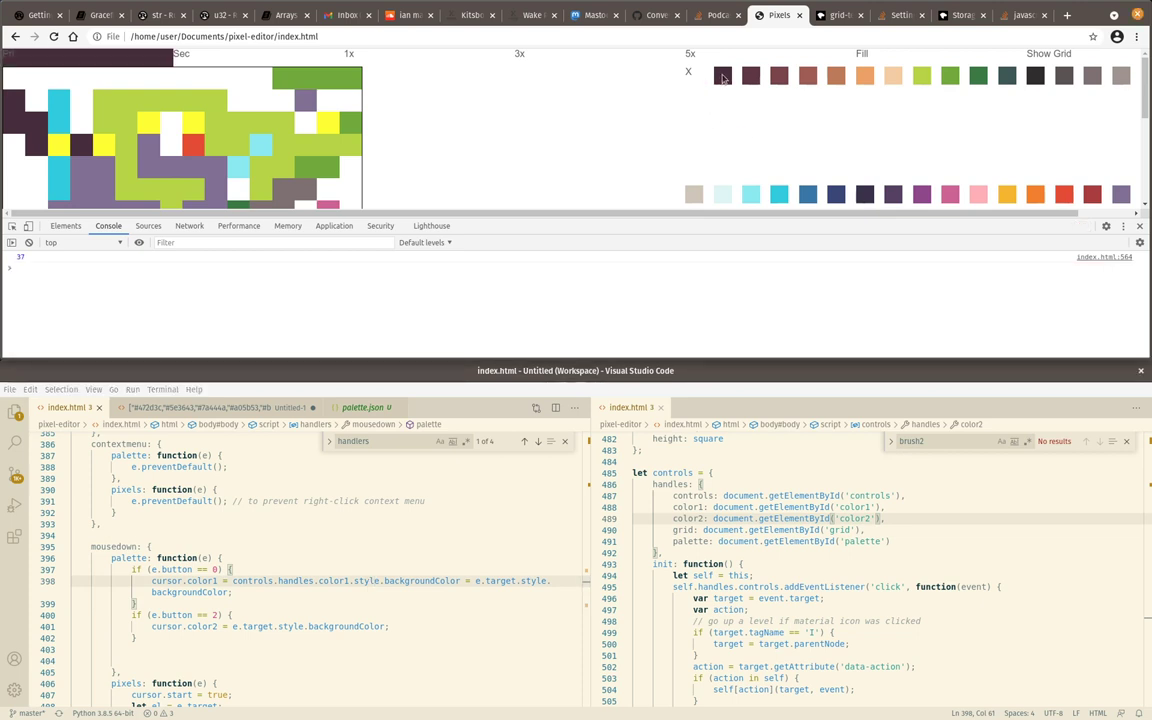
pyautogui.moveTo(784, 204)
pyautogui.write(' = controls.handles.color2.style.backgroundColor')
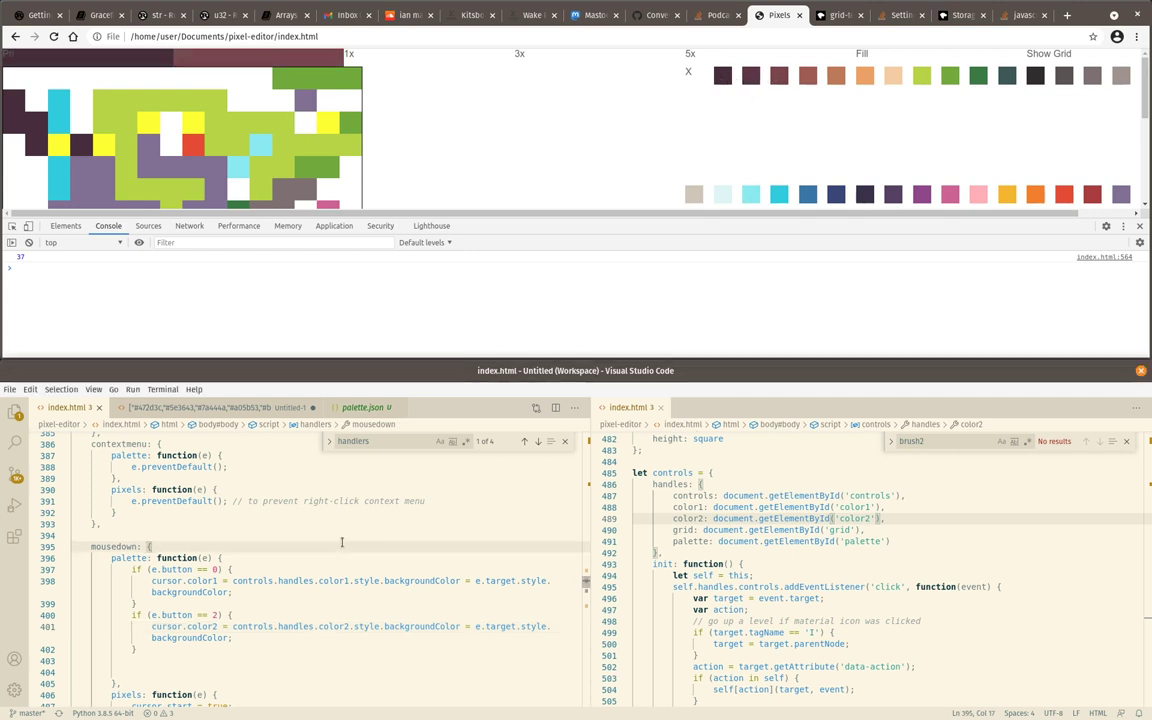
# Make pixels mousedown paint cursor.color1 when e.button == 0 and cursor.color2 when e.button == 2
pyautogui.scroll(-3)
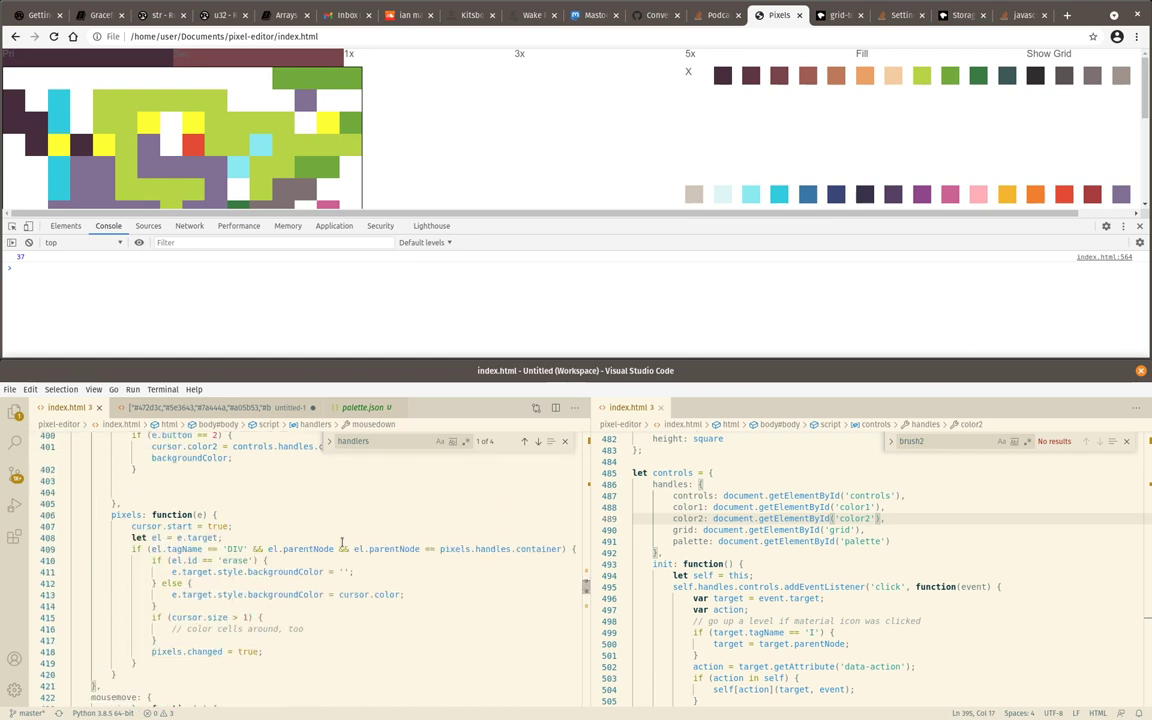
pyautogui.scroll(-3)
pyautogui.write('if (')
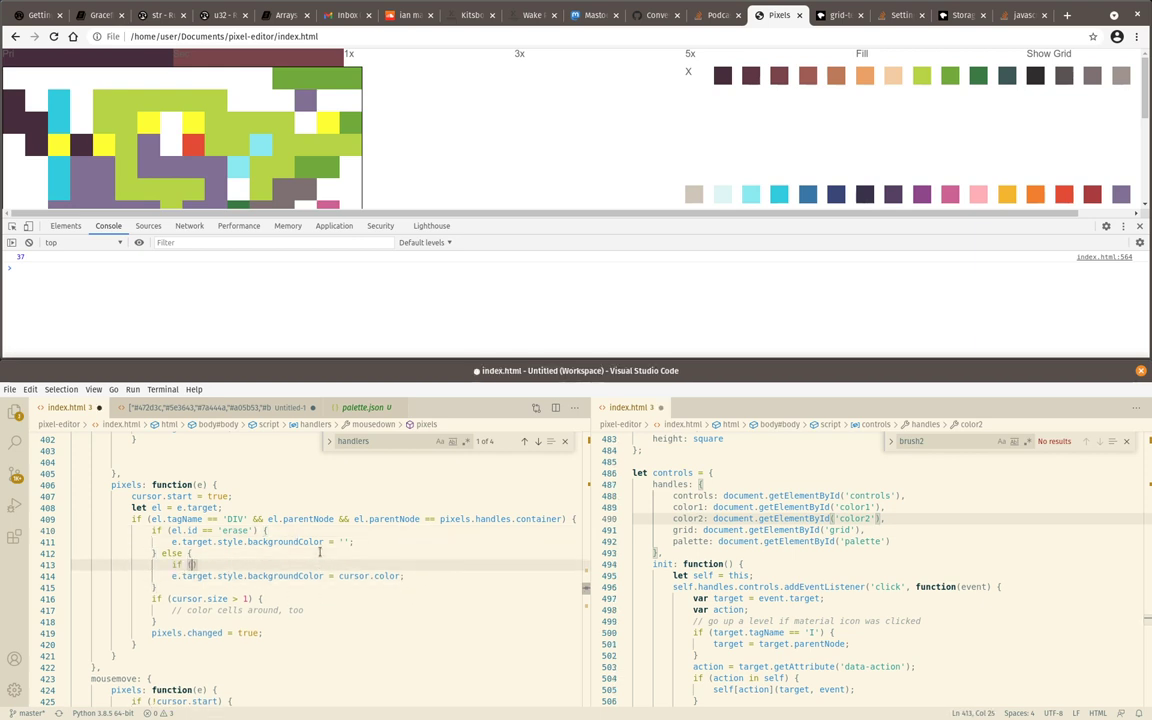
pyautogui.write('e.button == 0')
pyautogui.click(286, 574)
pyautogui.write('1')
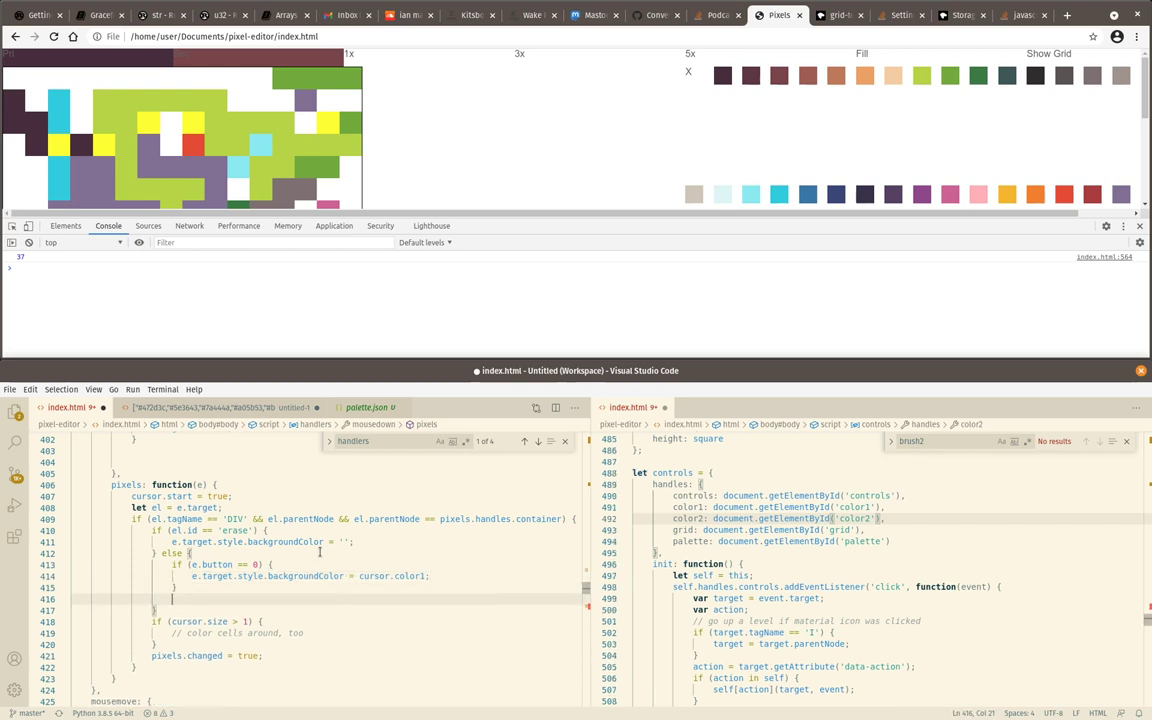
pyautogui.write('if (e.button == 2) {')
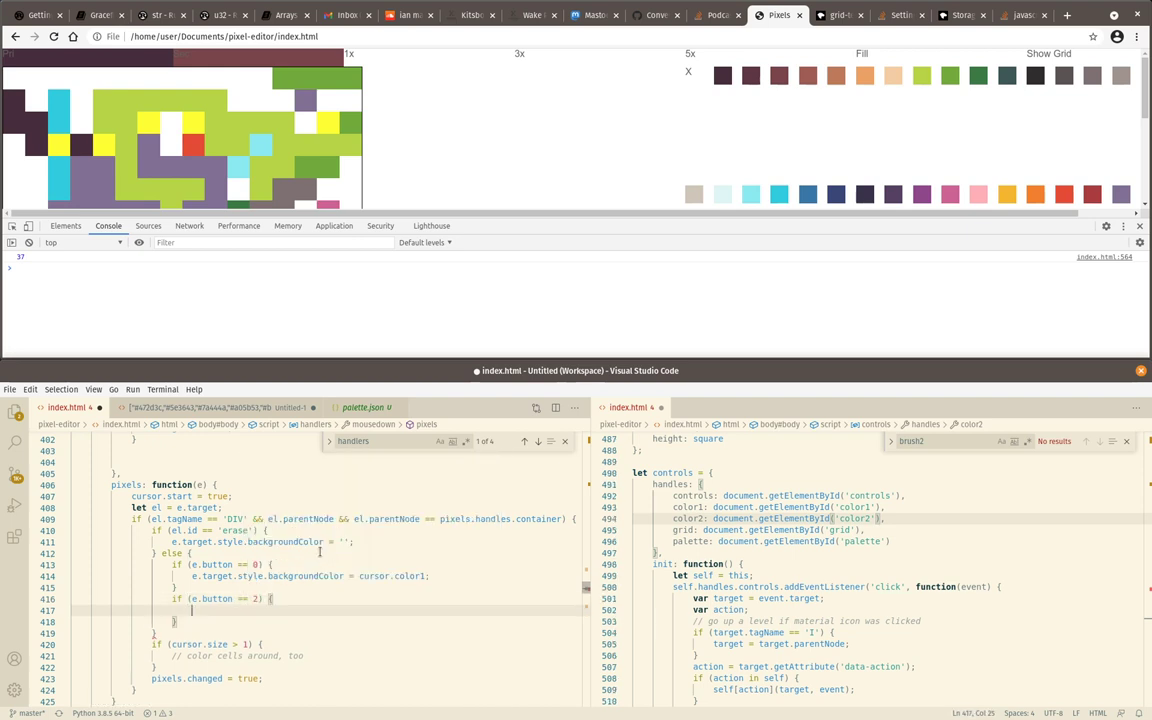
pyautogui.write('e.target.style.backgroundColor = cursor.color2;')
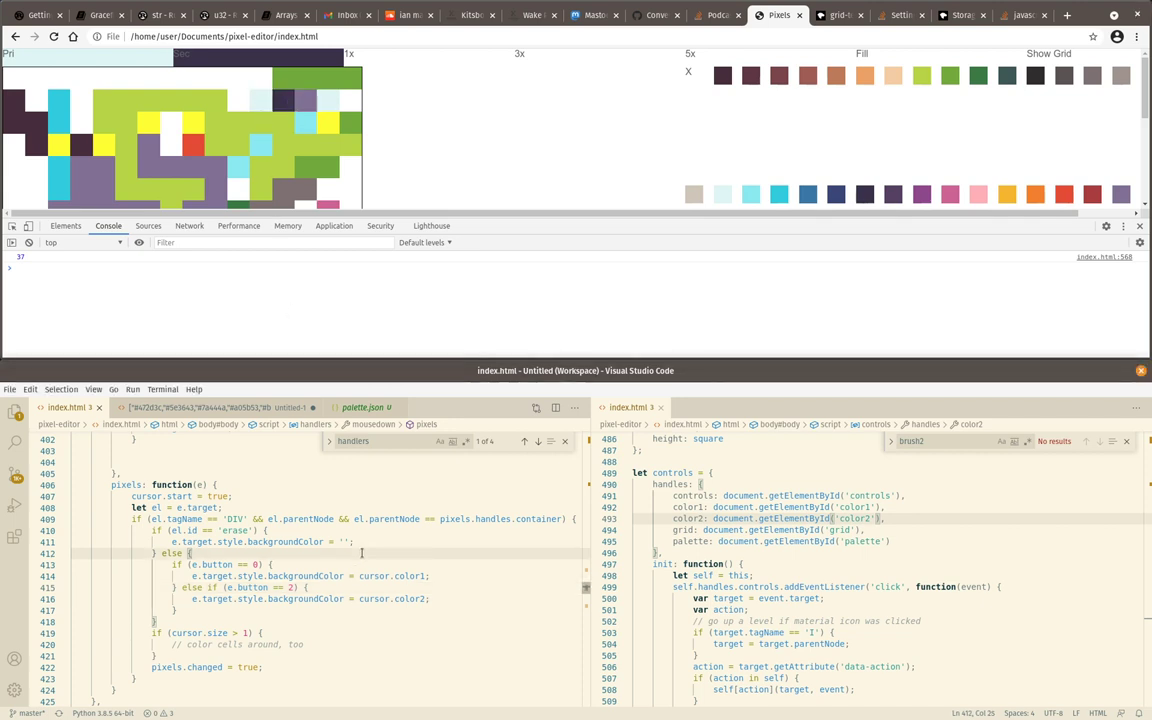
# Turn the palette handler's second button check into an else if branch
pyautogui.scroll(3)
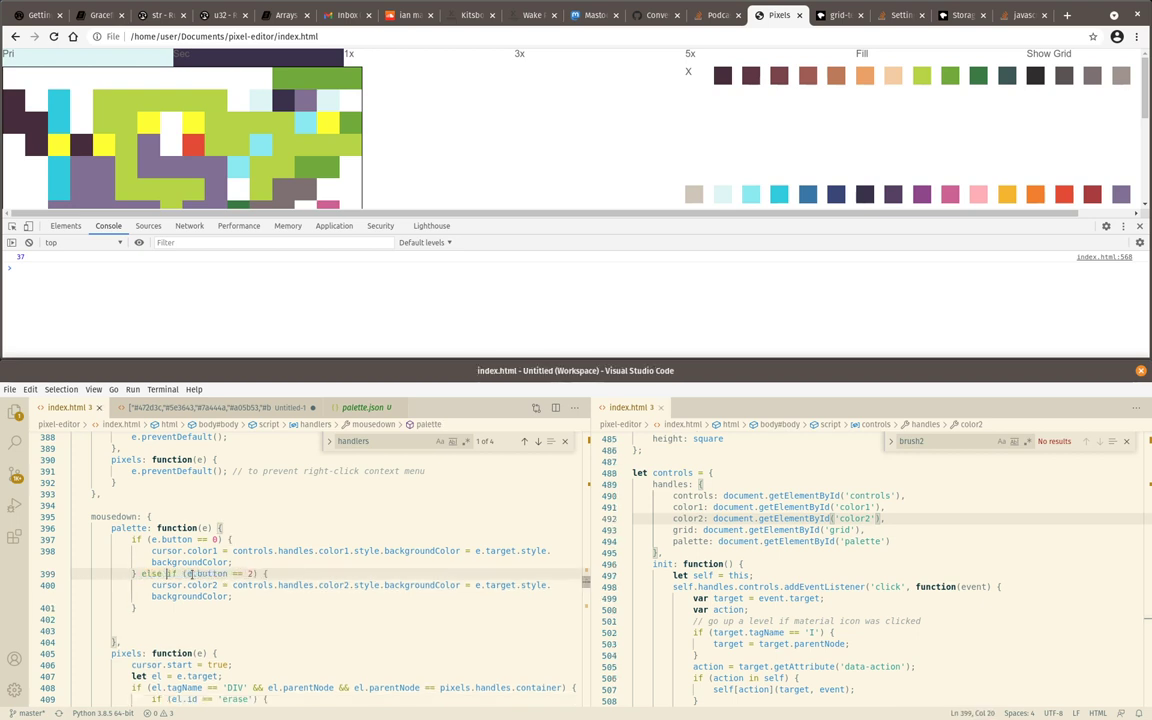
pyautogui.scroll(-3)
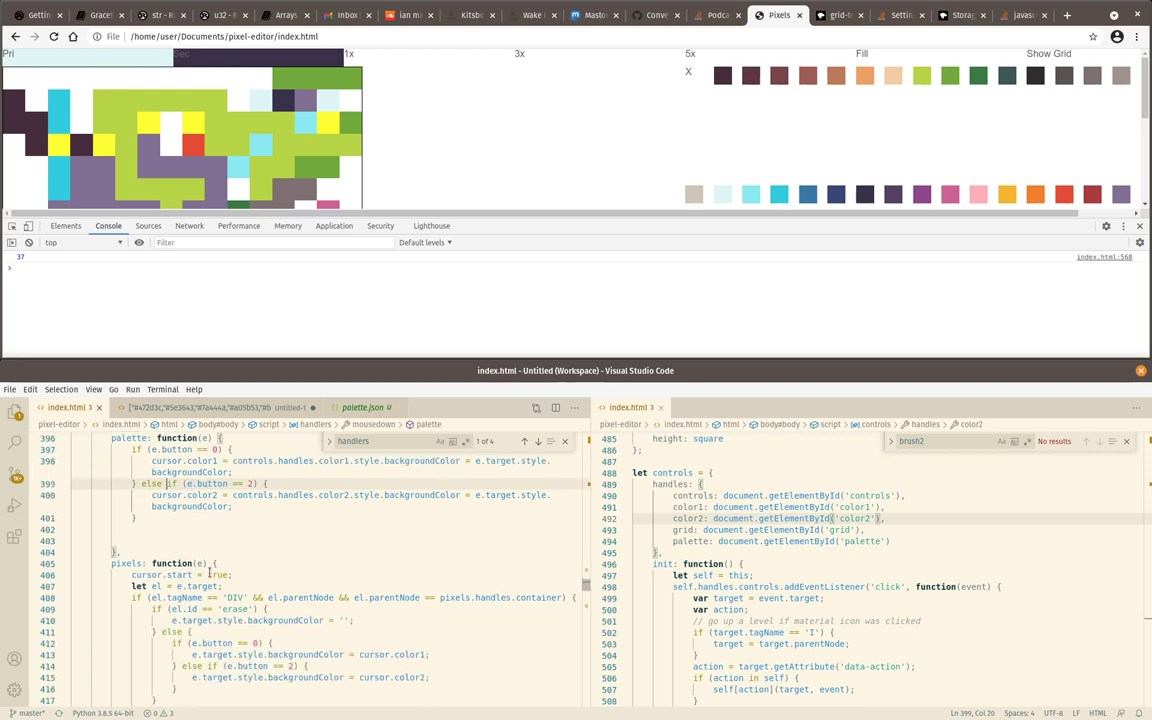
pyautogui.scroll(-3)
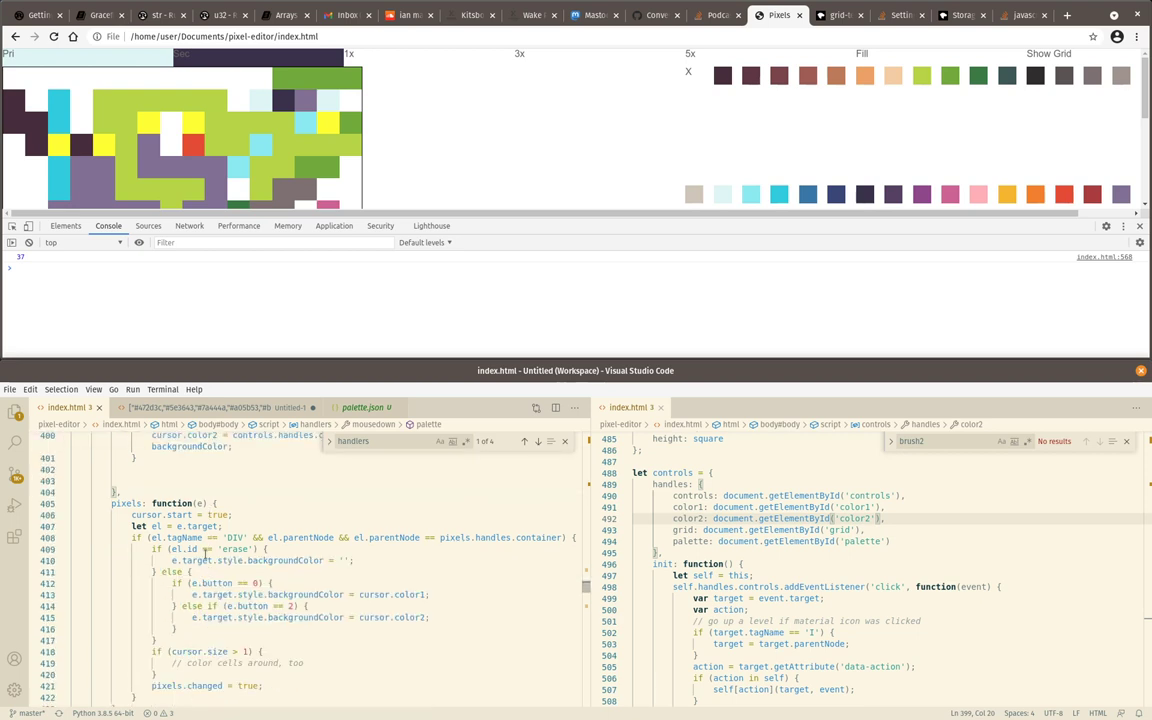
pyautogui.click(290, 548)
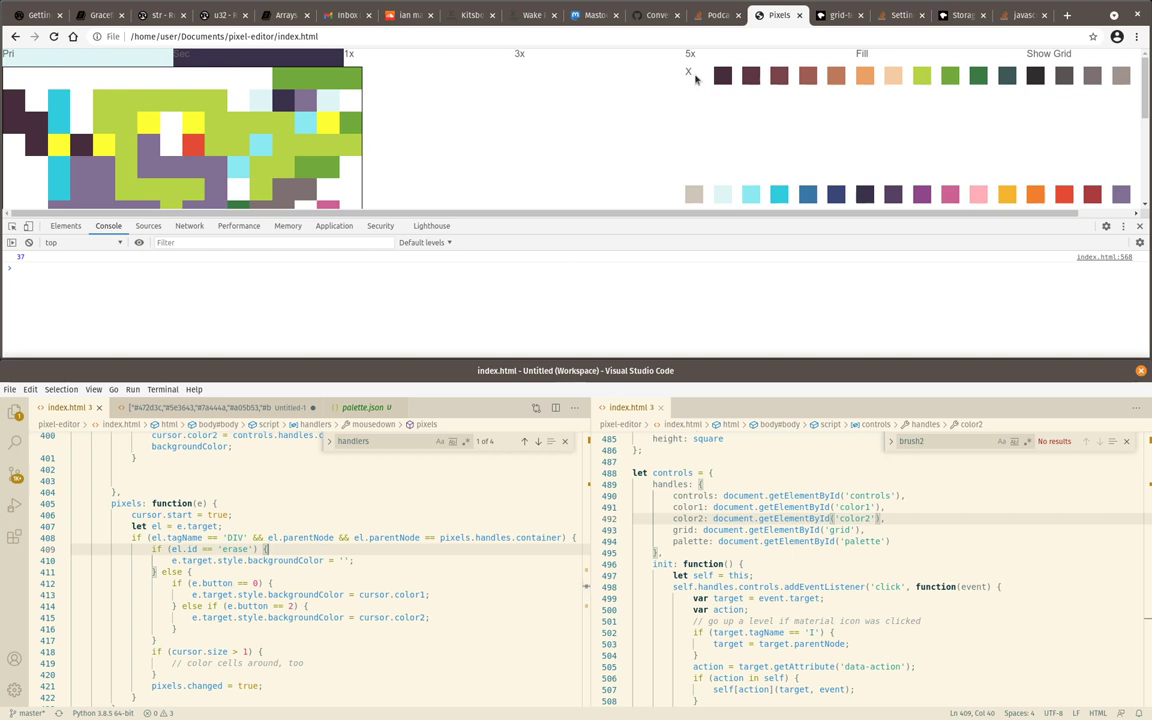
# Refresh the pixel editor page to view it without DevTools and test painting
pyautogui.click(328, 124)
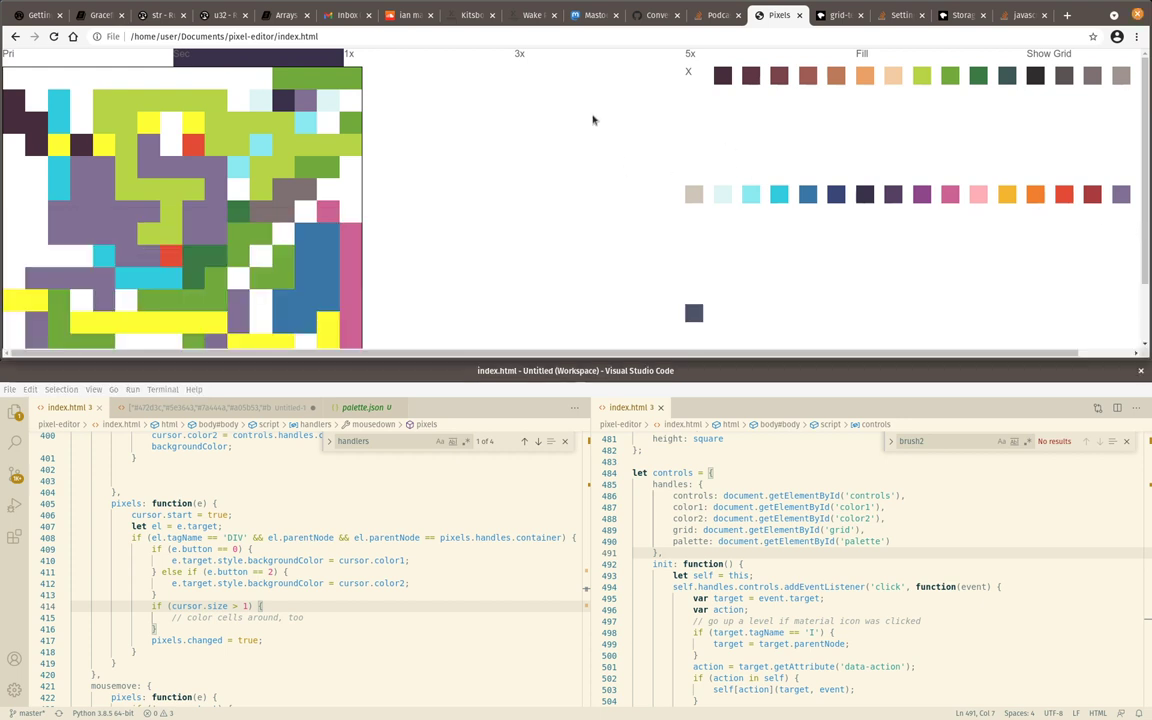
pyautogui.moveTo(700, 120)
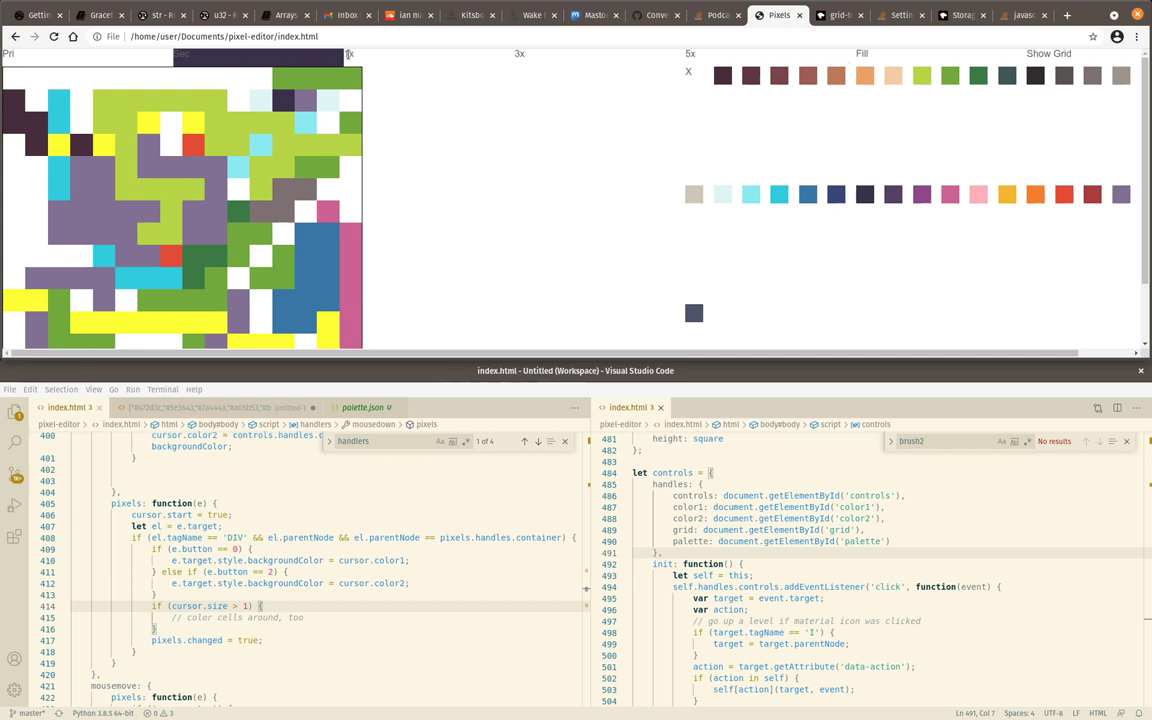
pyautogui.rightClick(344, 56)
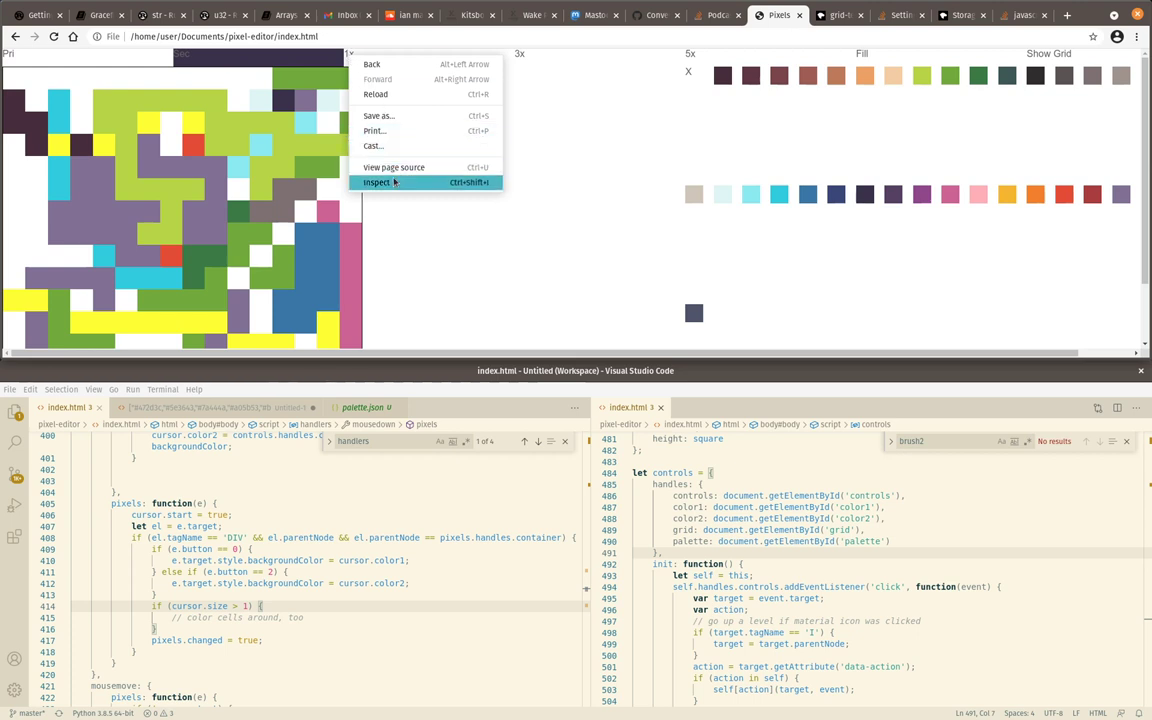
pyautogui.click(376, 182)
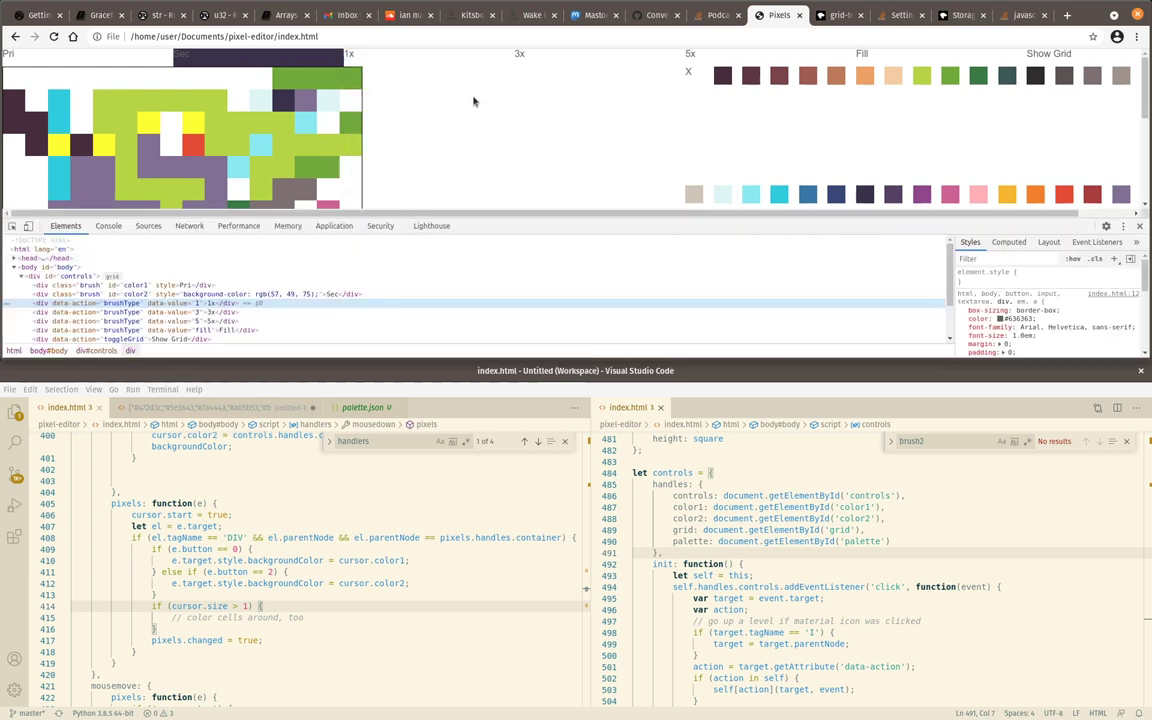
pyautogui.moveTo(516, 52)
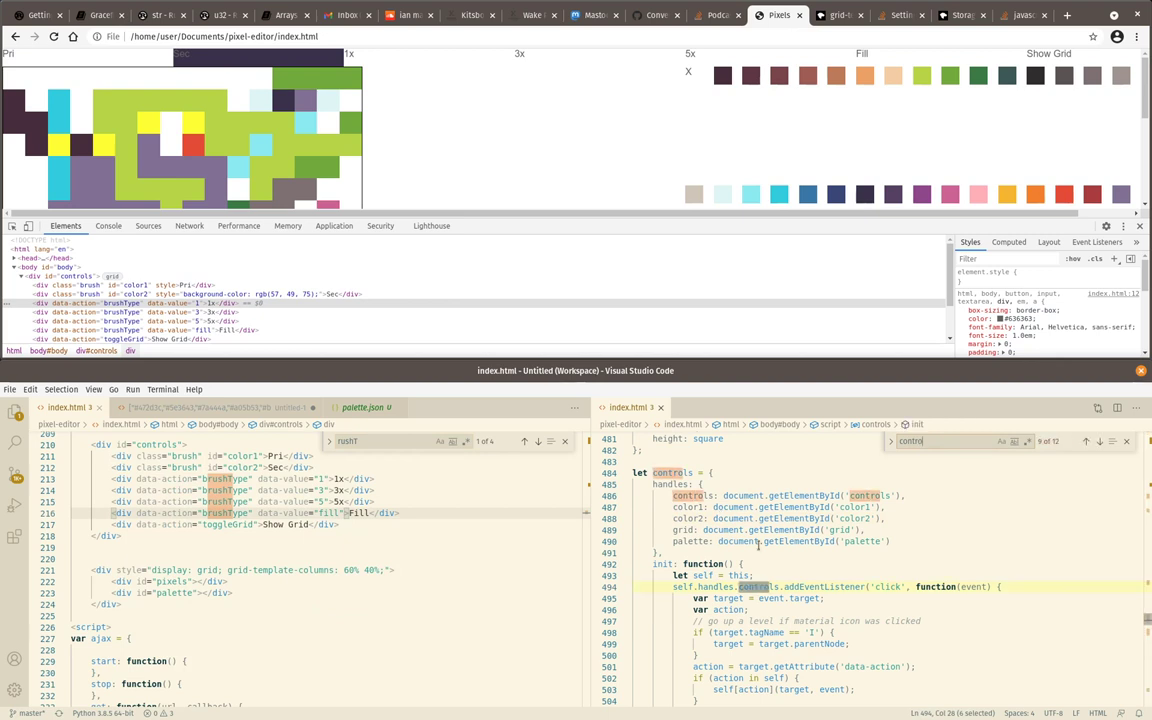
pyautogui.scroll(-3)
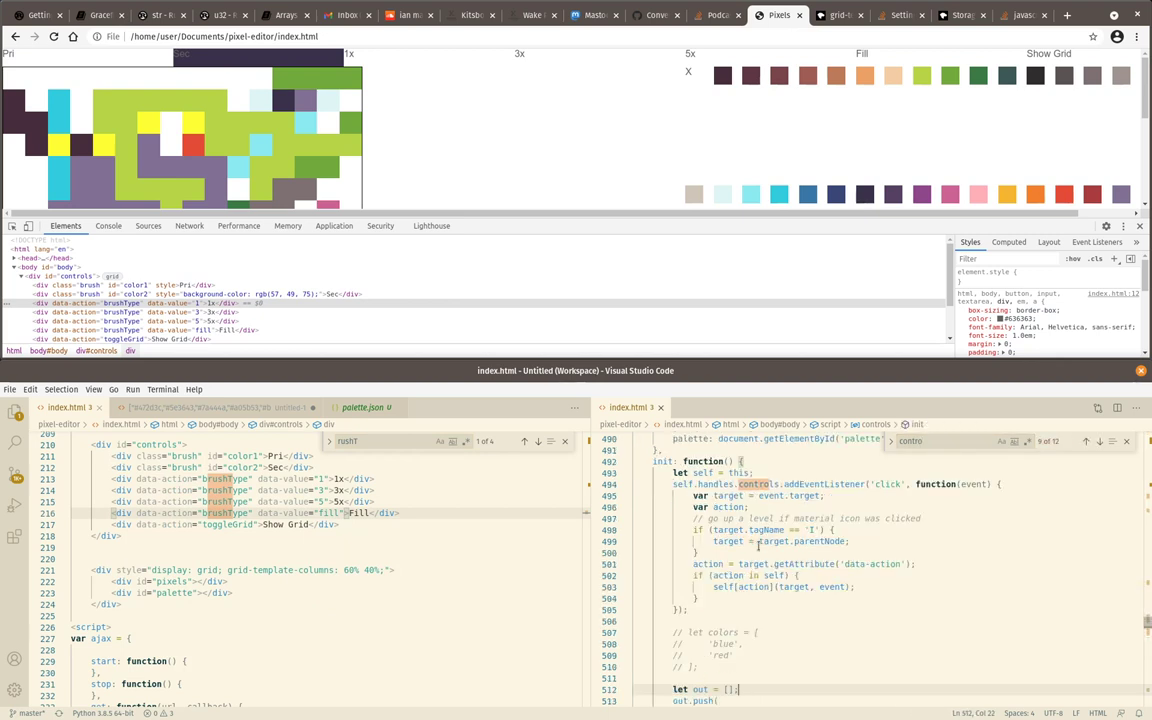
pyautogui.scroll(-3)
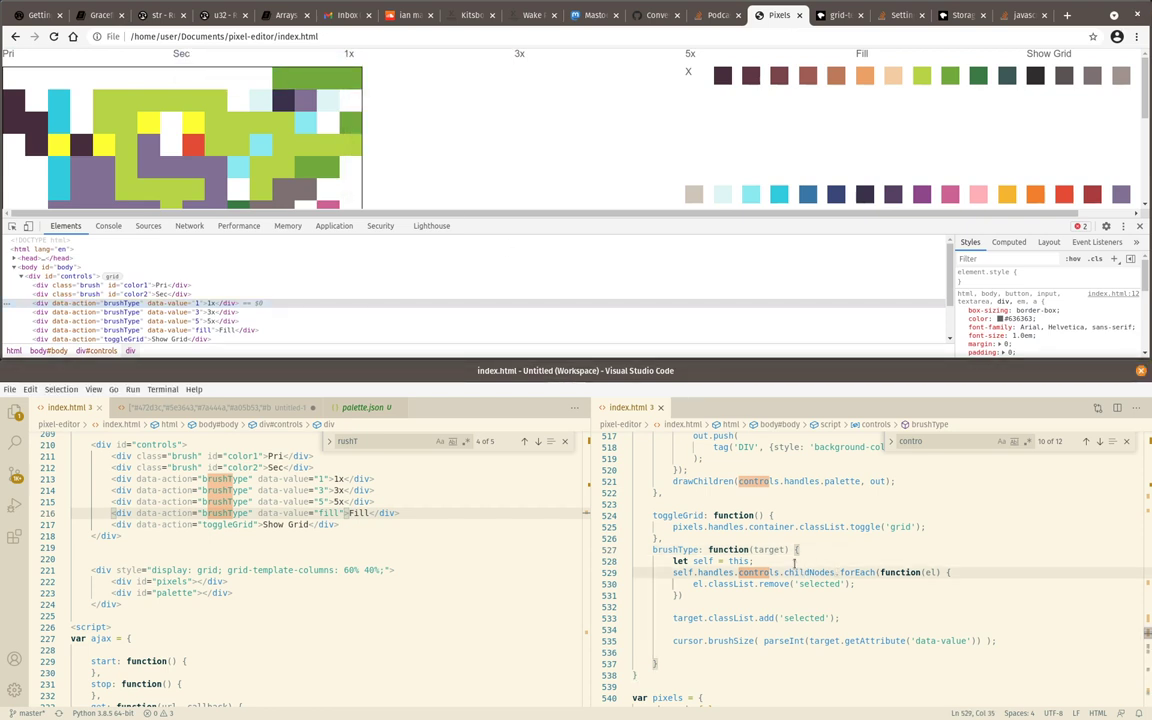
# Store target.getAttribute('data-value') directly in cursor.brushType instead of parsing a brushSize
pyautogui.scroll(3)
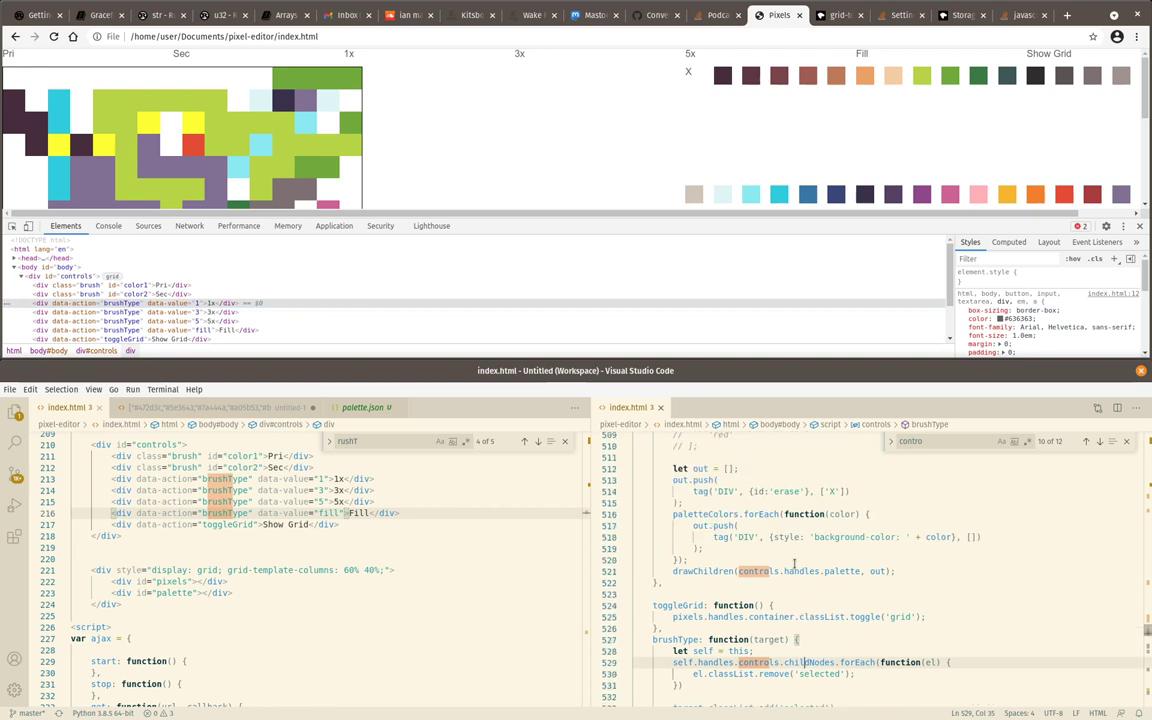
pyautogui.scroll(3)
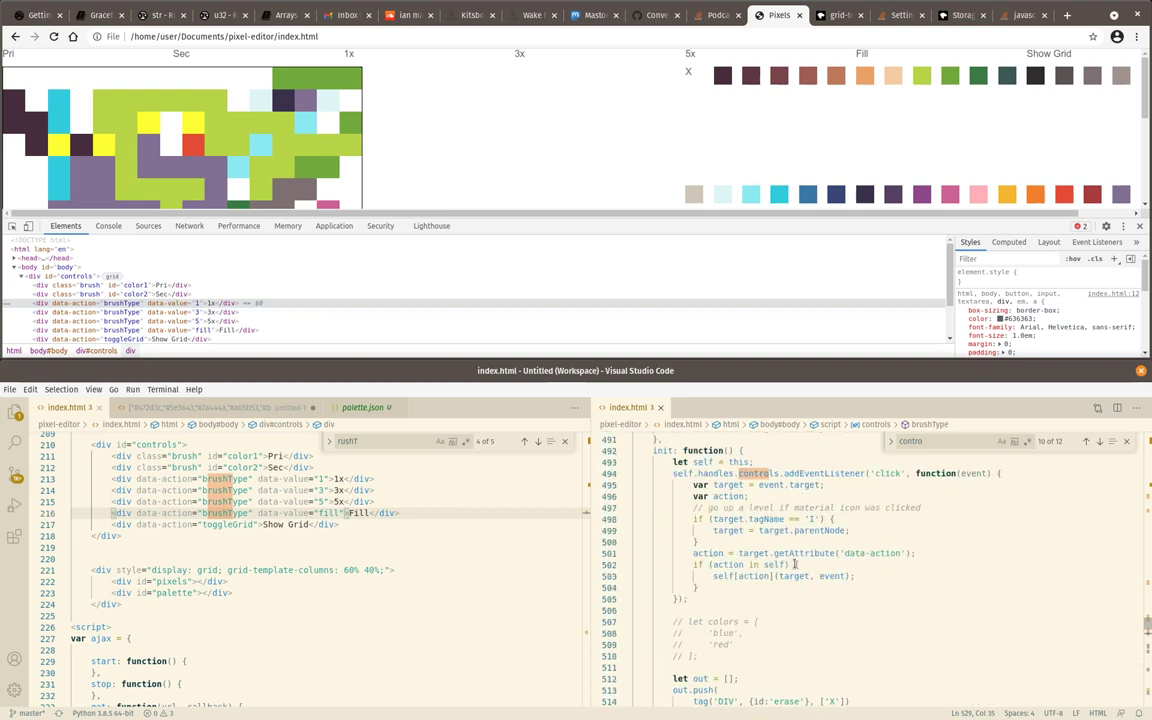
pyautogui.scroll(3)
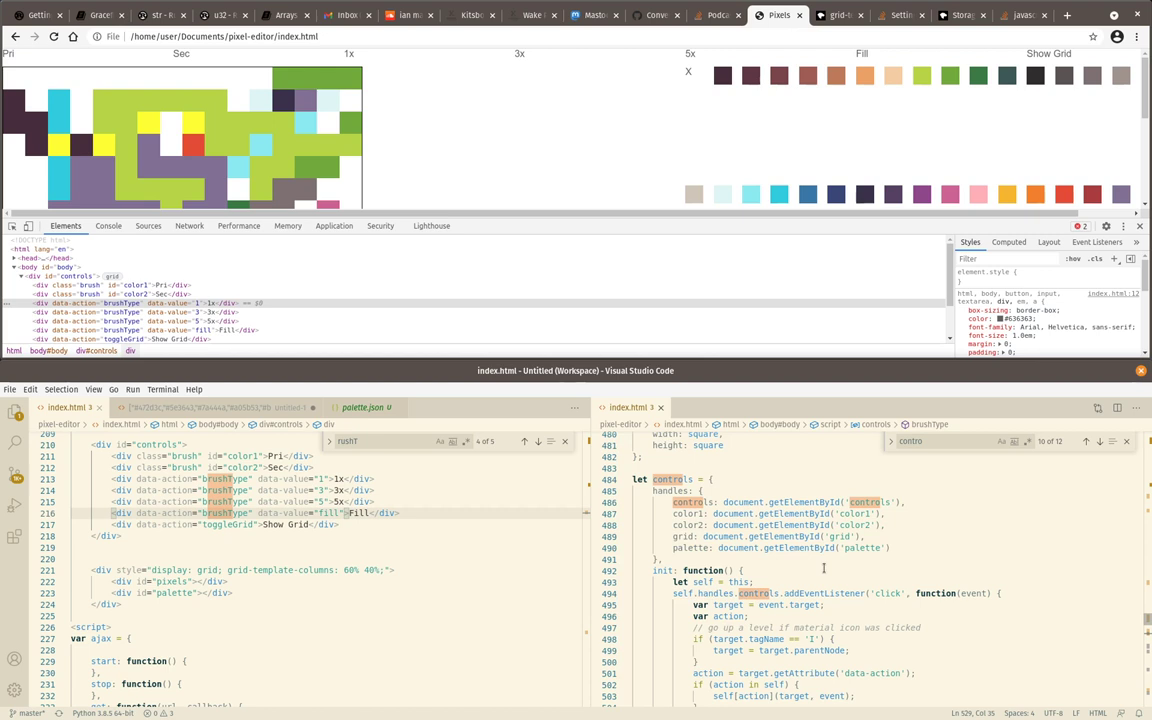
pyautogui.scroll(-3)
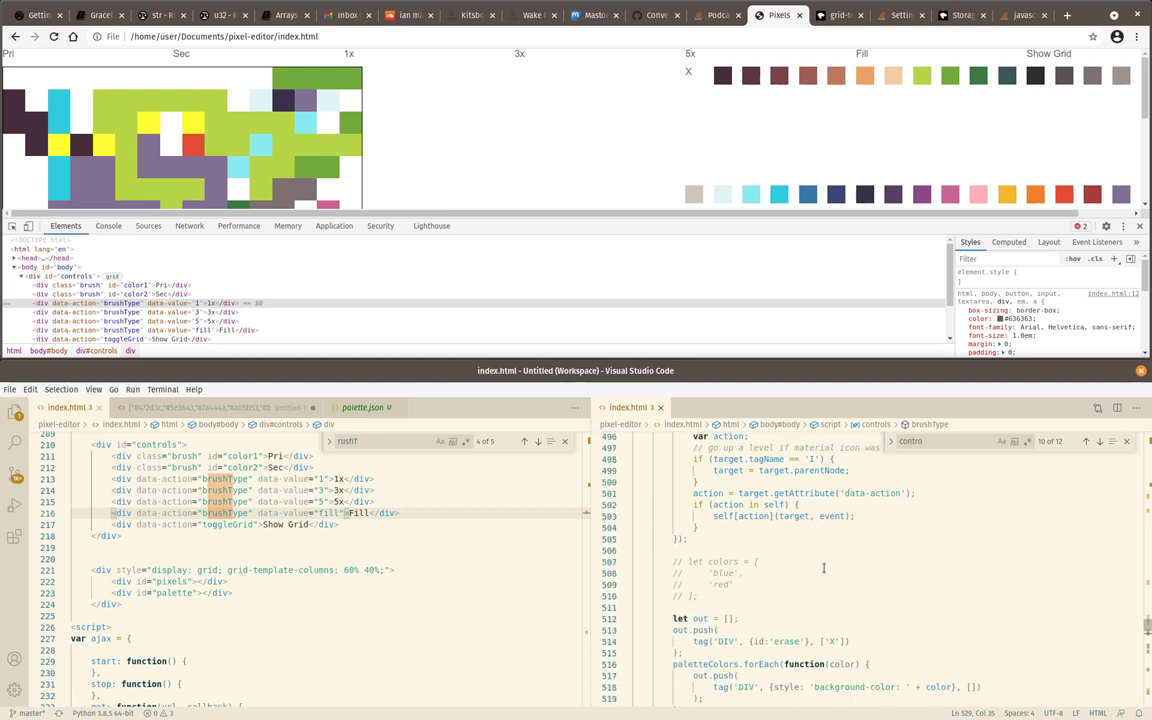
pyautogui.scroll(-3)
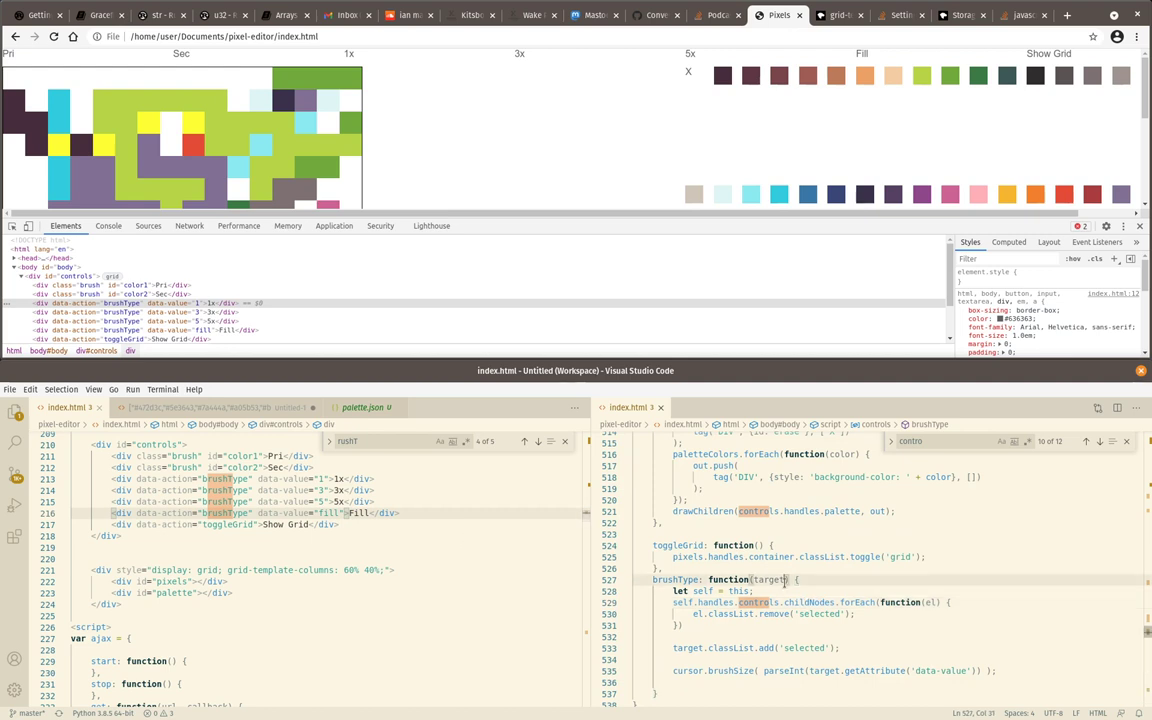
pyautogui.scroll(-3)
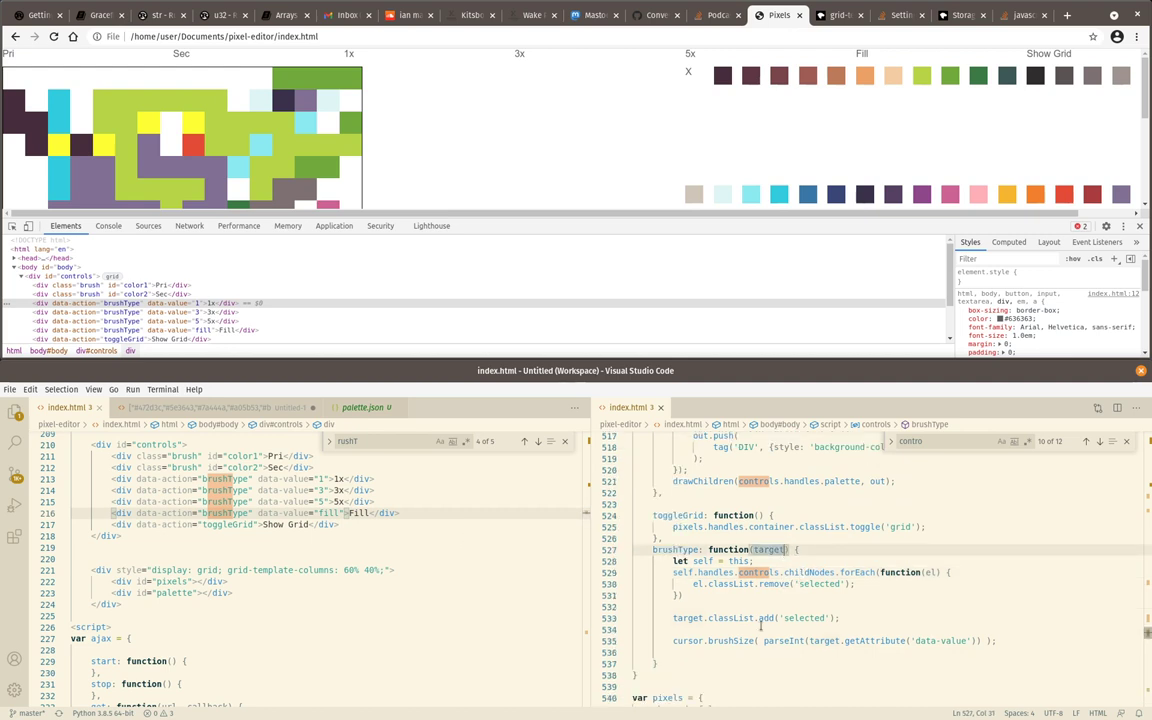
pyautogui.scroll(3)
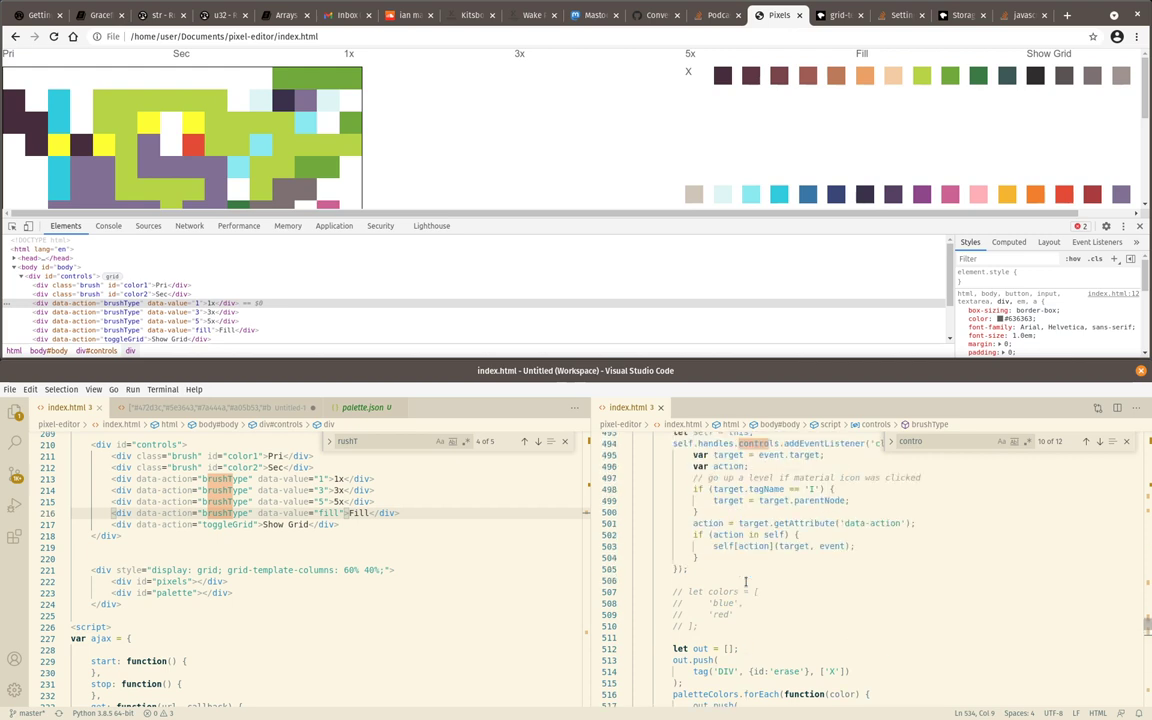
pyautogui.scroll(3)
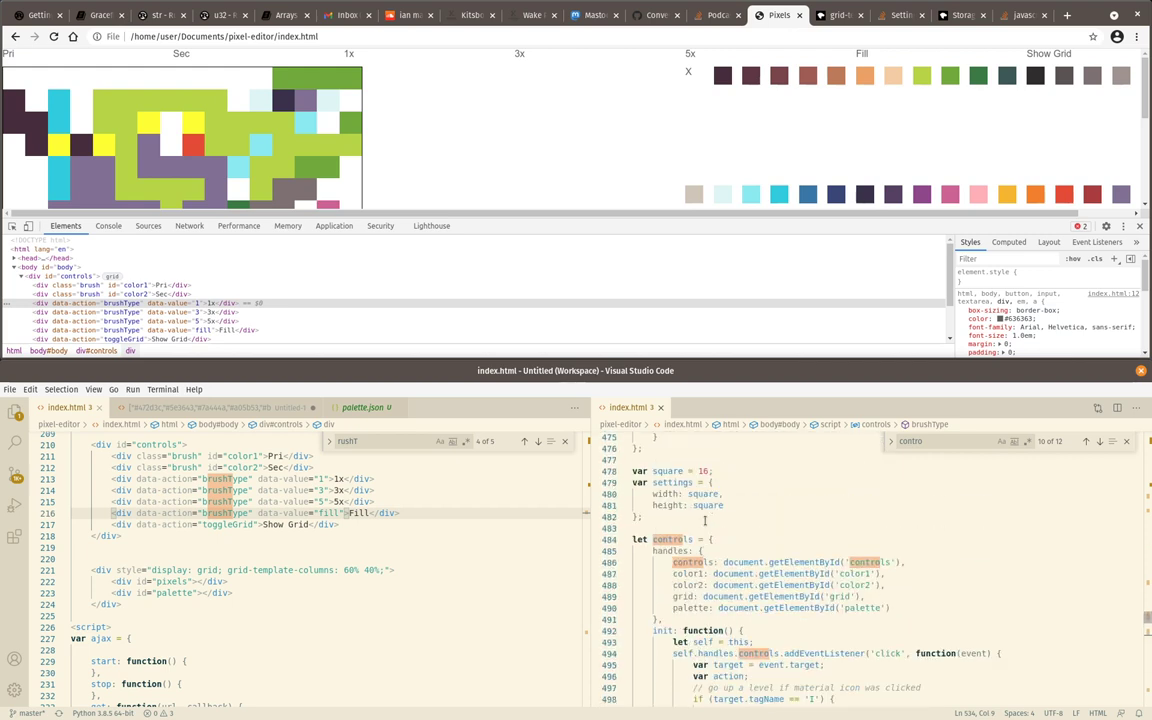
pyautogui.scroll(3)
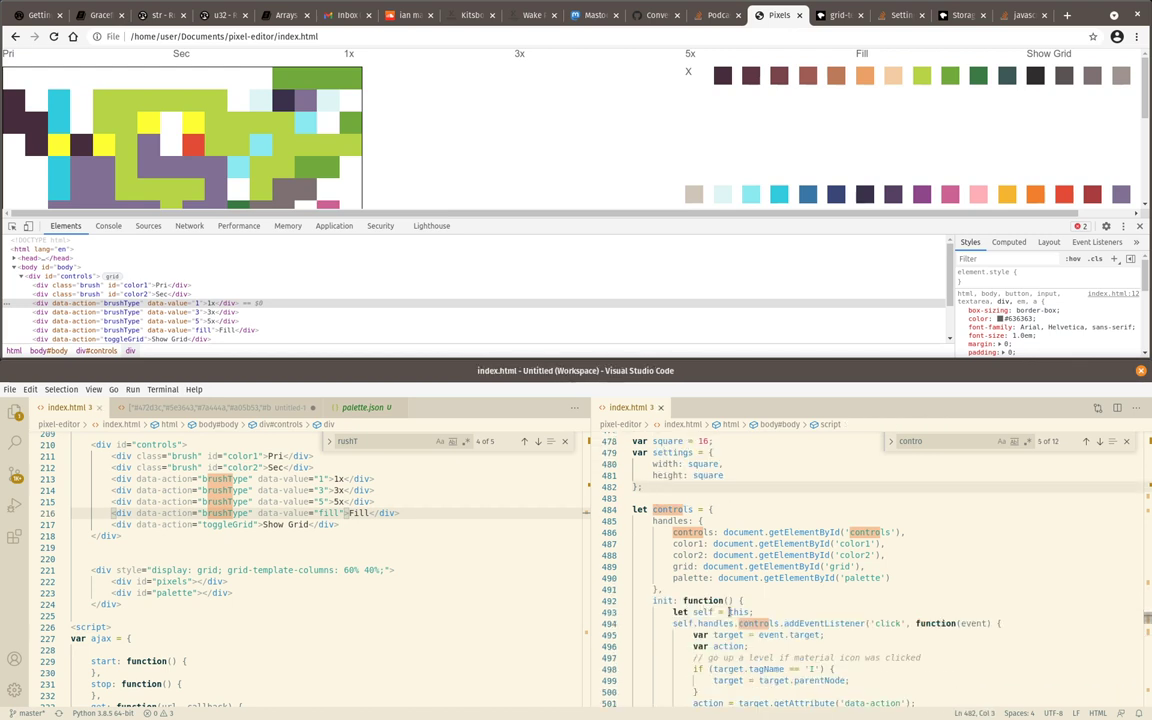
pyautogui.scroll(-3)
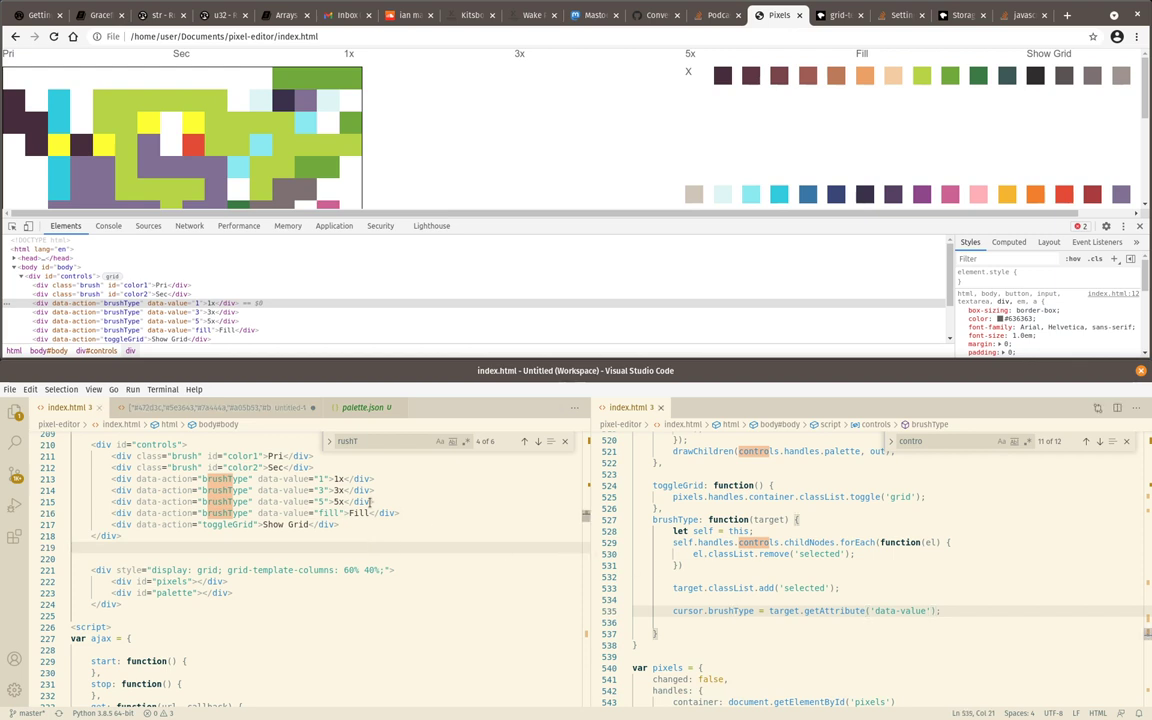
pyautogui.scroll(-3)
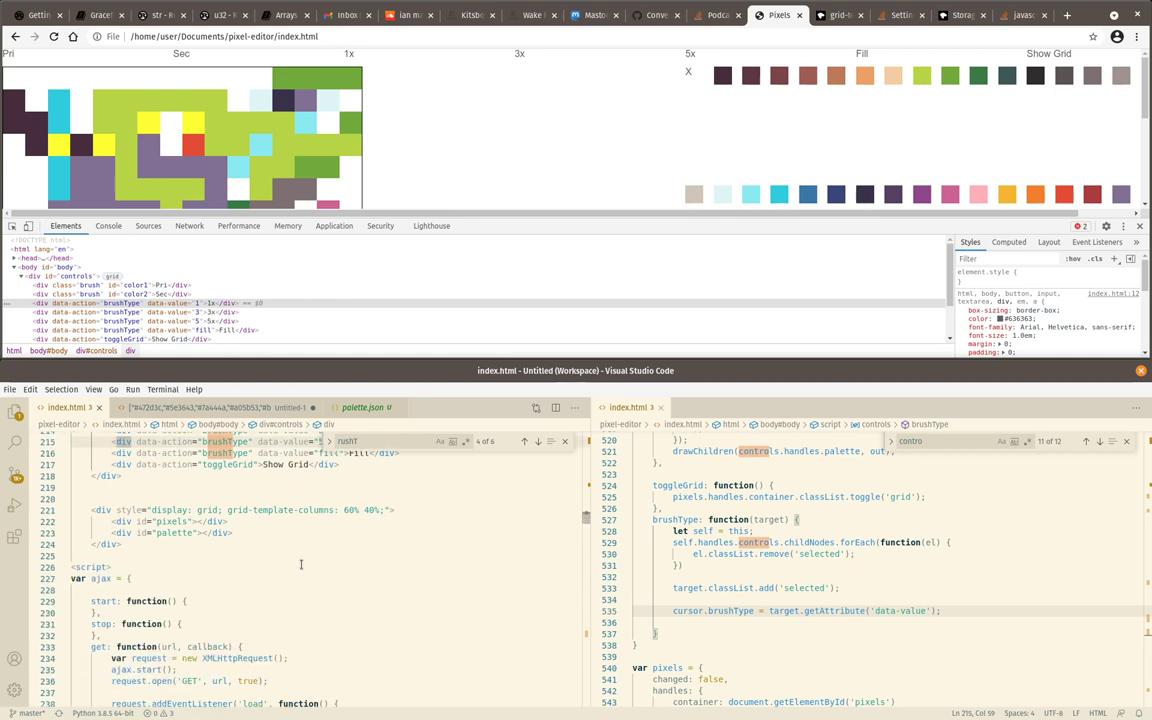
pyautogui.scroll(-3)
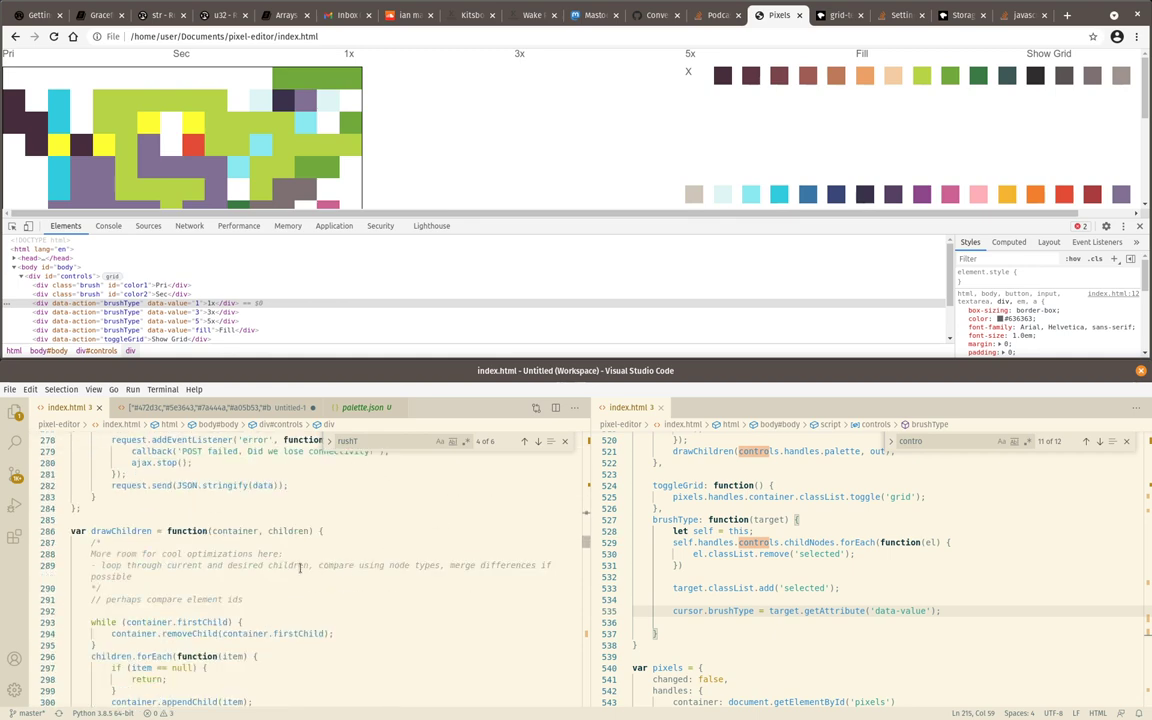
pyautogui.scroll(-3)
pyautogui.write('handlers')
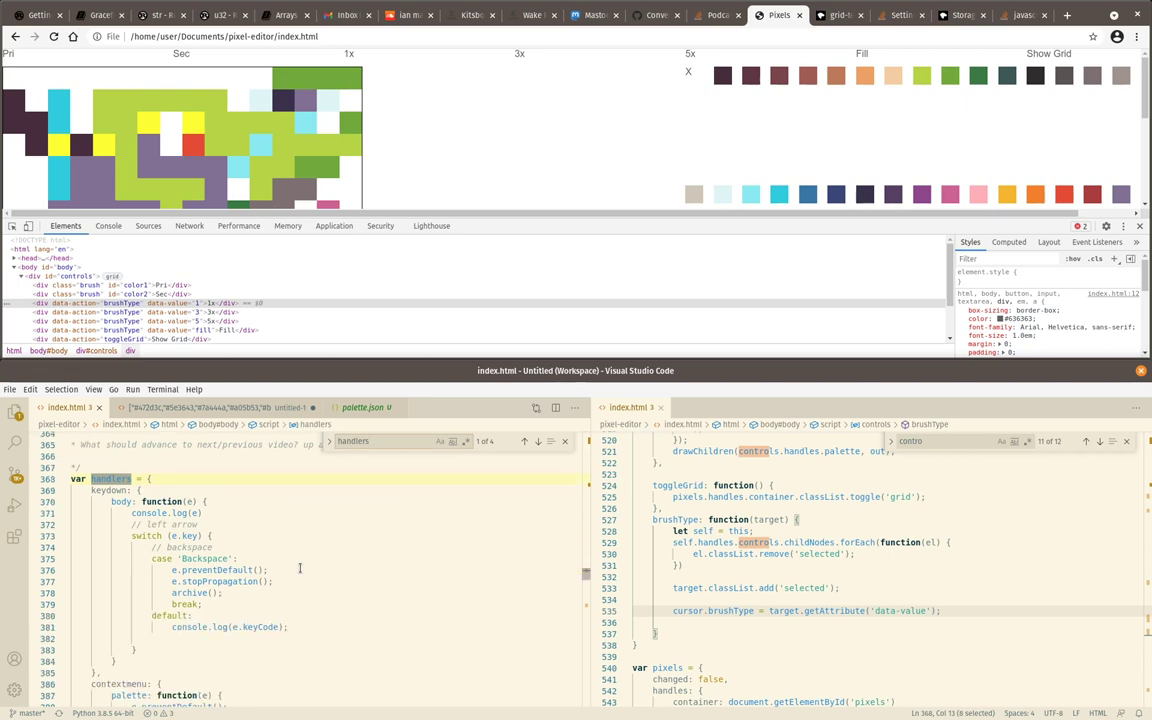
# Check cursor.brushType === 'fill', otherwise let sz = parseInt(cursor.brushType) and console.log('num')
pyautogui.scroll(-3)
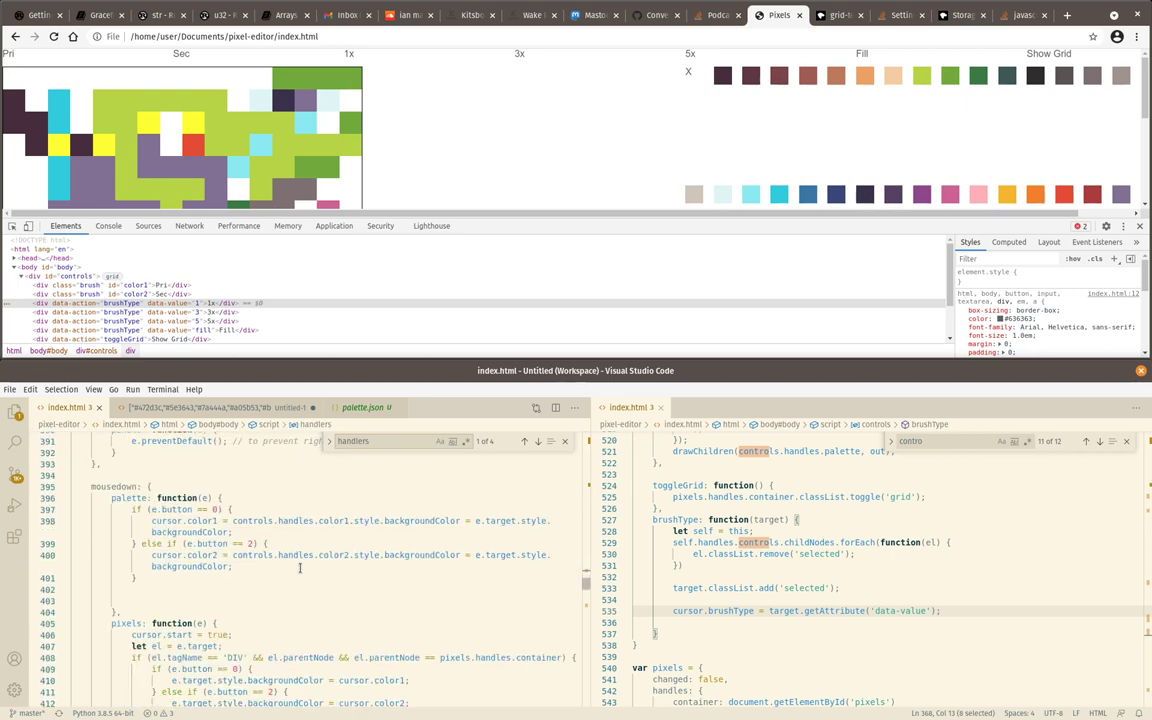
pyautogui.scroll(-3)
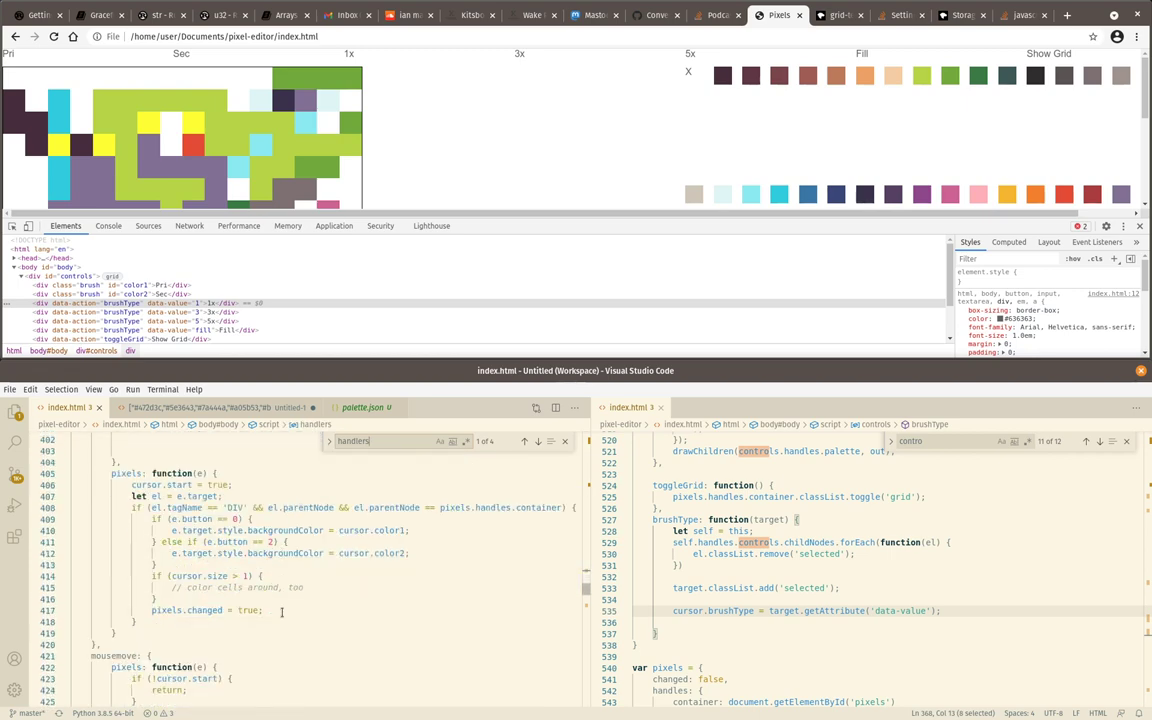
pyautogui.doubleClick(216, 576)
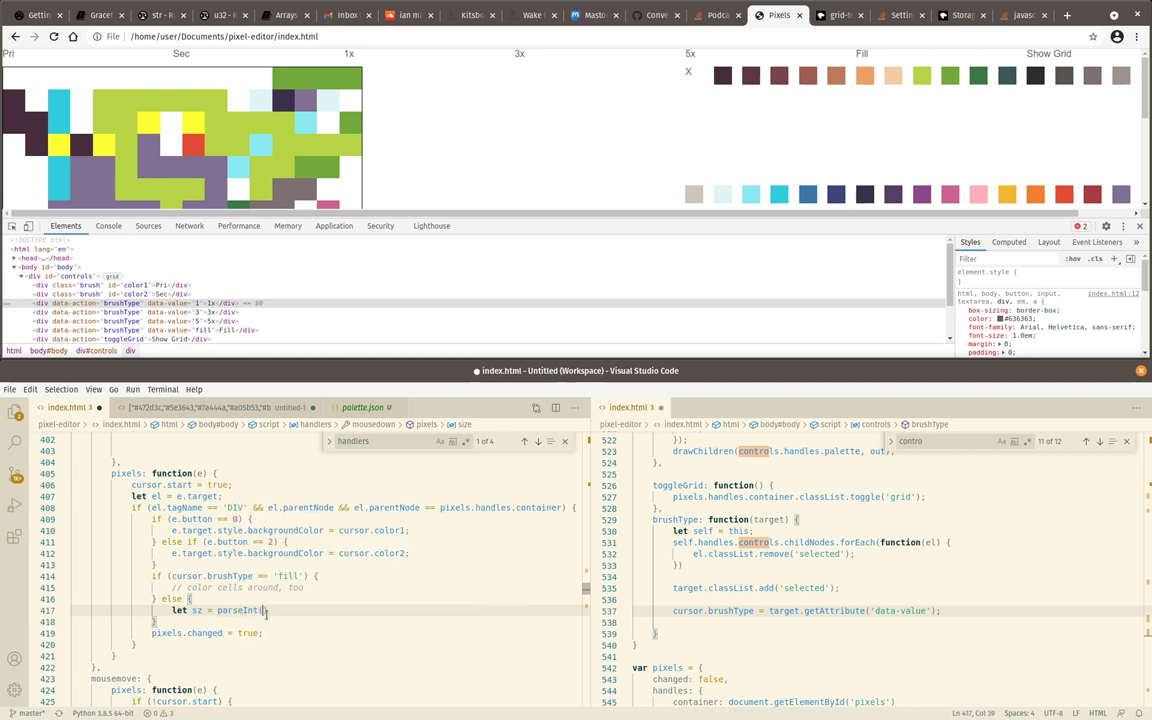
pyautogui.write('cursor.brushType')
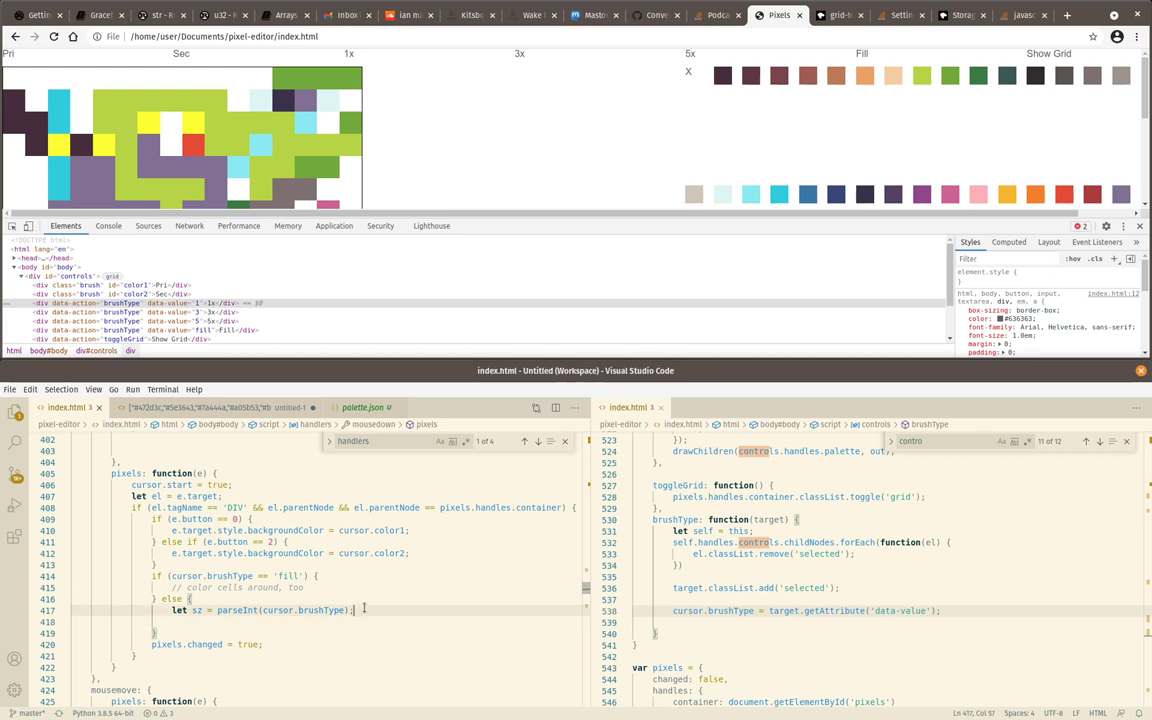
pyautogui.write("console.log('r")
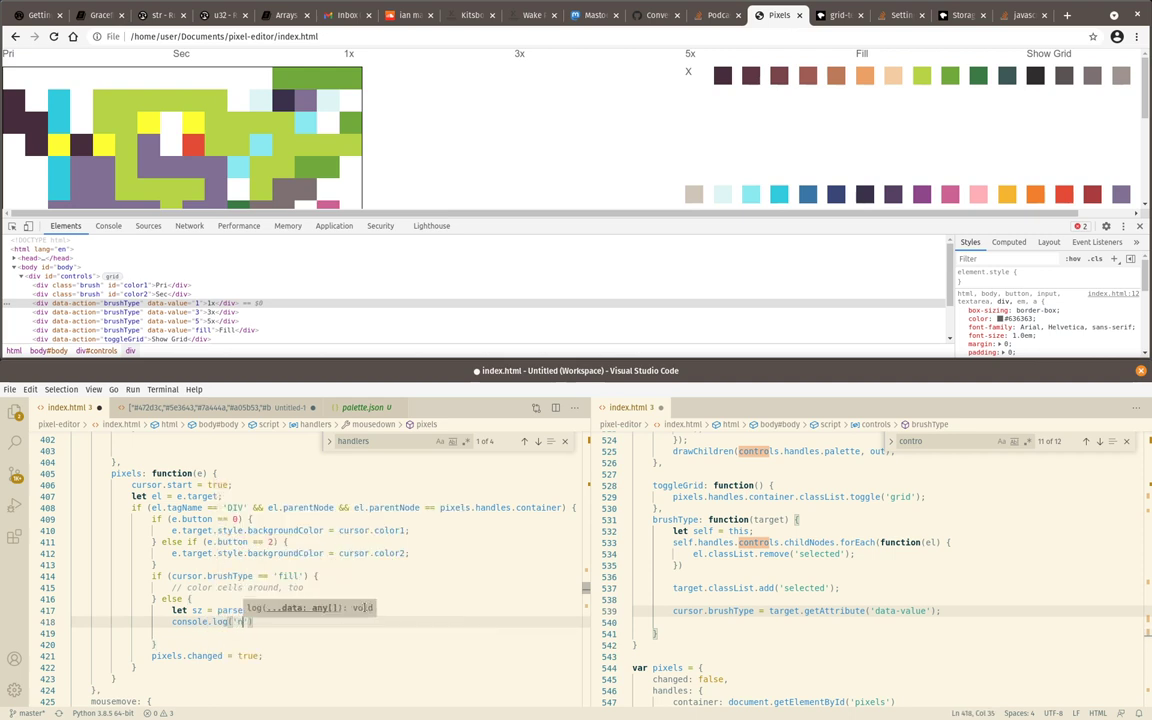
pyautogui.write('num')
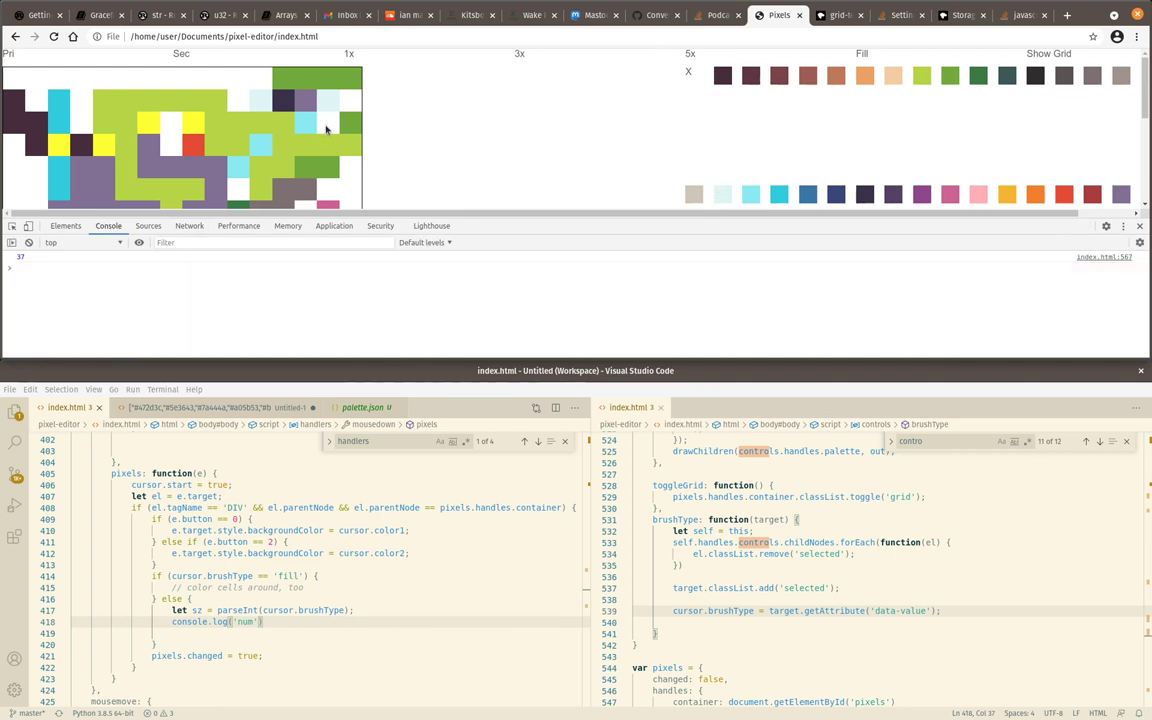
# Switch brushType to loop over querySelectorAll('div') and save, clearing the remove-of-undefined error
pyautogui.click(328, 124)
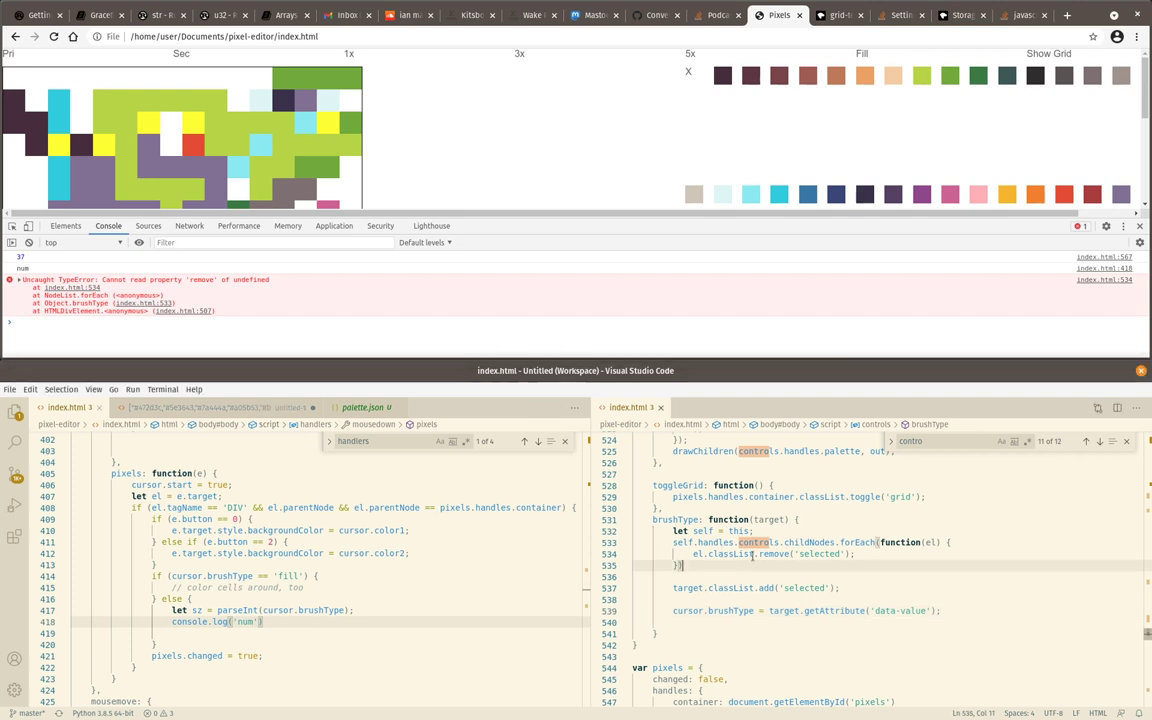
pyautogui.moveTo(758, 542)
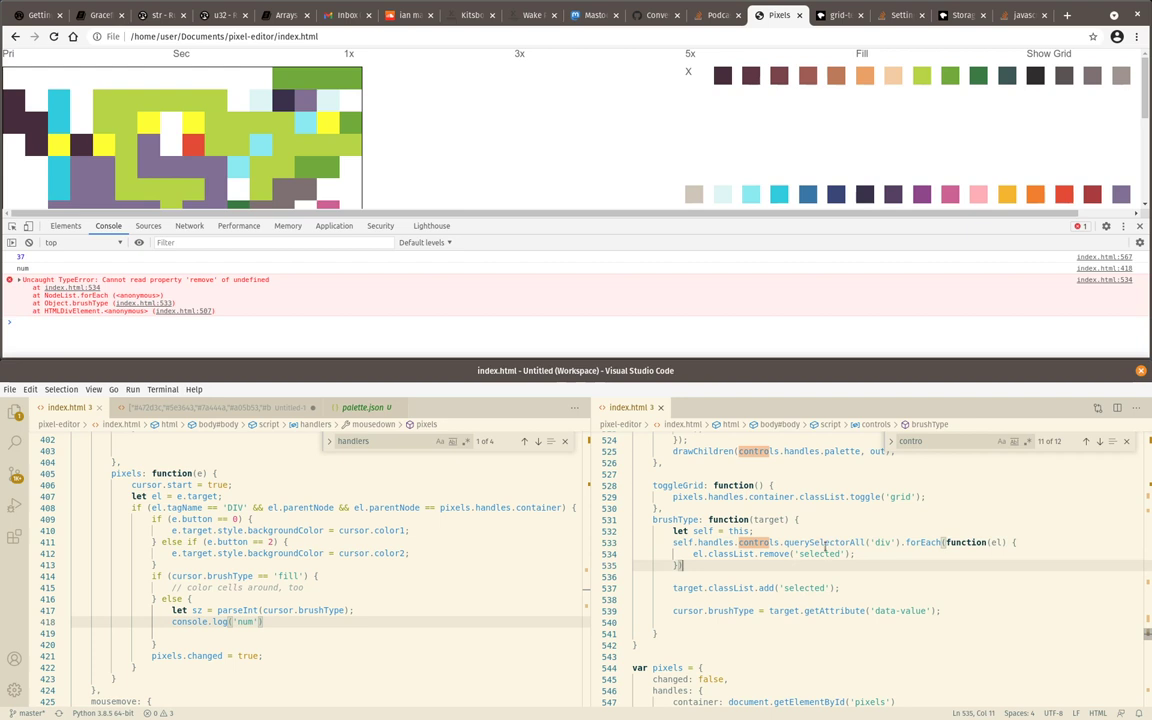
pyautogui.press('ctrl')
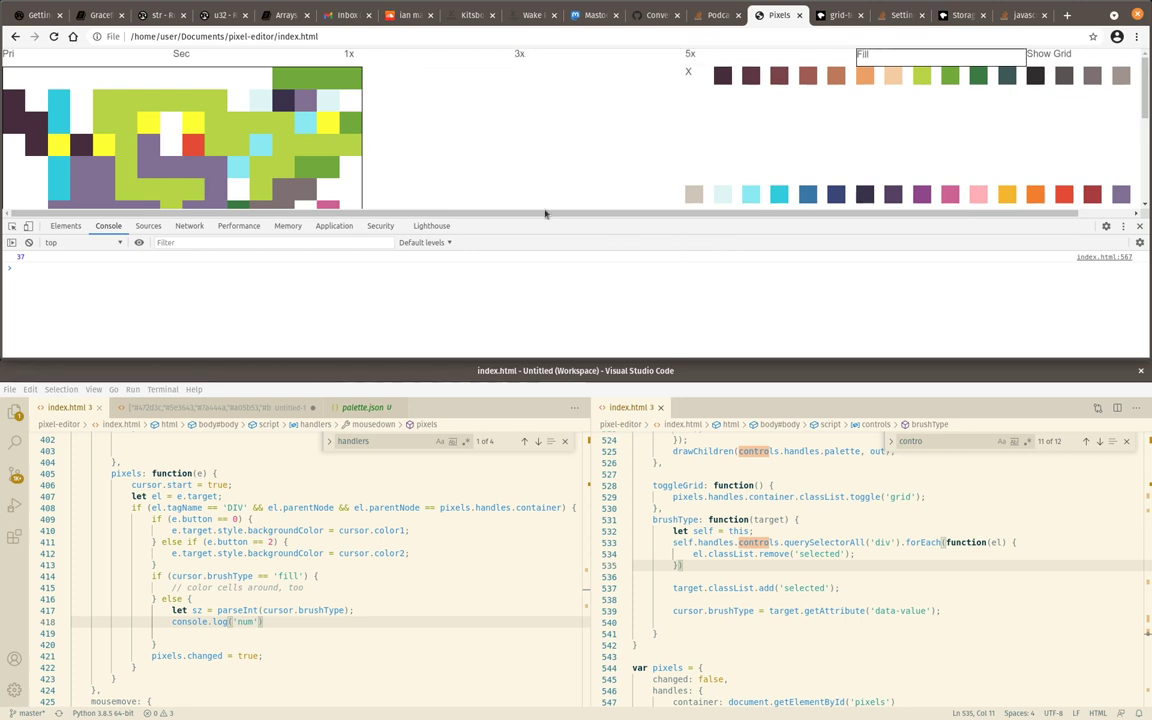
pyautogui.moveTo(348, 170)
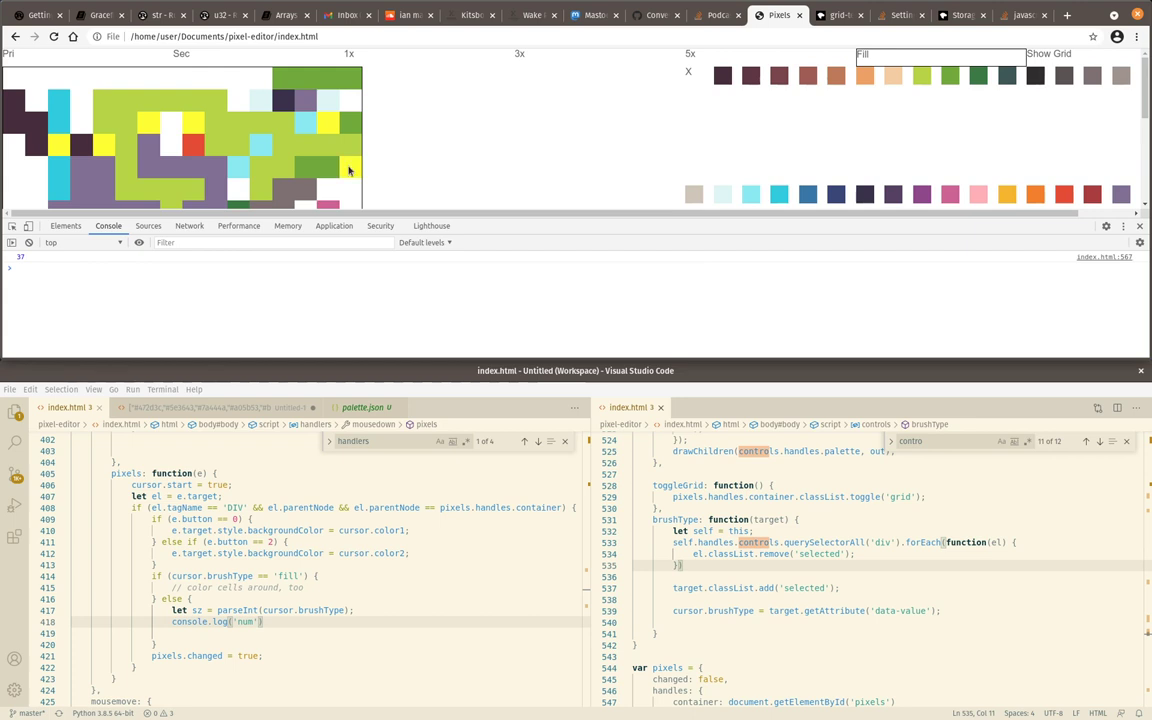
# Select the 5x brush and paint on the canvas, confirming num logs without errors
pyautogui.click(352, 176)
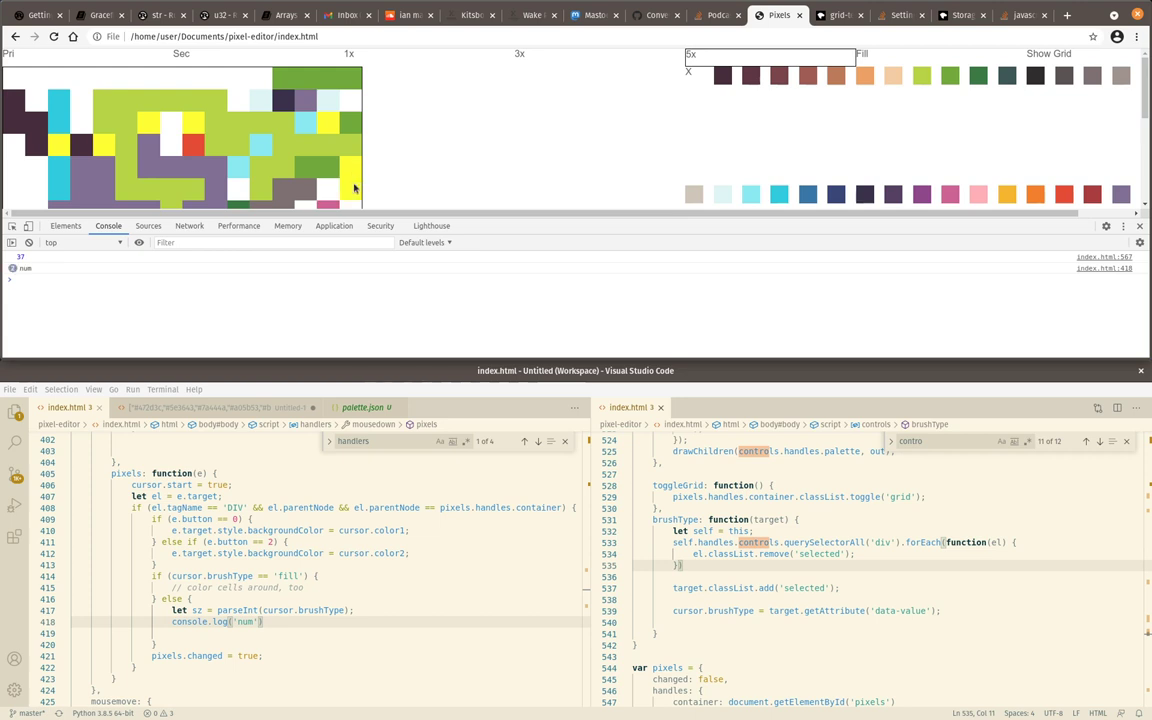
pyautogui.moveTo(570, 104)
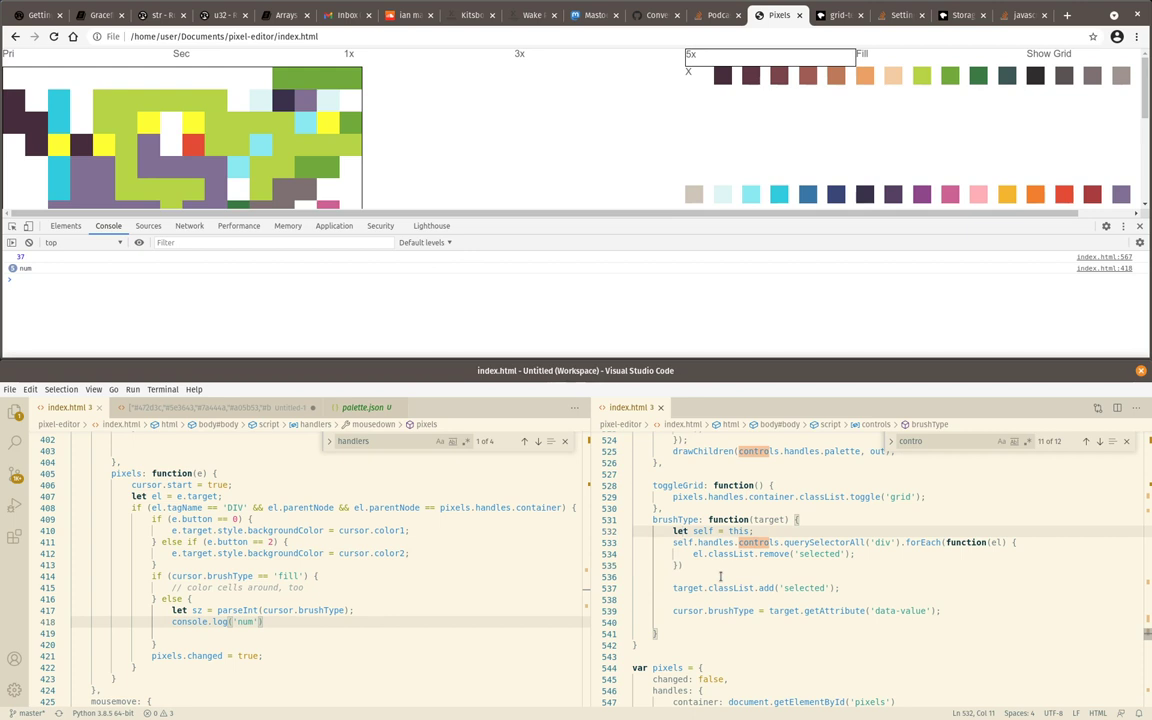
pyautogui.scroll(3)
pyautogui.write('ursor =')
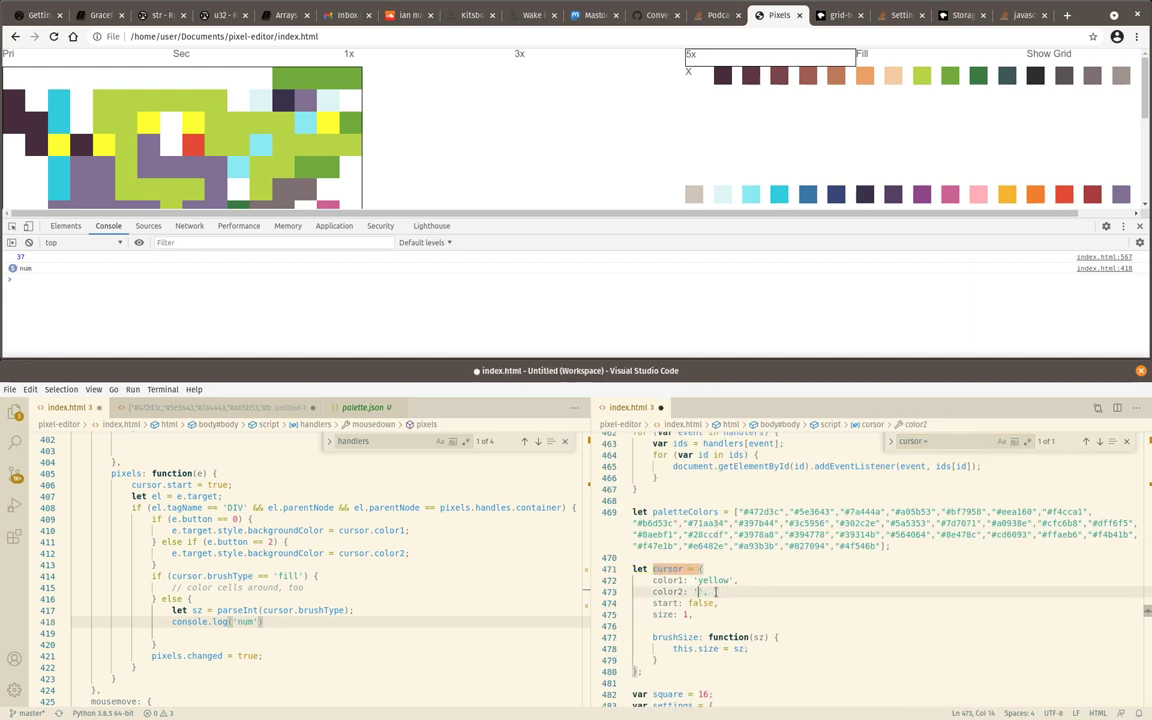
# Give the color1 Pri swatch div an inline style background-color: yellow in index.html
pyautogui.click(278, 100)
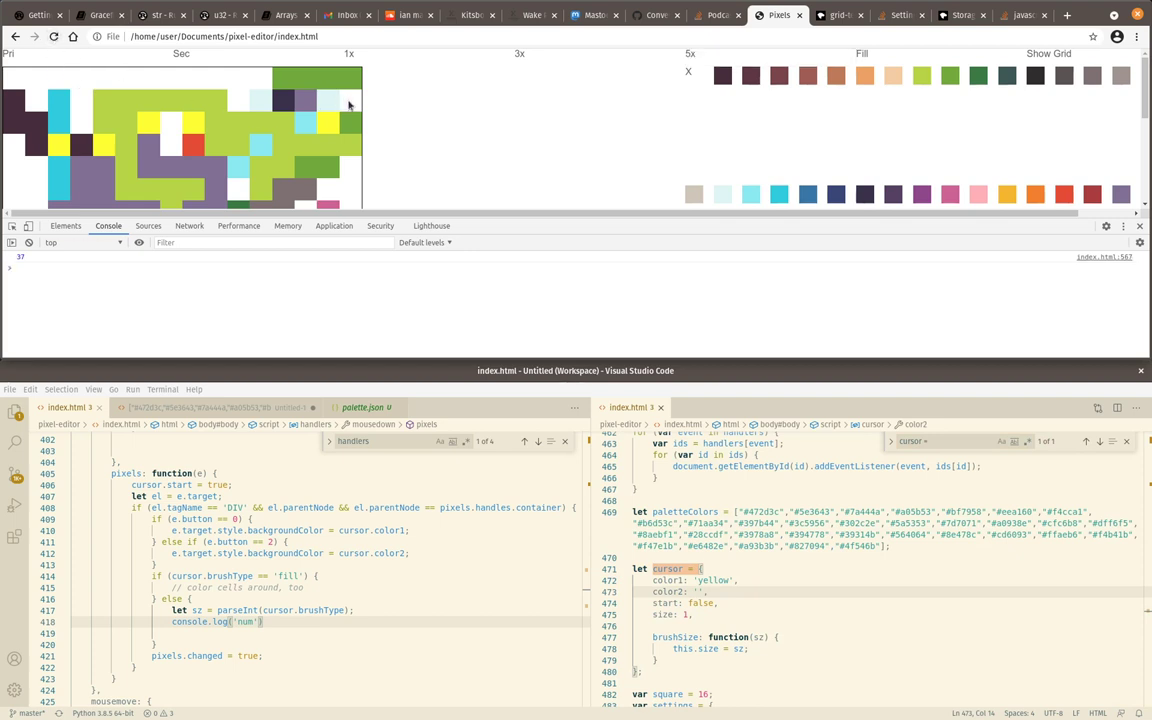
pyautogui.click(350, 104)
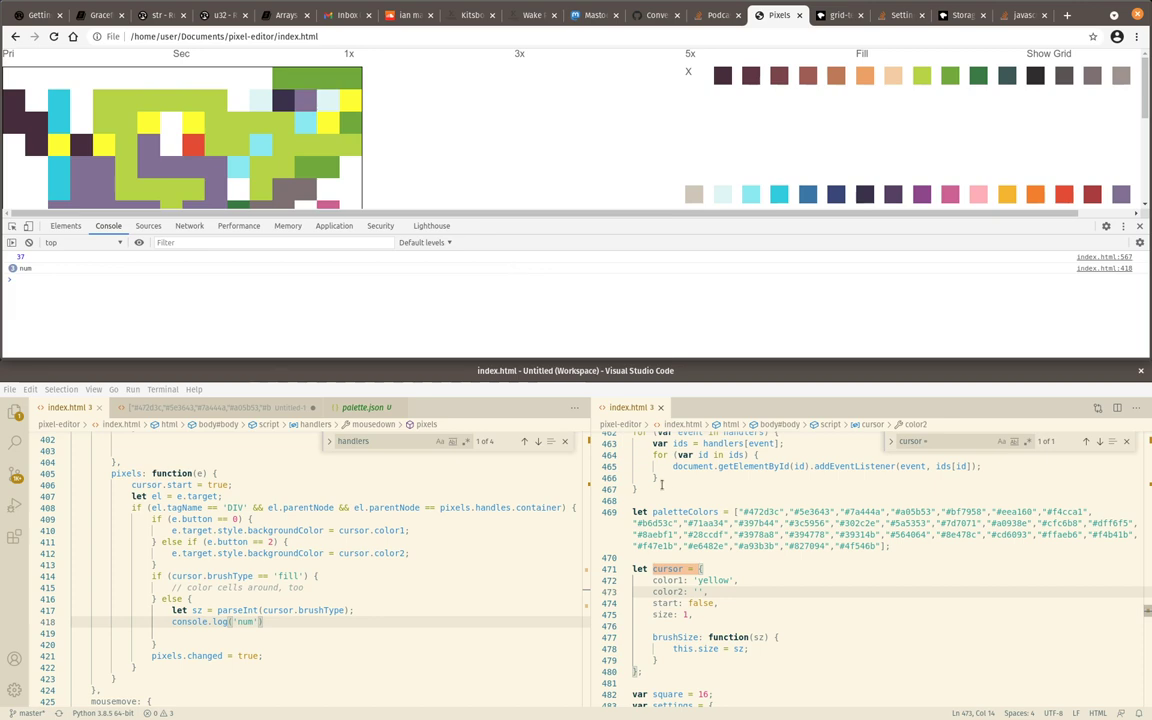
pyautogui.scroll(-3)
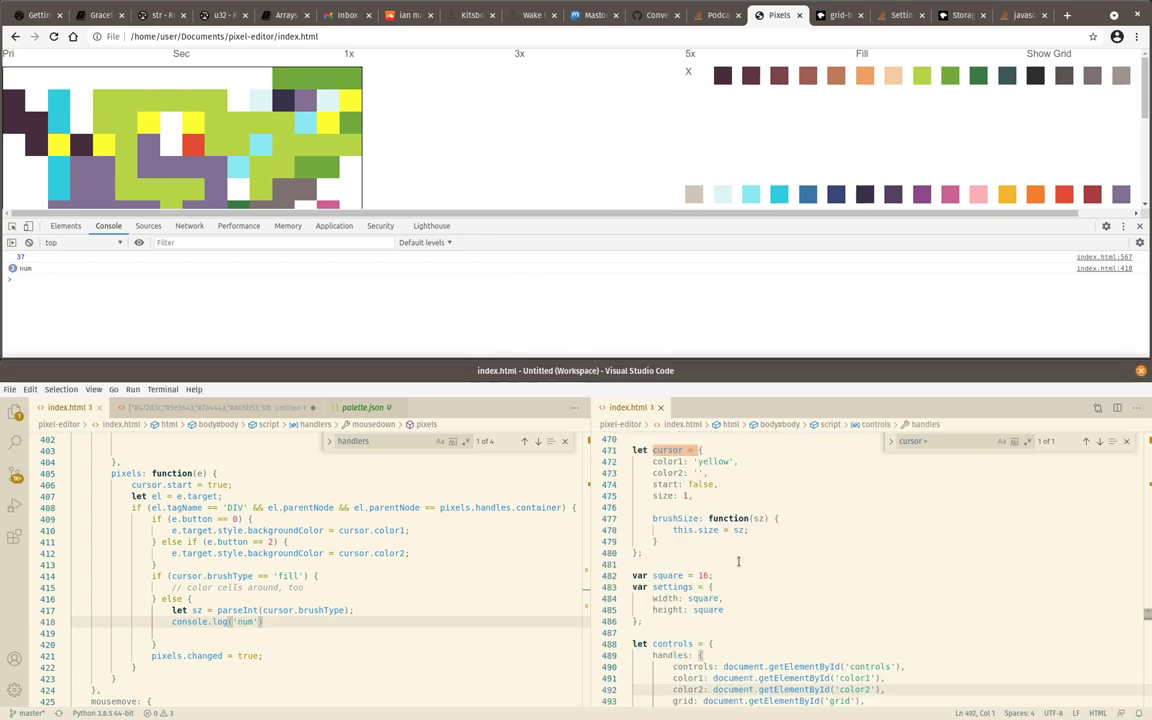
pyautogui.scroll(-3)
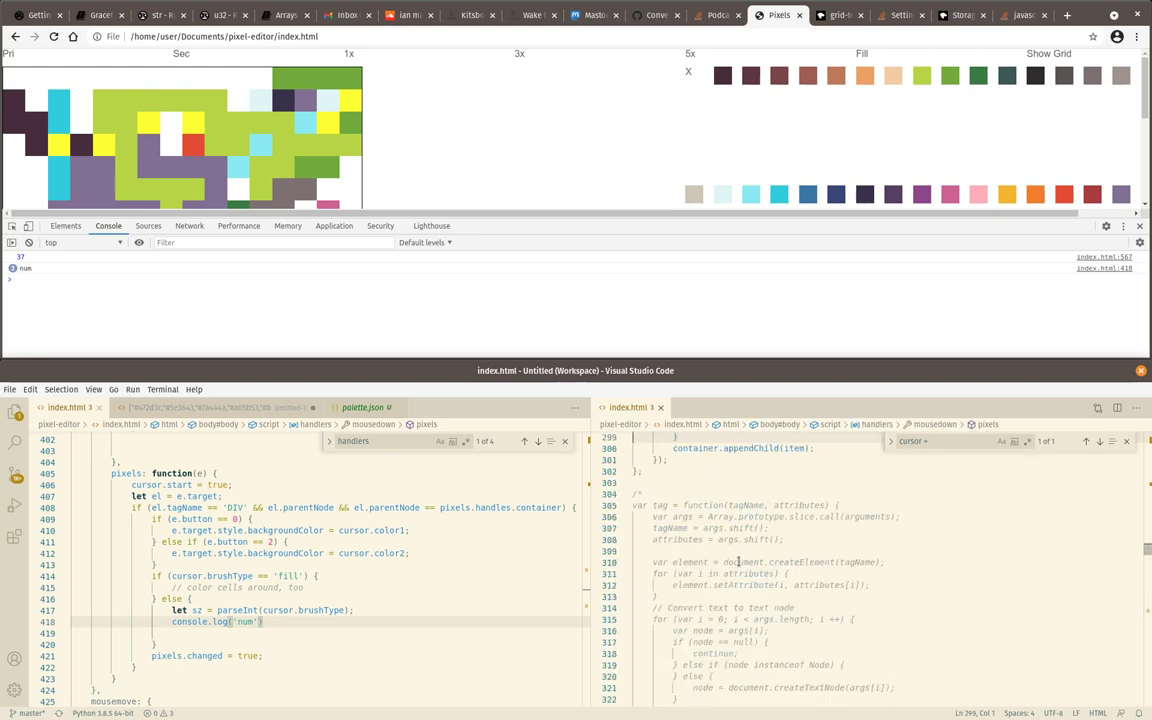
pyautogui.scroll(3)
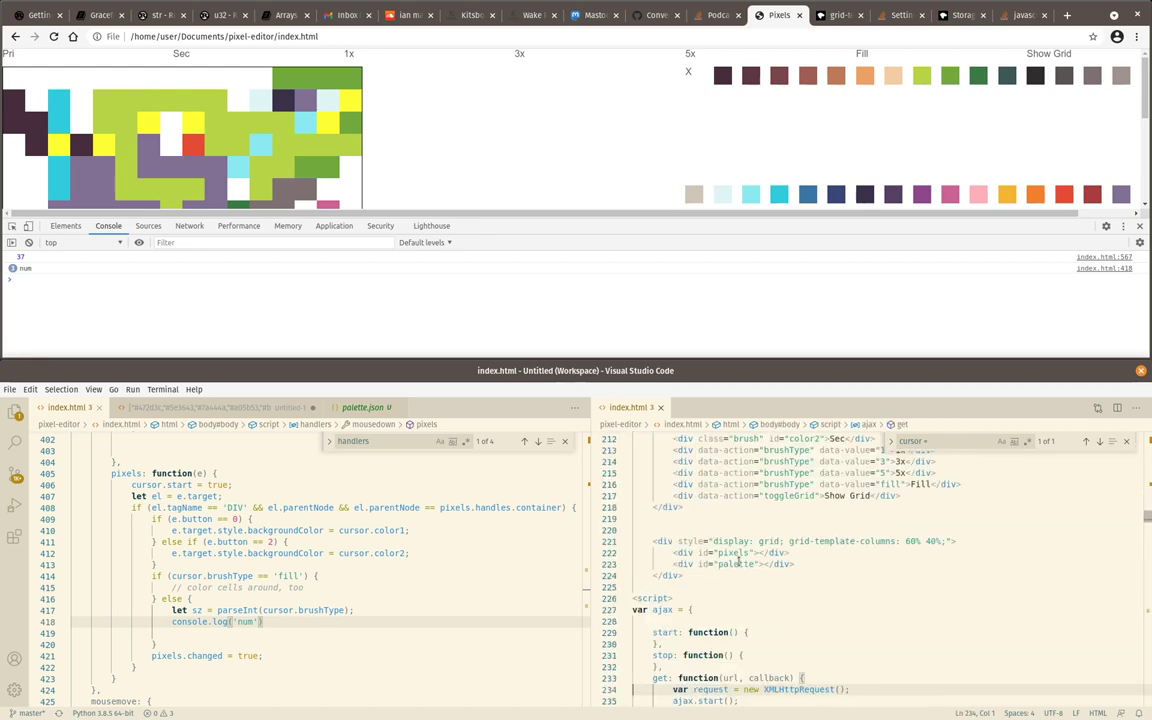
pyautogui.scroll(3)
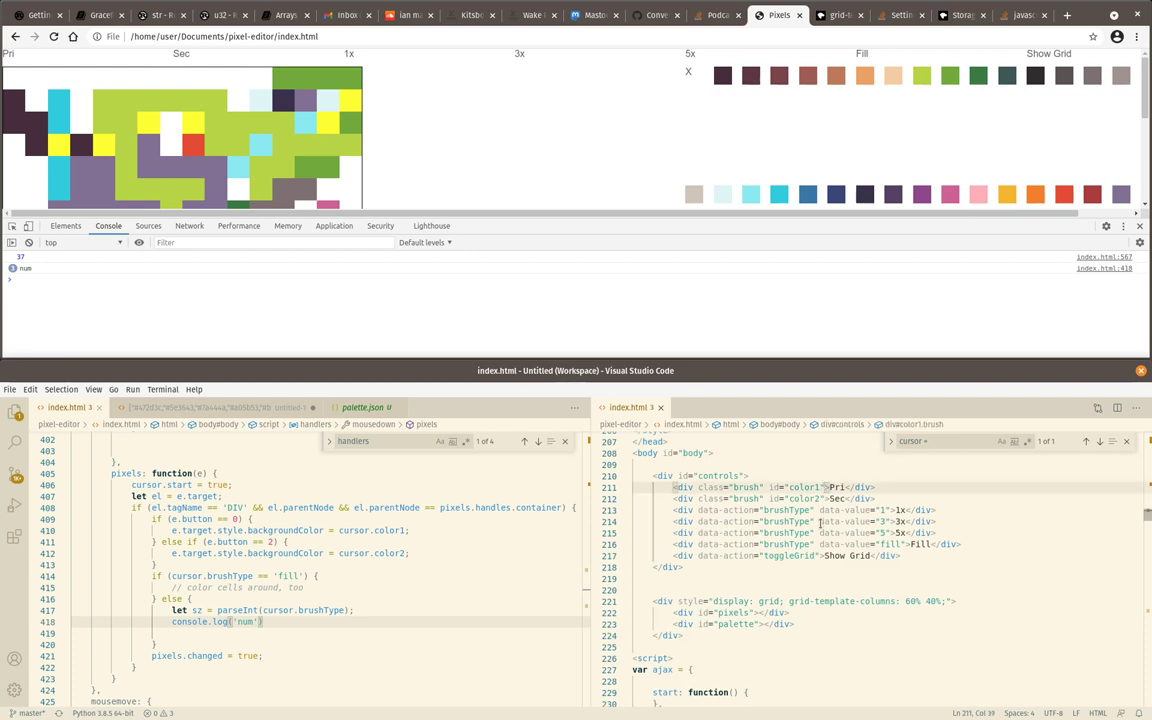
pyautogui.scroll(3)
pyautogui.write(' style="background-color: yellow;"')
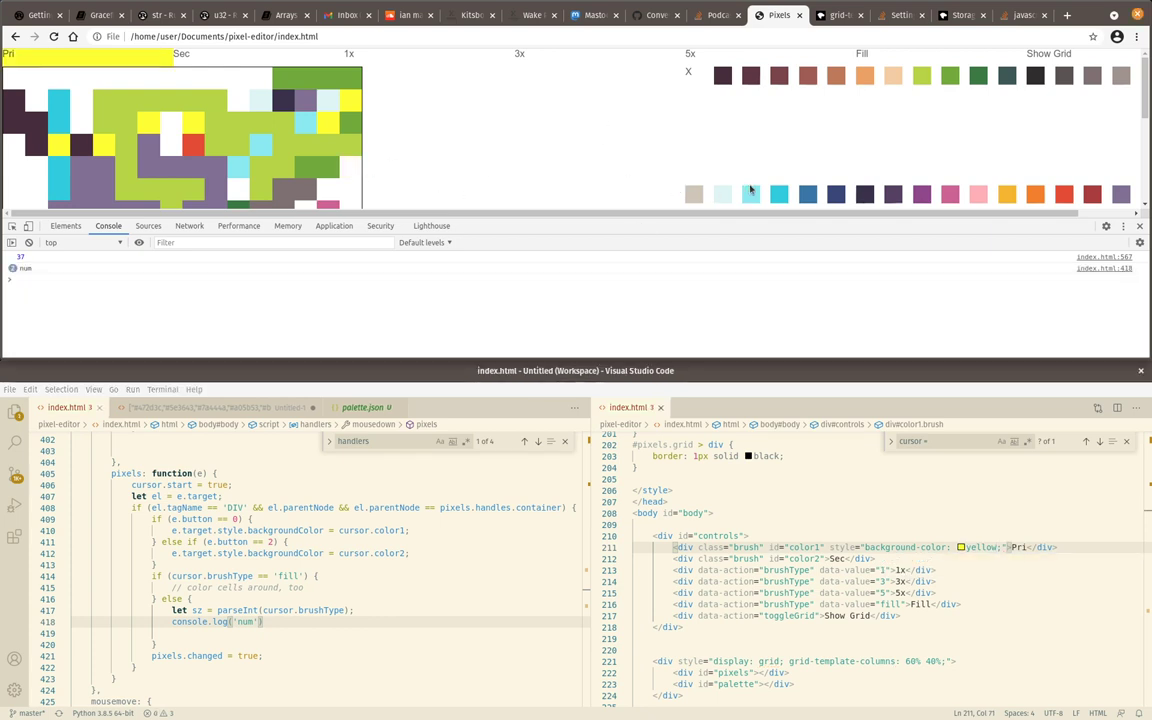
# Reload the page and pick light cyan from the palette as the primary colour
pyautogui.click(350, 184)
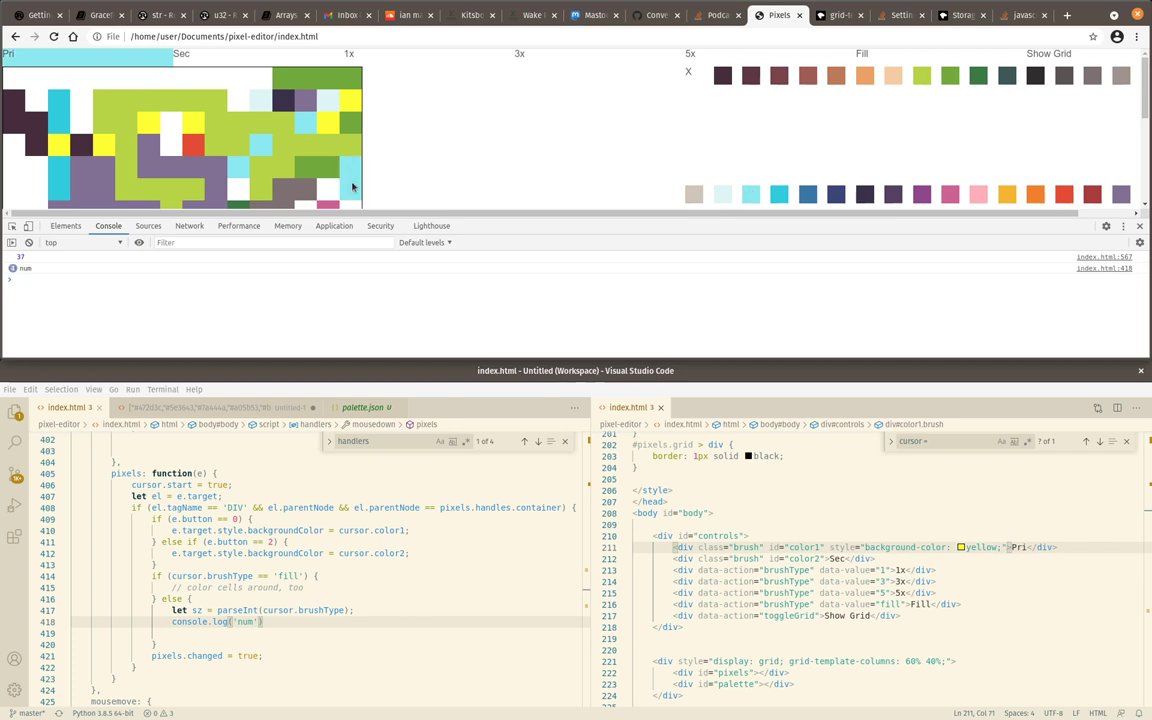
pyautogui.moveTo(544, 136)
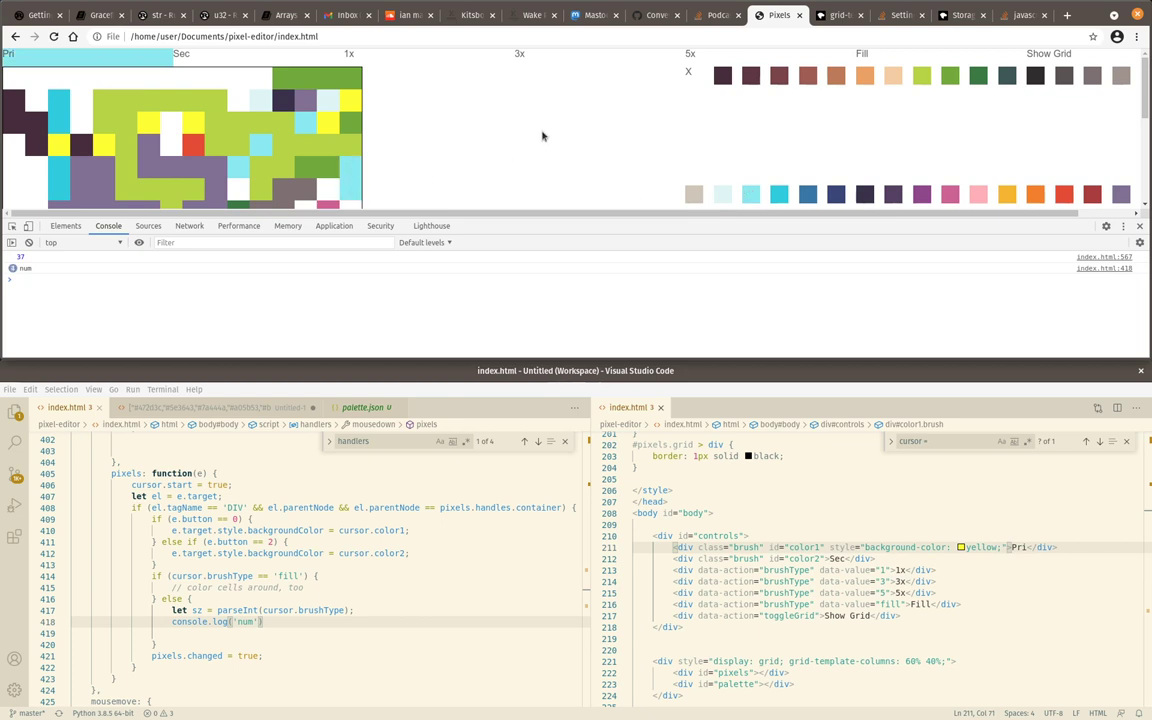
pyautogui.moveTo(1096, 242)
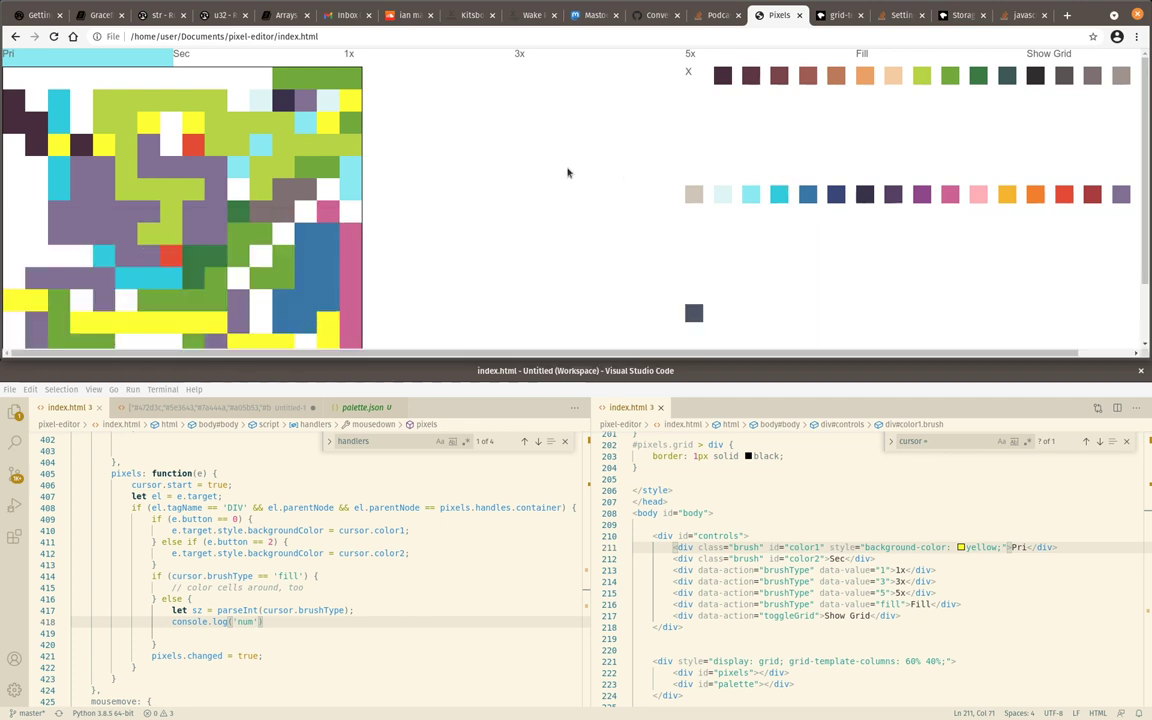
pyautogui.moveTo(708, 172)
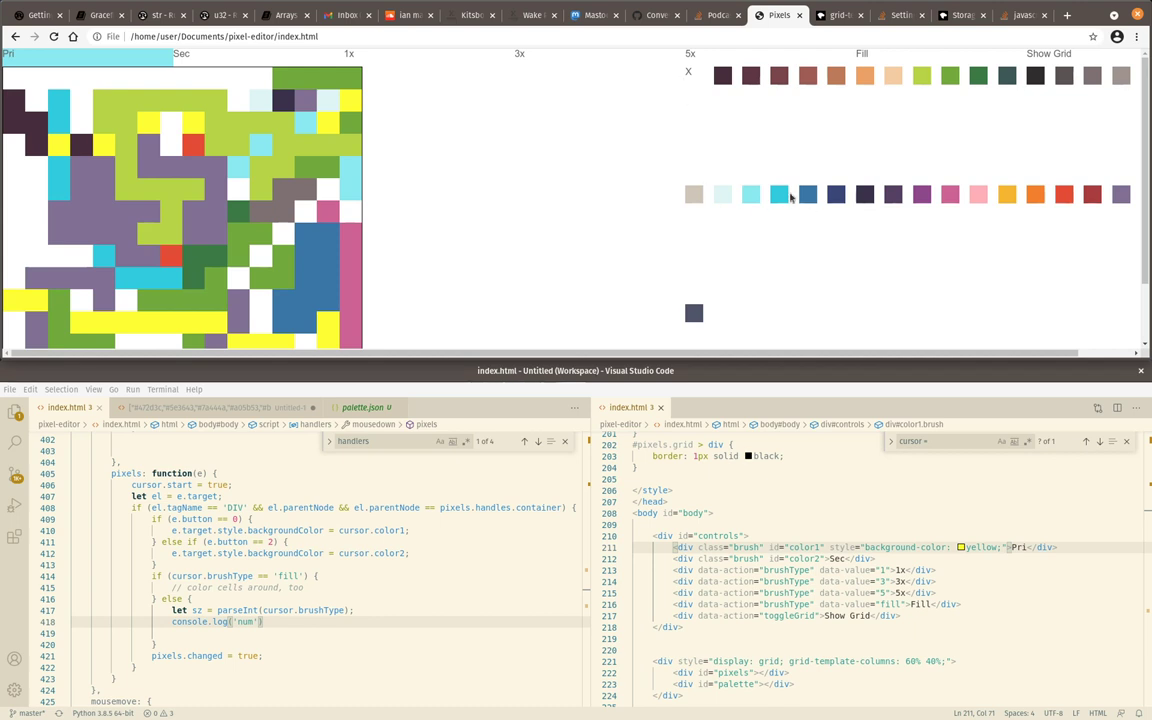
# Review the #palette CSS with 40px swatches and the red selected border
pyautogui.click(680, 536)
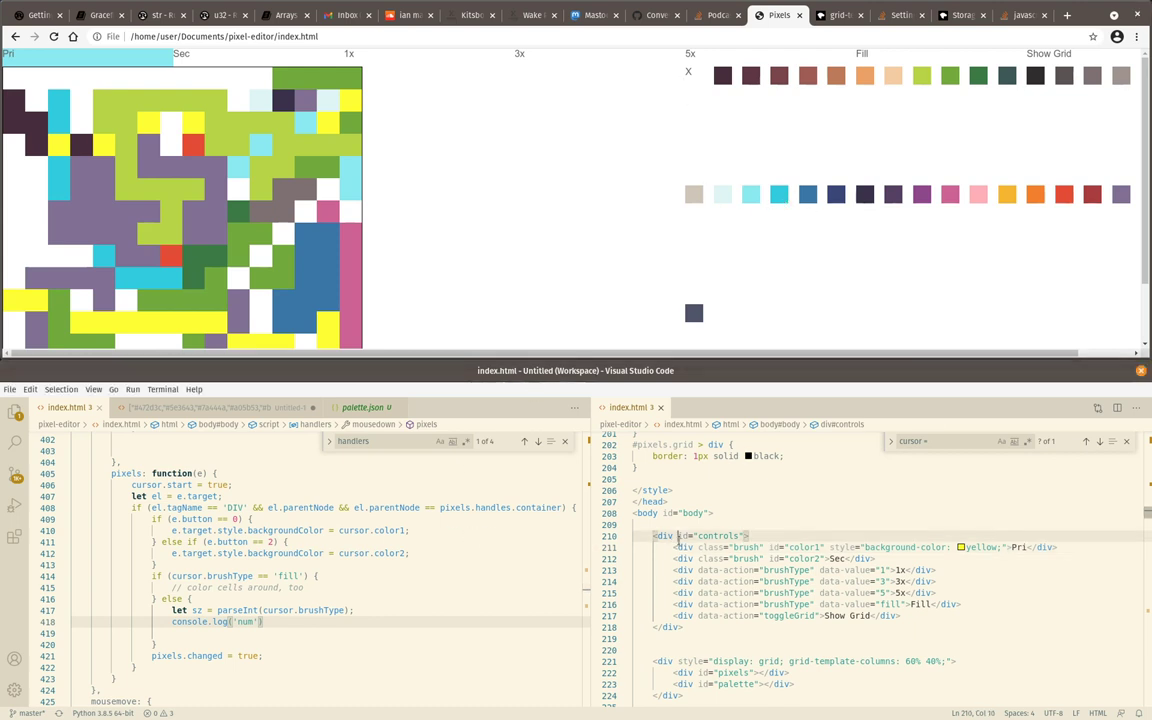
pyautogui.scroll(3)
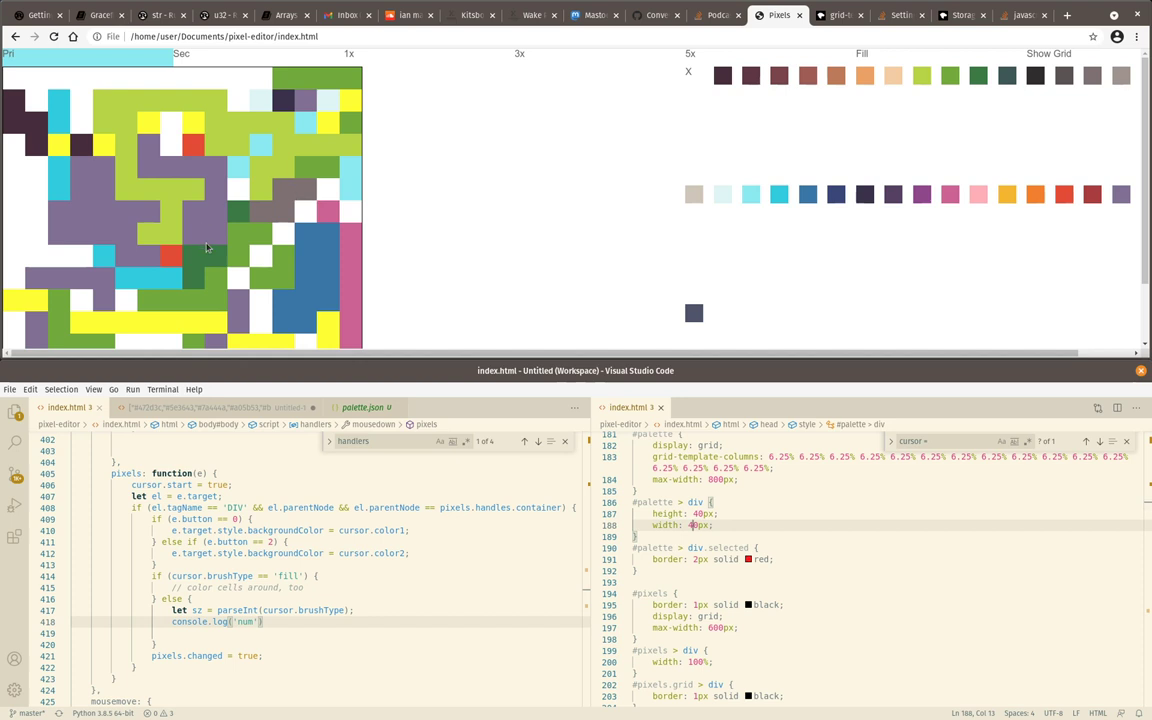
pyautogui.moveTo(766, 248)
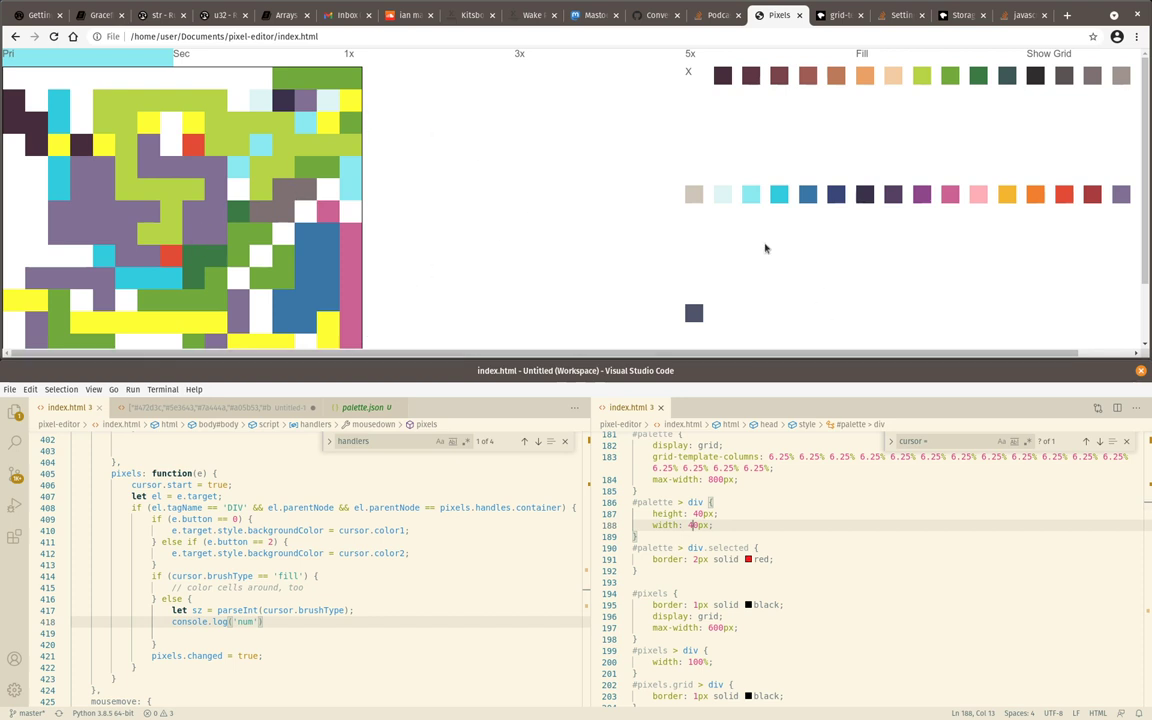
pyautogui.moveTo(516, 192)
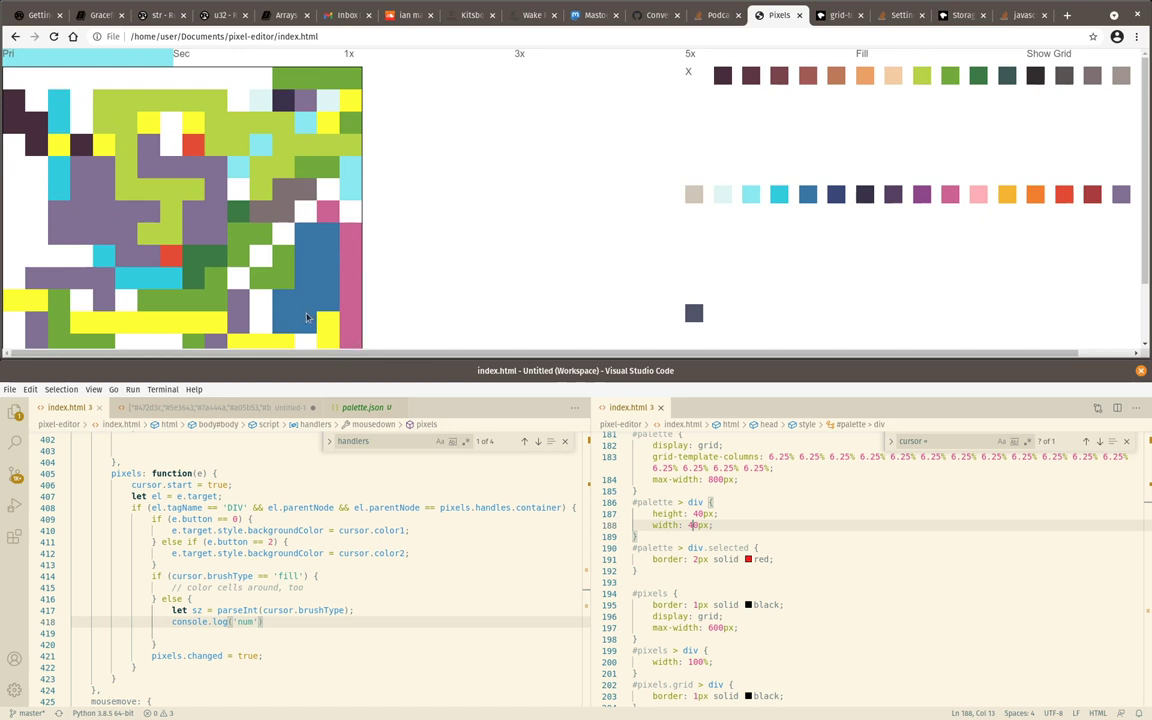
pyautogui.moveTo(374, 280)
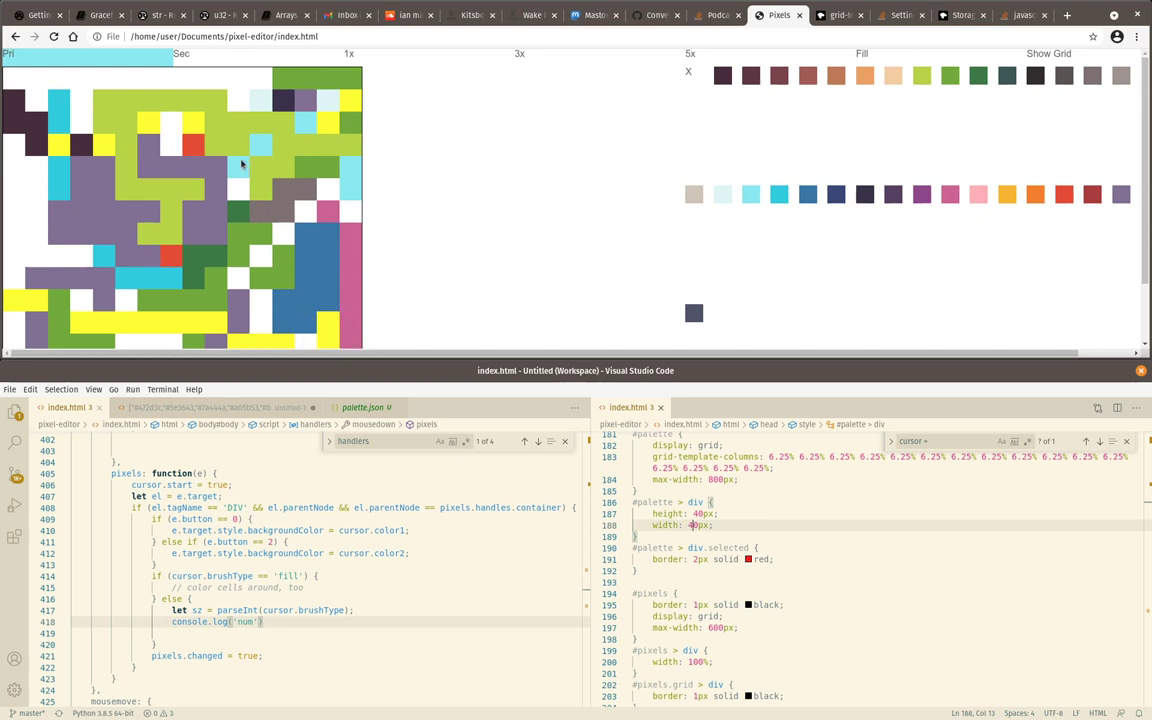
pyautogui.moveTo(708, 290)
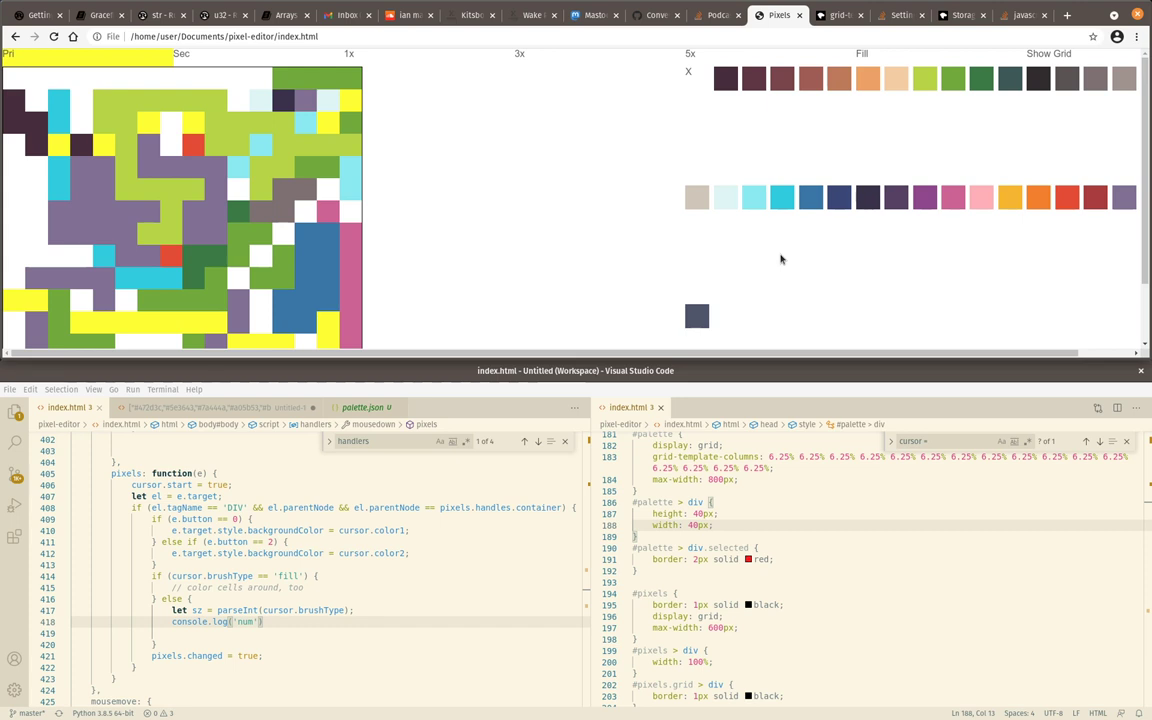
pyautogui.moveTo(840, 132)
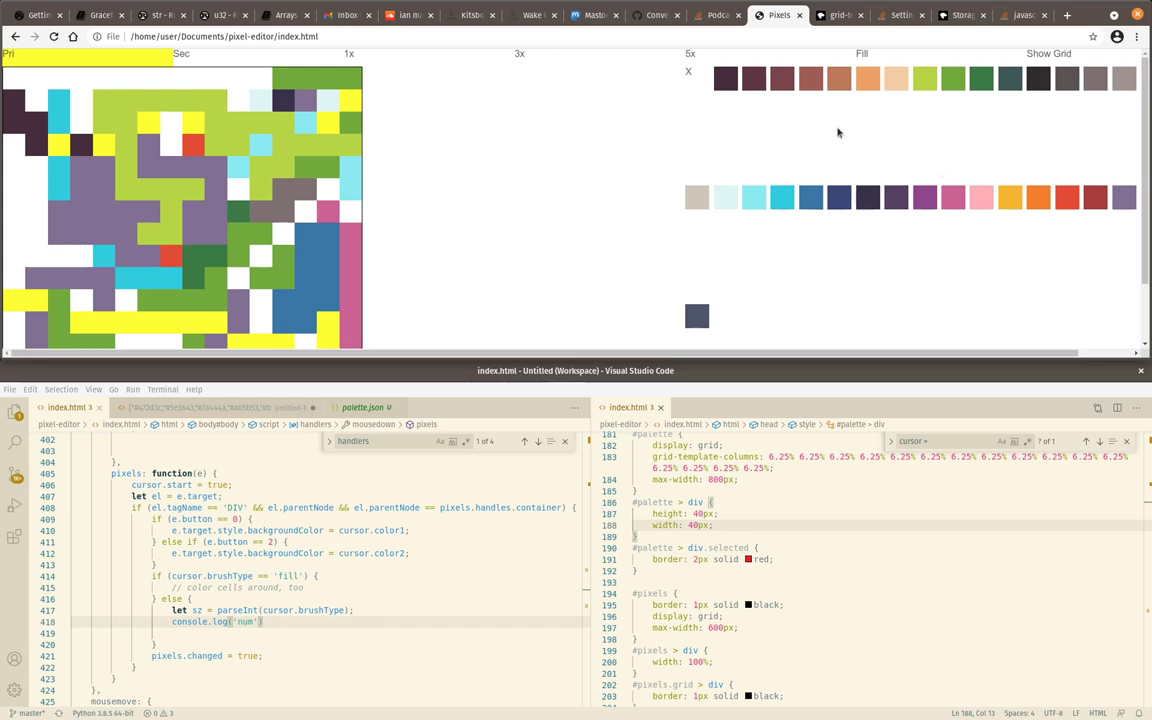
pyautogui.moveTo(872, 270)
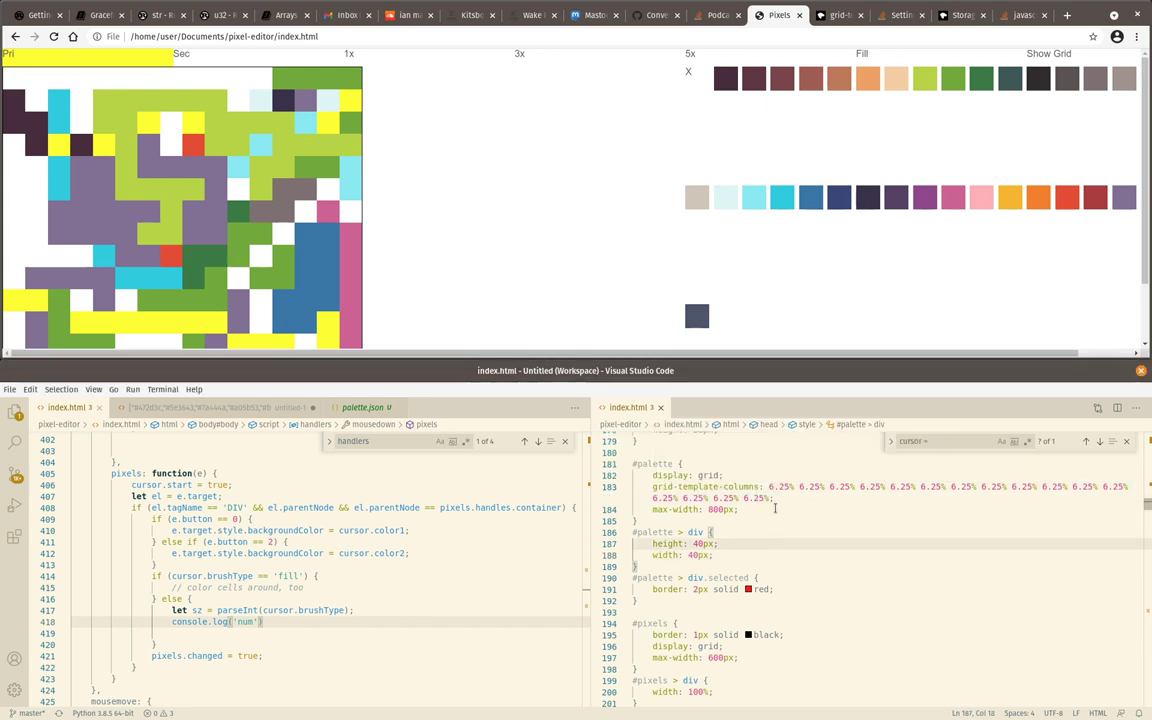
pyautogui.moveTo(724, 128)
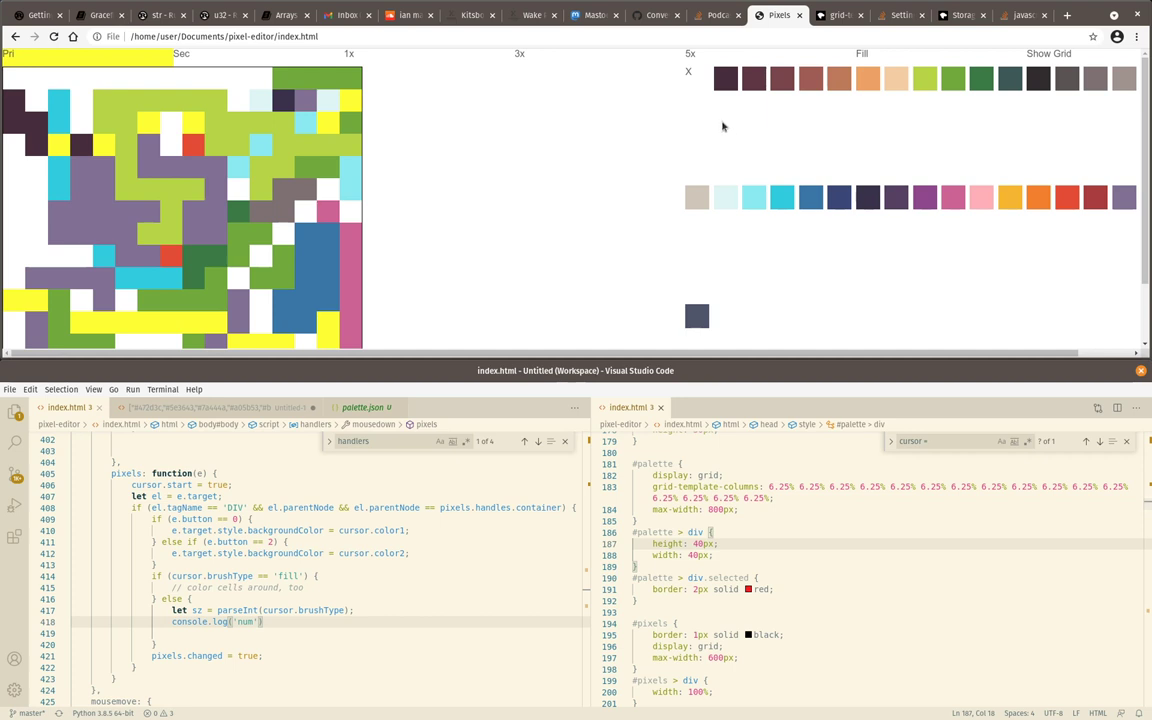
pyautogui.moveTo(900, 212)
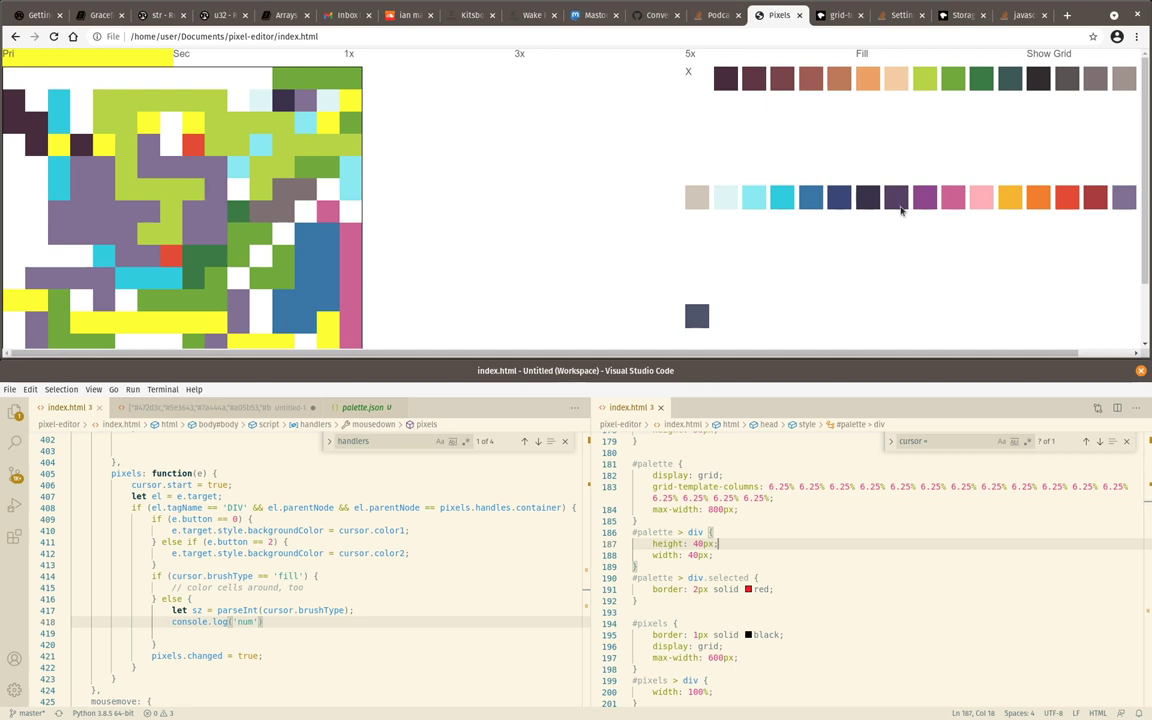
pyautogui.moveTo(940, 288)
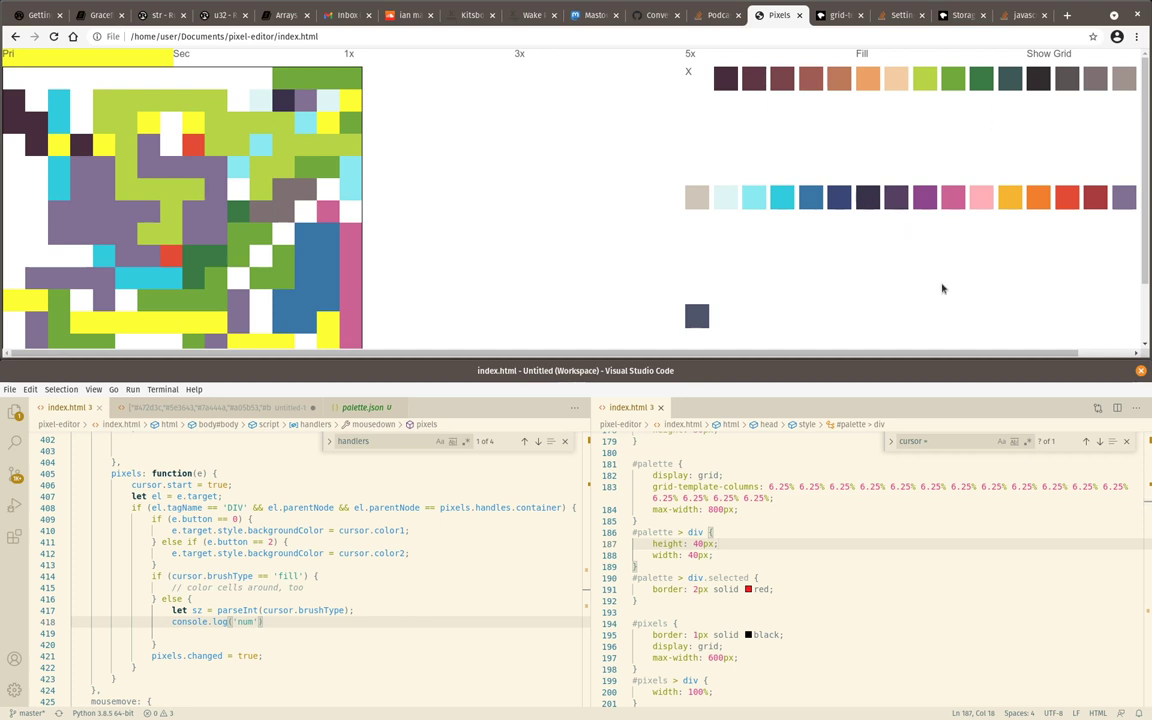
pyautogui.moveTo(910, 296)
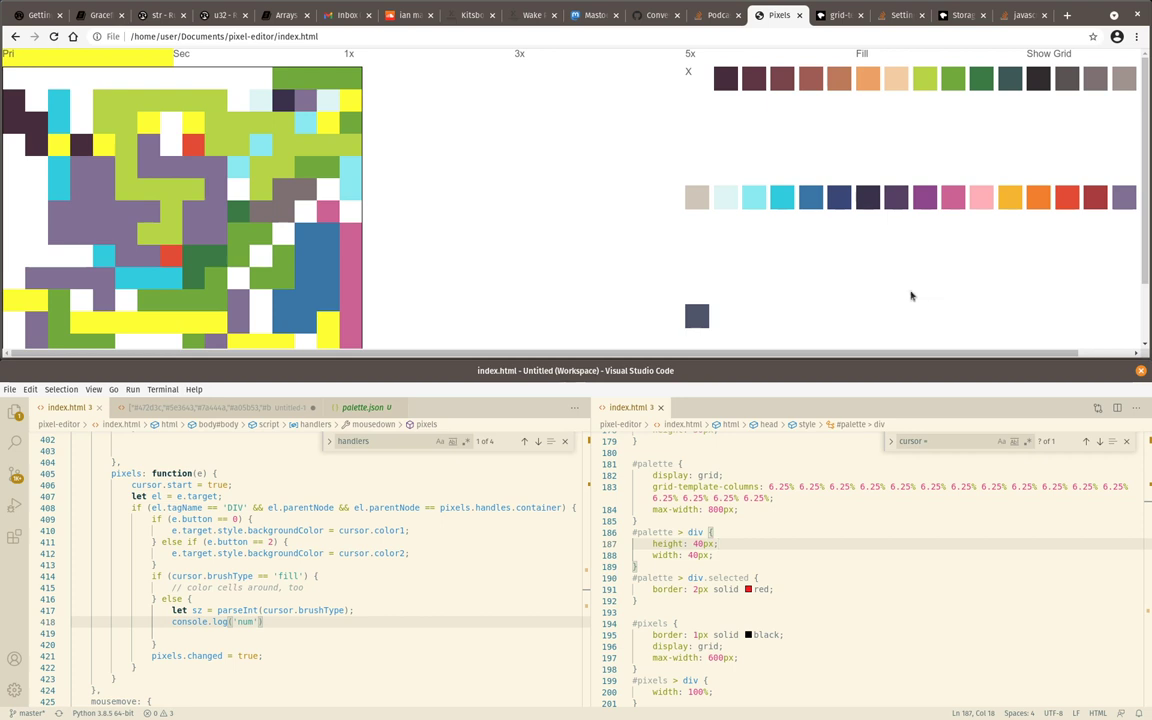
pyautogui.moveTo(880, 292)
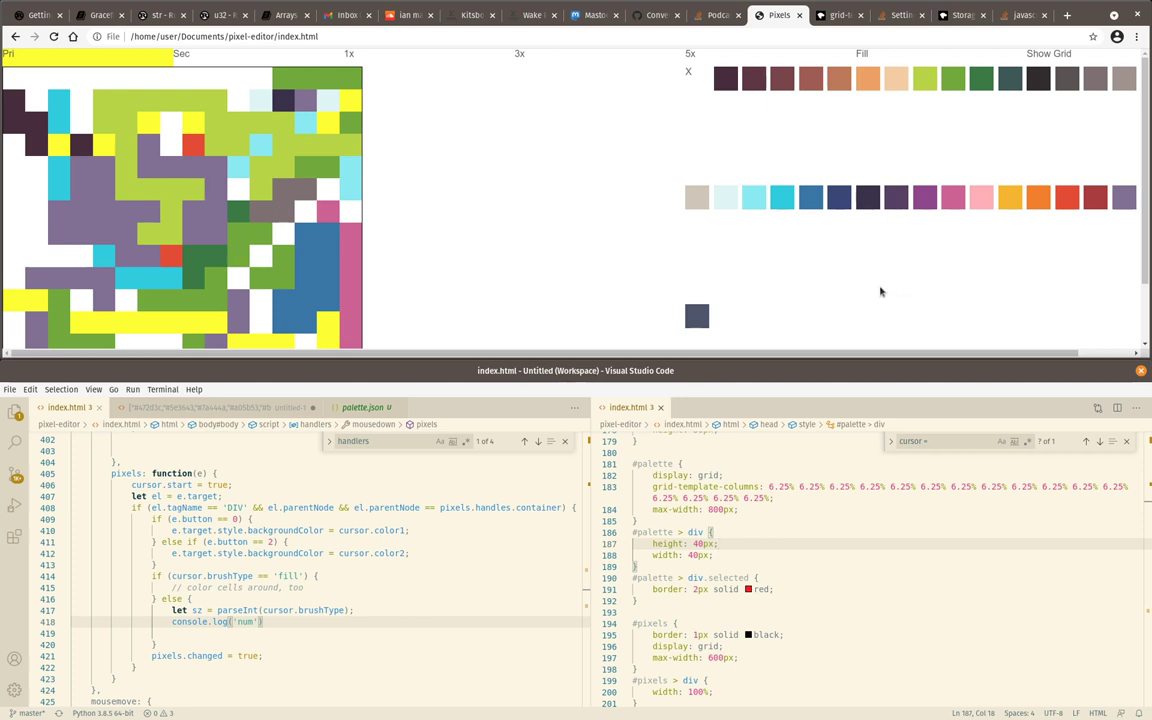